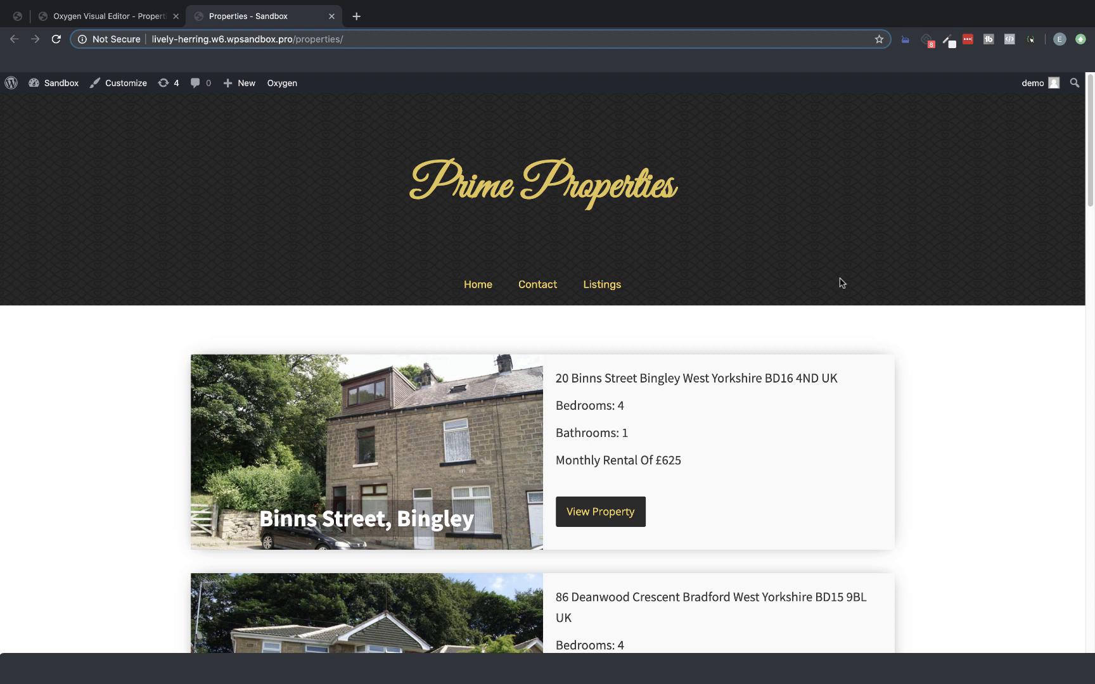
Open the Binns Street, Bingley property from All Properties and scroll through its fields
click(102, 16)
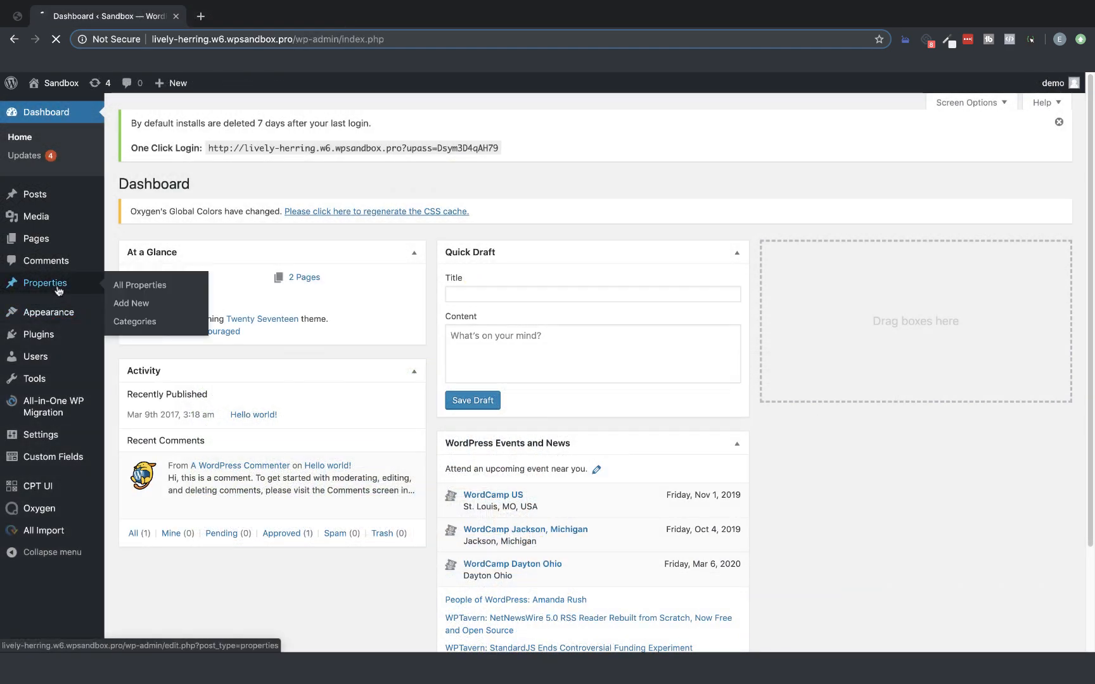
click(139, 285)
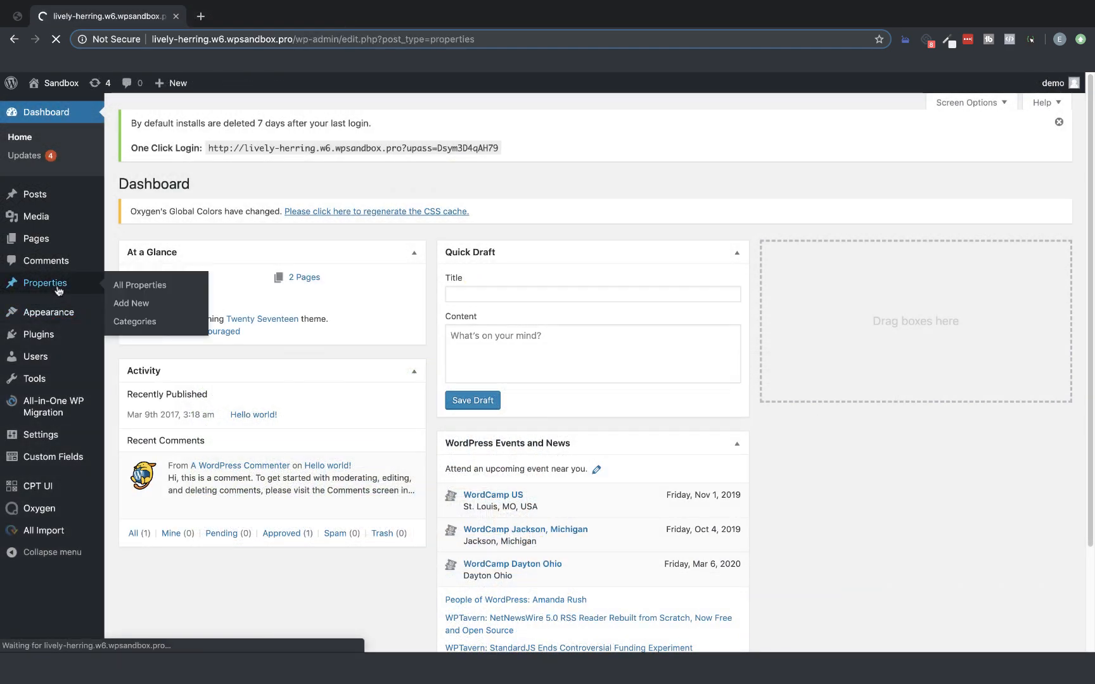
click(140, 285)
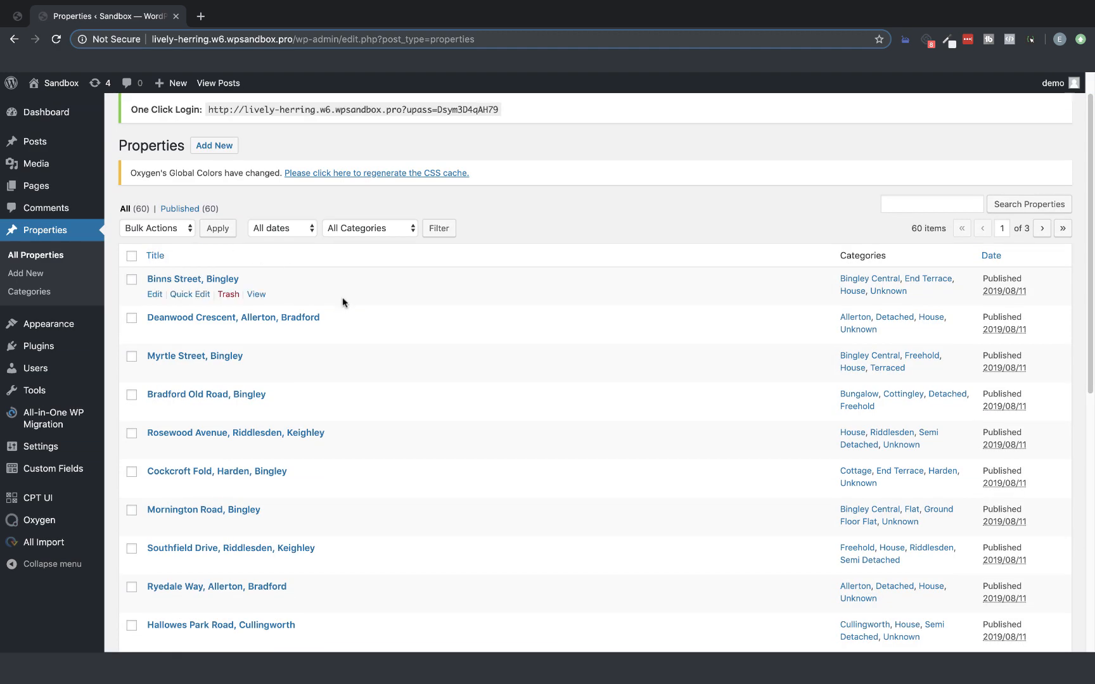
mouse_move(226, 280)
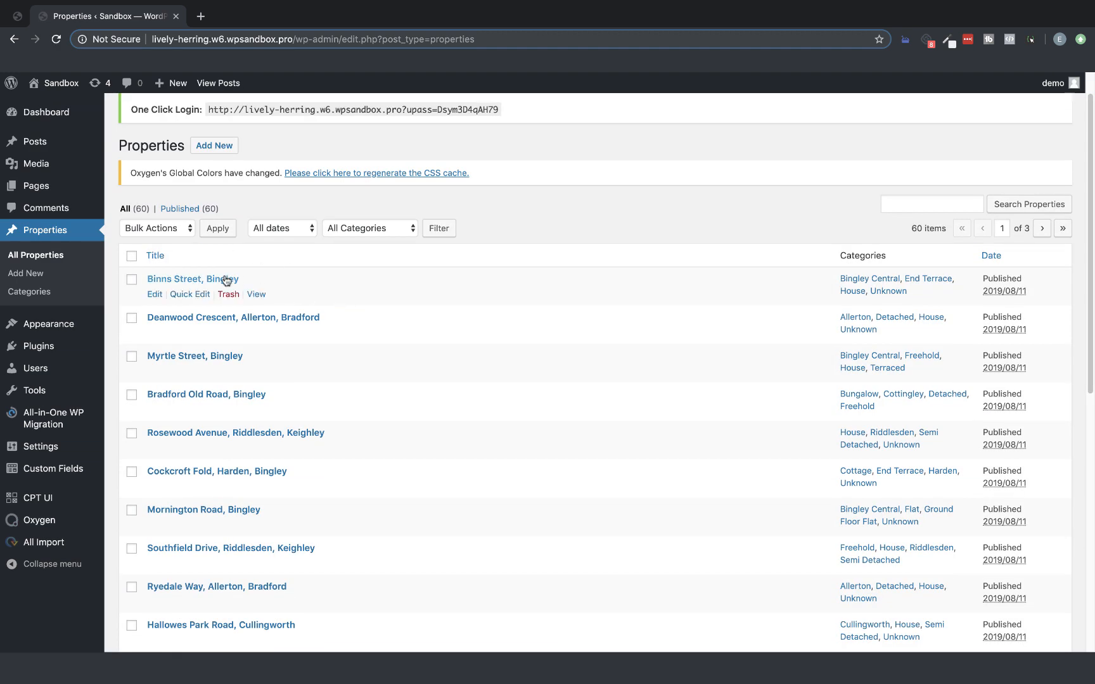
click(193, 279)
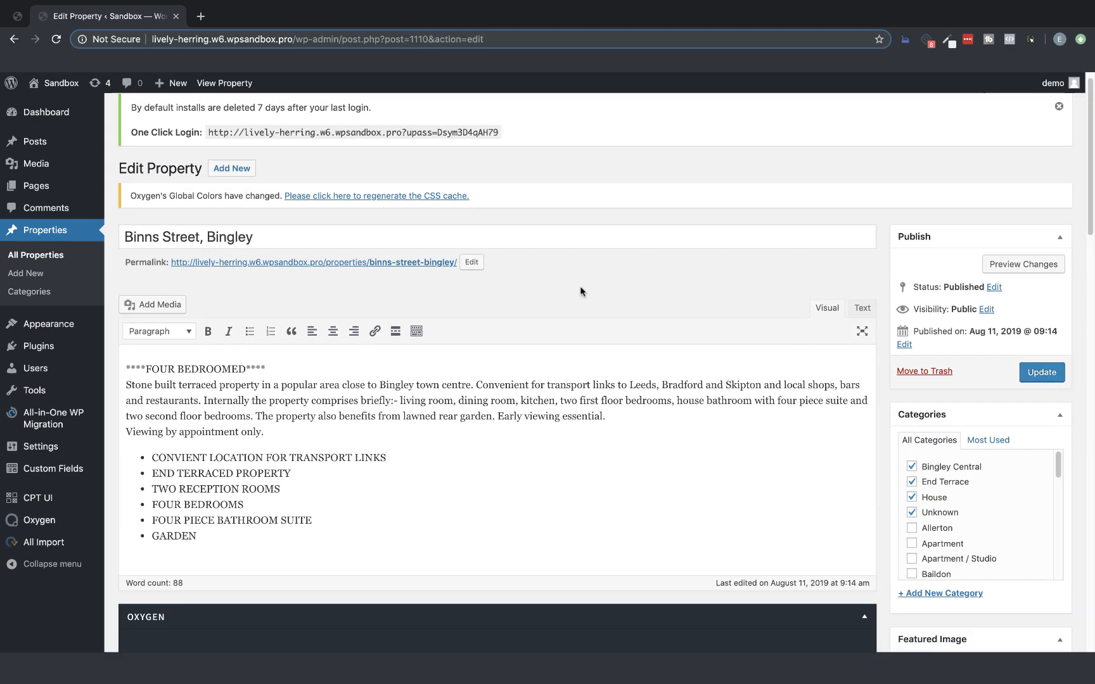
scroll(down, 3)
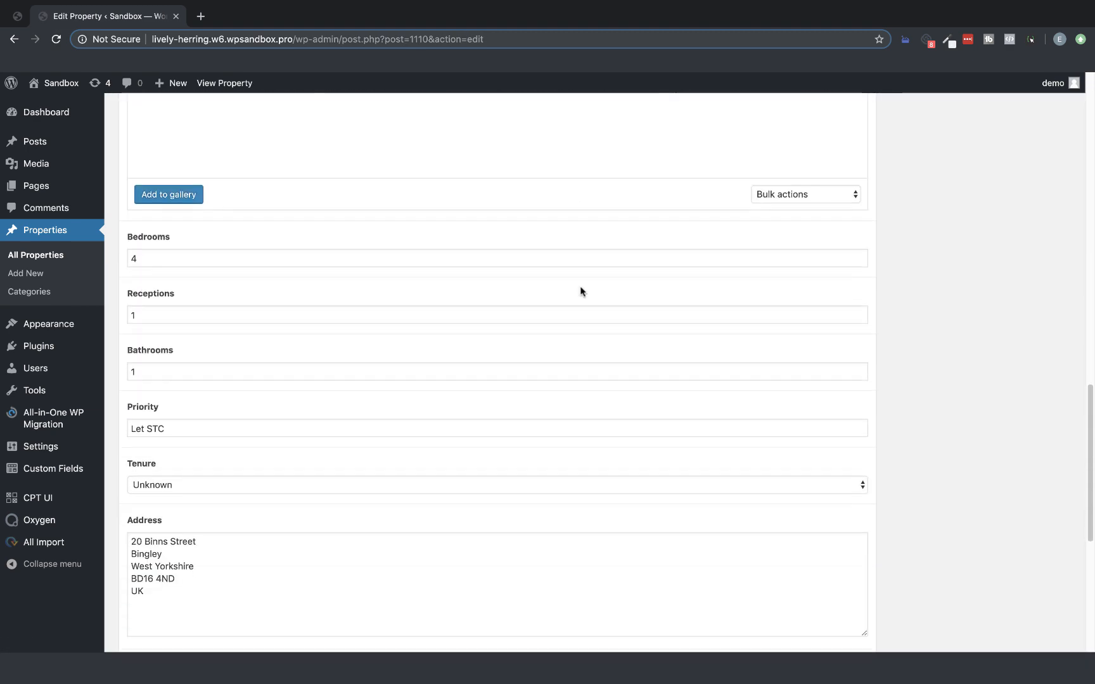
scroll(down, 3)
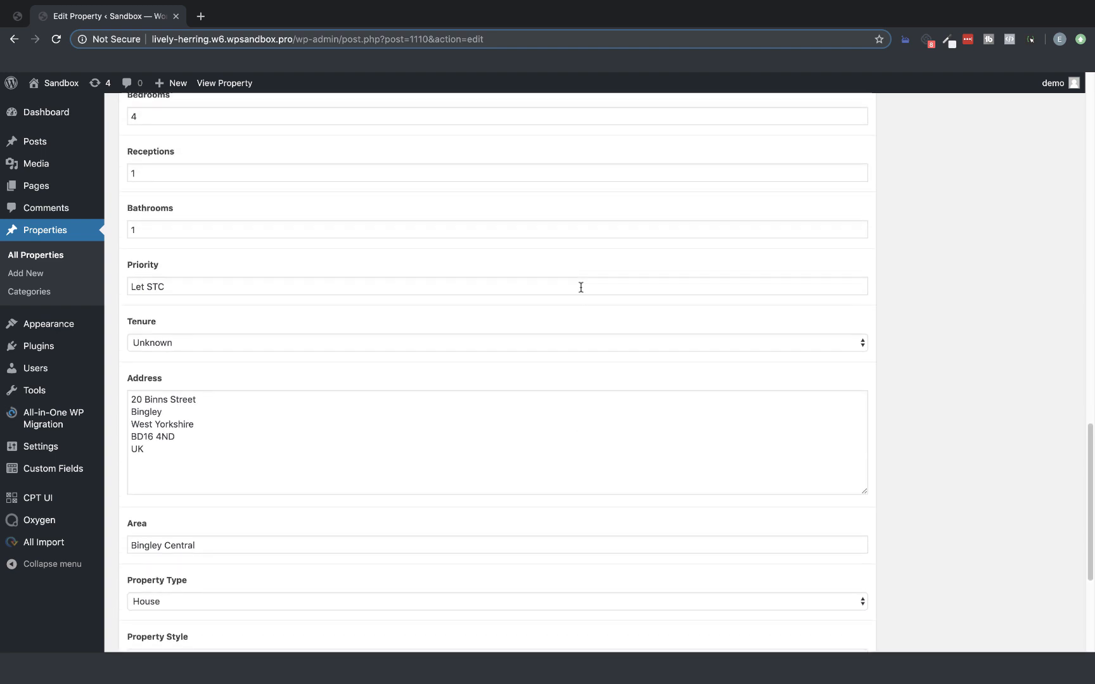
scroll(up, 3)
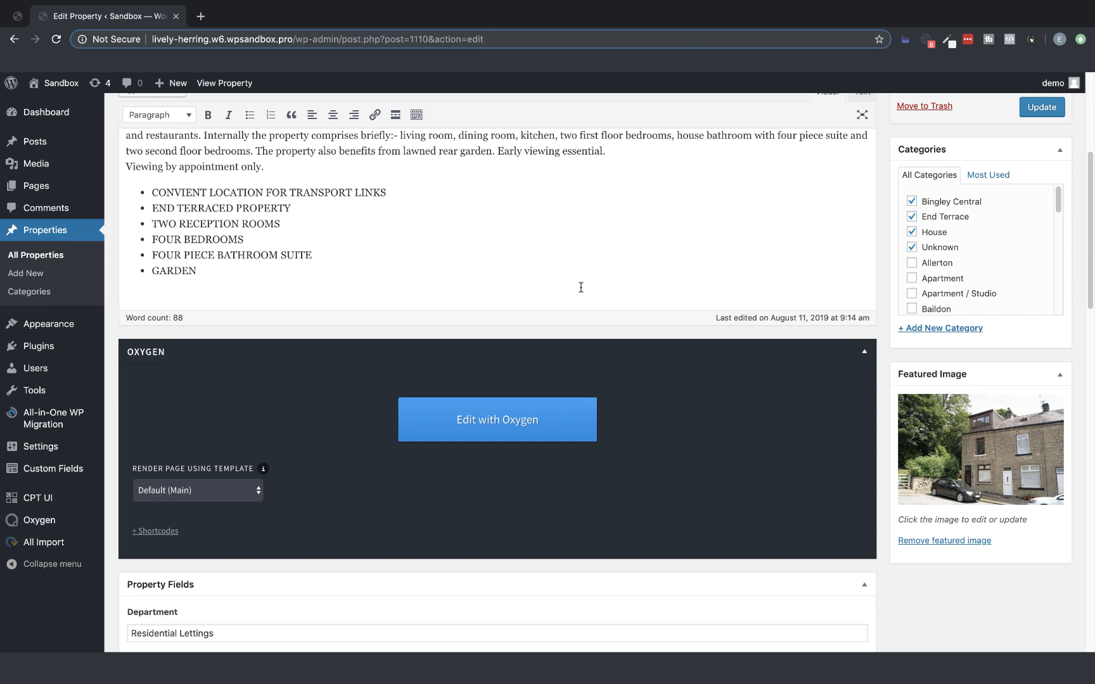
mouse_move(242, 437)
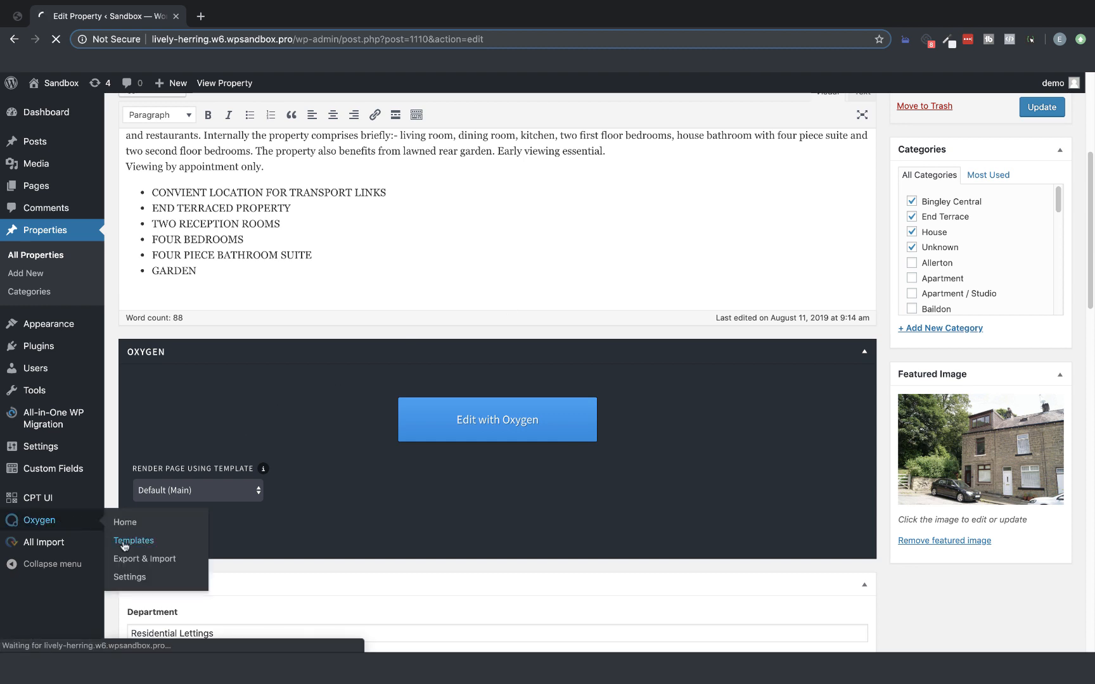
Open the Properties Archive template from Oxygen > Templates in the visual editor
click(134, 541)
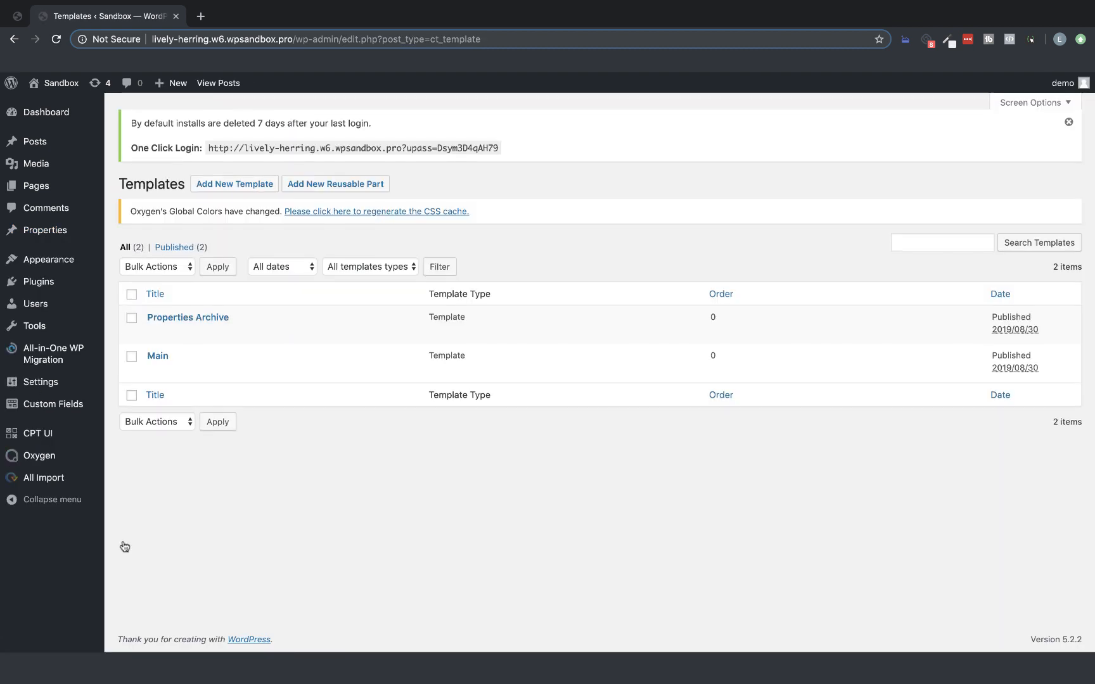
click(187, 318)
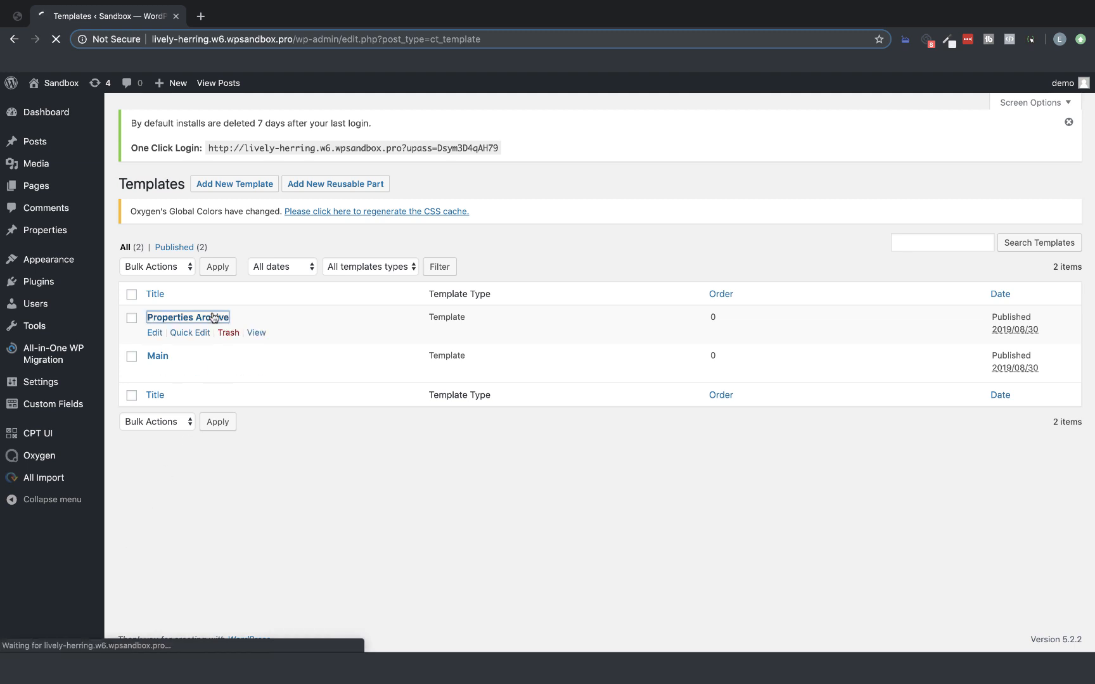
click(187, 317)
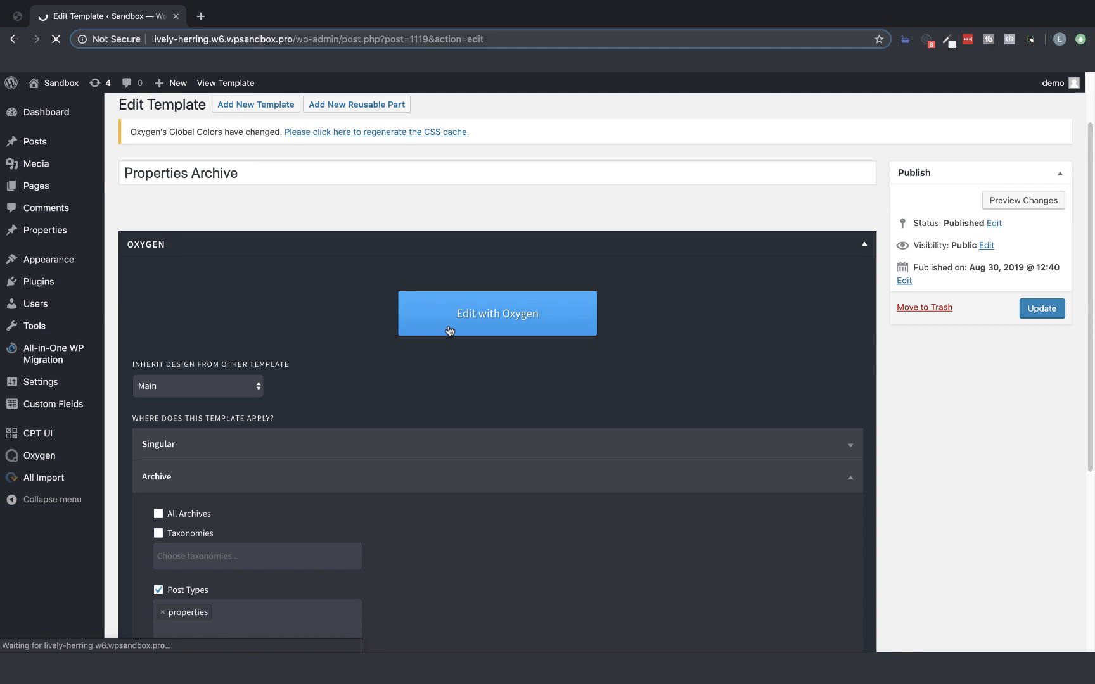
click(497, 314)
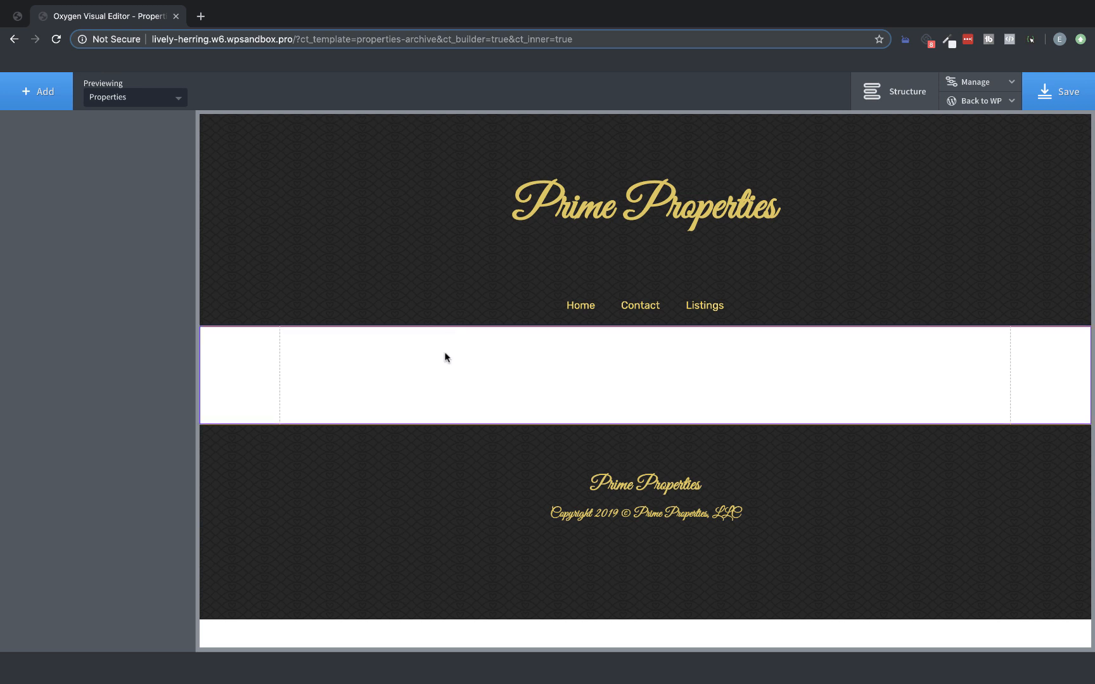
Add a Helpers Repeater into the empty middle section and toggle Single Mode preview
click(444, 357)
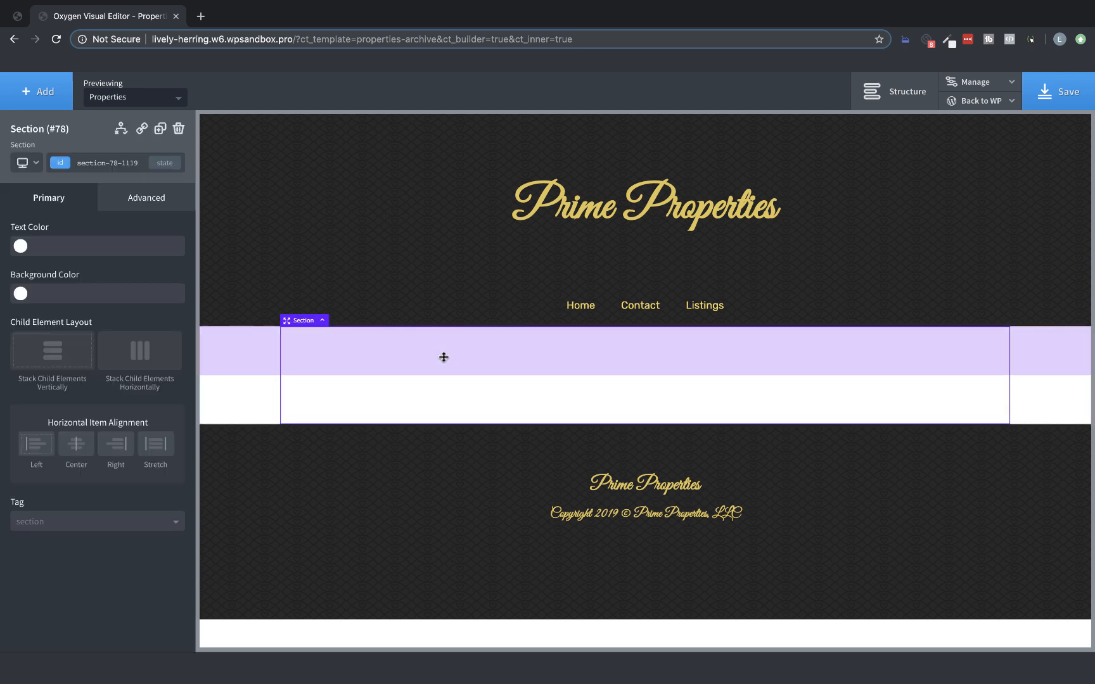
click(36, 91)
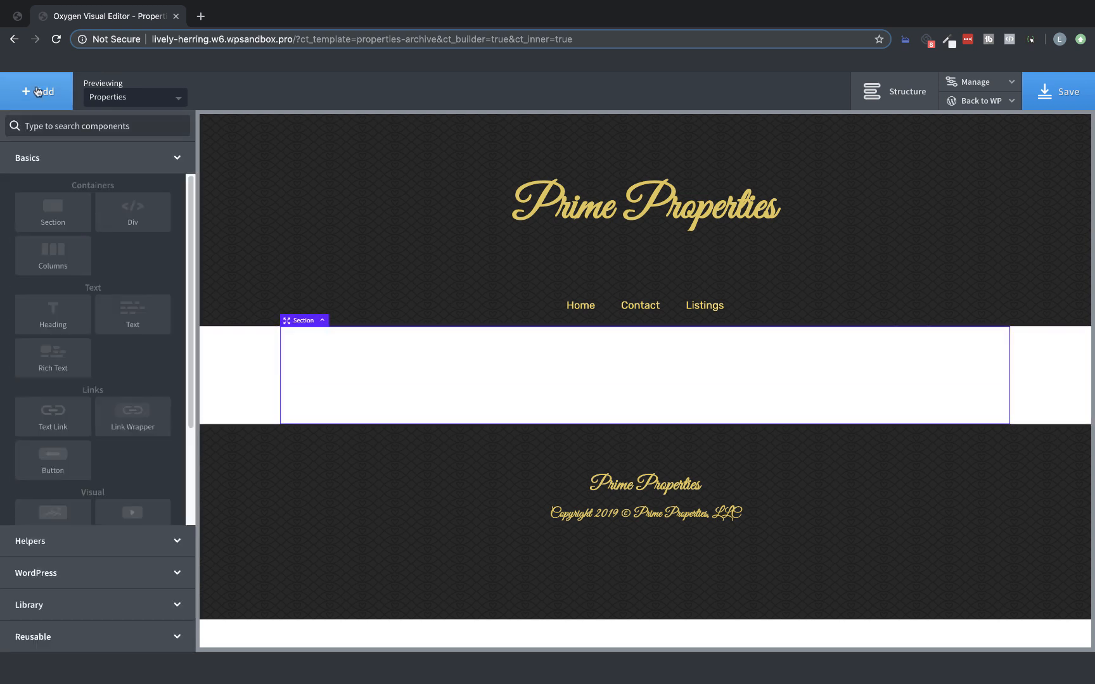
click(30, 189)
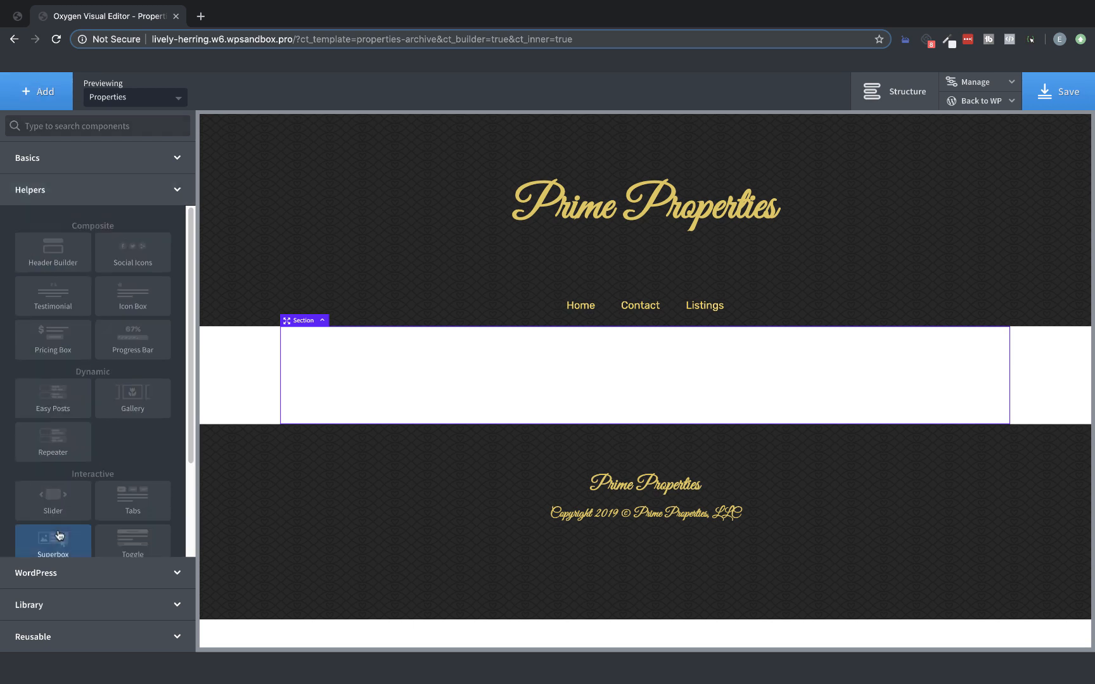
mouse_move(109, 371)
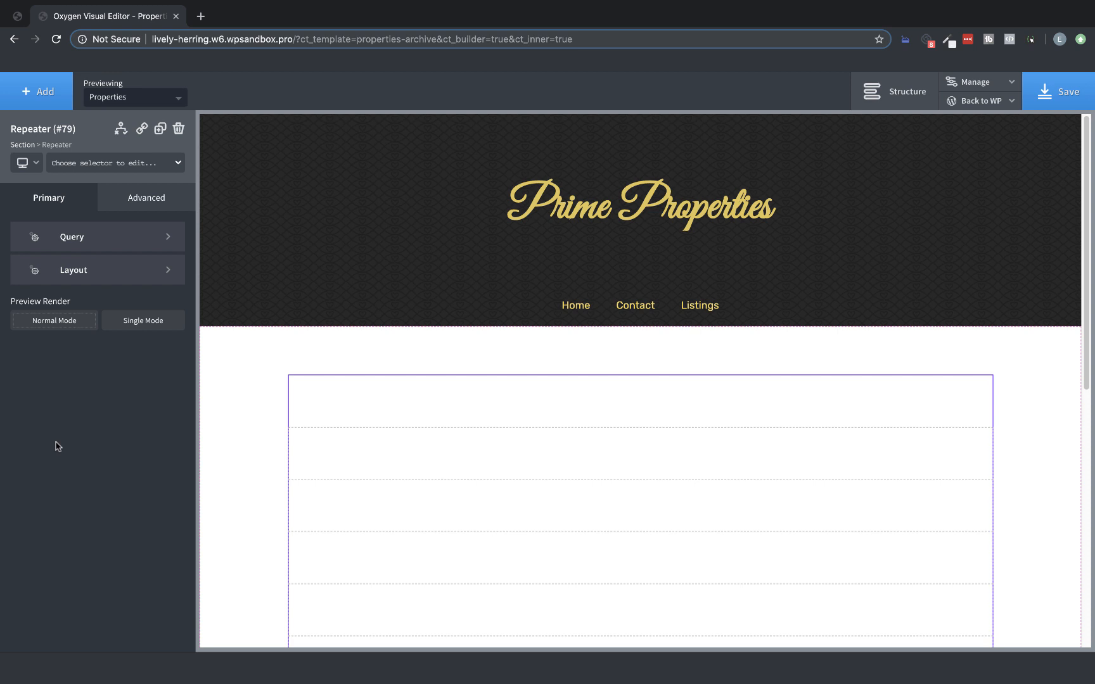
mouse_move(101, 260)
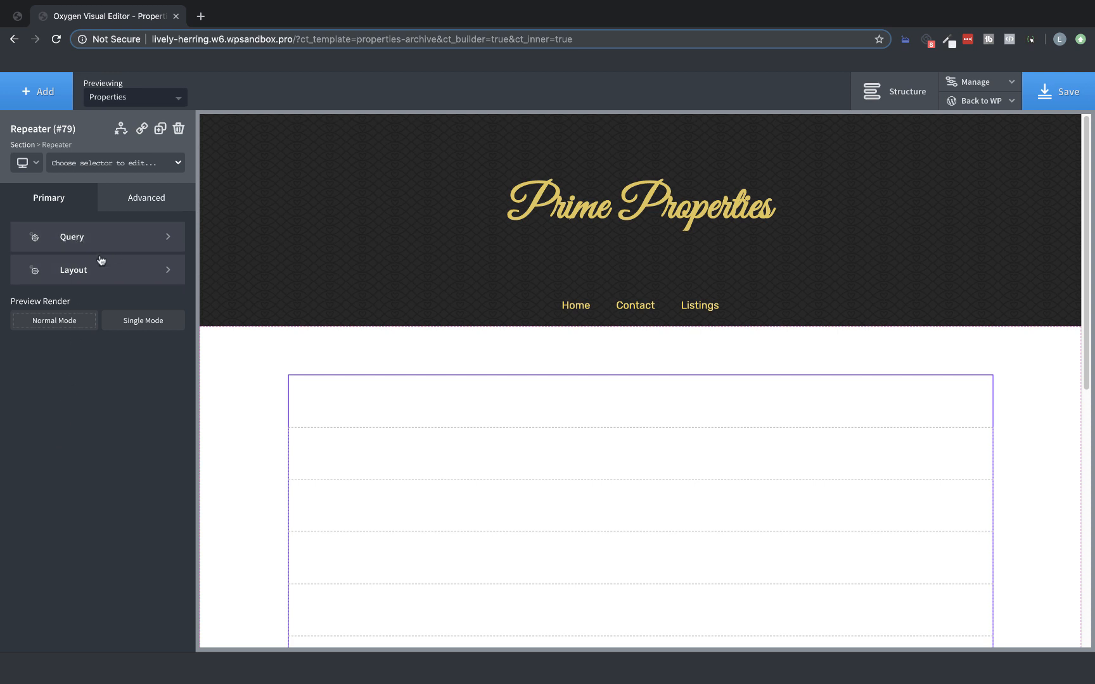
mouse_move(24, 313)
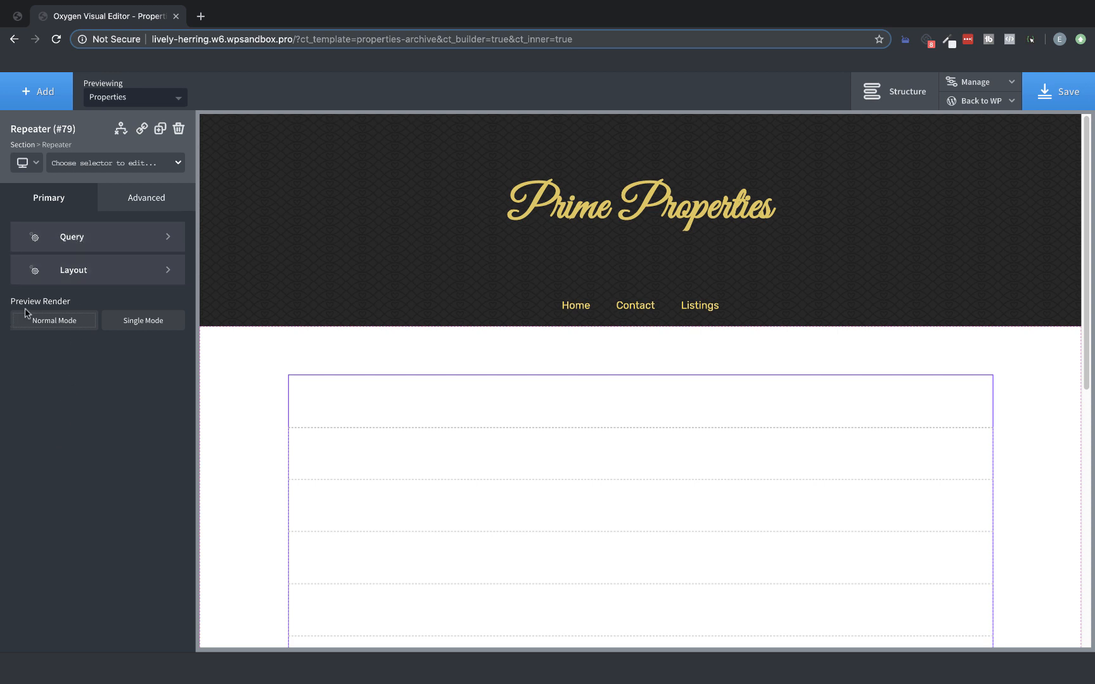
mouse_move(92, 306)
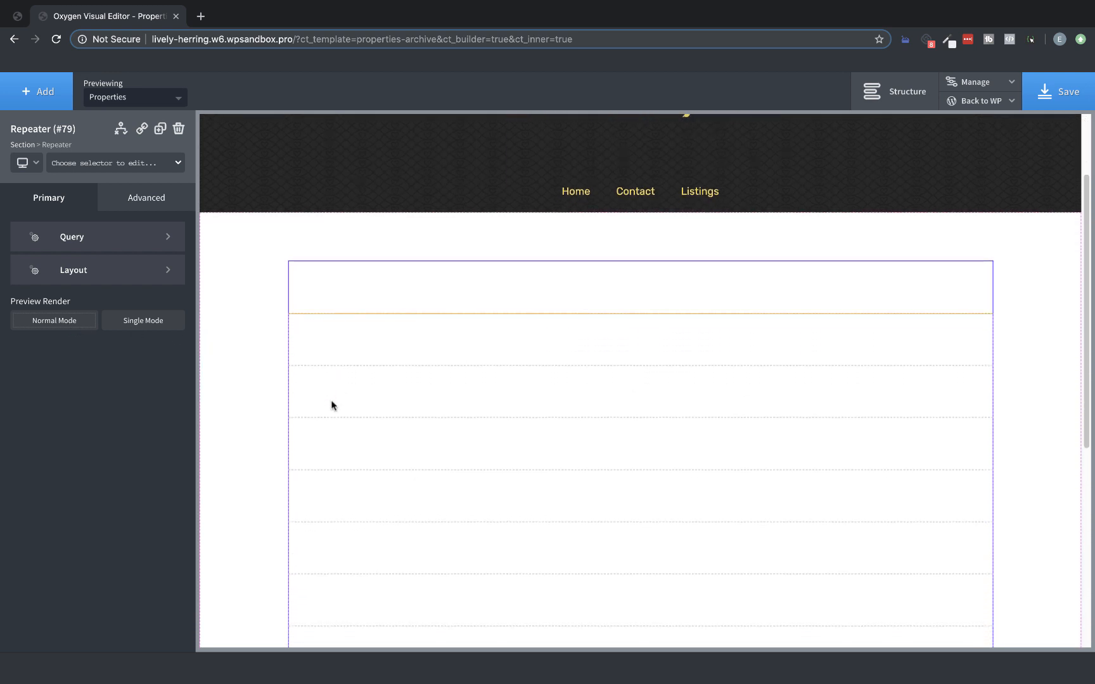
scroll(down, 3)
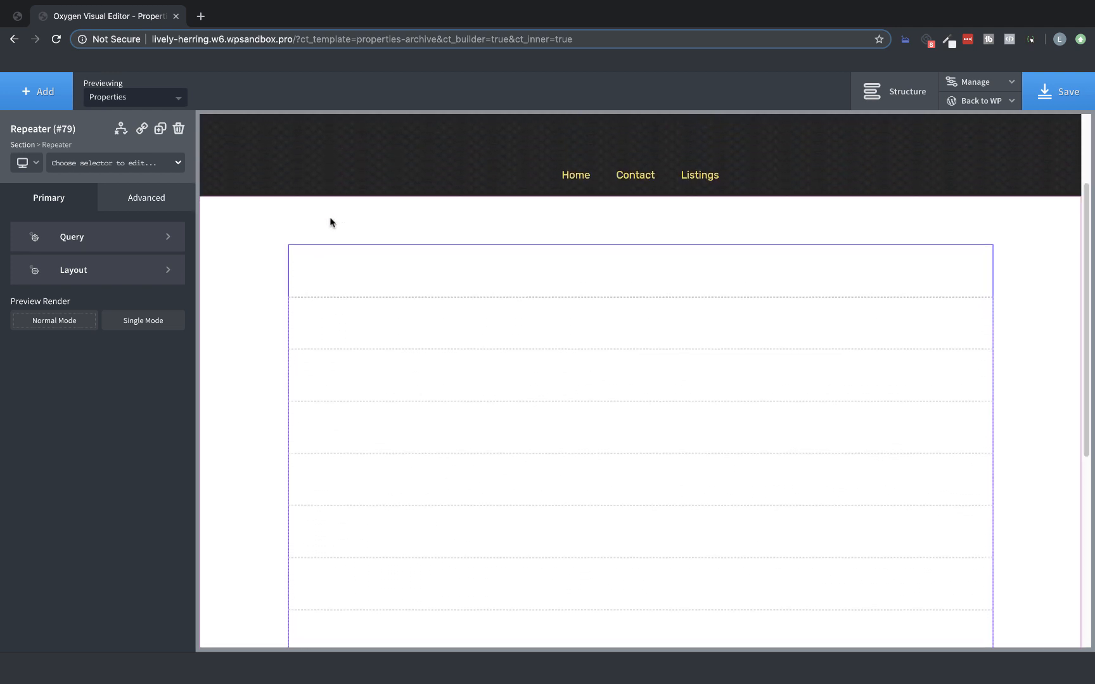
click(142, 321)
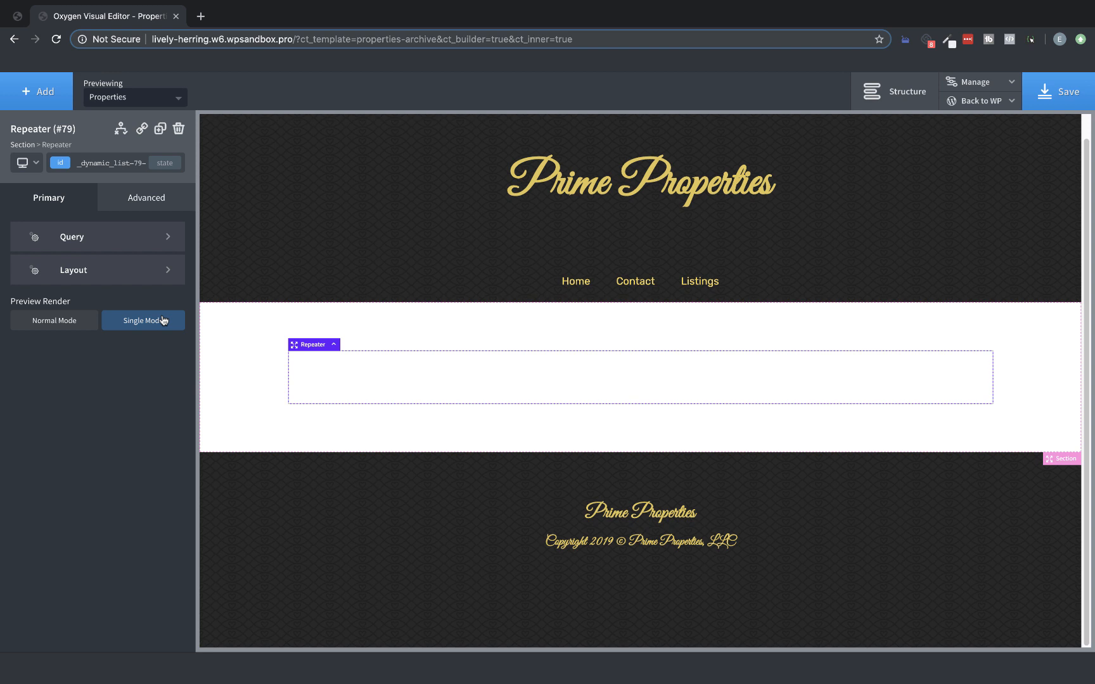
click(54, 320)
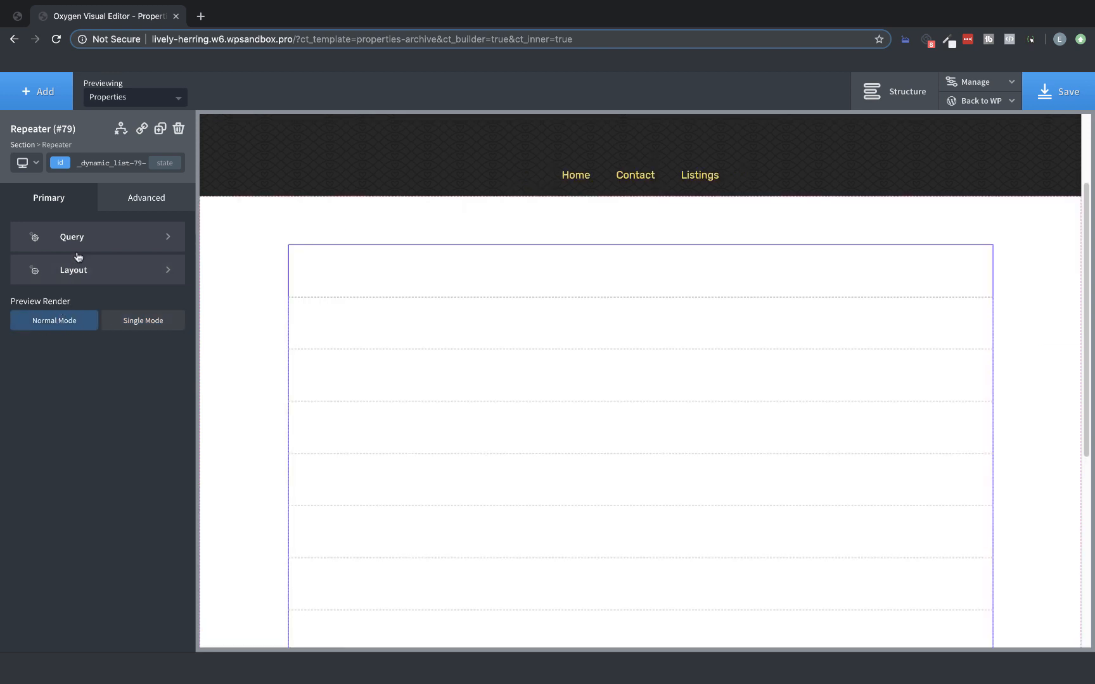
Leave single mode and explore the repeater's custom query post type and filtering options
click(71, 237)
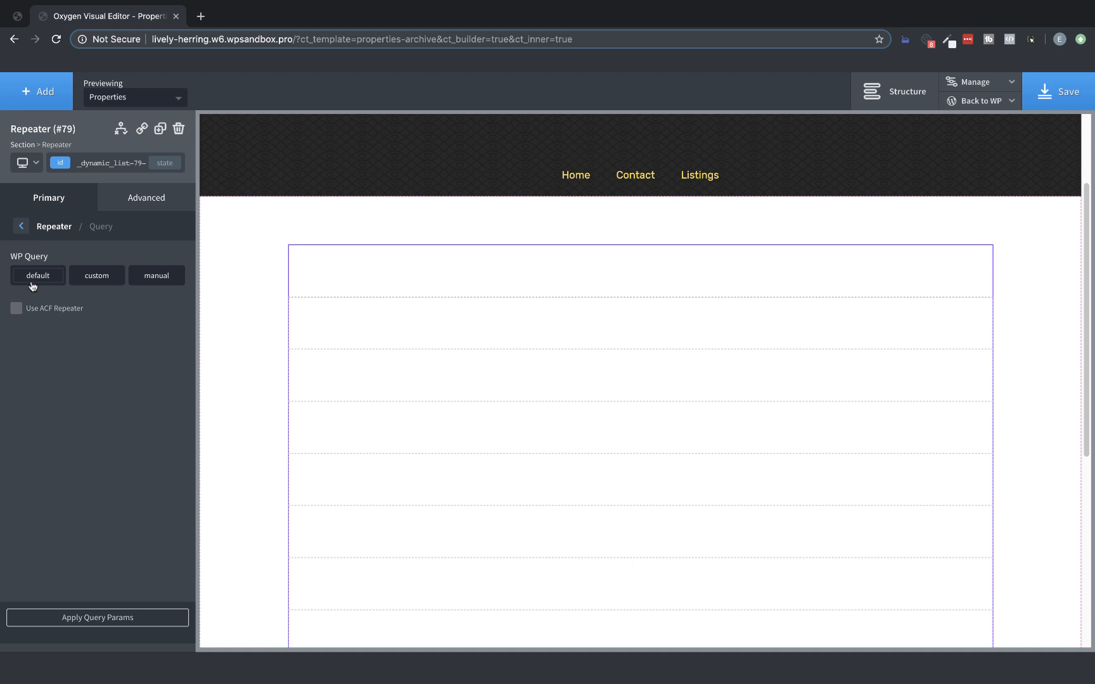
click(96, 276)
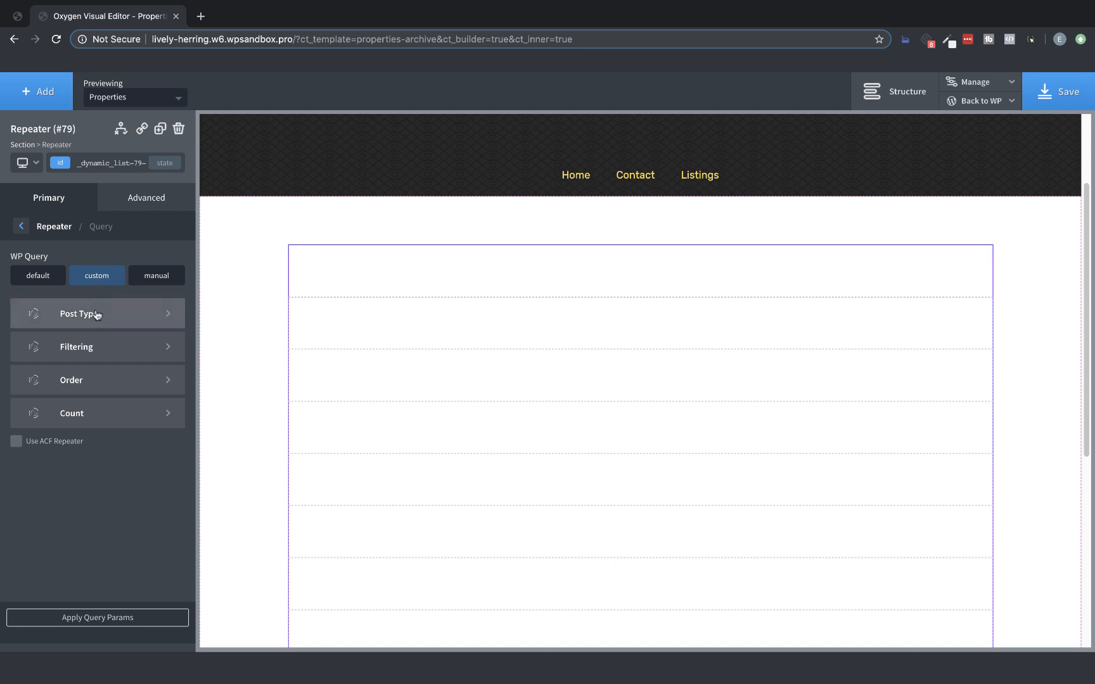
click(97, 314)
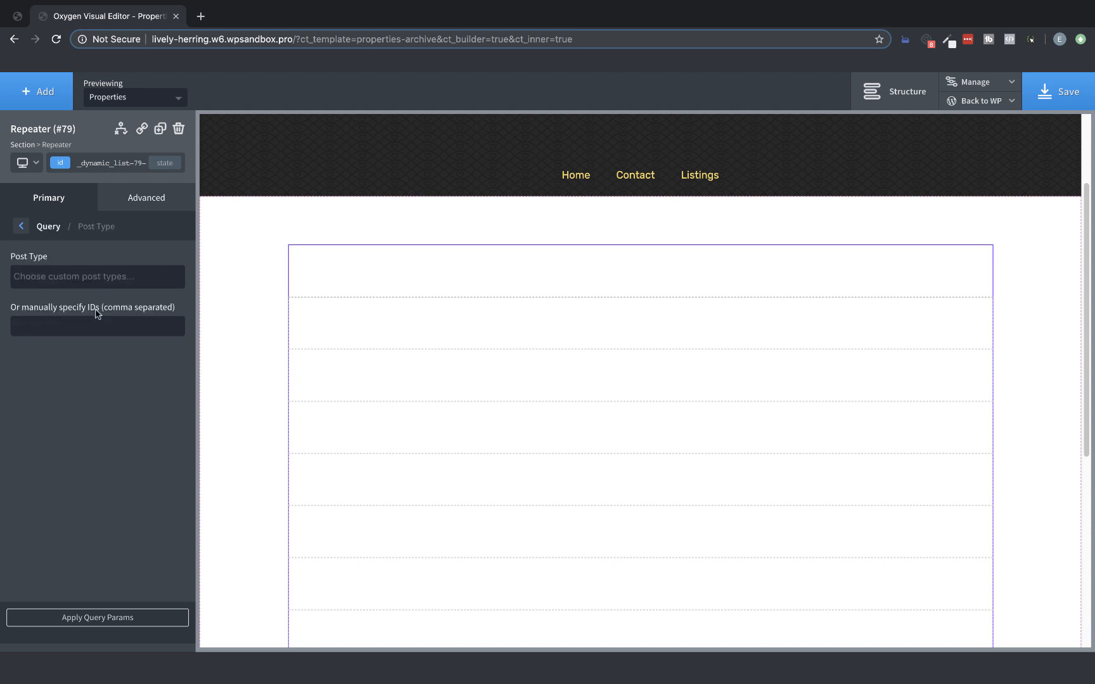
mouse_move(74, 320)
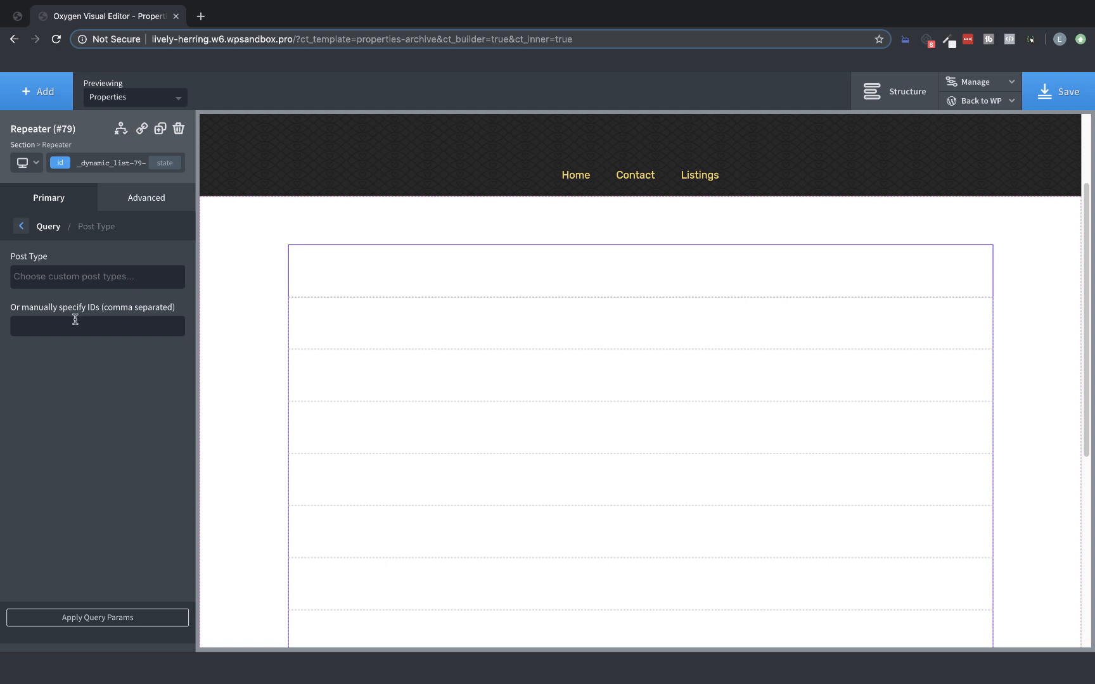
click(21, 226)
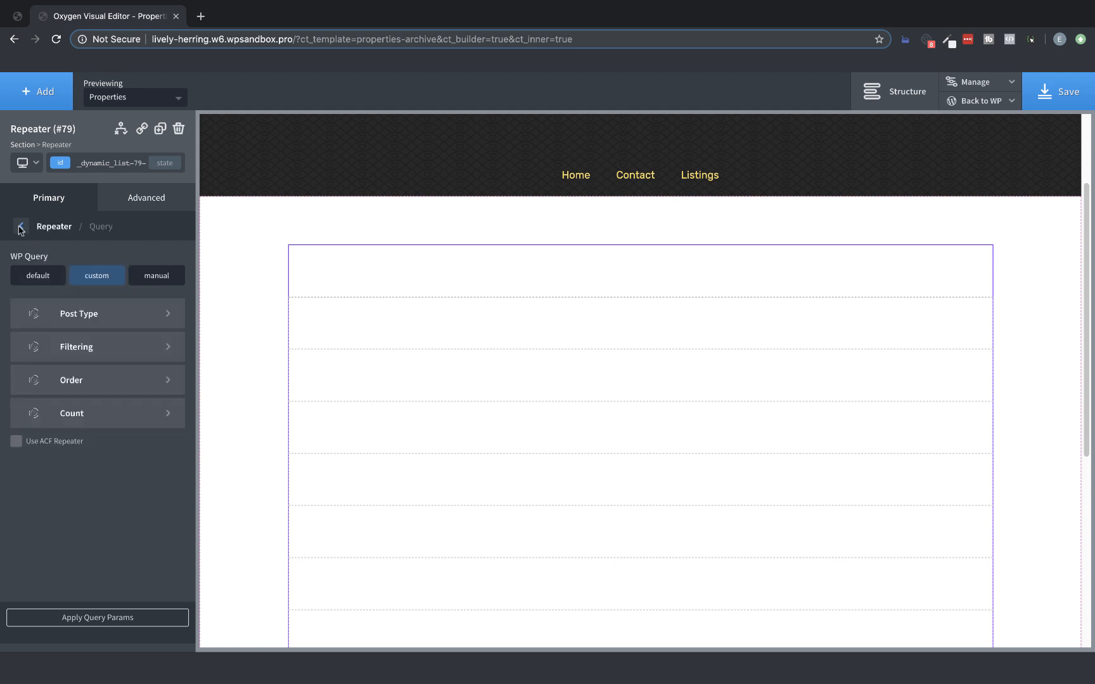
click(97, 347)
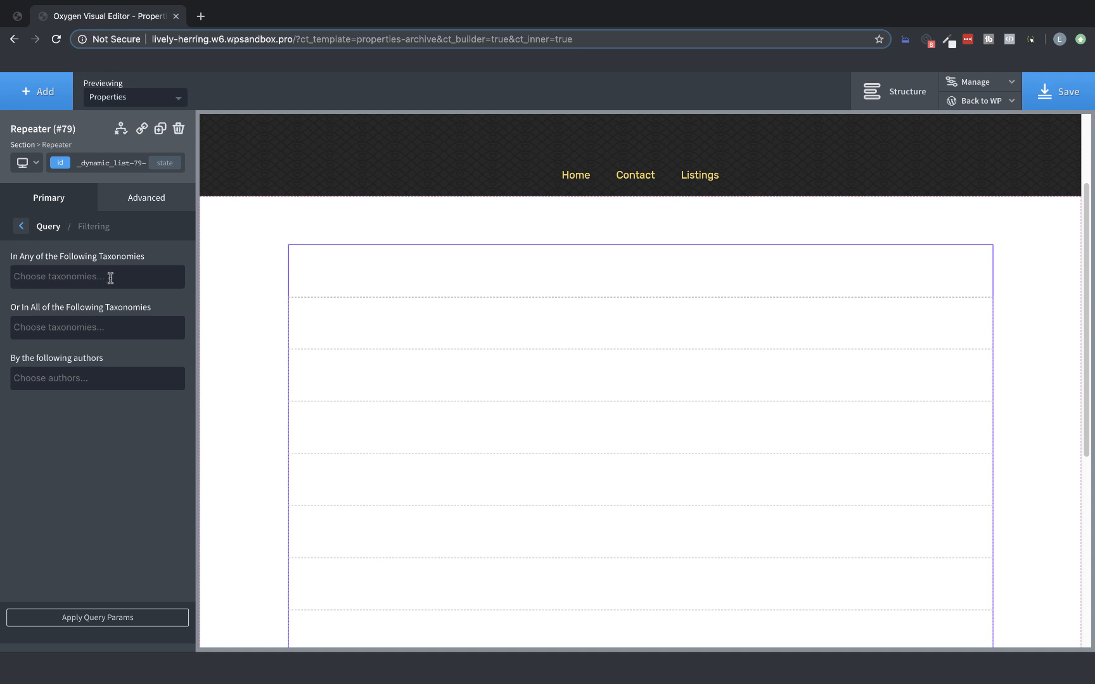
mouse_move(7, 367)
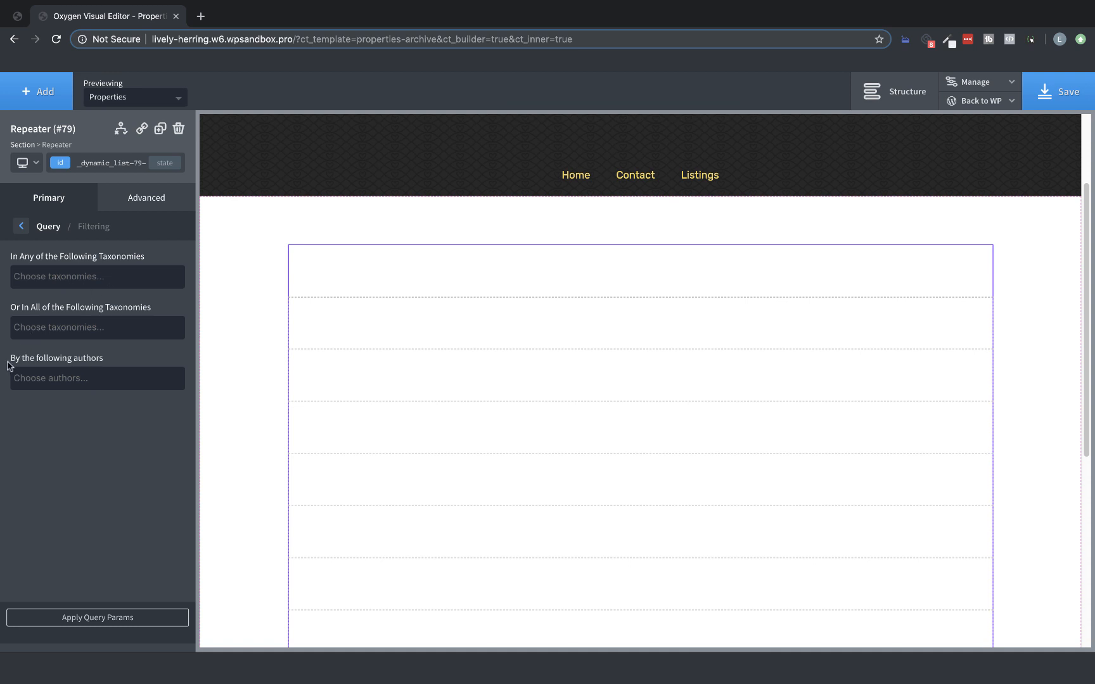
mouse_move(28, 239)
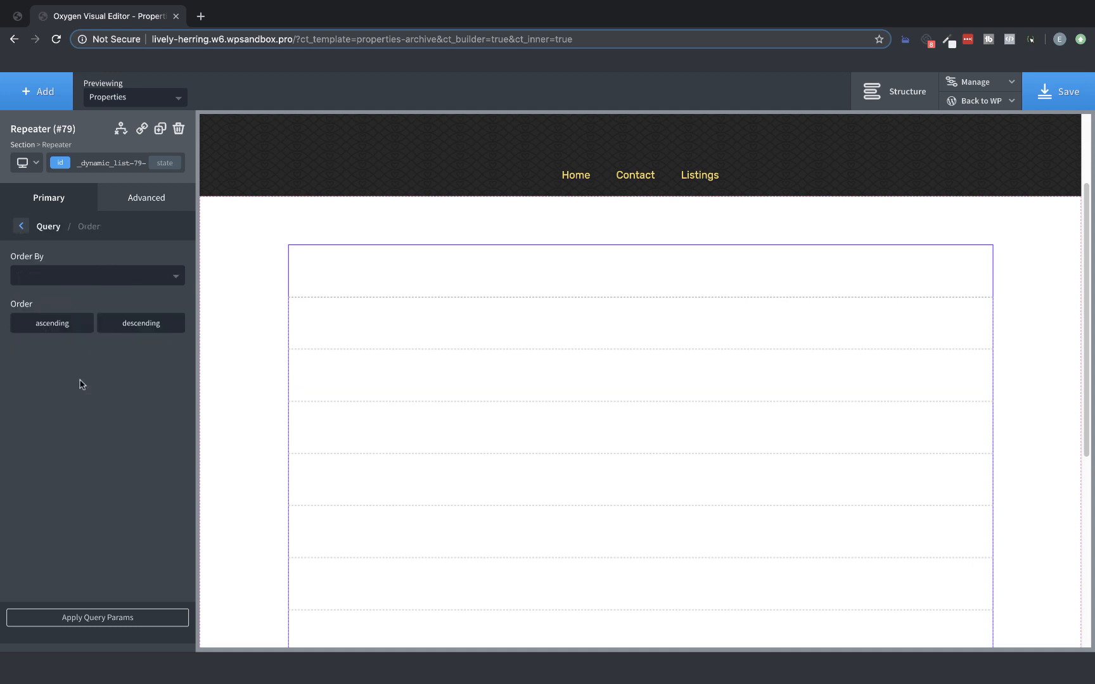
Review the post count and Manual options, then settle on the Default WP query
click(97, 276)
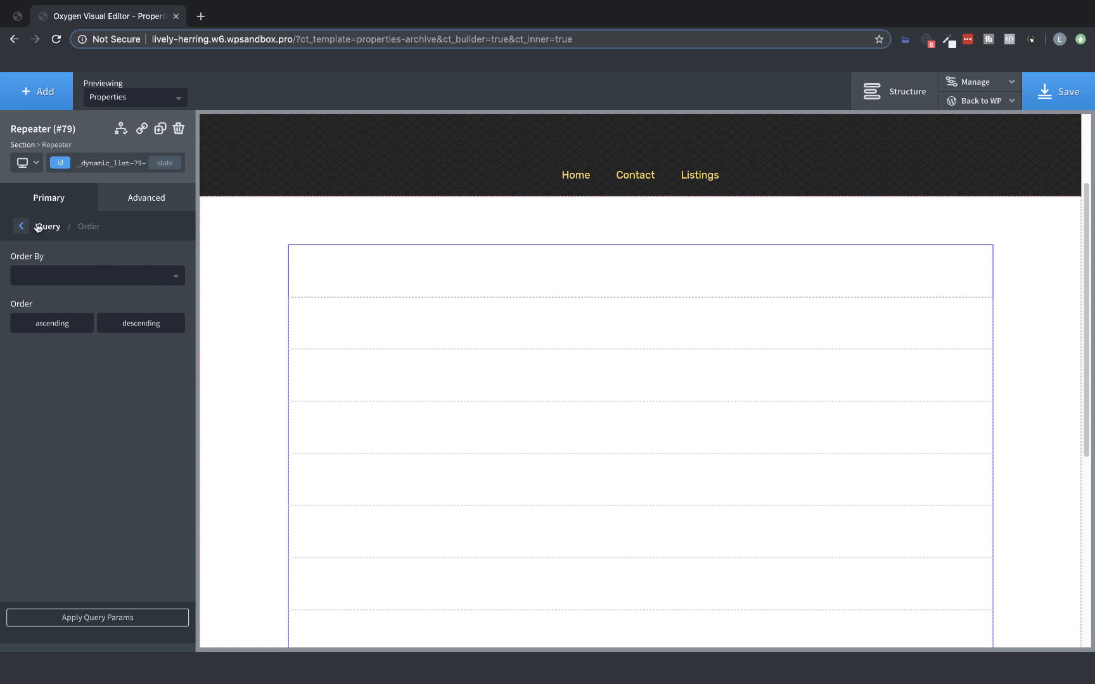
click(21, 226)
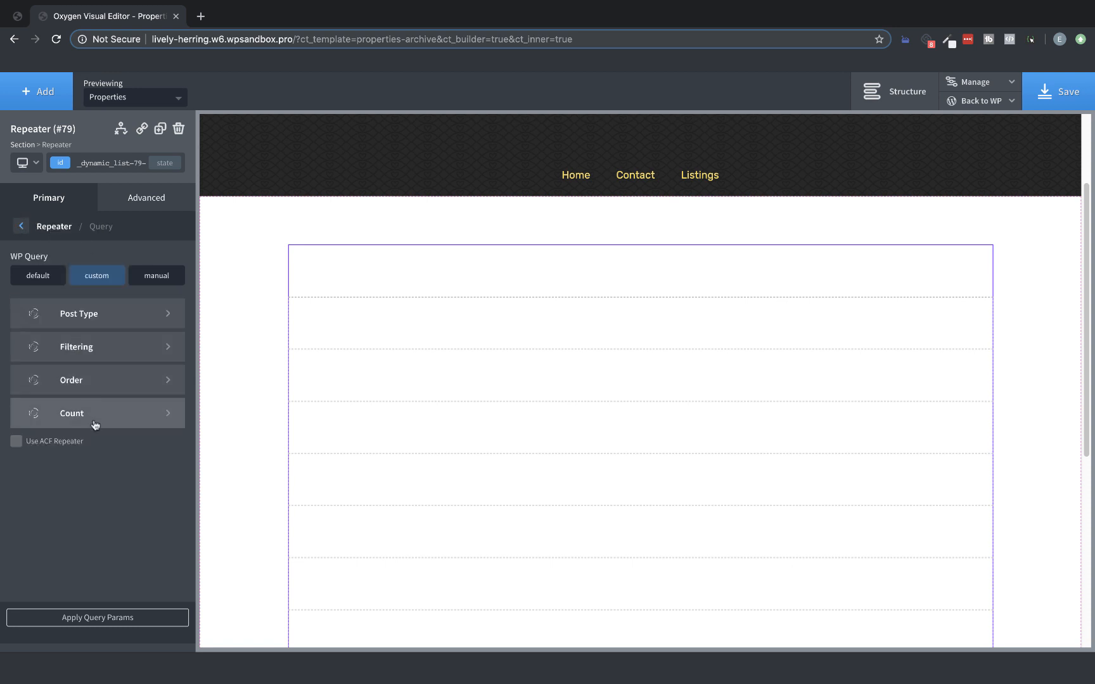
click(97, 413)
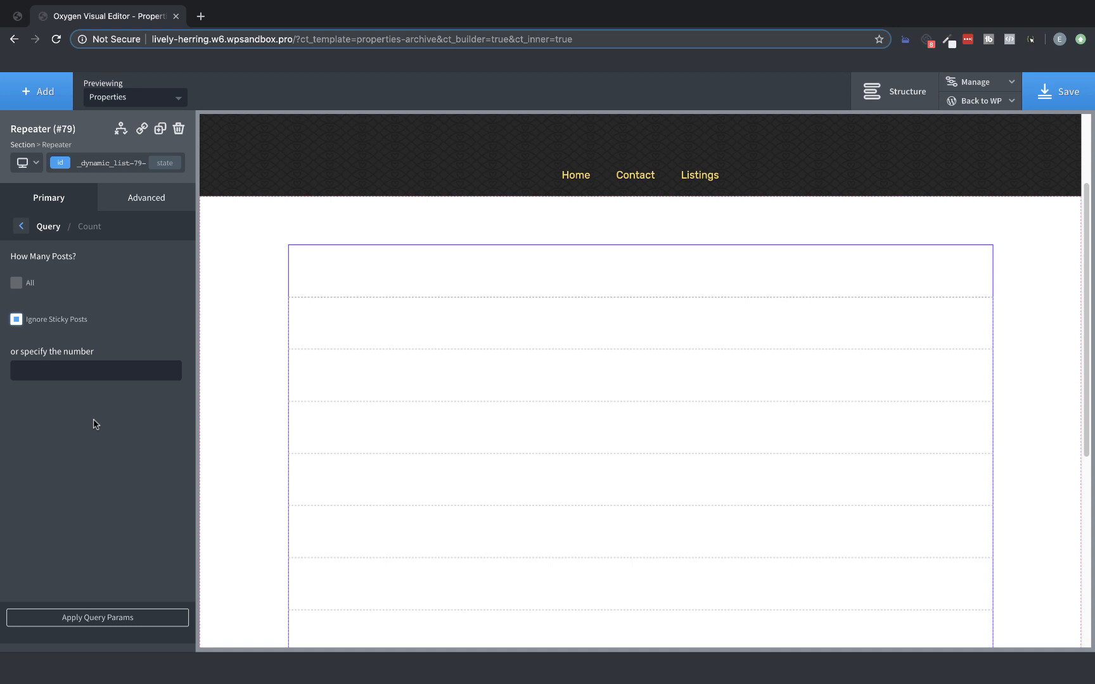
mouse_move(27, 244)
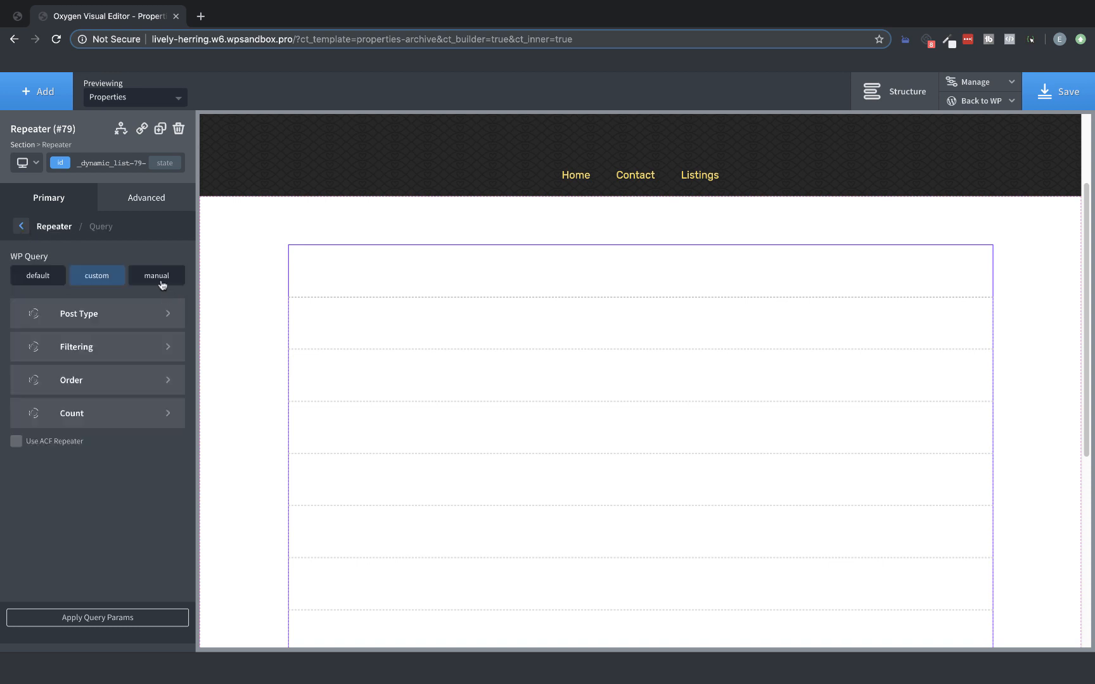
click(156, 275)
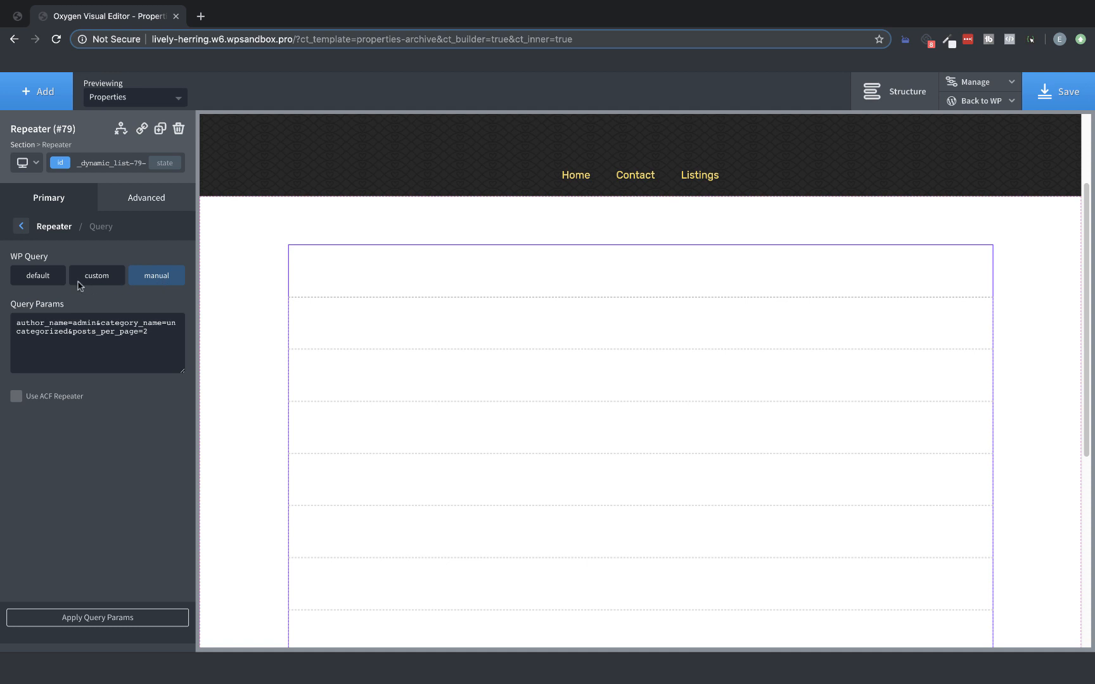
click(38, 275)
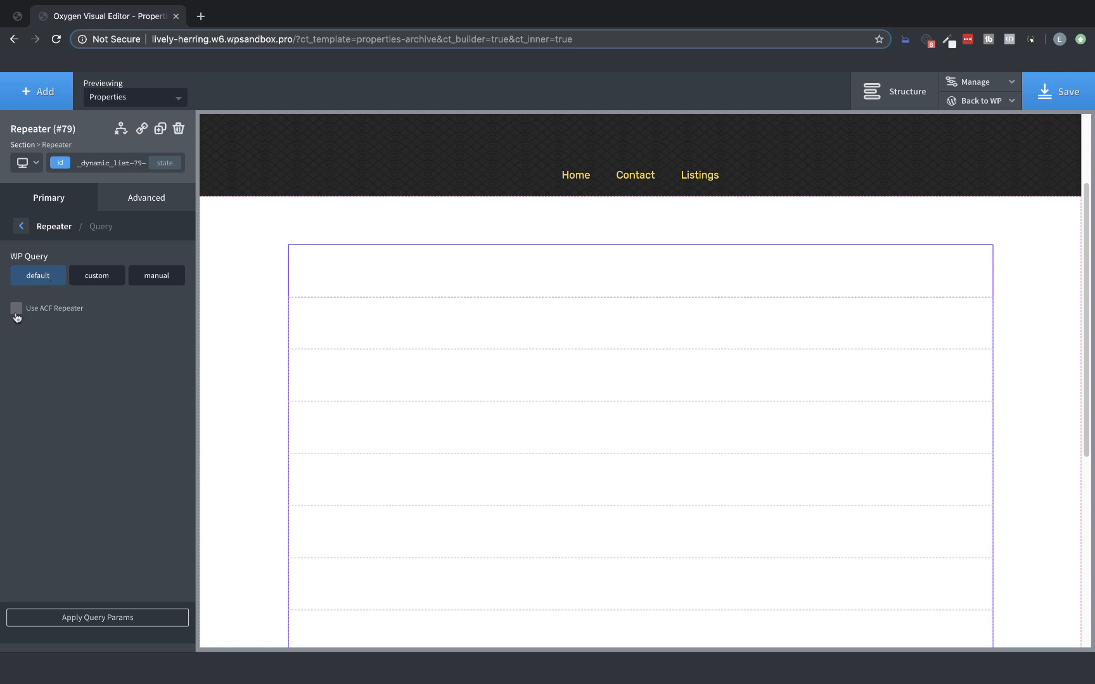
mouse_move(16, 316)
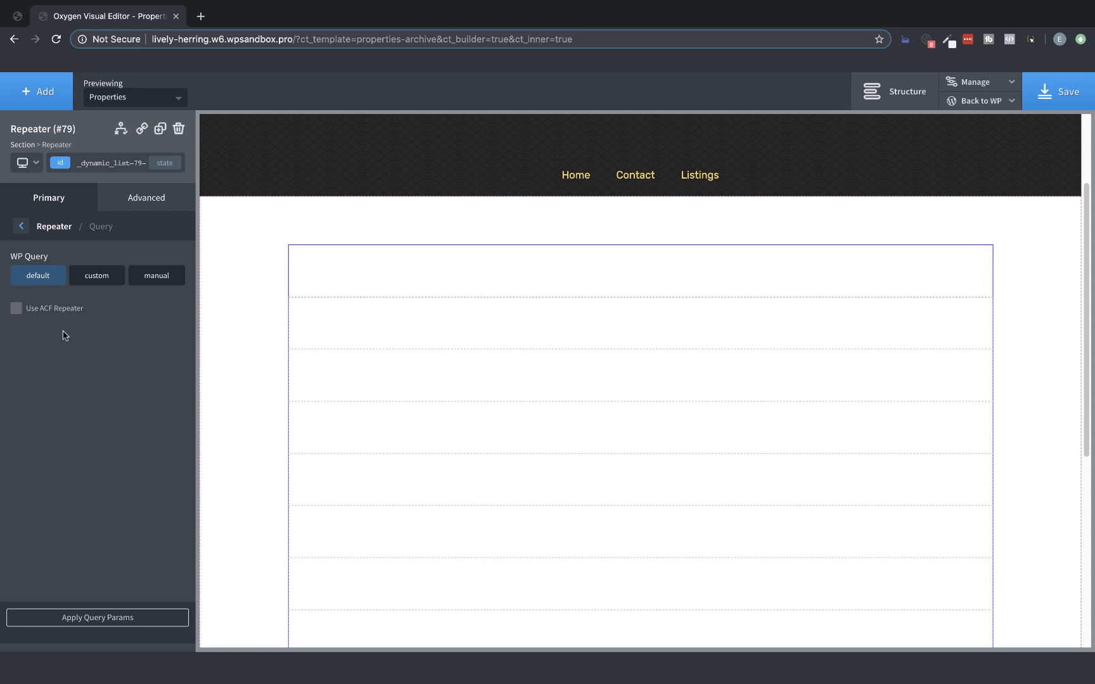
Stack the repeater's children vertically and select its inner Div via the Structure tree
click(20, 226)
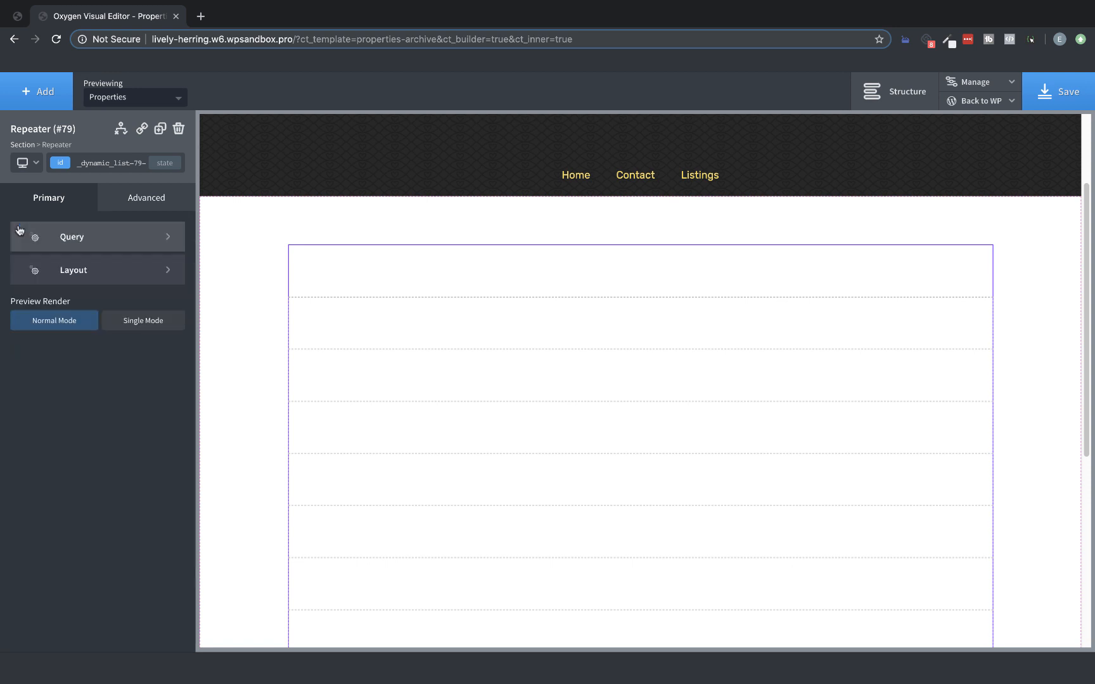
mouse_move(75, 272)
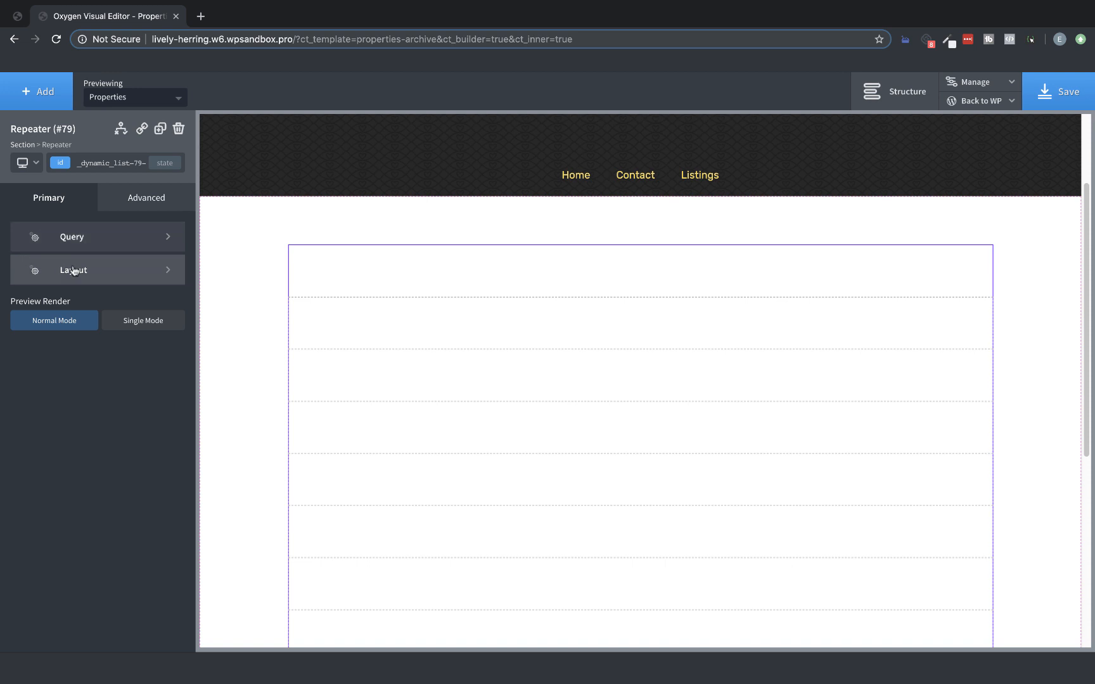
click(73, 269)
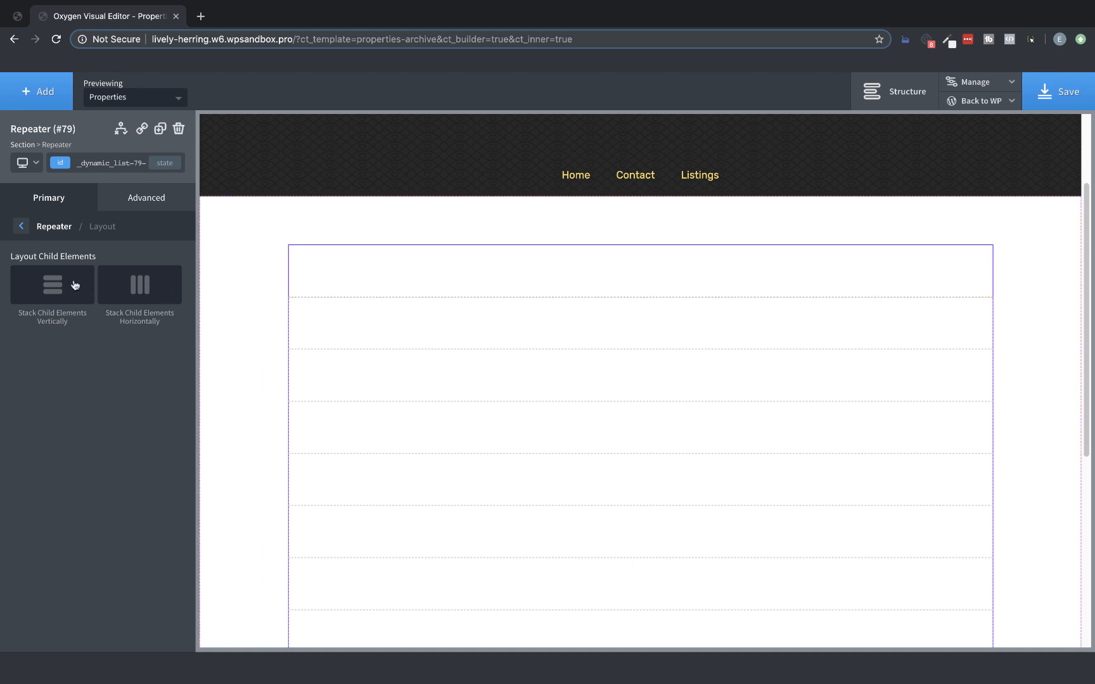
mouse_move(77, 287)
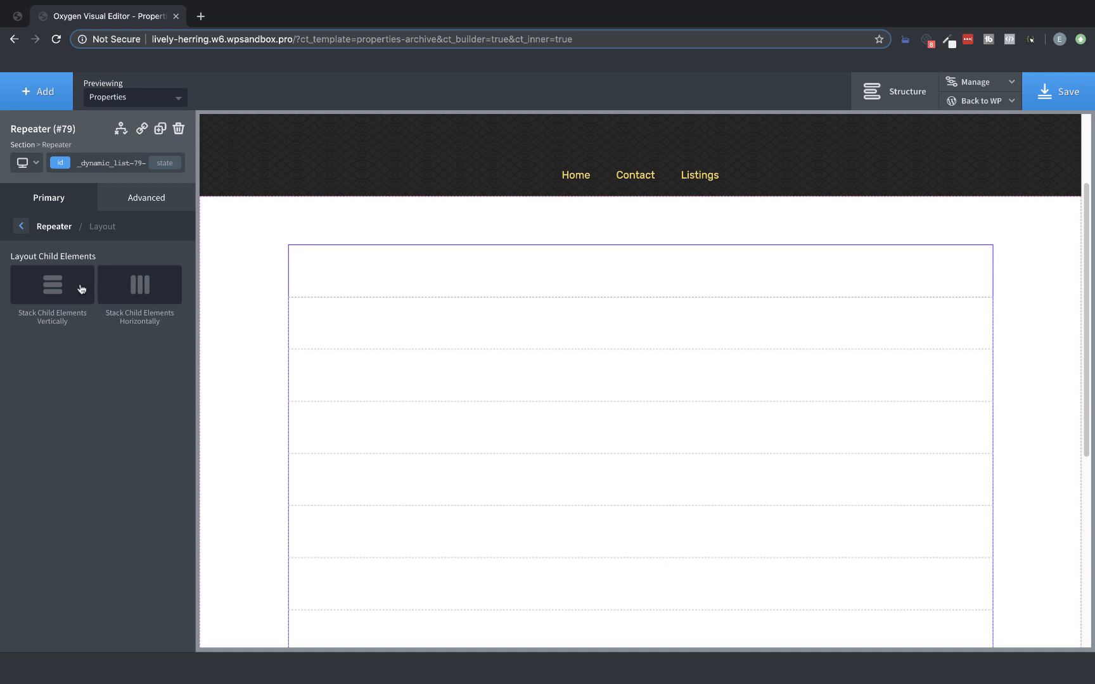
click(639, 276)
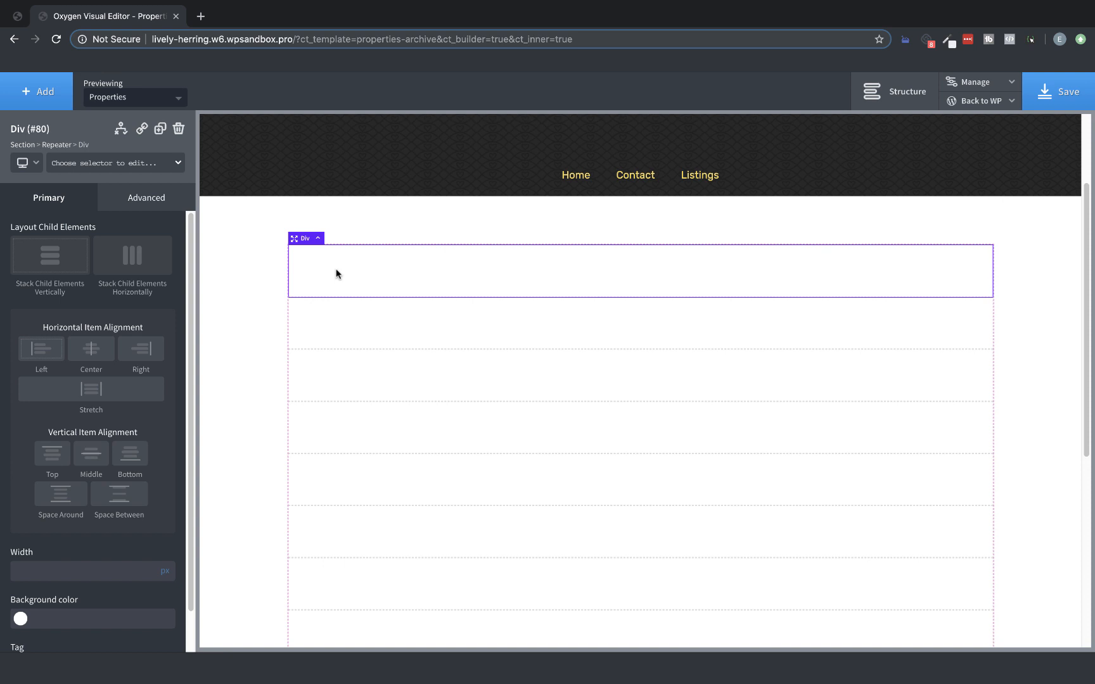
mouse_move(56, 145)
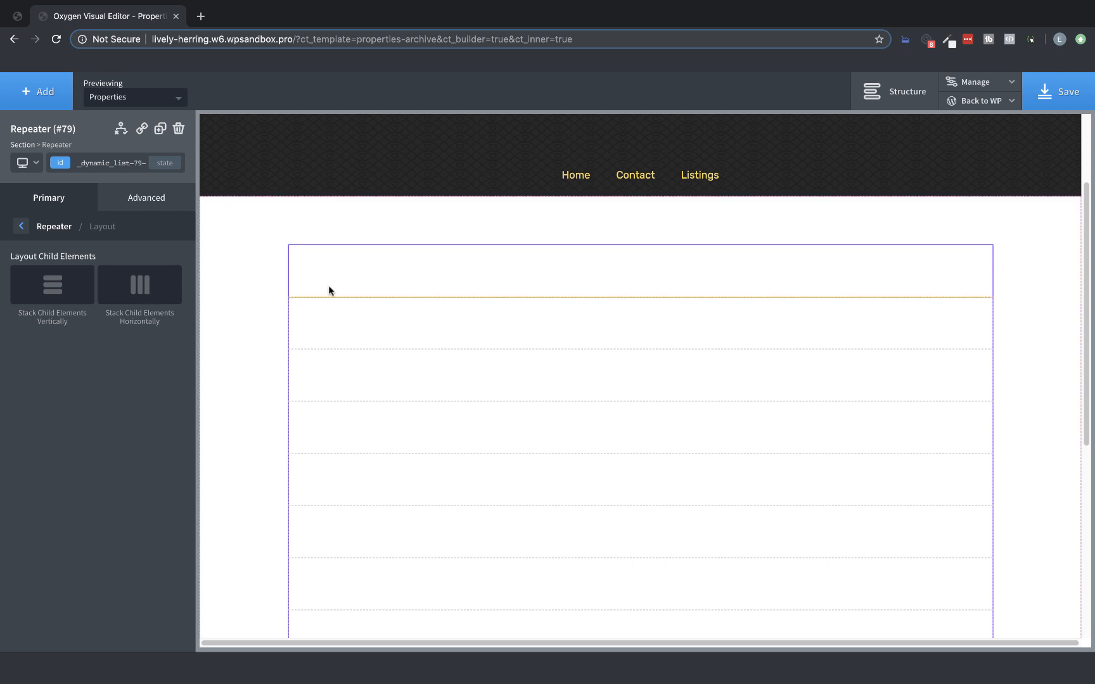
mouse_move(509, 291)
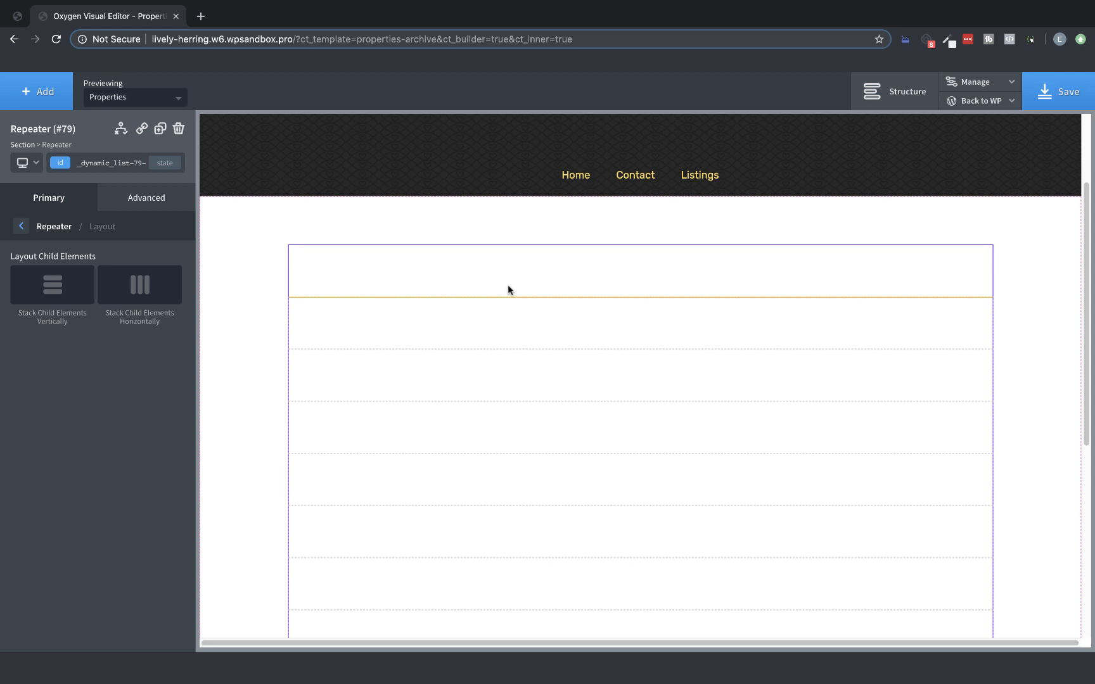
click(509, 288)
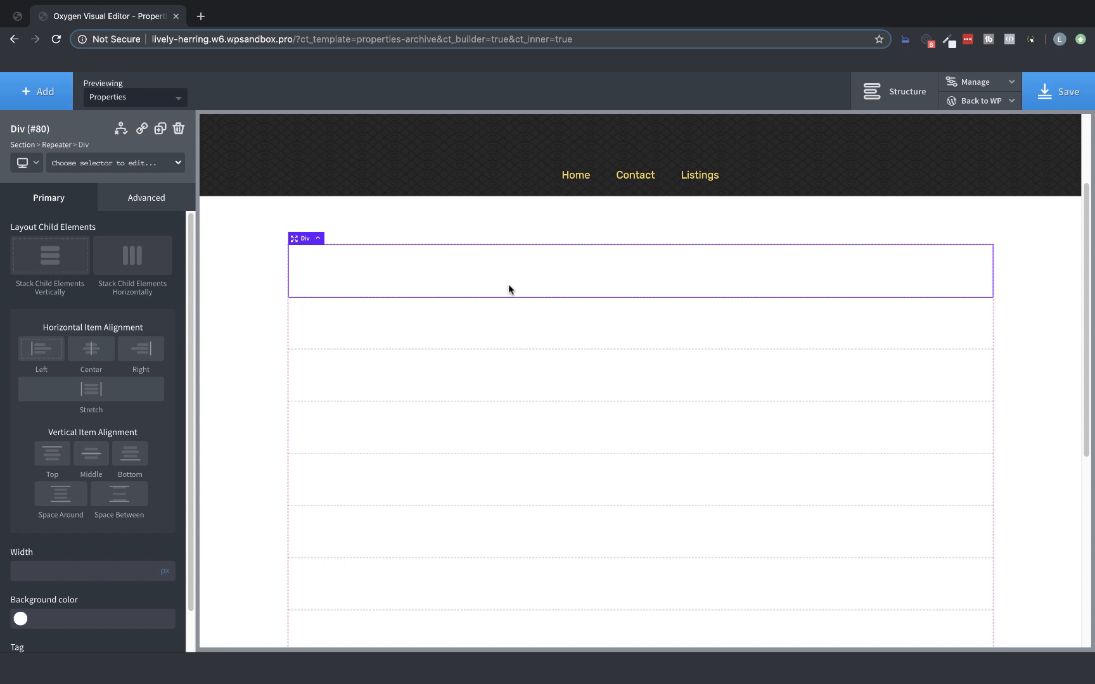
click(897, 92)
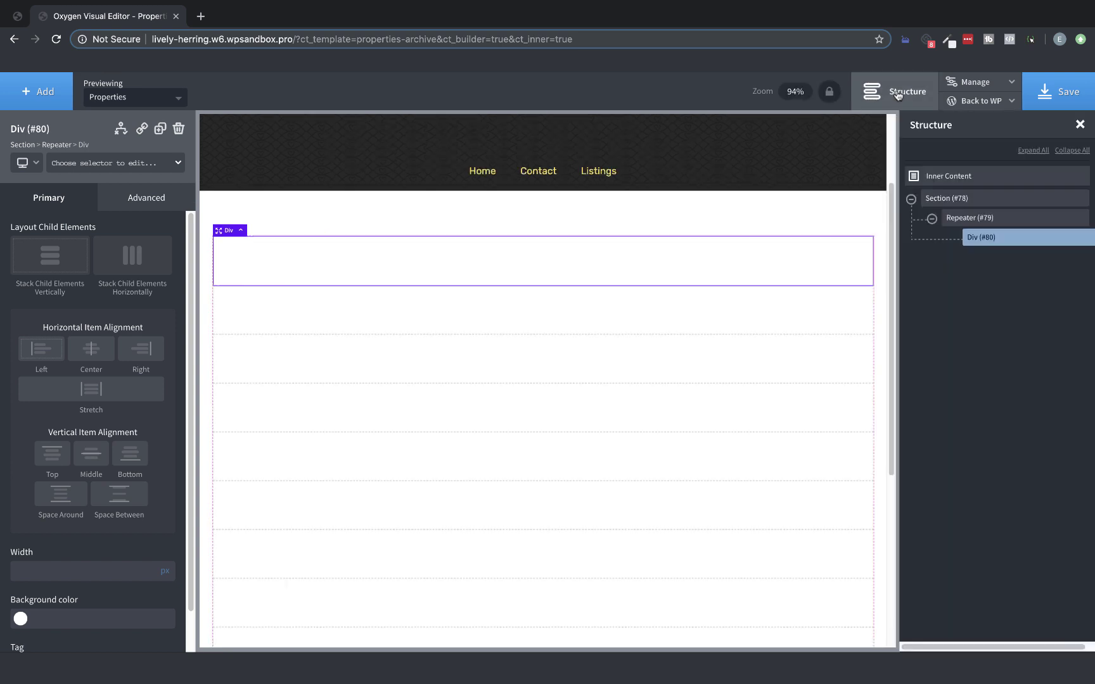
mouse_move(623, 307)
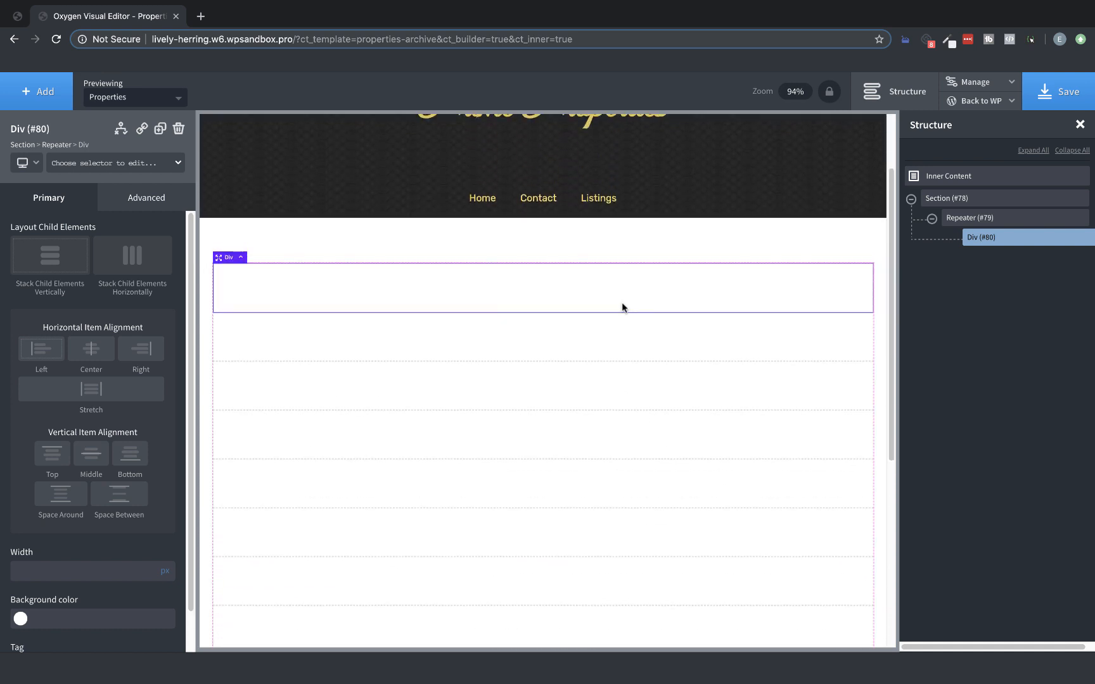
mouse_move(980, 248)
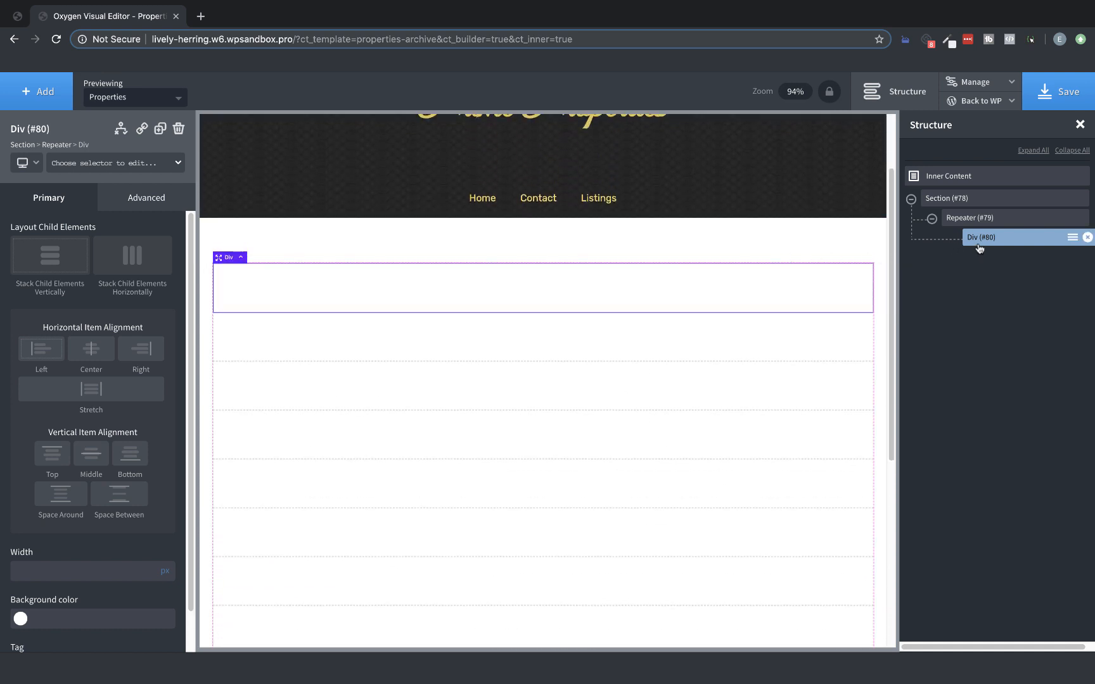
click(1079, 124)
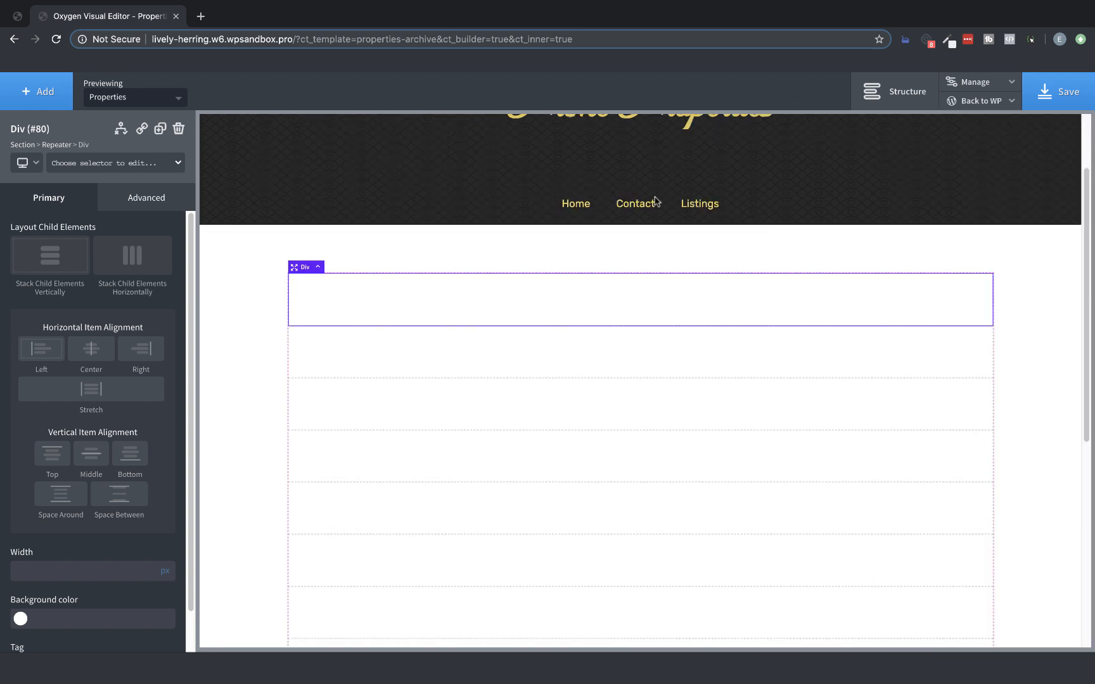
Search 'columns' and insert a two-column Columns element into the Div
click(36, 92)
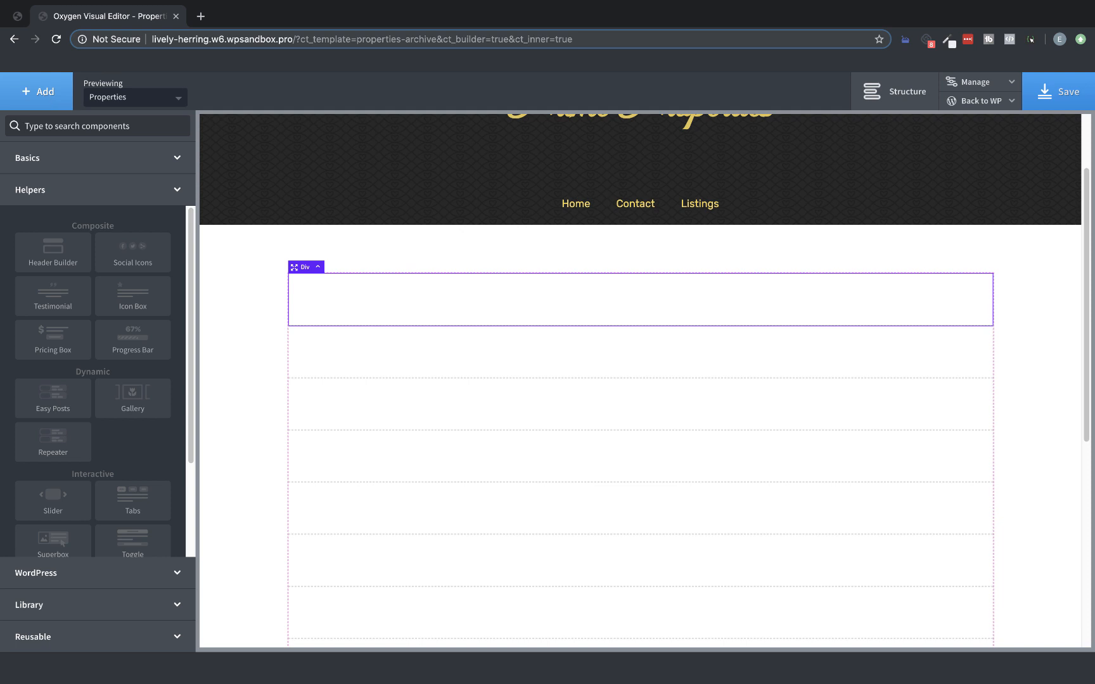
text(columns)
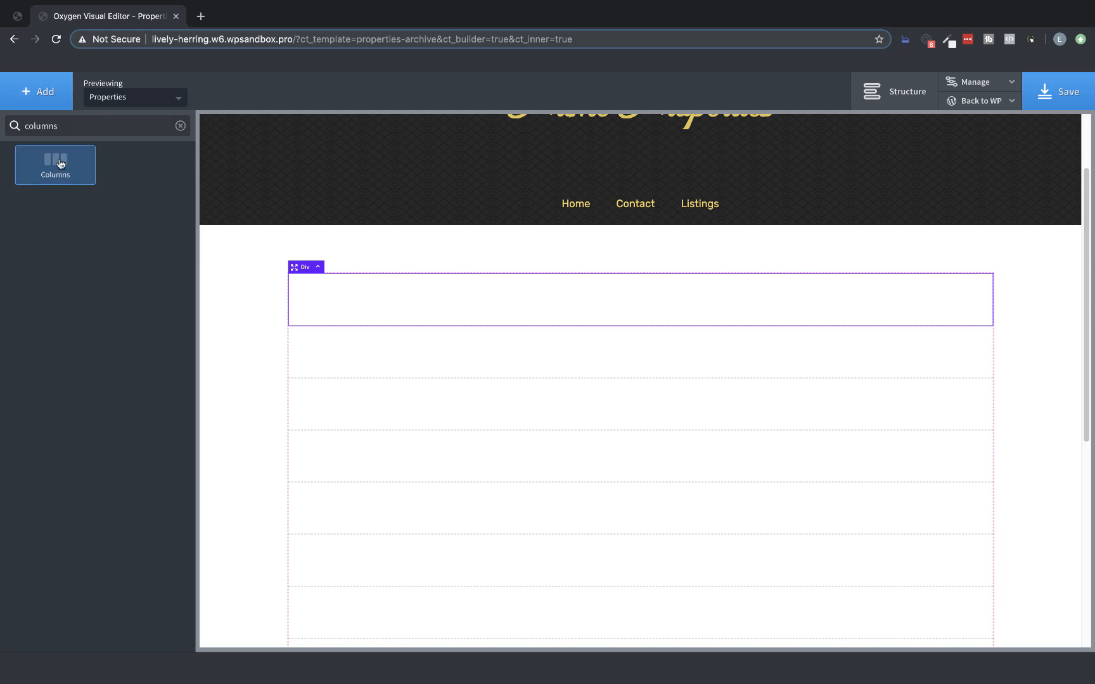
click(55, 165)
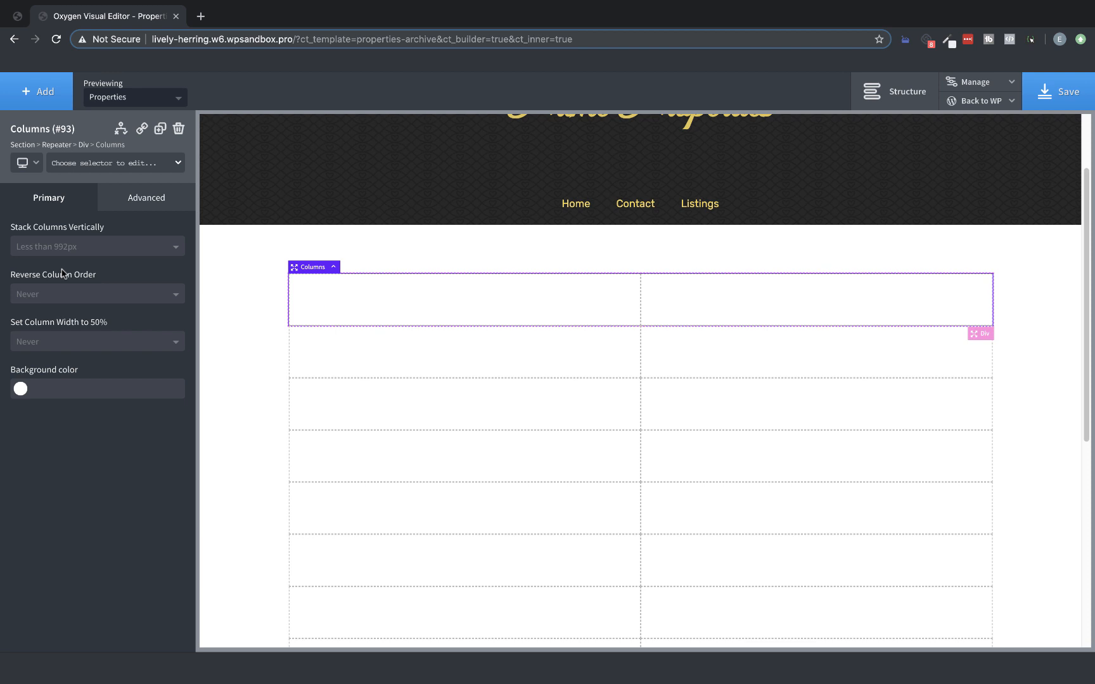
mouse_move(333, 305)
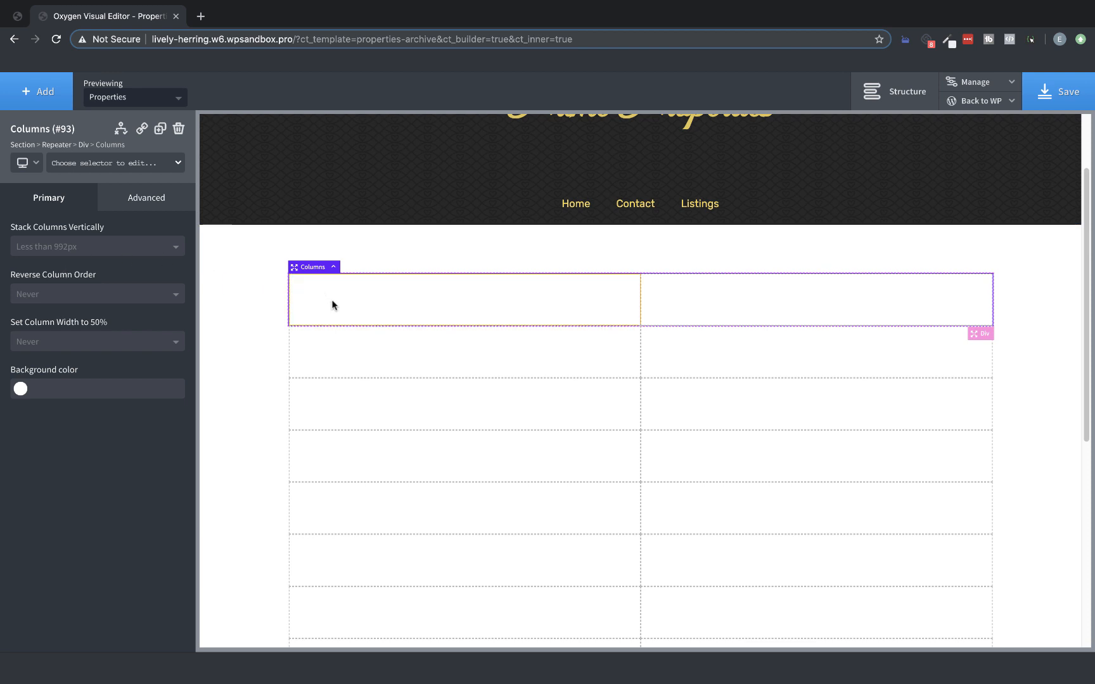
Set the left column's background to the post's Featured Image dynamic data
click(332, 304)
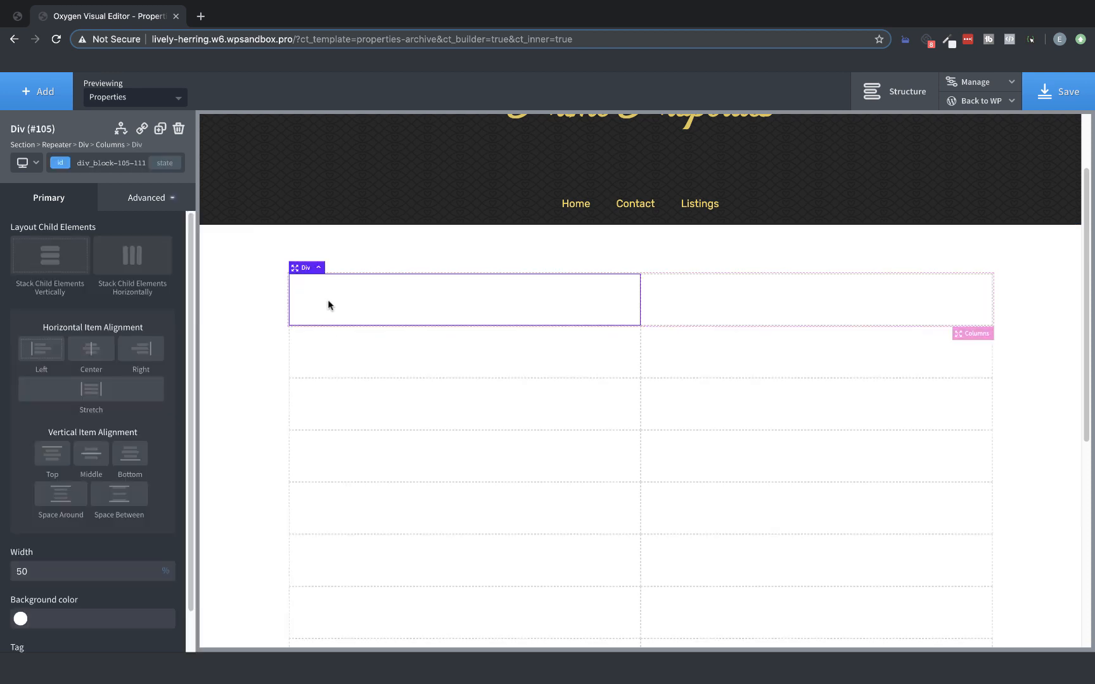
click(146, 198)
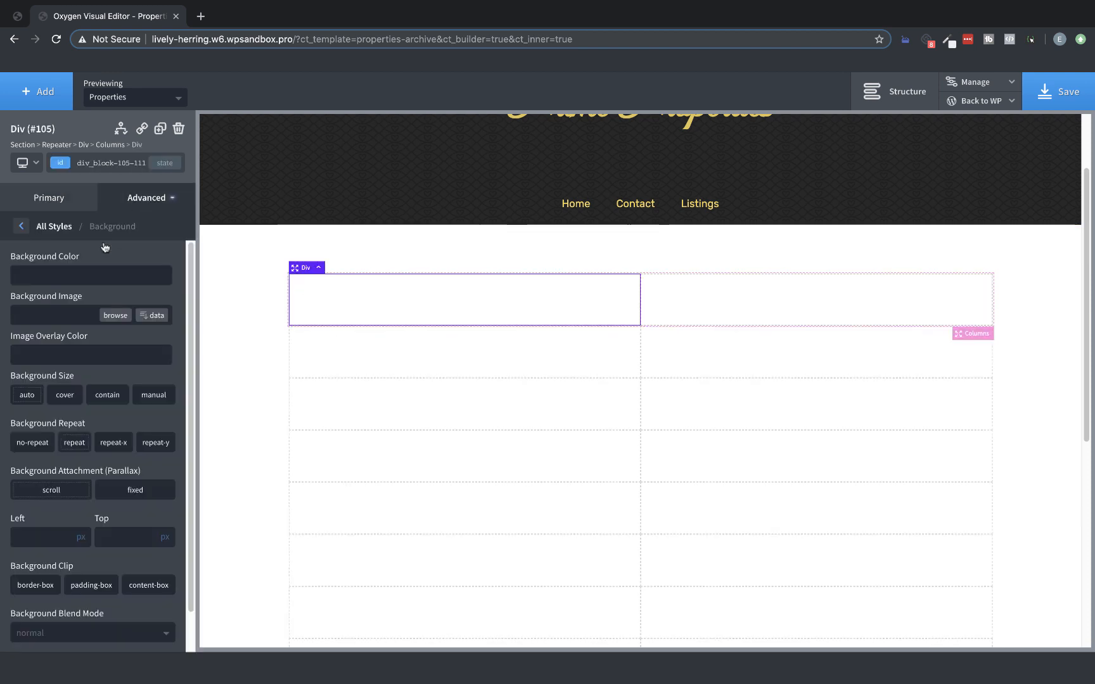
click(153, 315)
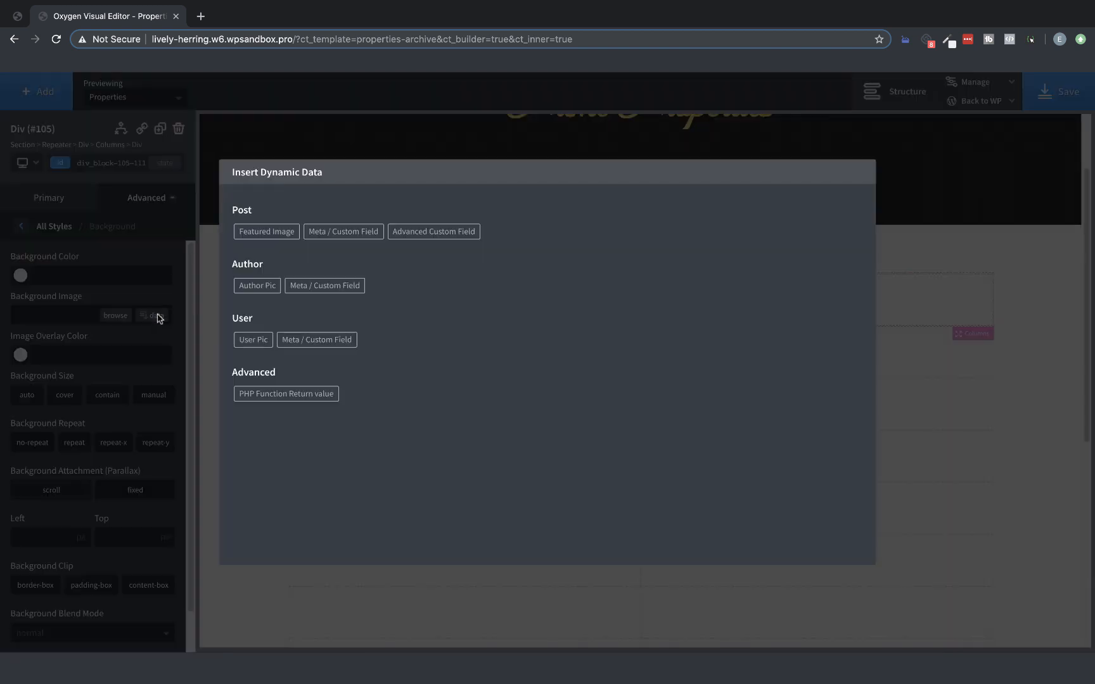
click(266, 231)
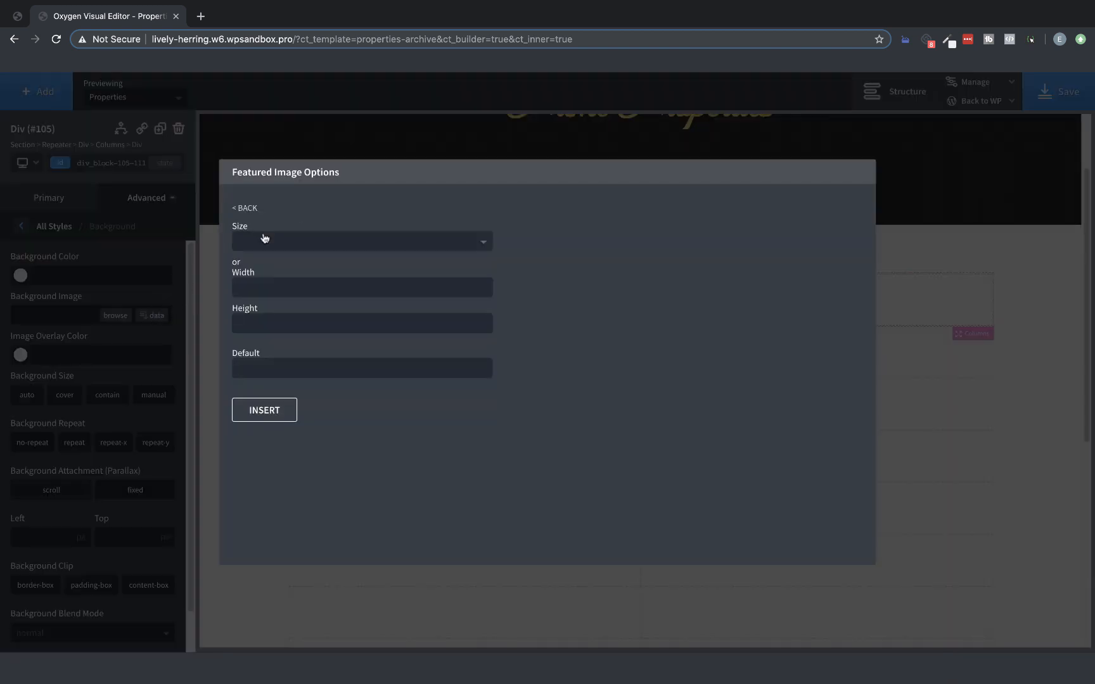
click(265, 410)
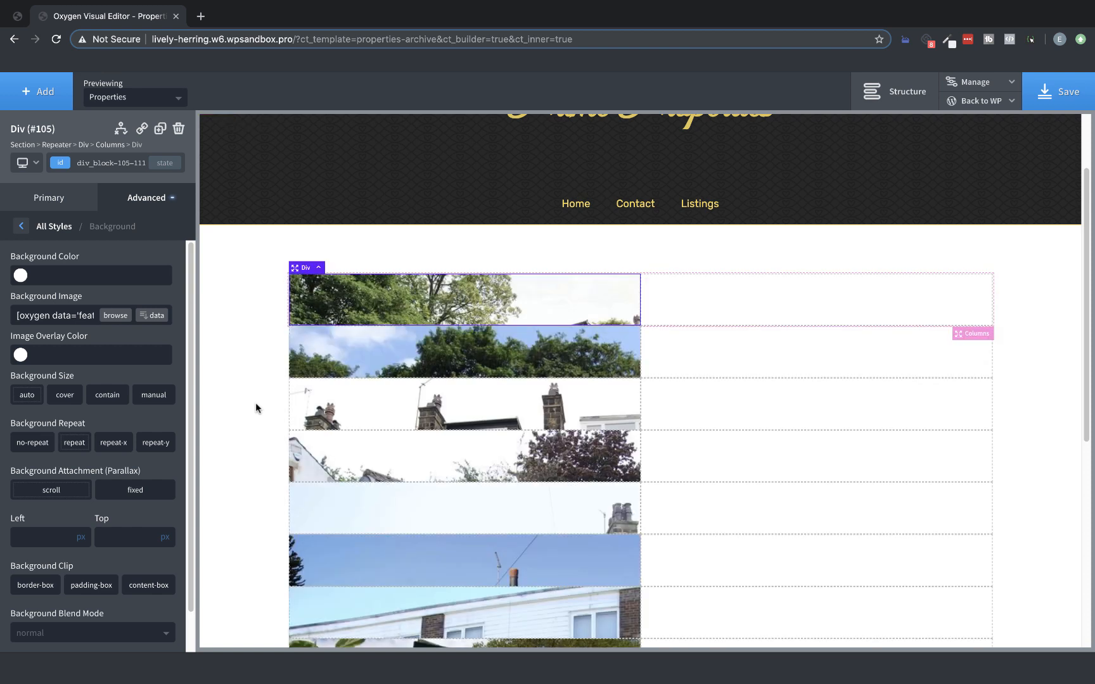
scroll(down, 3)
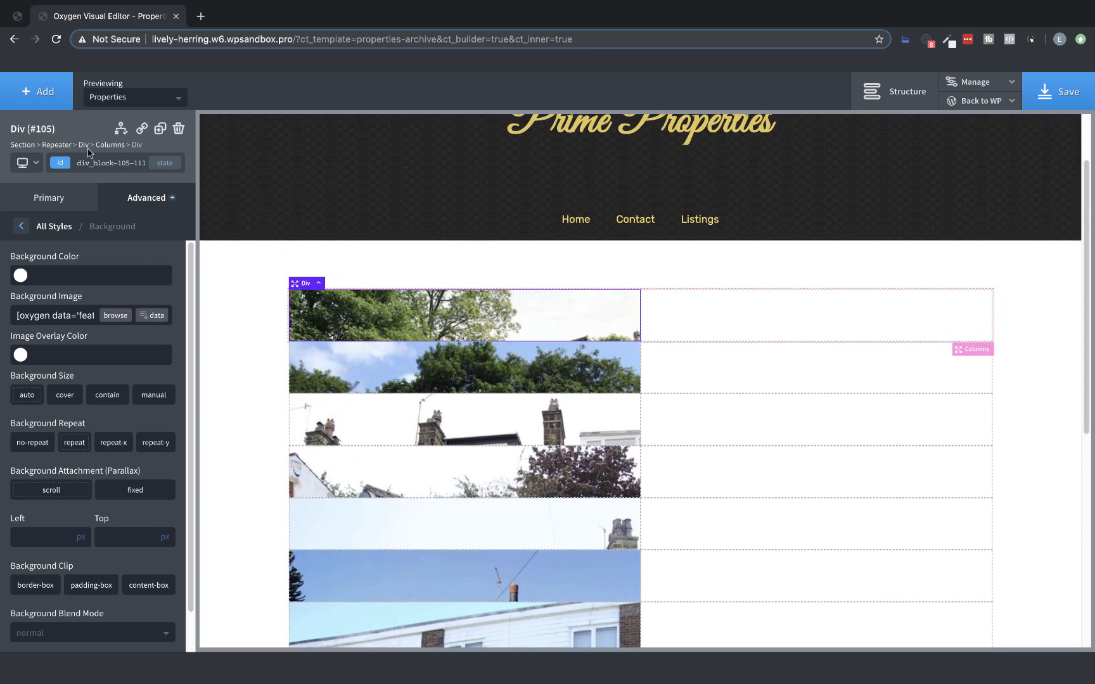
Add a heading over the image showing the dynamic Post Title, then select it for background styling
click(36, 91)
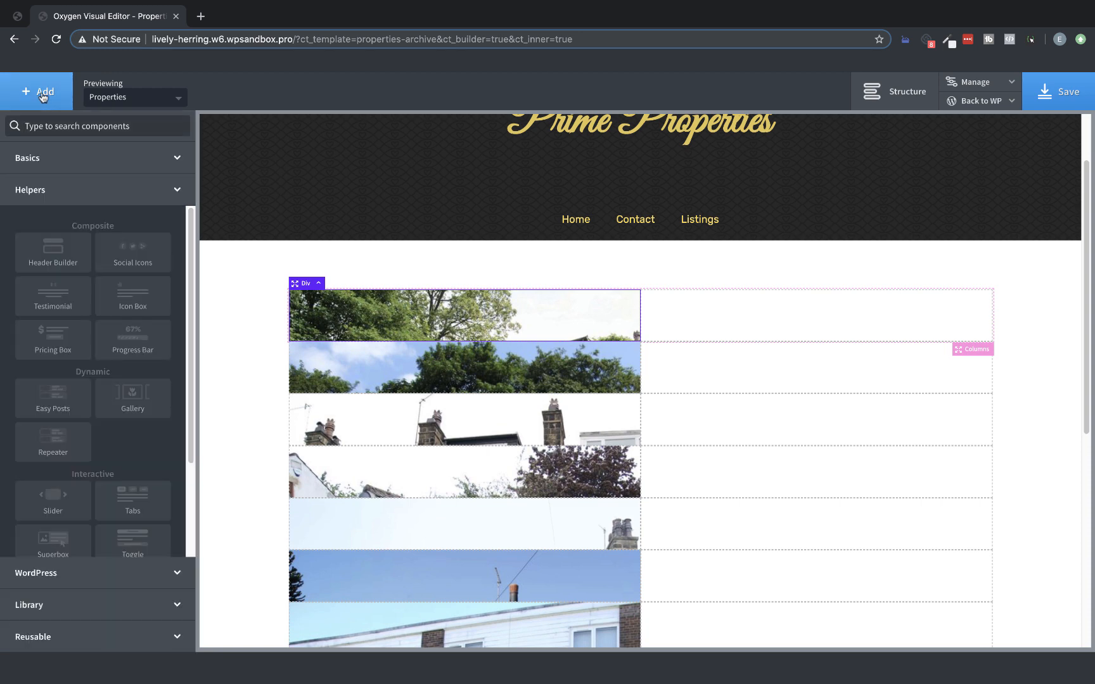
text(heading)
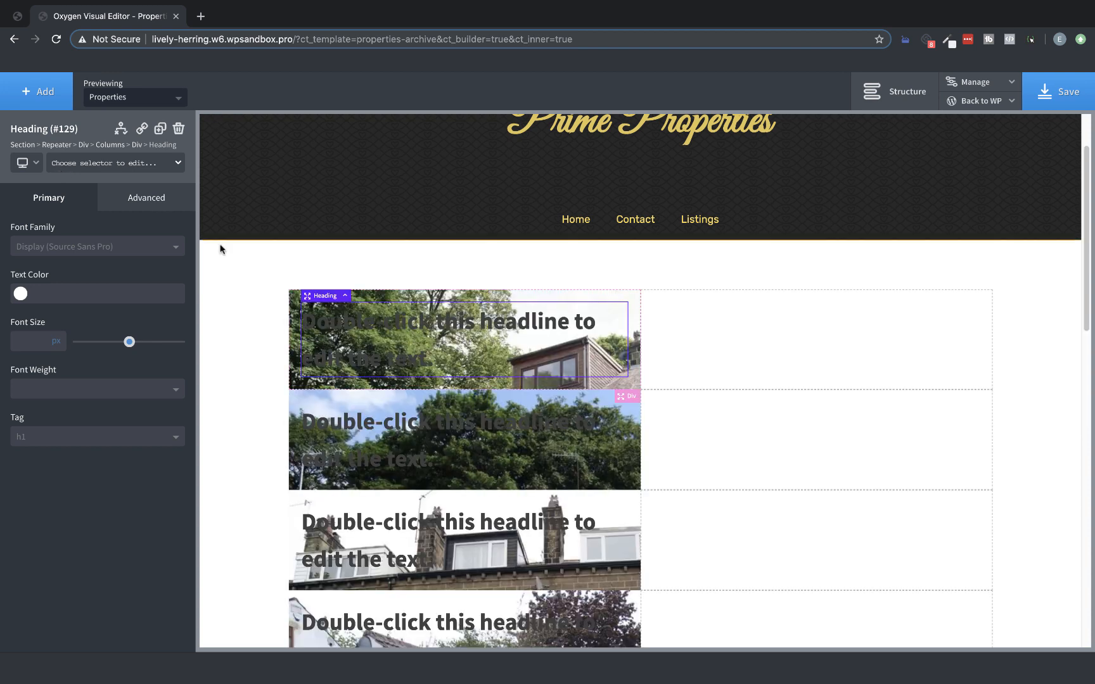
double_click(448, 339)
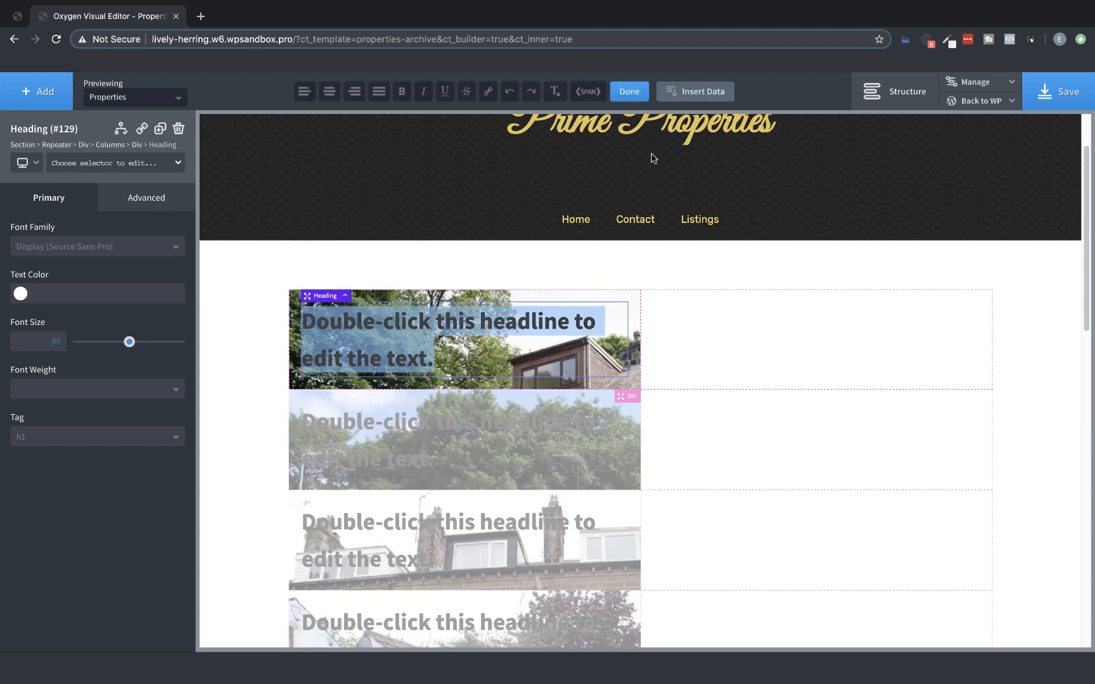
click(696, 91)
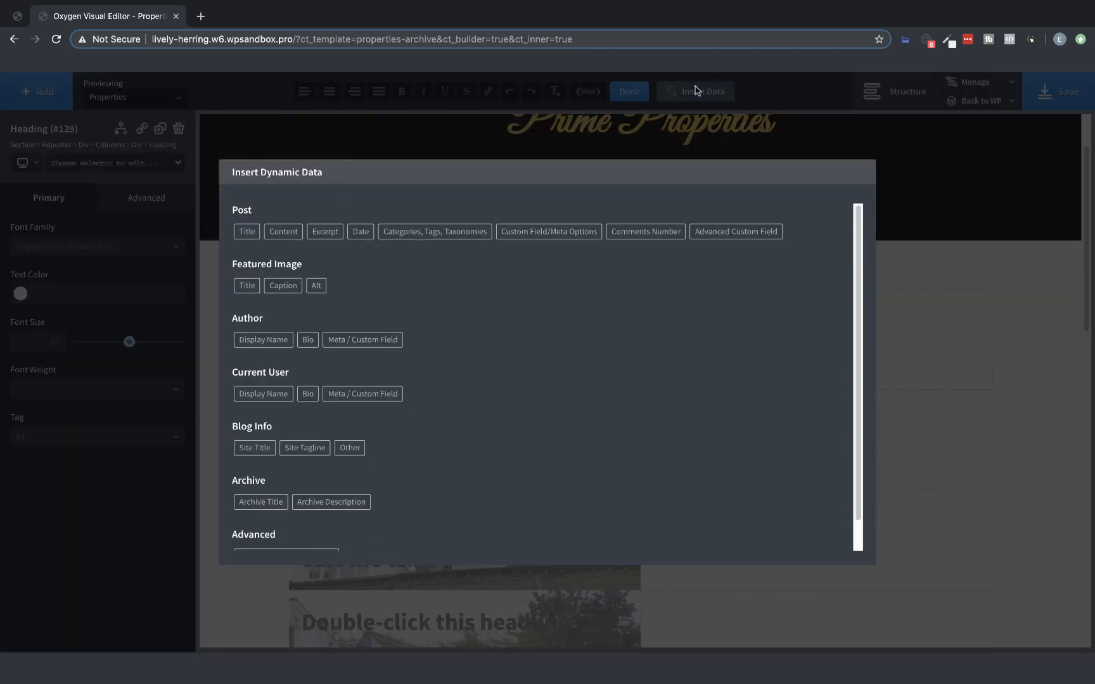
click(246, 231)
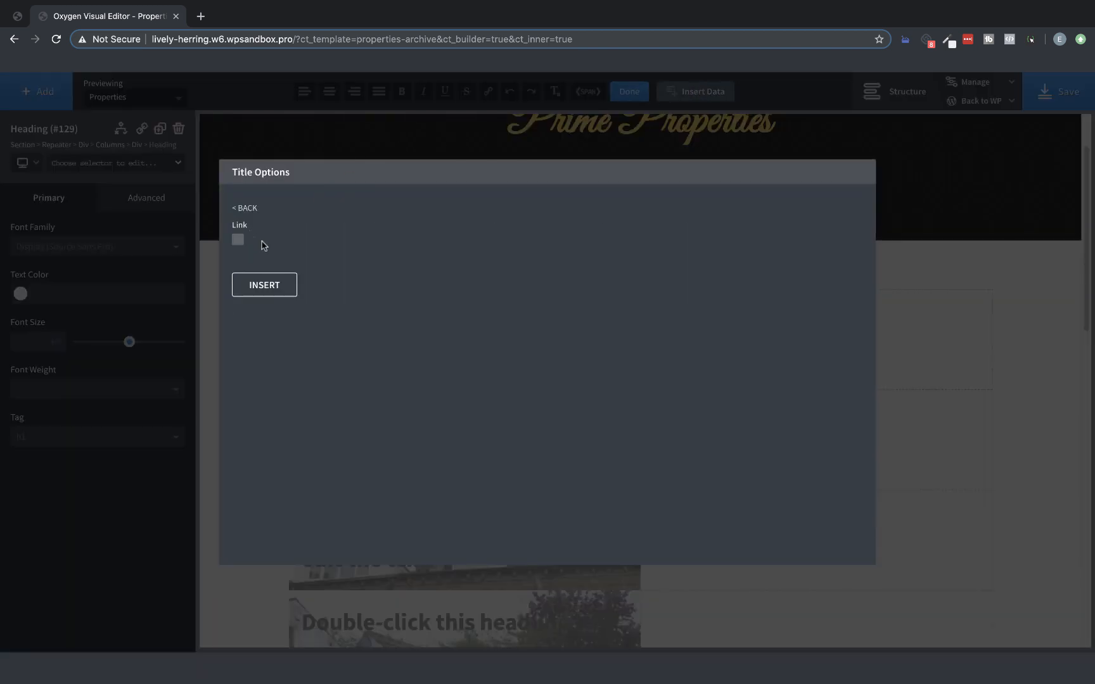
click(264, 284)
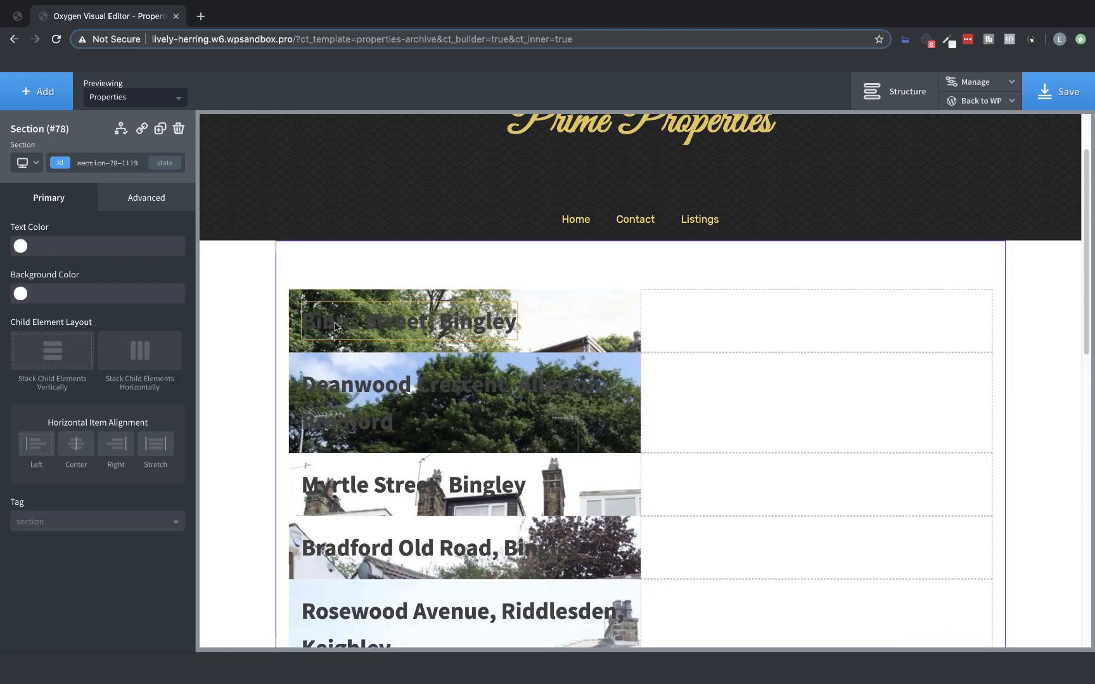
click(408, 321)
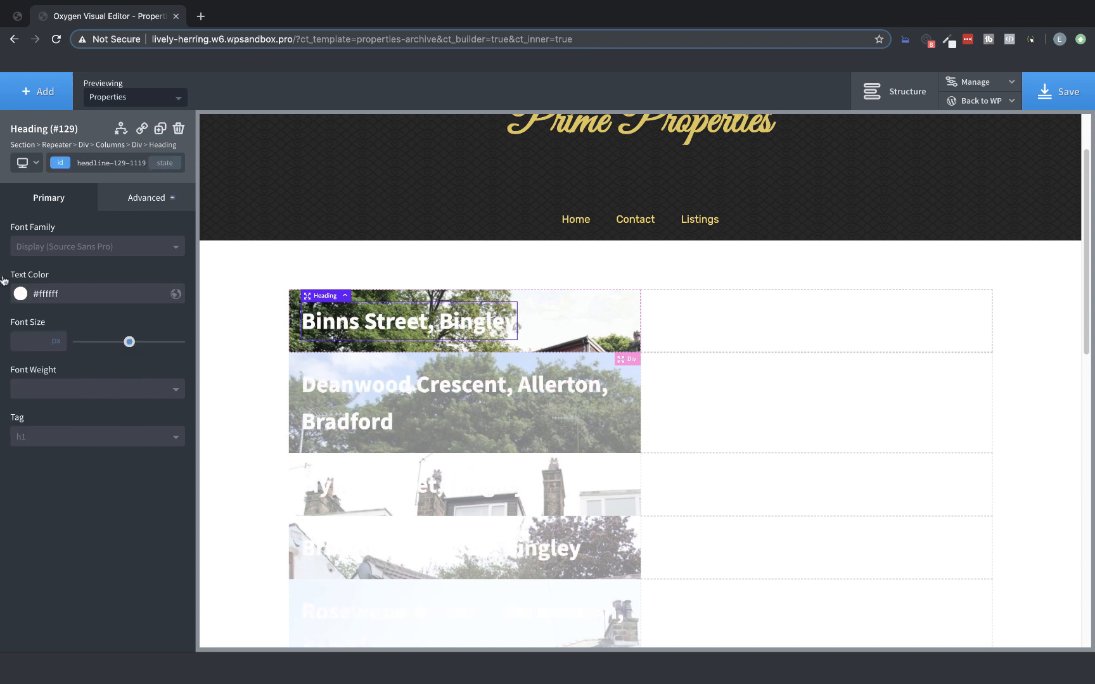
click(146, 197)
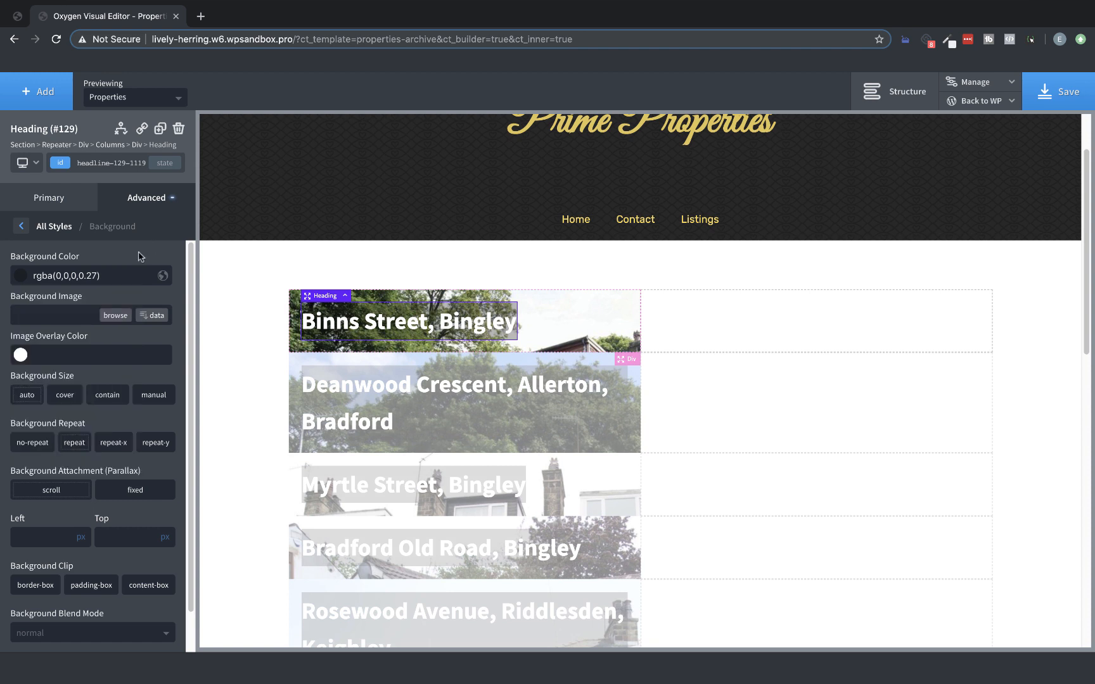
Give the image block height 300 and a cover background positioned at 50%/50%
click(556, 311)
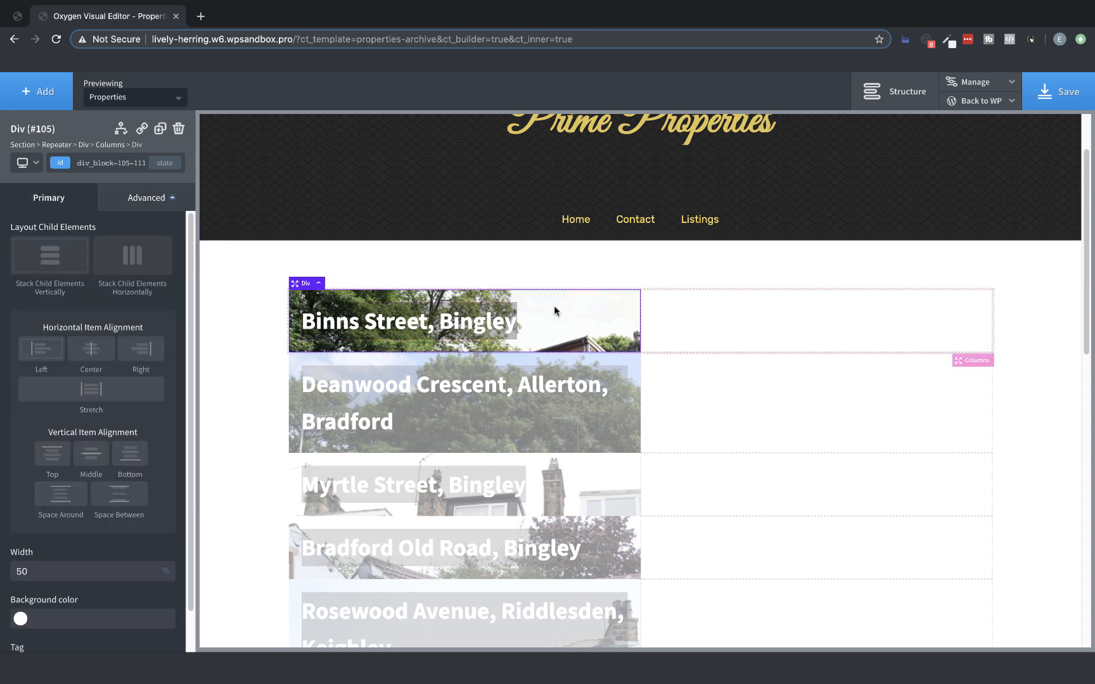
click(146, 197)
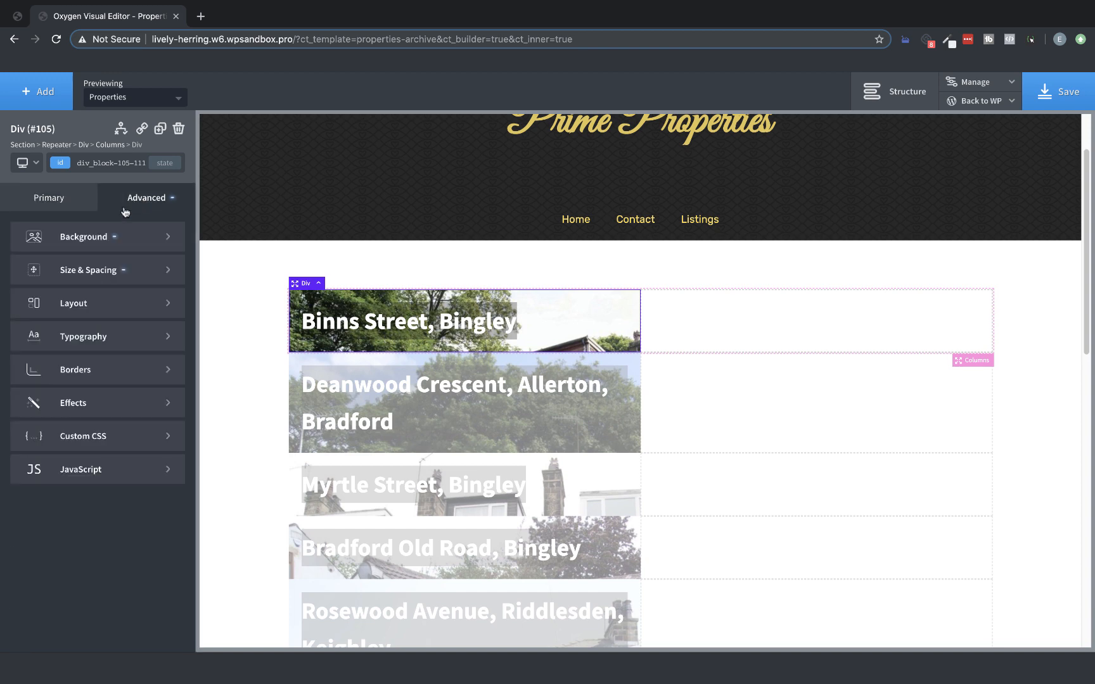
click(88, 270)
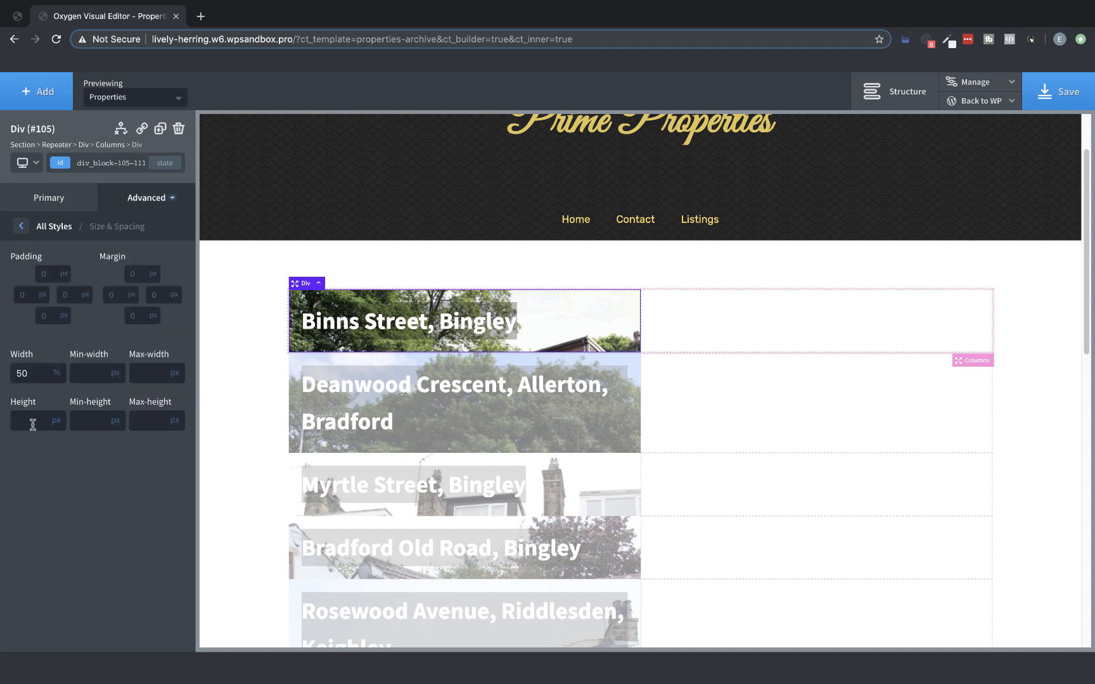
text(300)
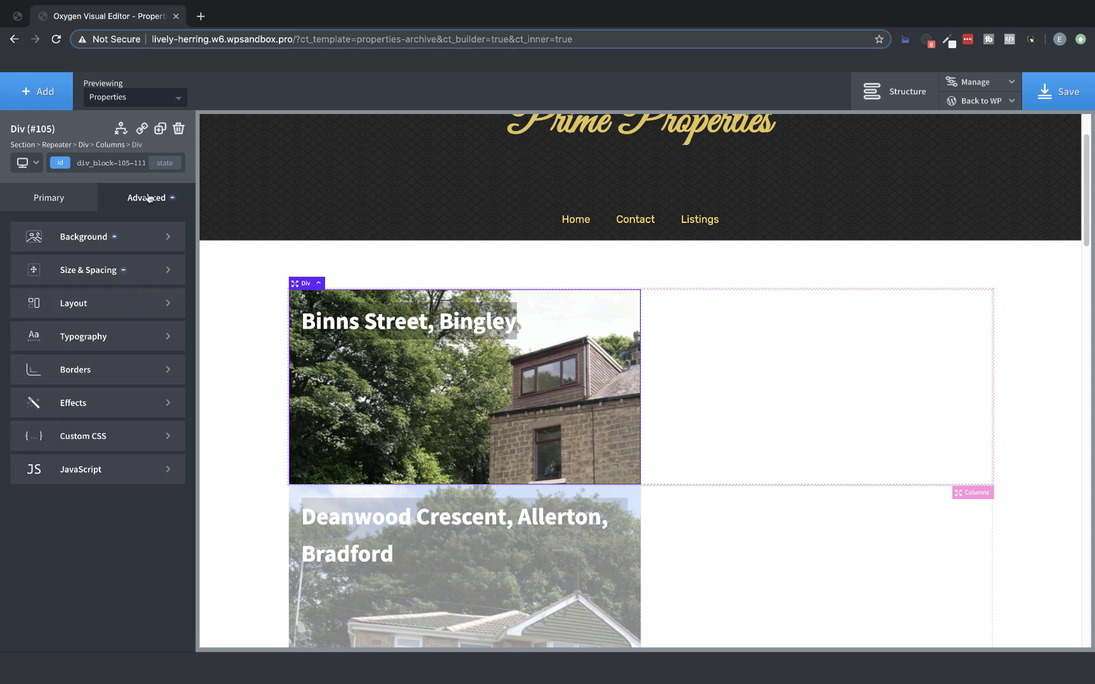
click(83, 236)
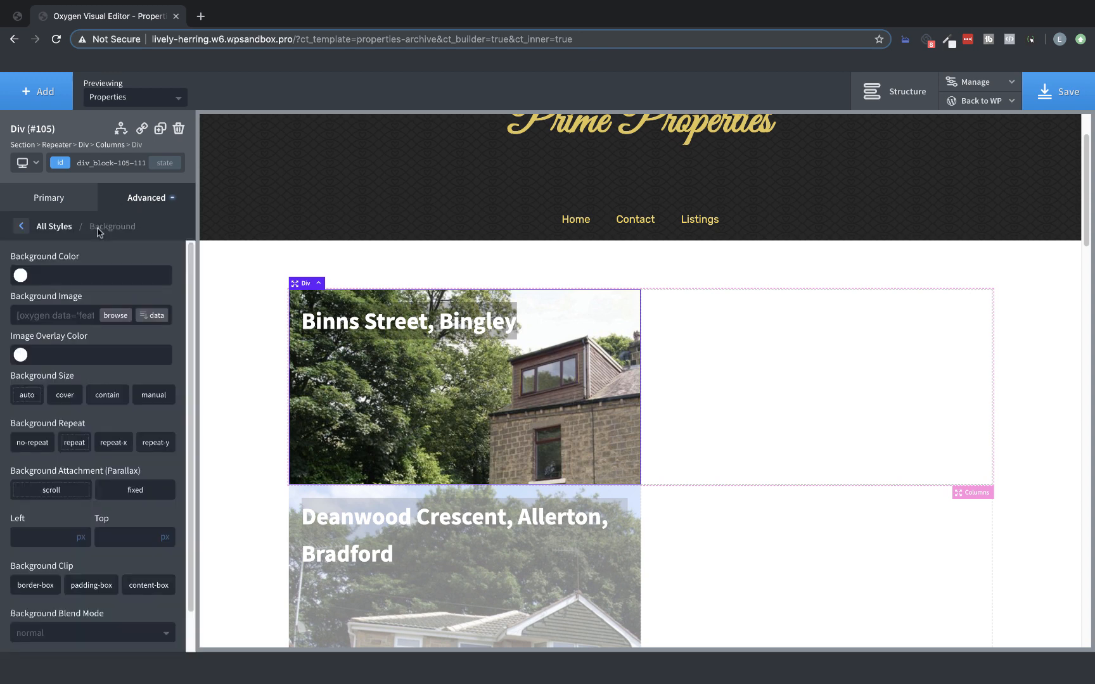
click(64, 395)
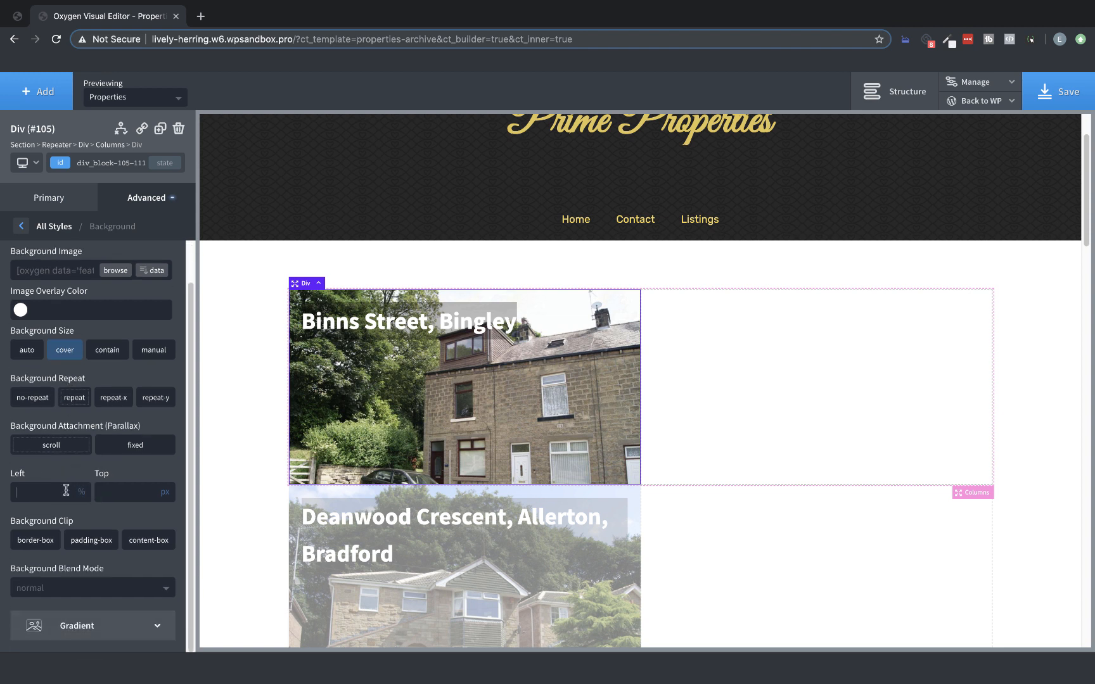
text(50)
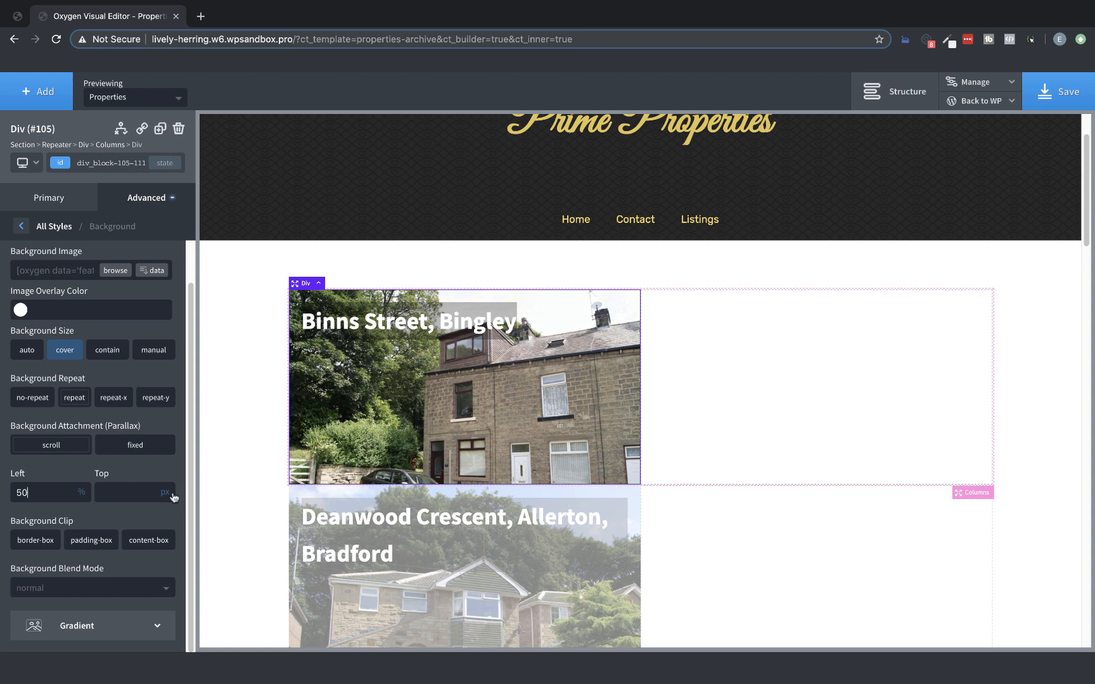
text(50)
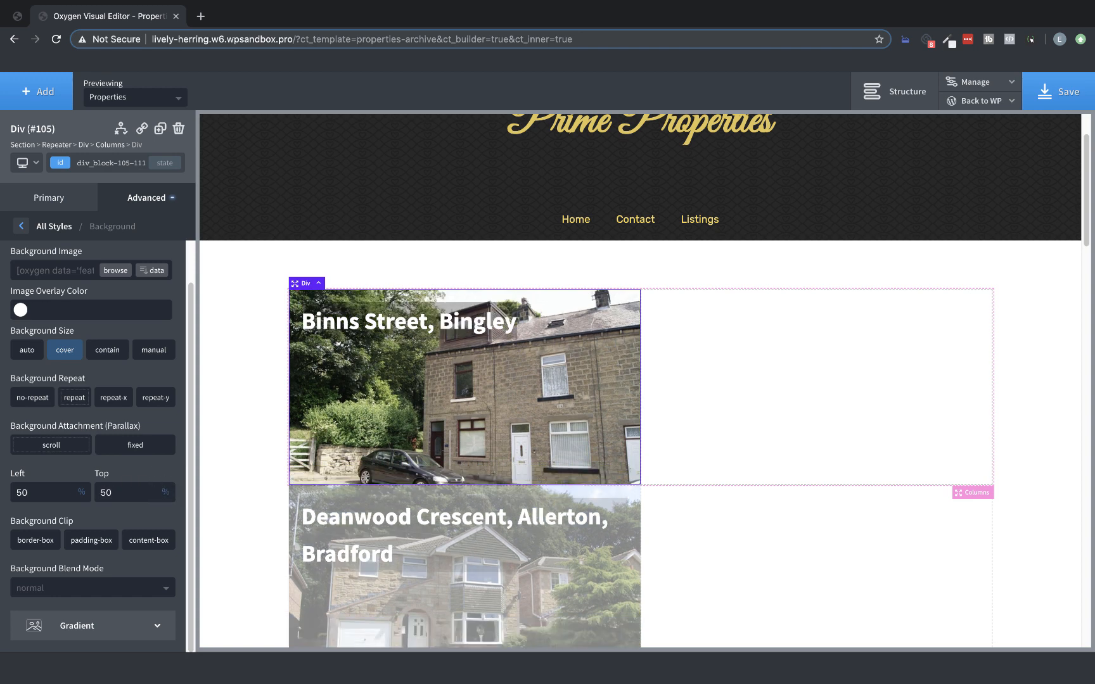
Align the title horizontally centred and vertically at the bottom of the block
click(49, 197)
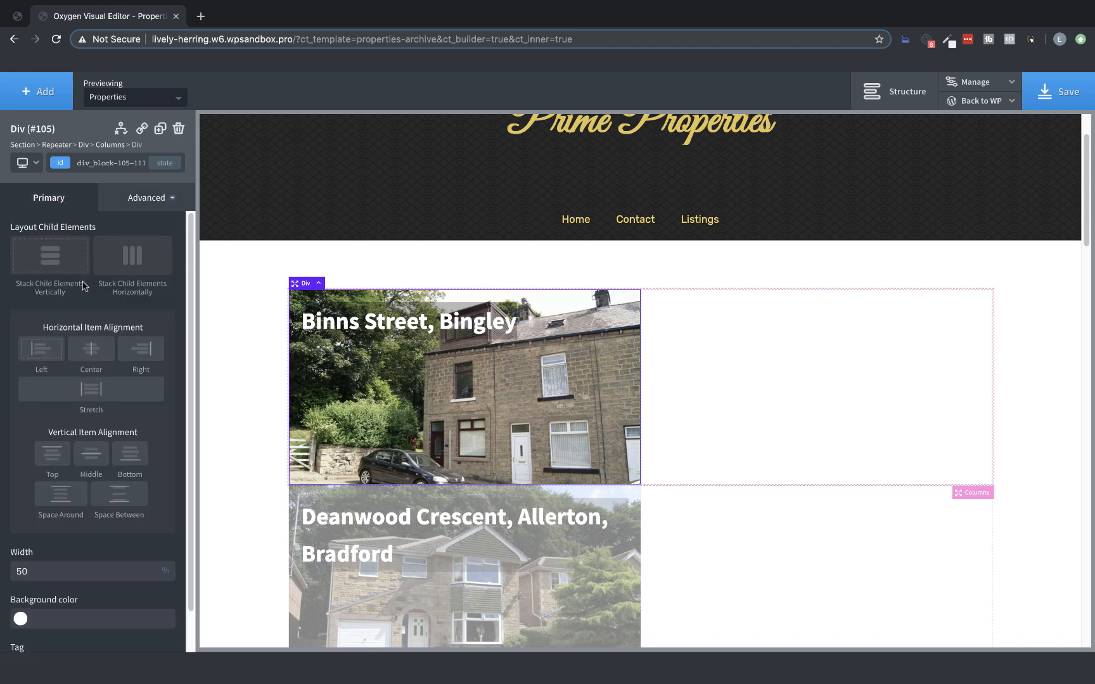
click(90, 349)
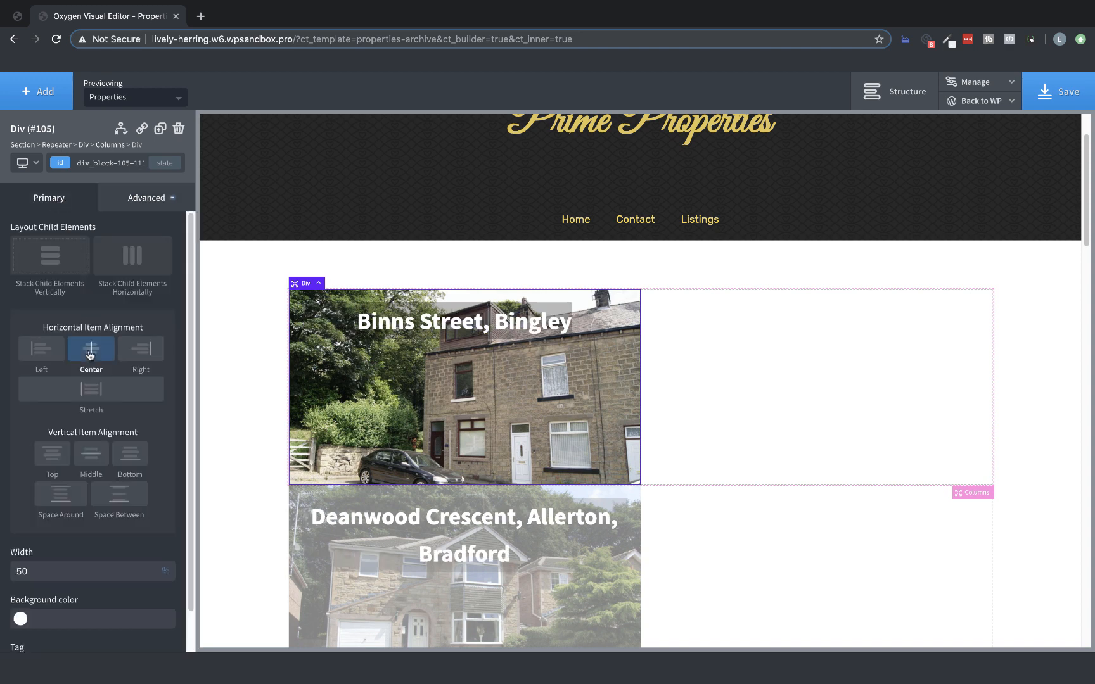
click(129, 453)
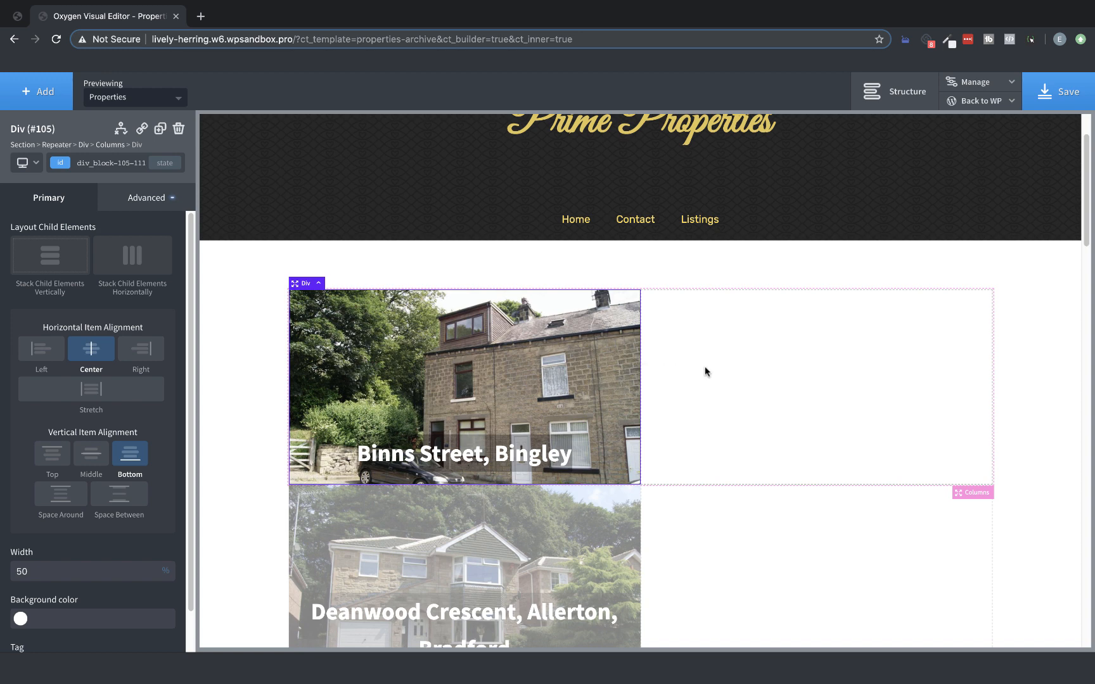
Add a heading to the right-hand column showing the ACF Address field
click(37, 91)
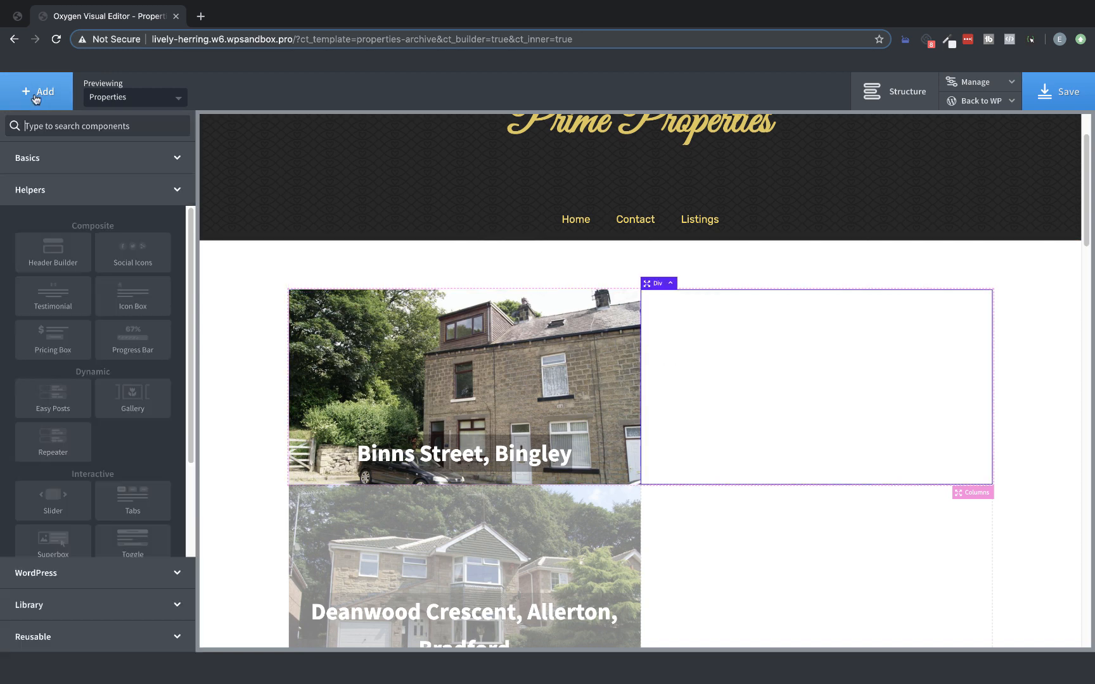
text(headin)
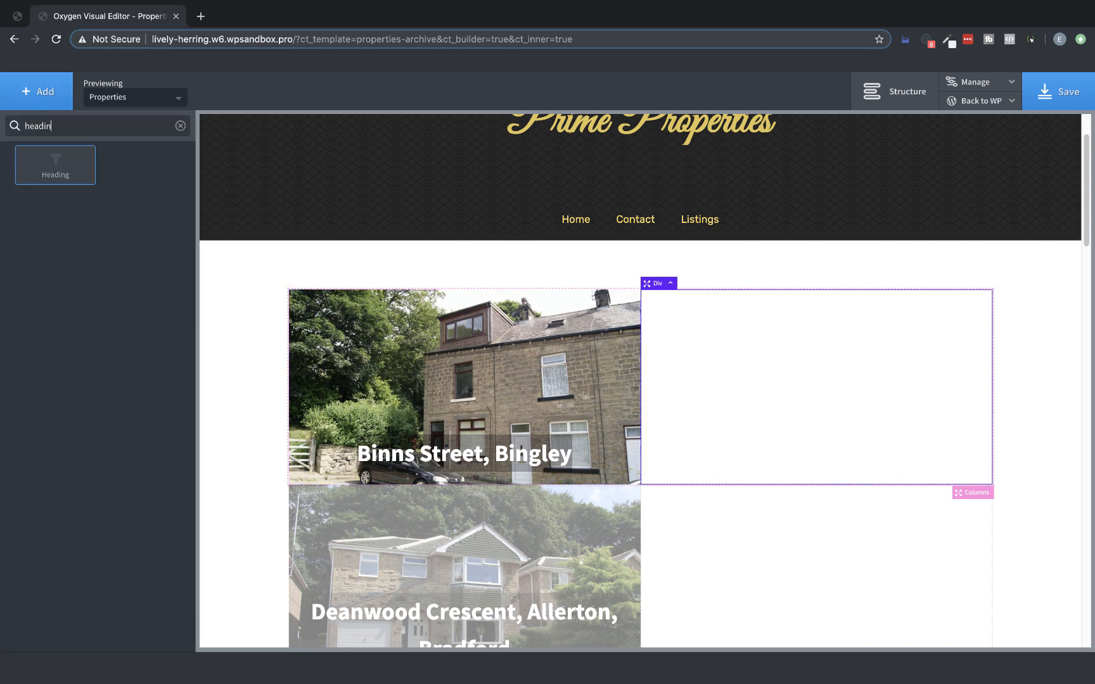
click(55, 164)
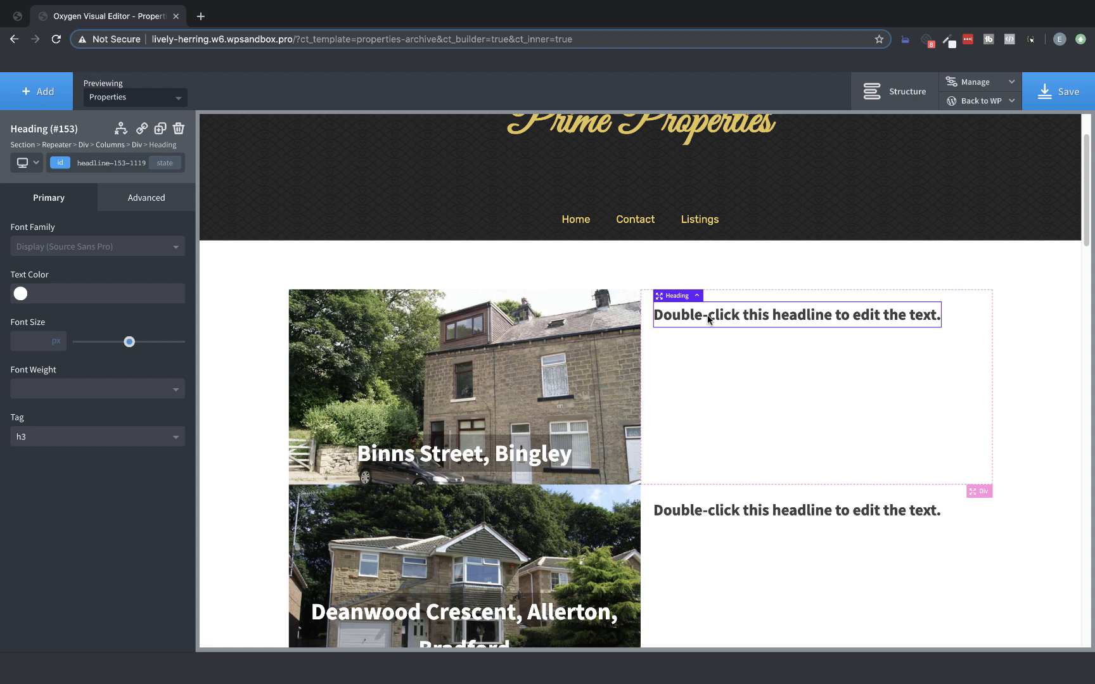
double_click(797, 315)
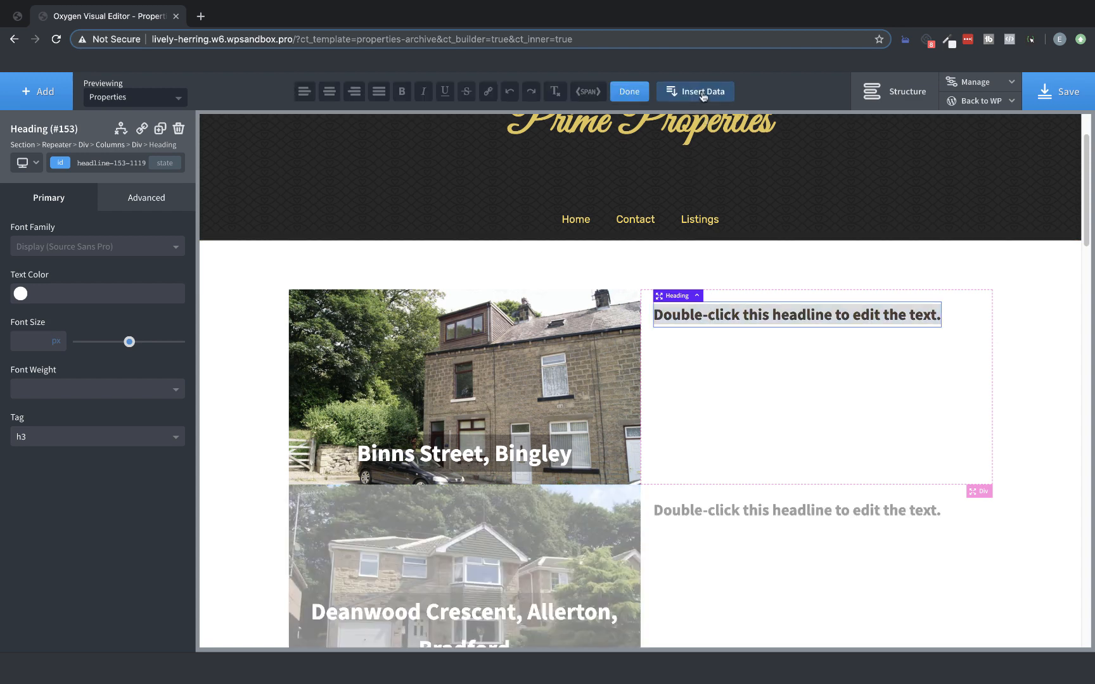
click(703, 91)
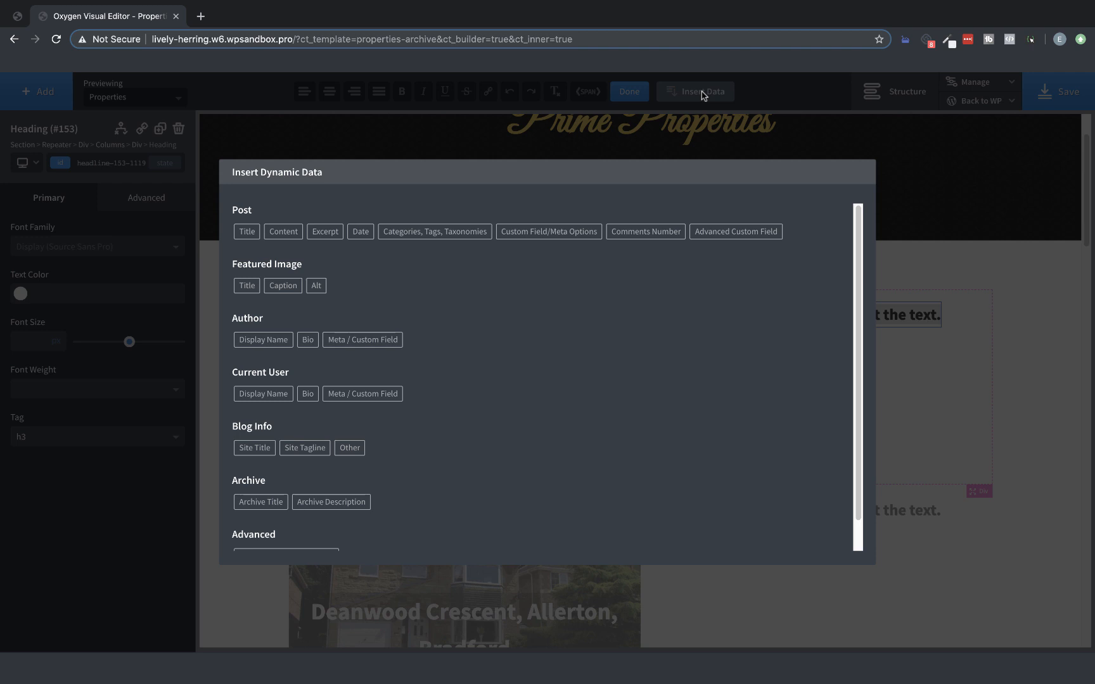
mouse_move(733, 192)
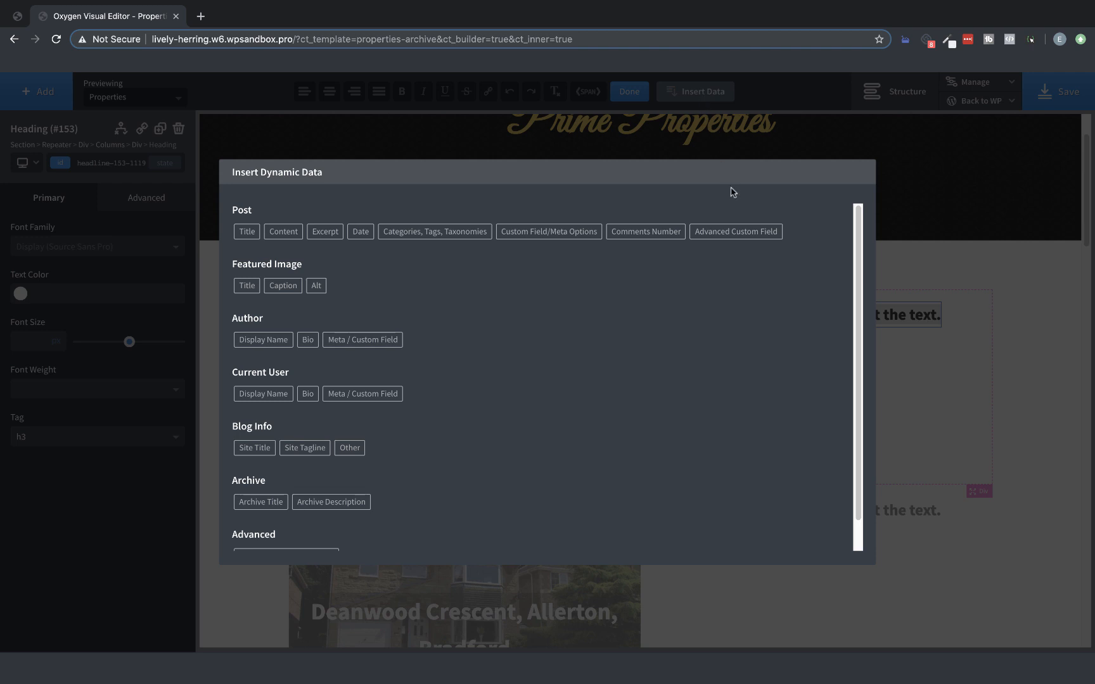
click(736, 231)
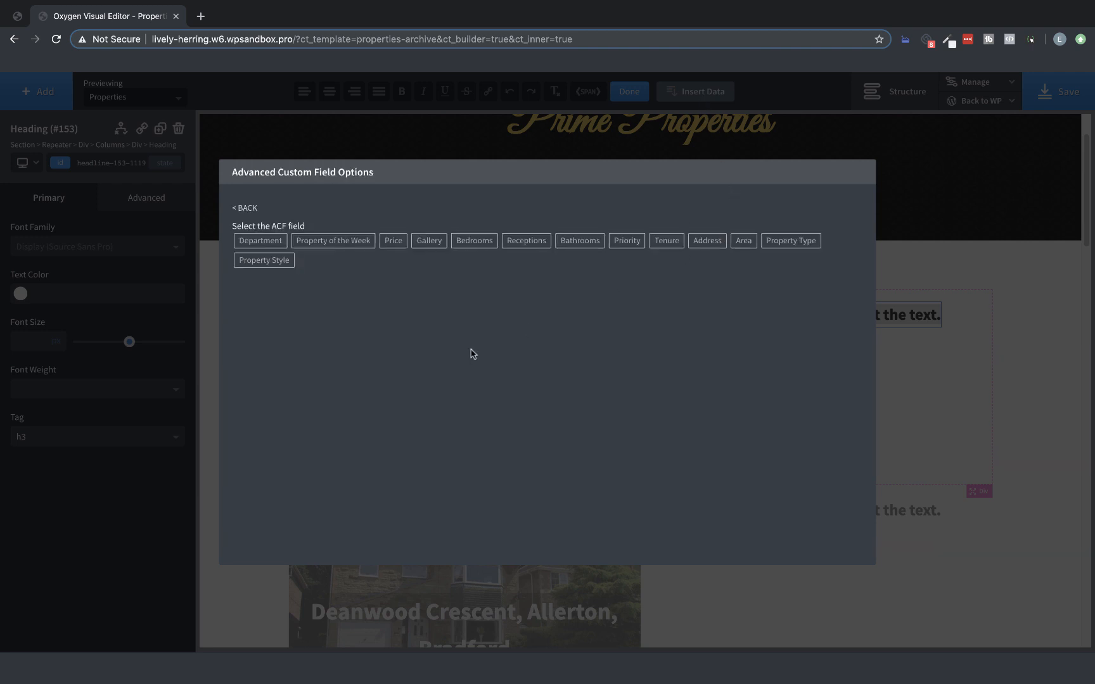
click(706, 240)
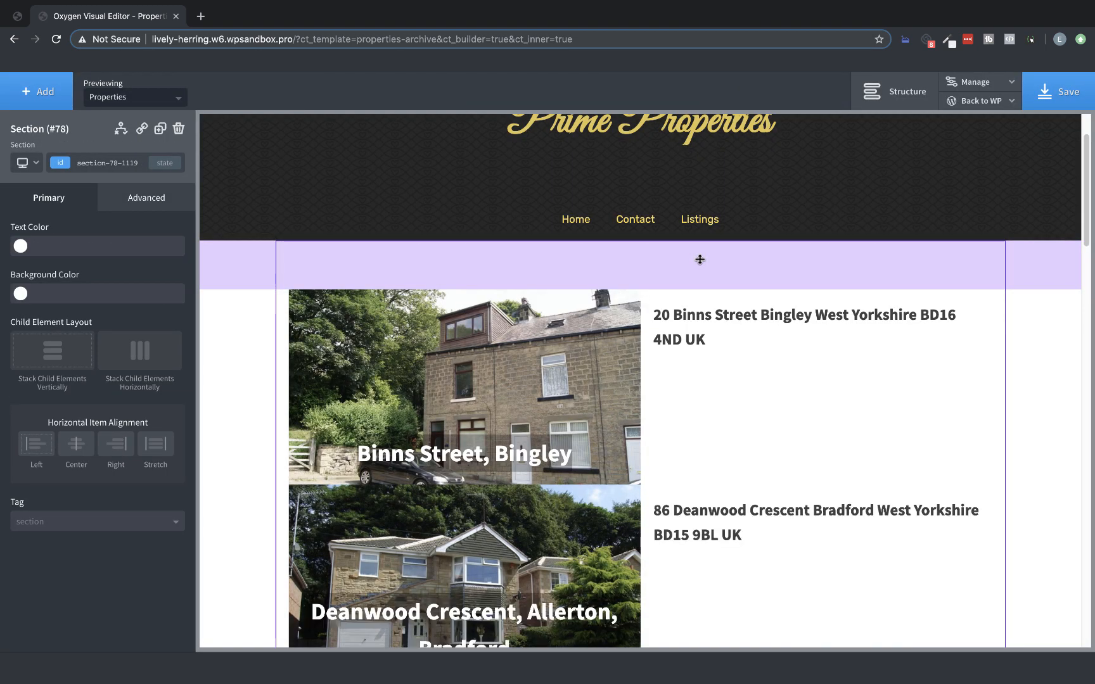
scroll(down, 3)
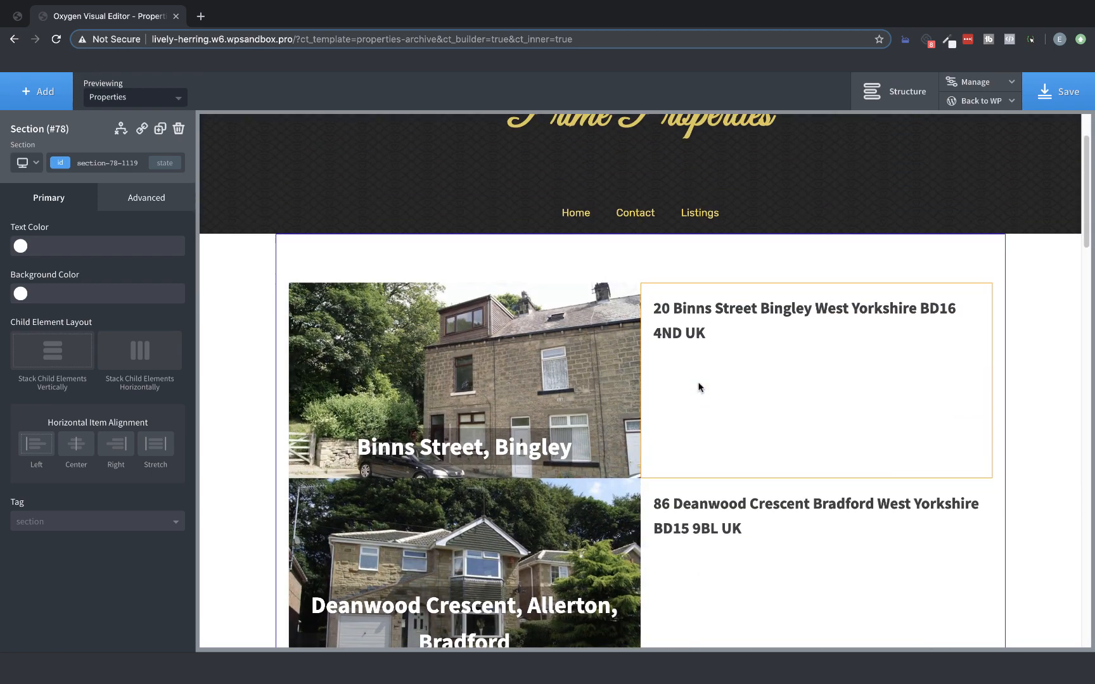
Duplicate the address heading and make it read 'Bedrooms:' followed by the Bedrooms custom field
click(804, 320)
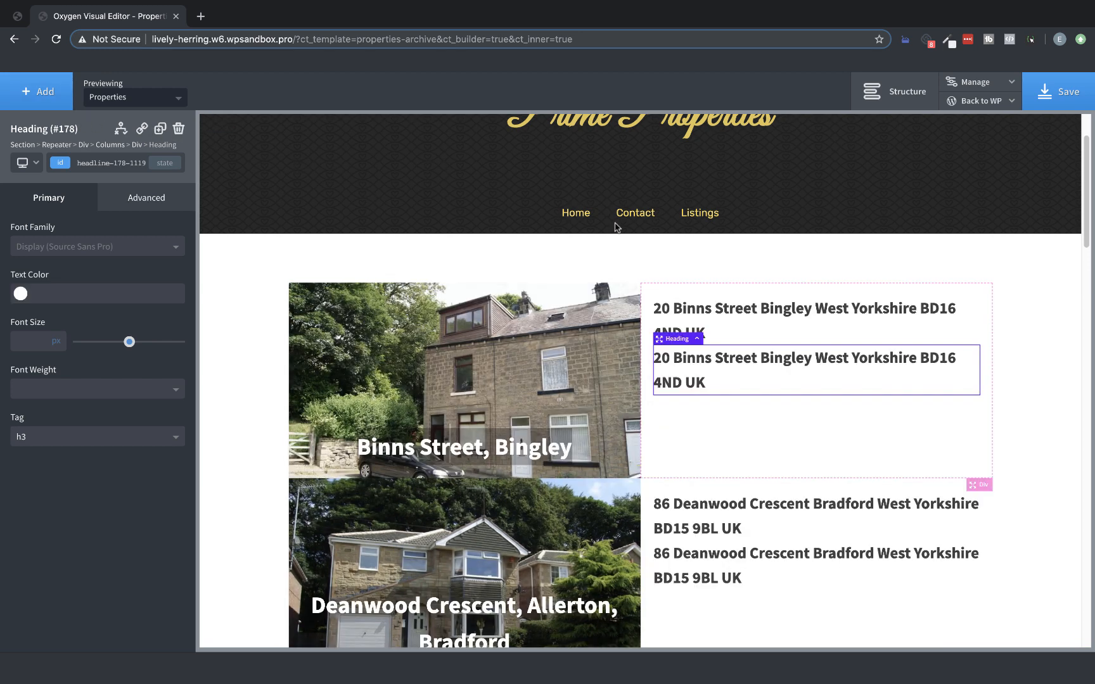
double_click(804, 370)
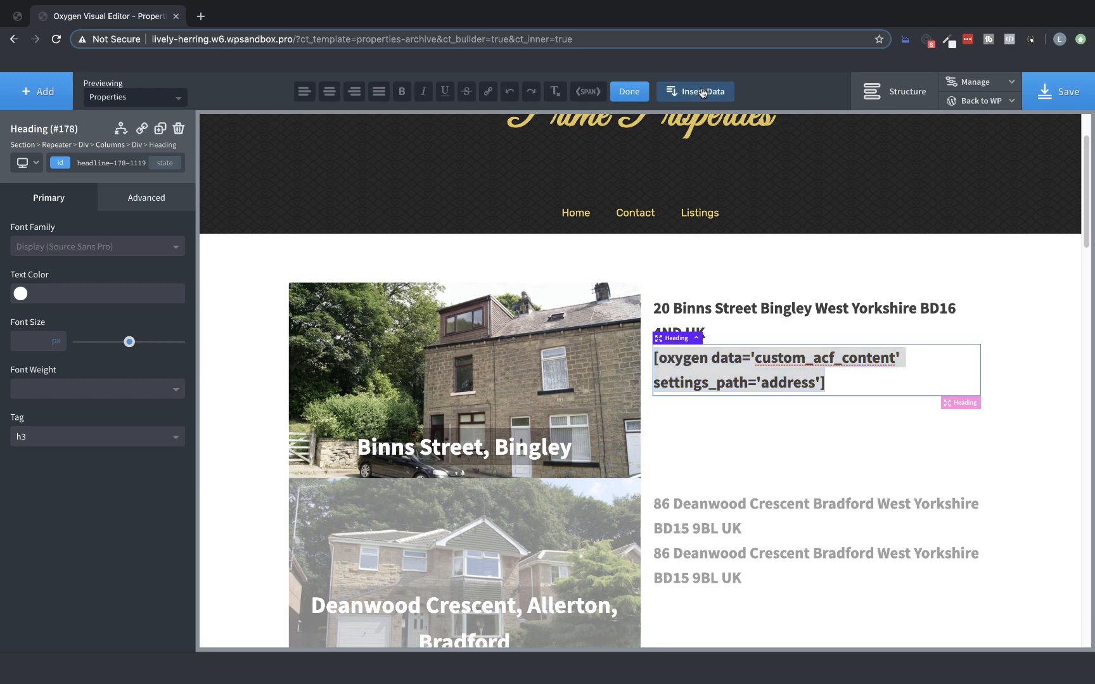
click(695, 91)
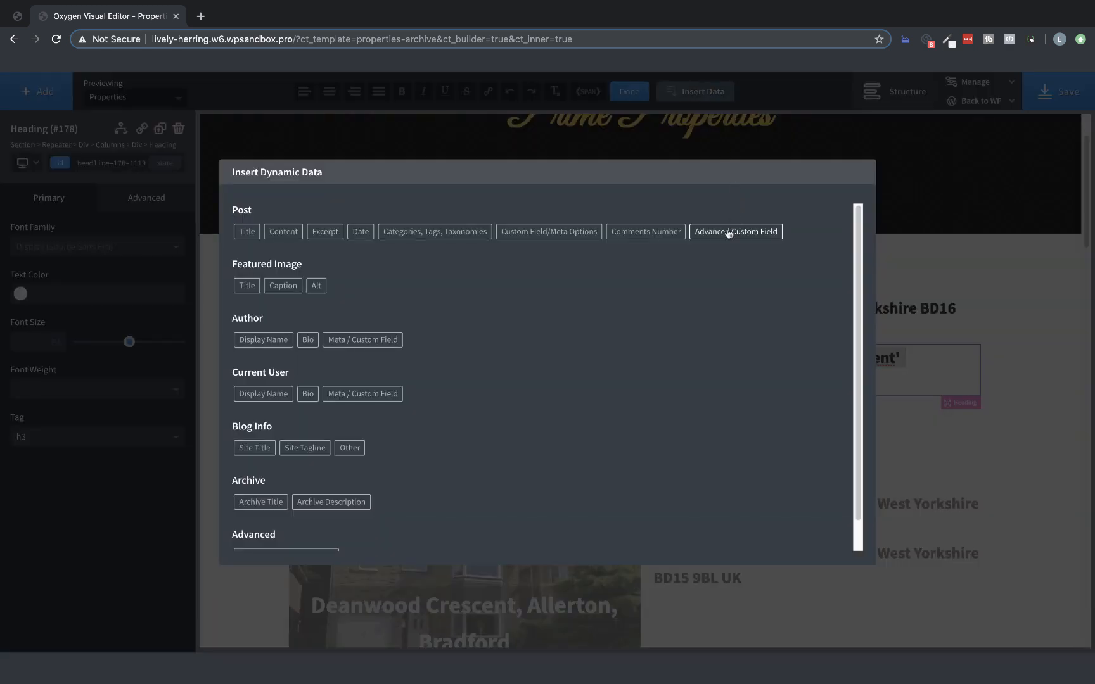
click(735, 232)
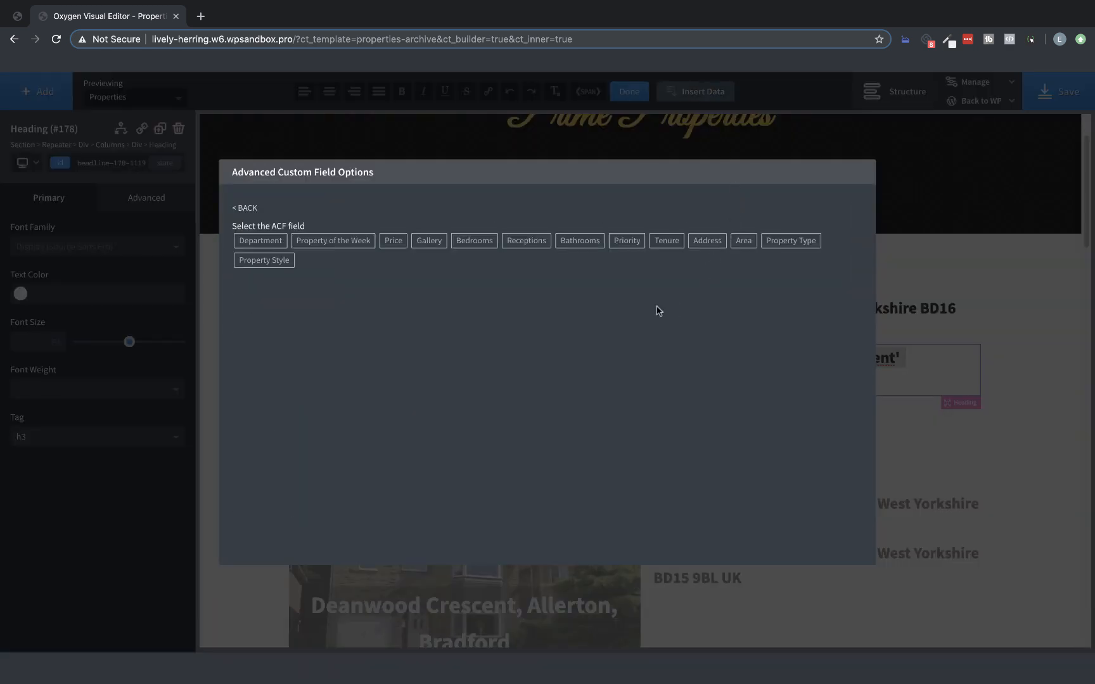
click(474, 241)
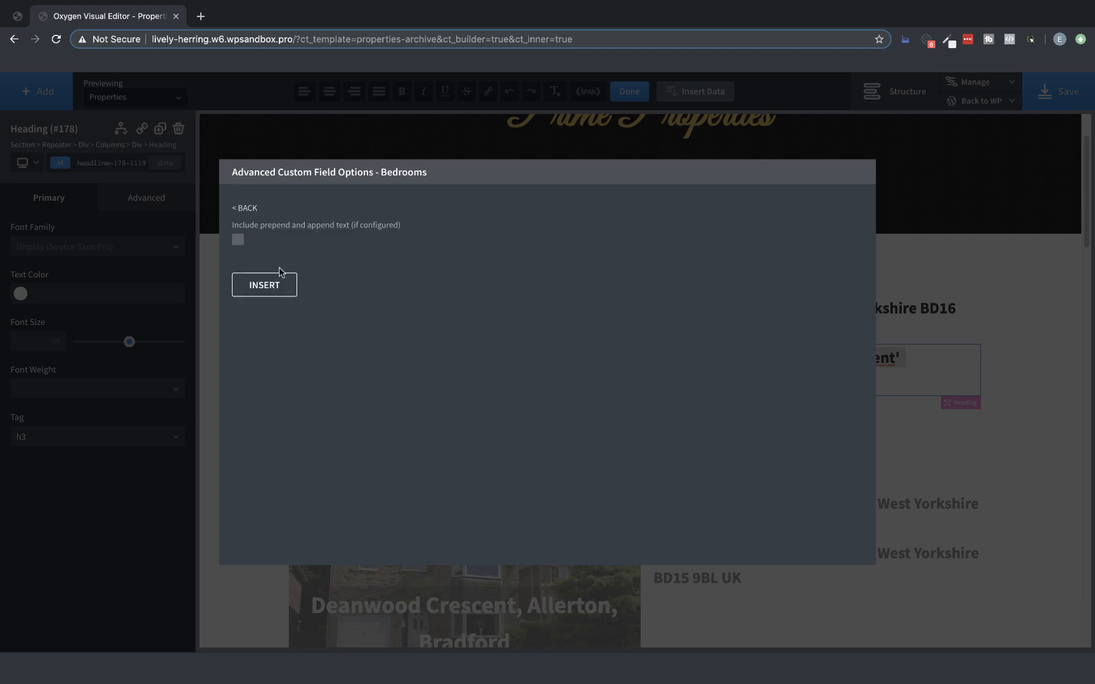
click(263, 285)
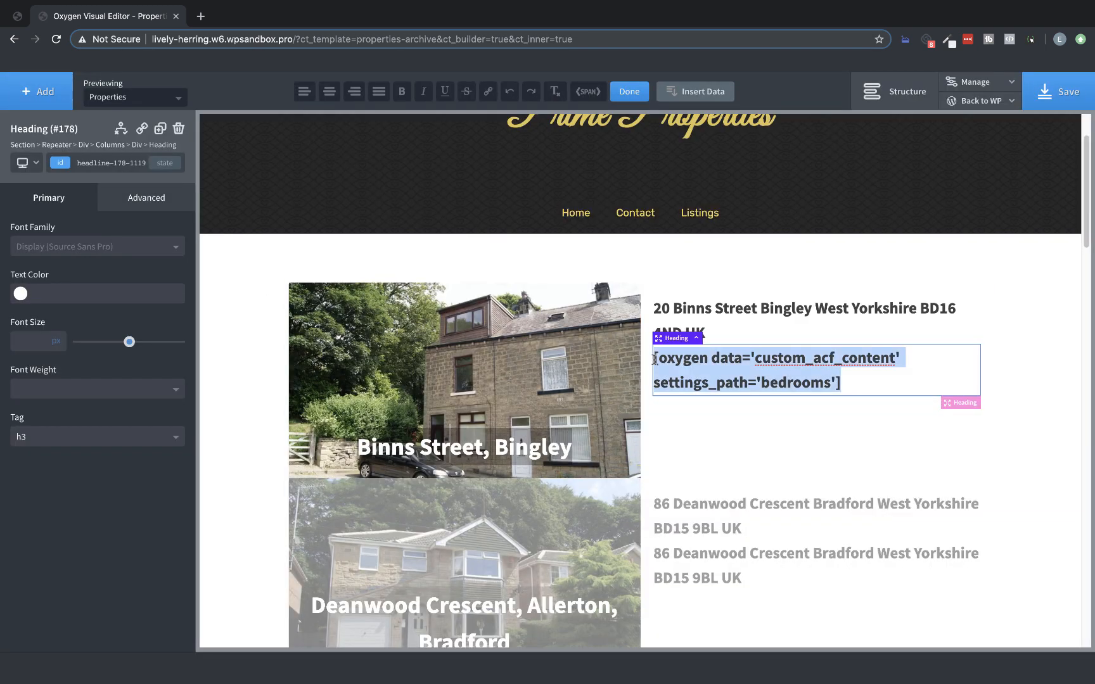
text(Bed)
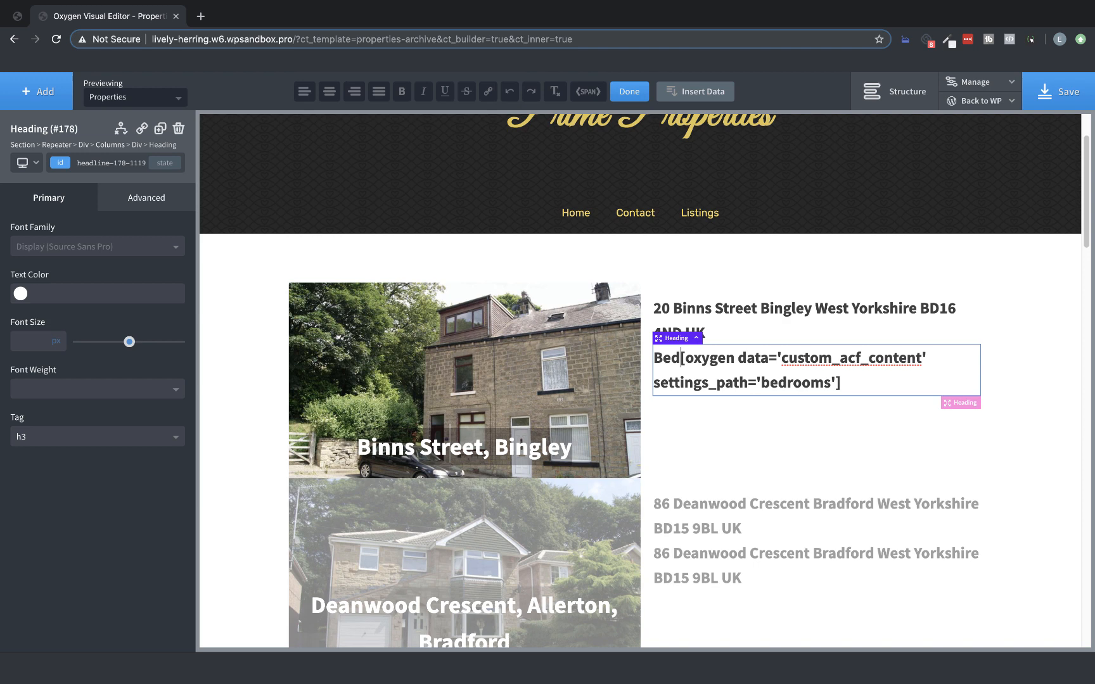
text(rooms: 4)
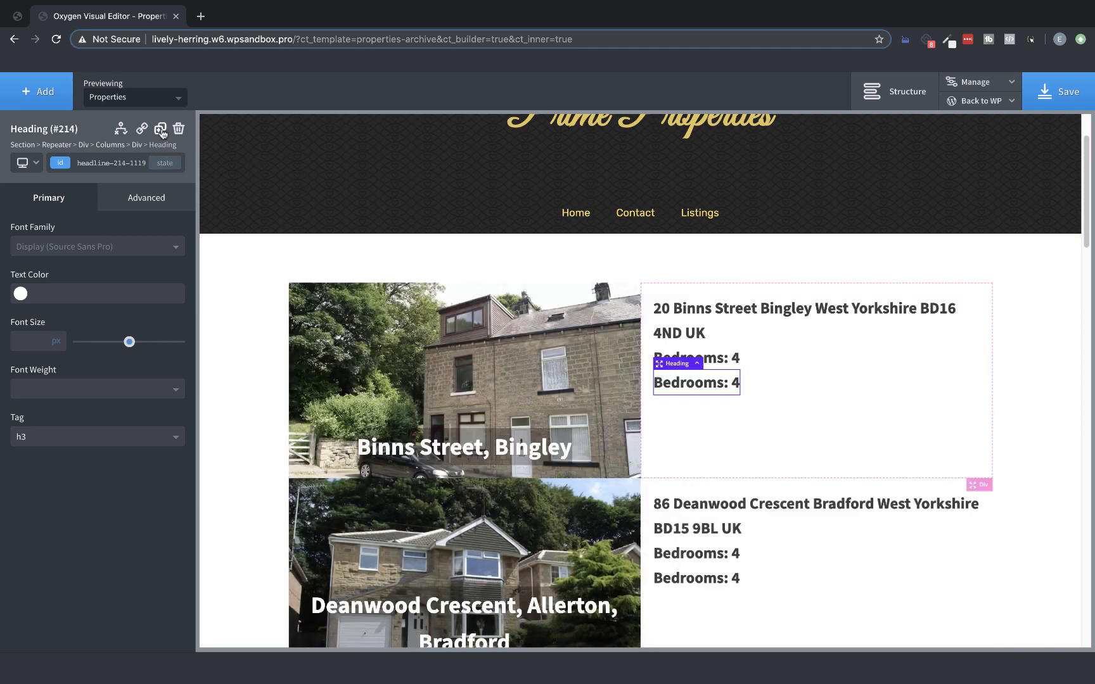
Change the copied Bedrooms line to 'Bathrooms:' with the Bathrooms custom field value
double_click(696, 382)
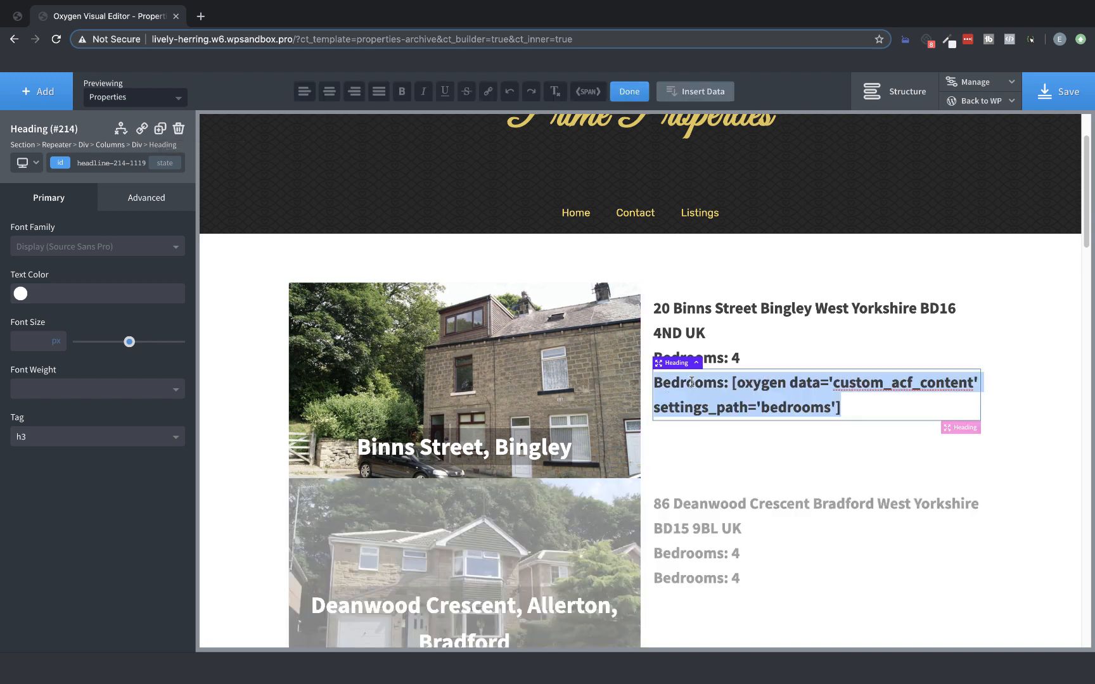
right_click(725, 382)
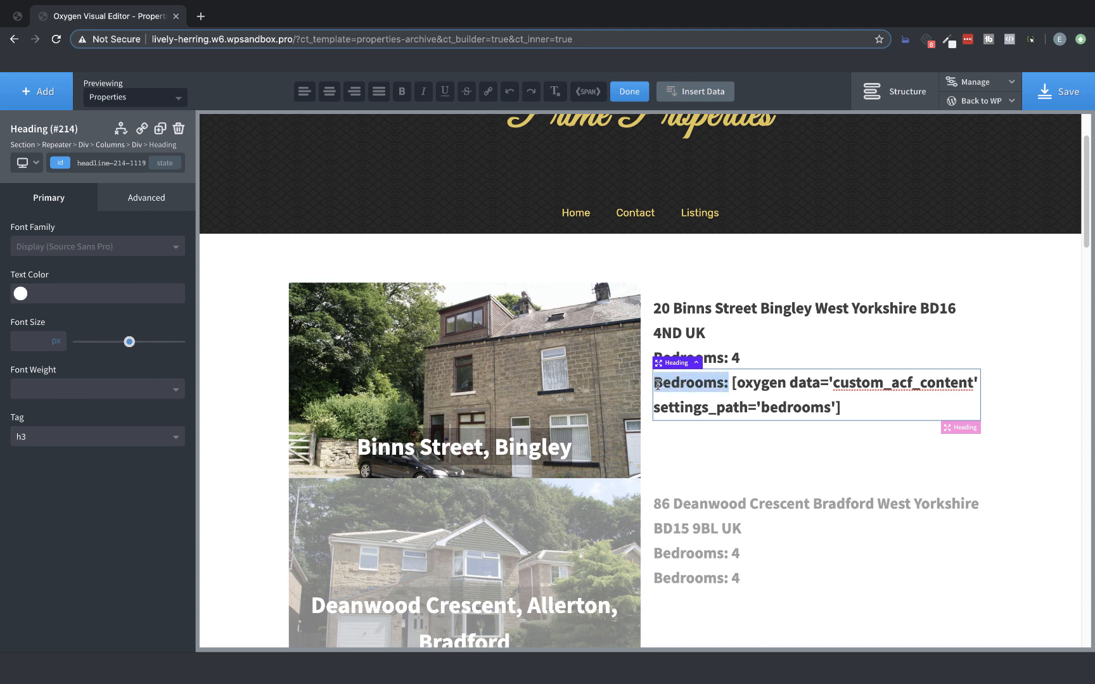
text(Bath)
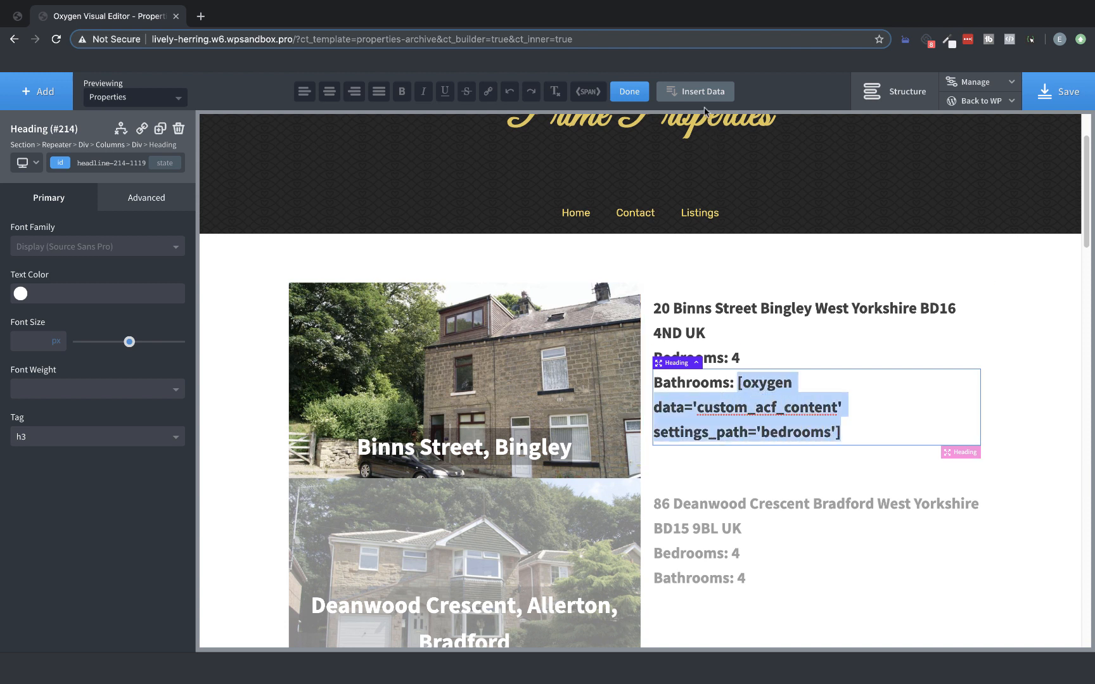
click(695, 92)
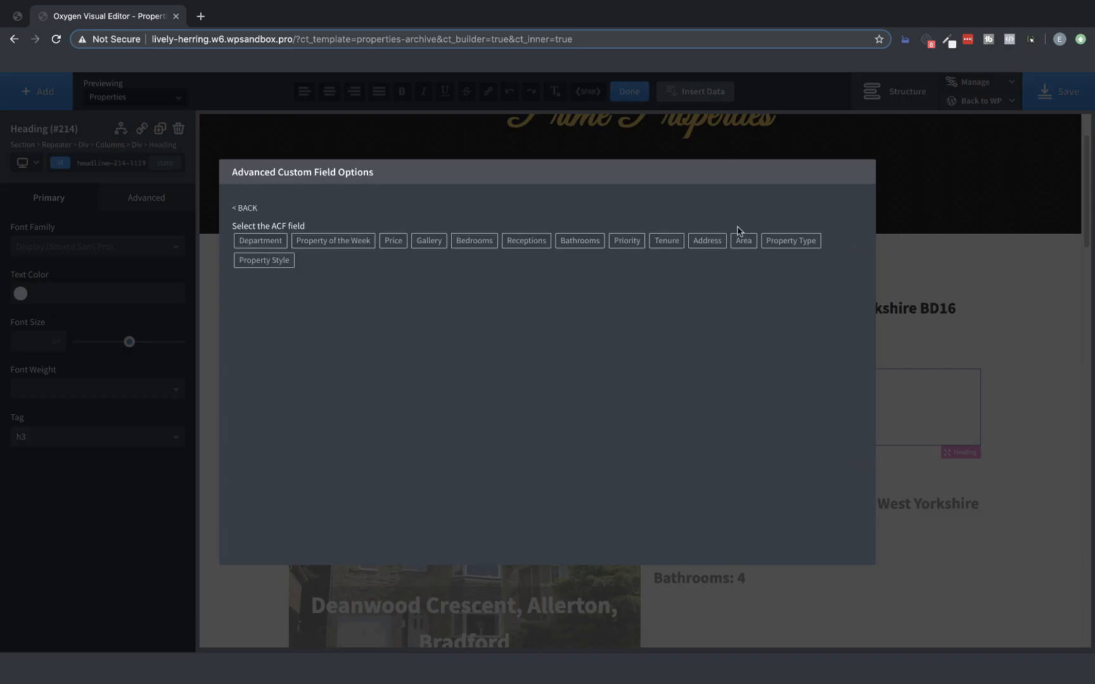
mouse_move(573, 281)
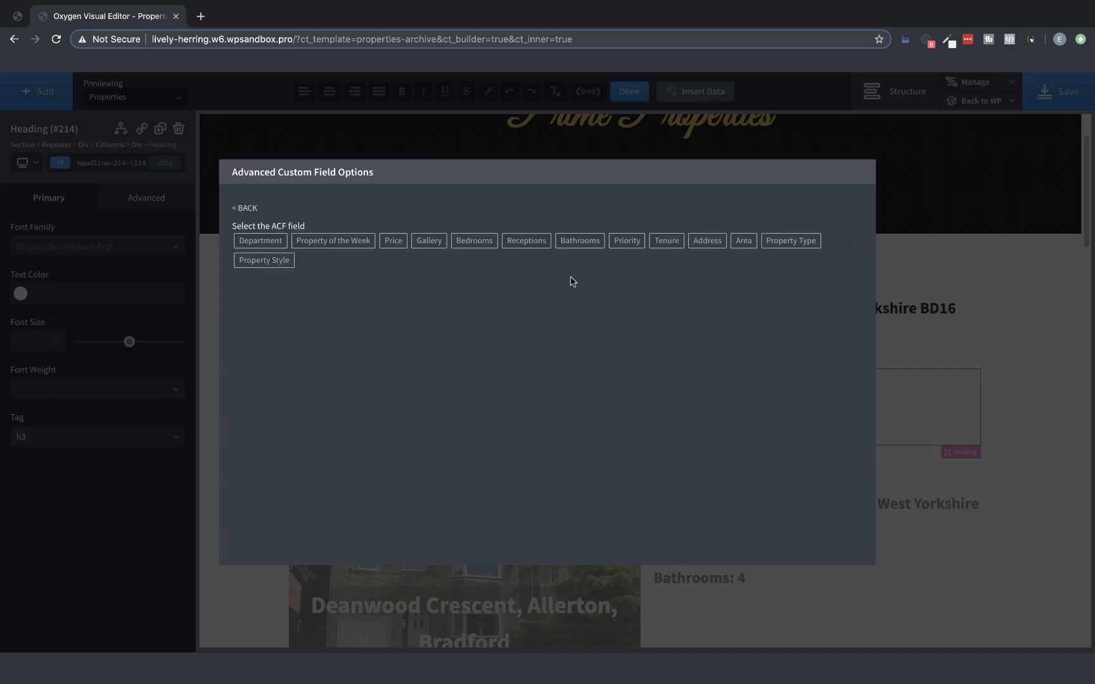
click(580, 240)
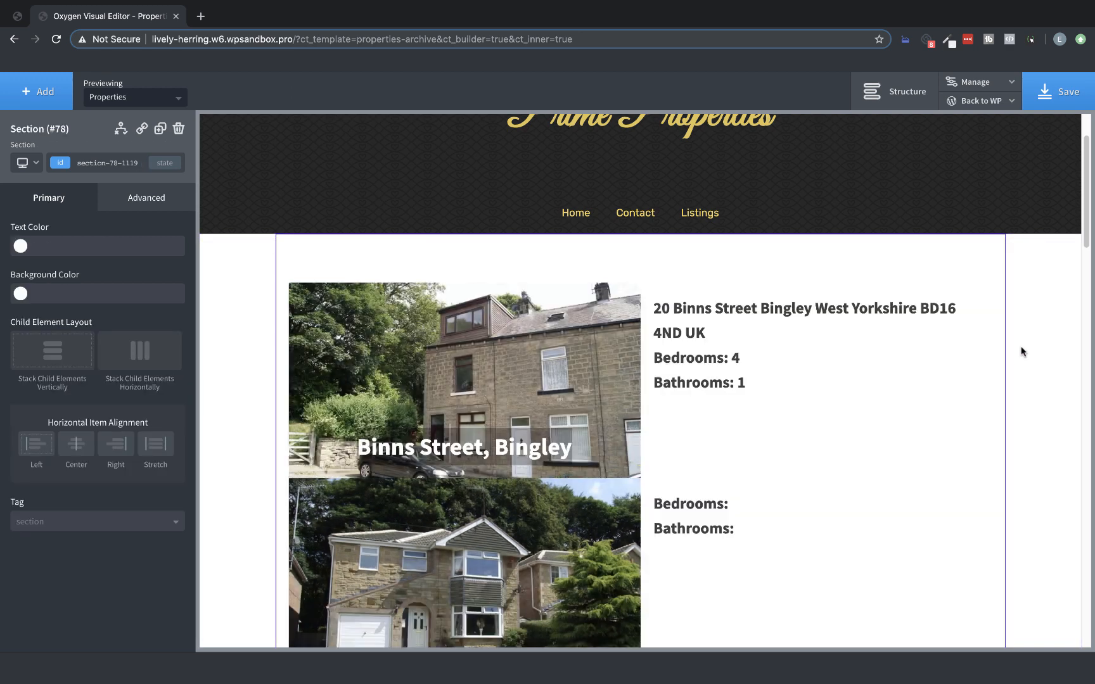
scroll(down, 3)
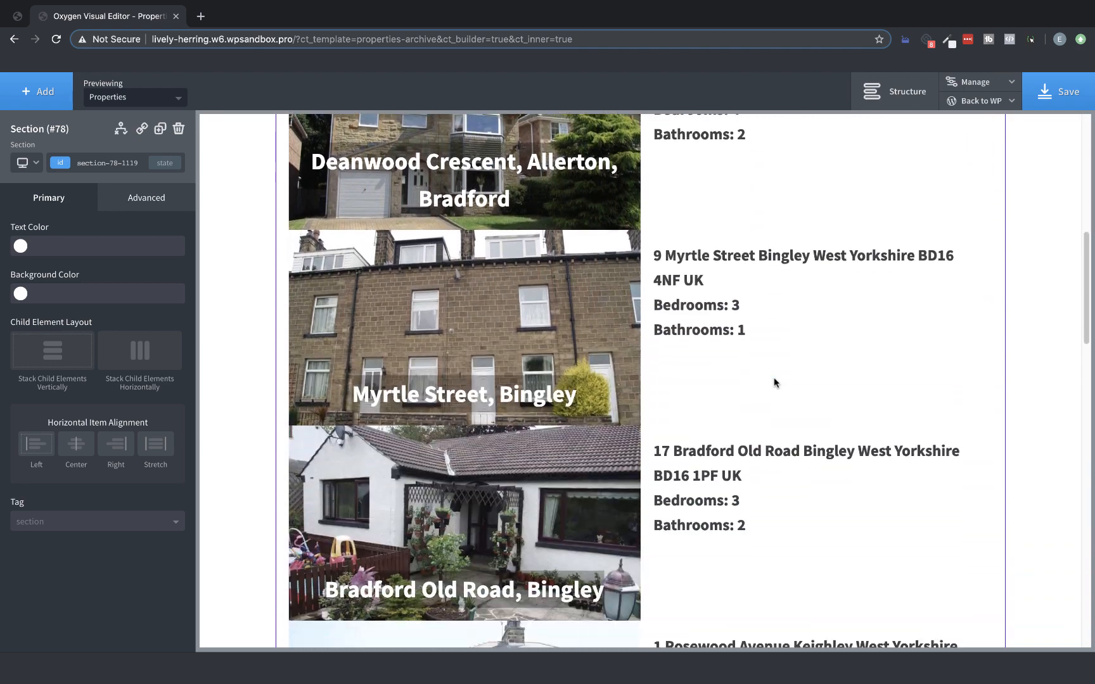
scroll(up, 3)
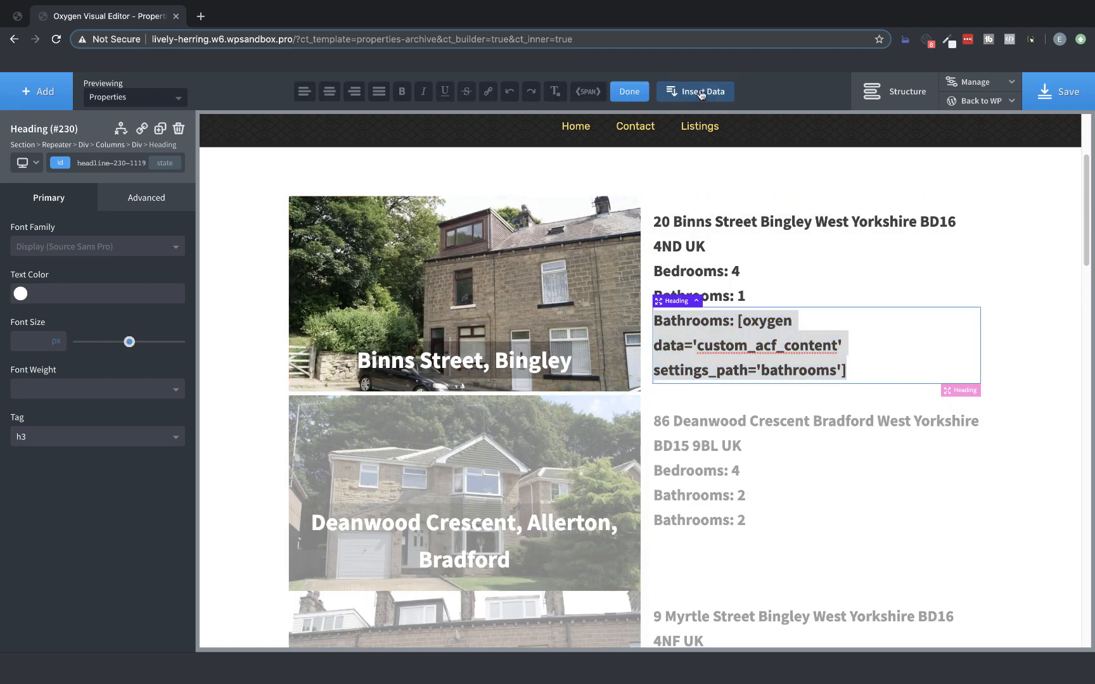
Replace the duplicated heading's content with the Price custom field
click(695, 91)
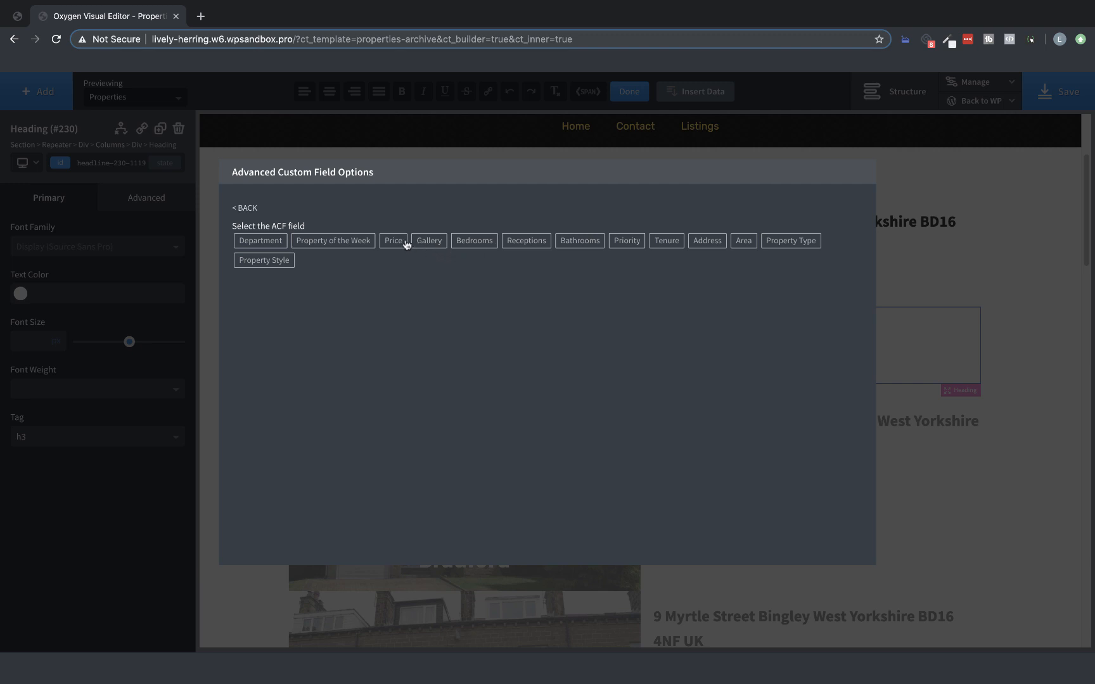
click(393, 240)
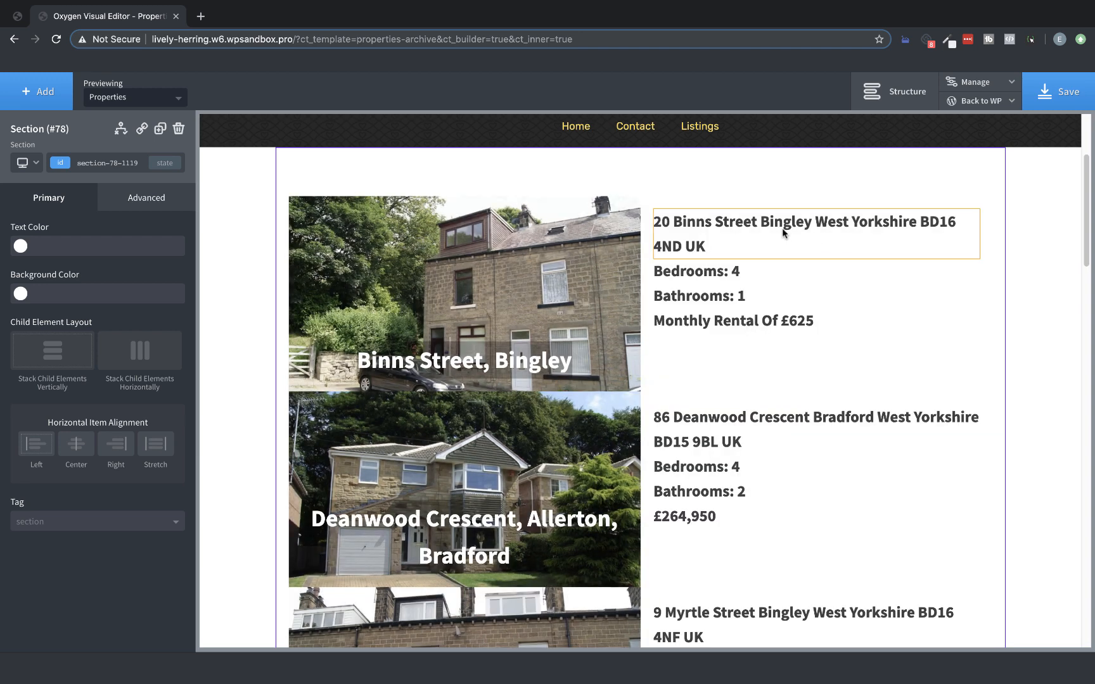
Add the 'listing-data' class to the address, bathrooms and price headings
click(785, 234)
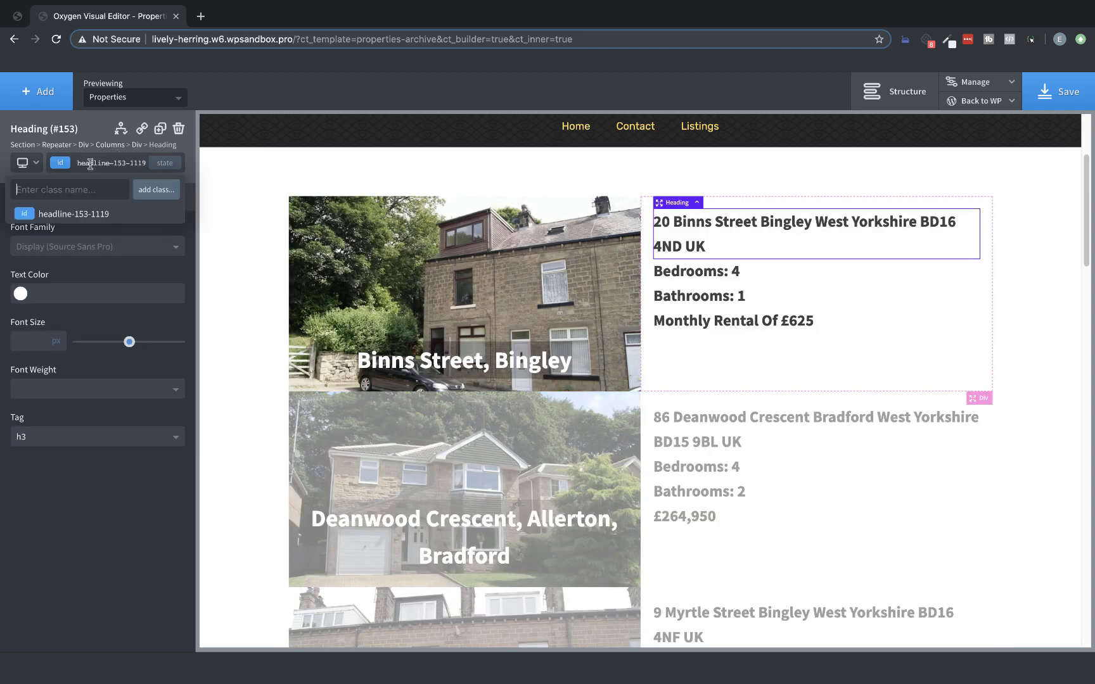
text(listing-data)
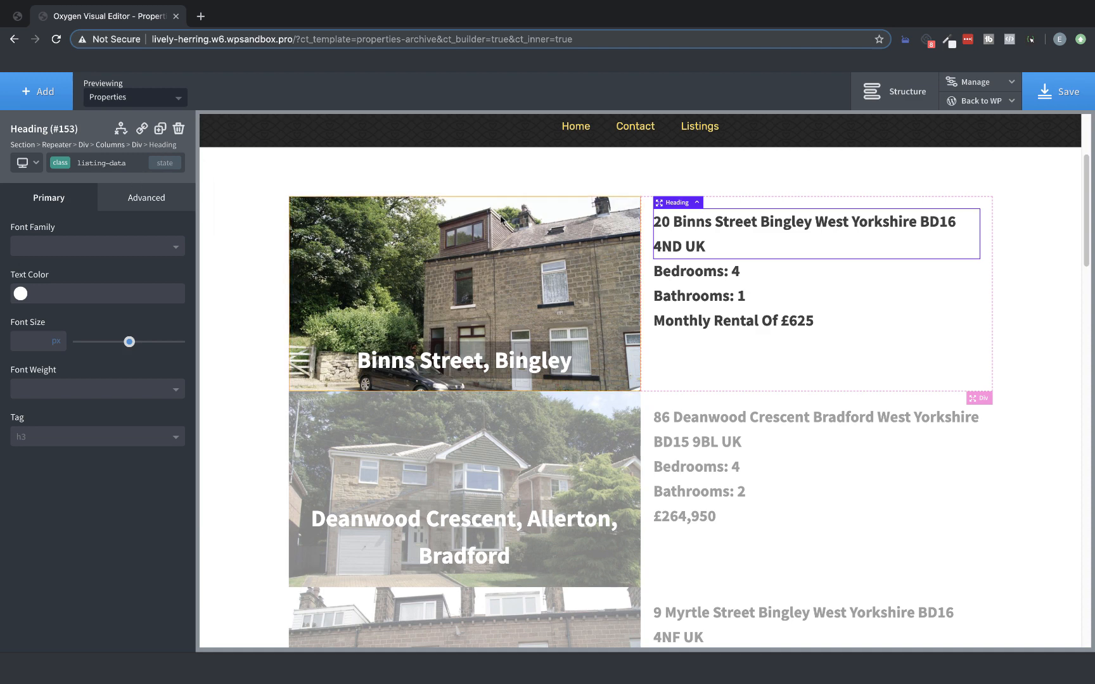
click(696, 270)
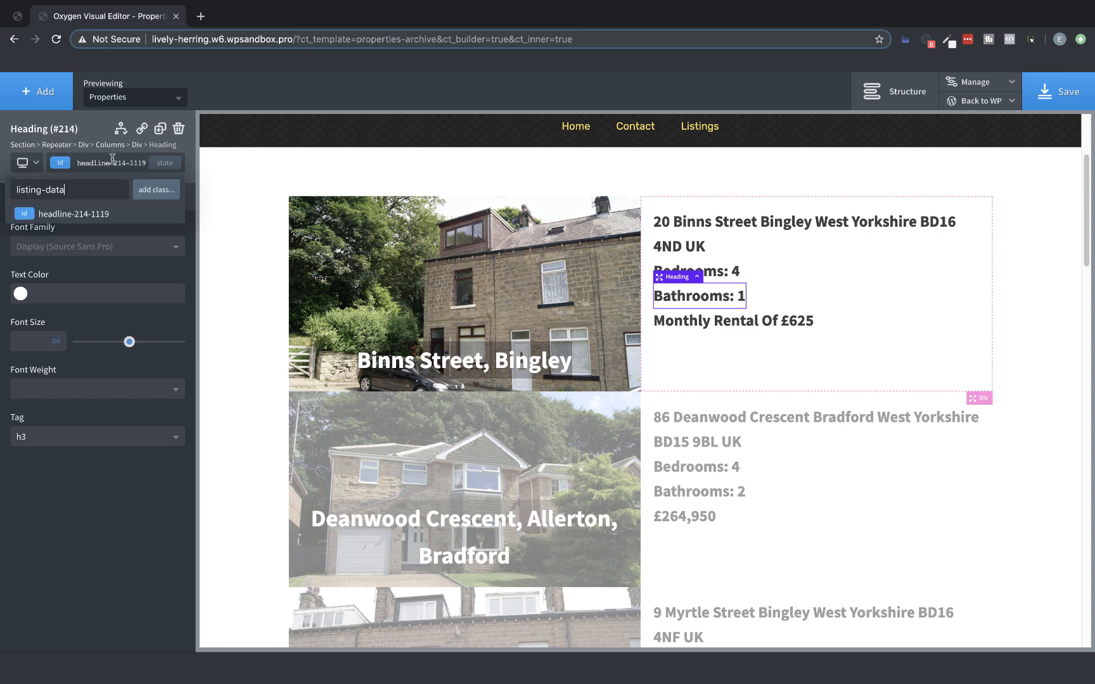
click(733, 321)
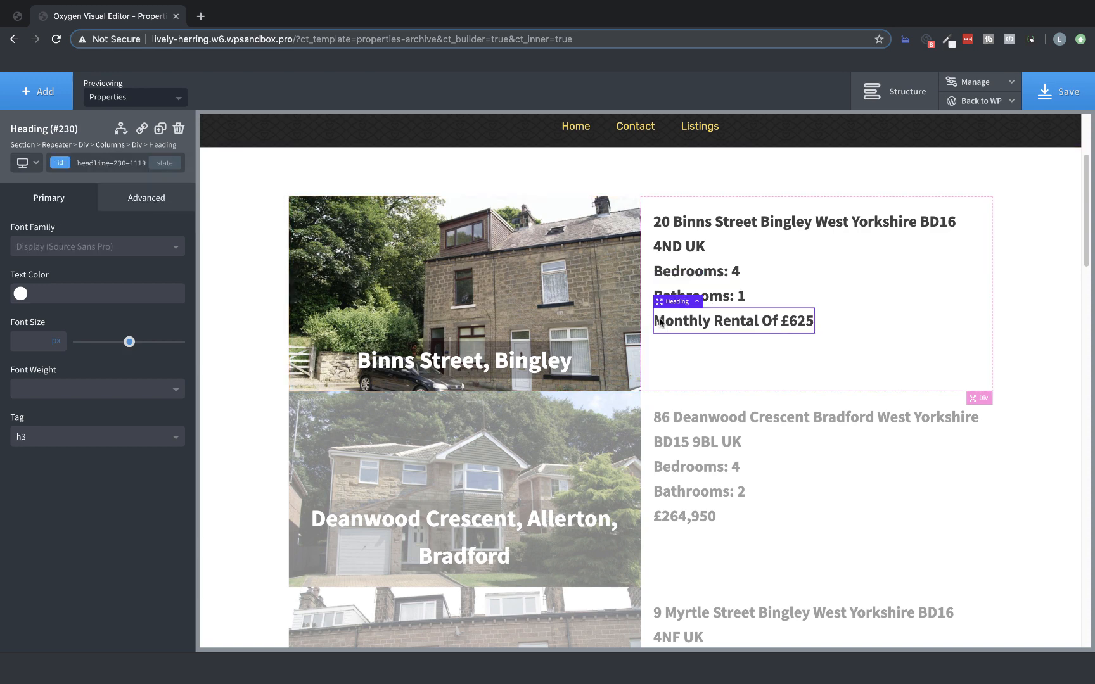
text(listing-data)
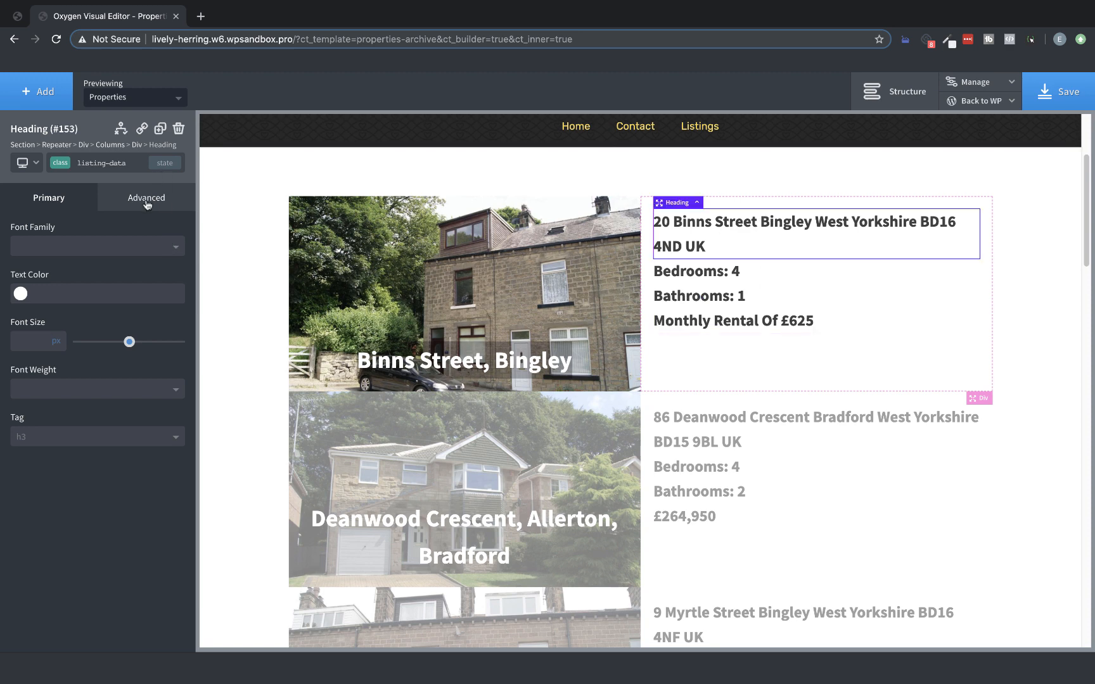
Style the listing-data text at size 18, dark grey, regular 400 weight
click(146, 198)
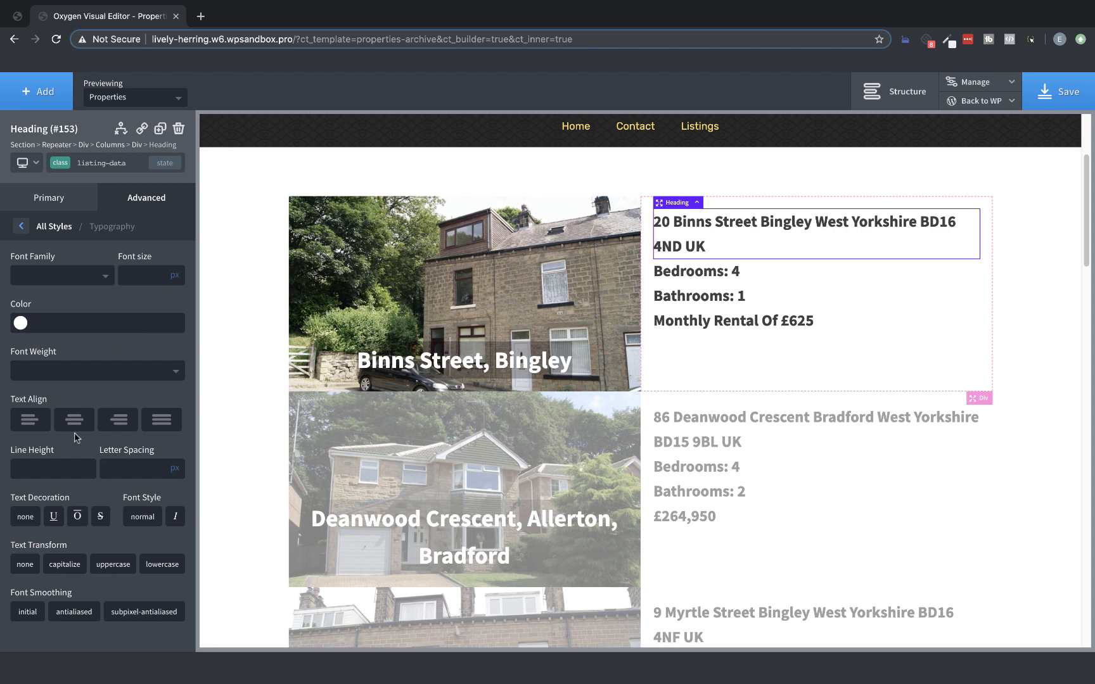
mouse_move(133, 275)
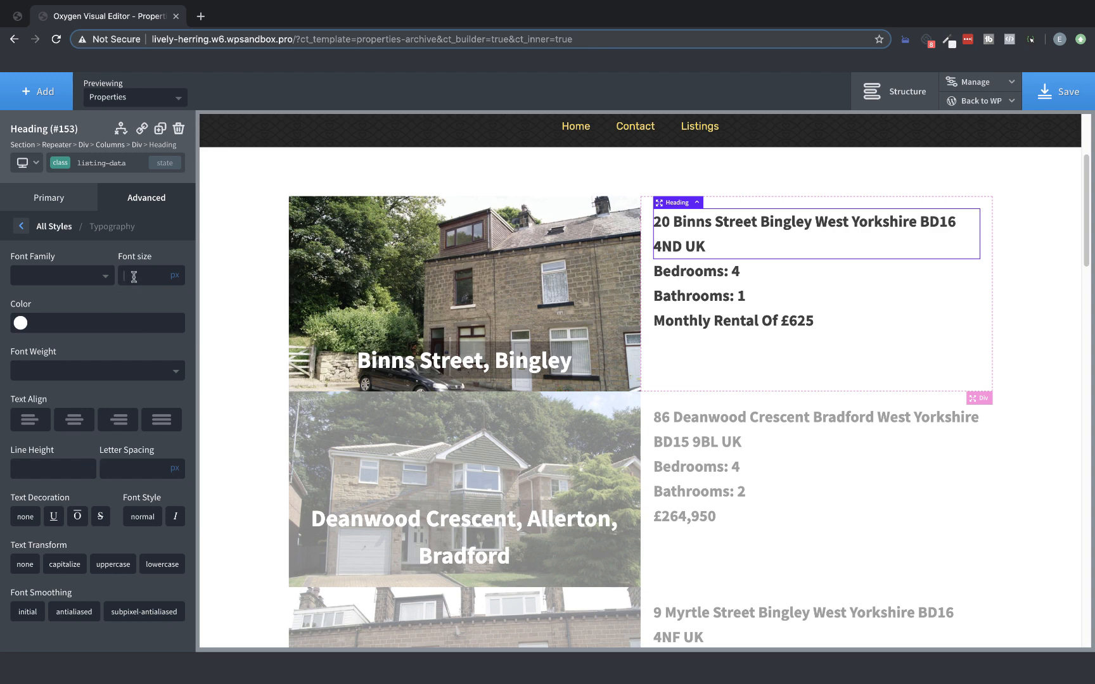
text(18)
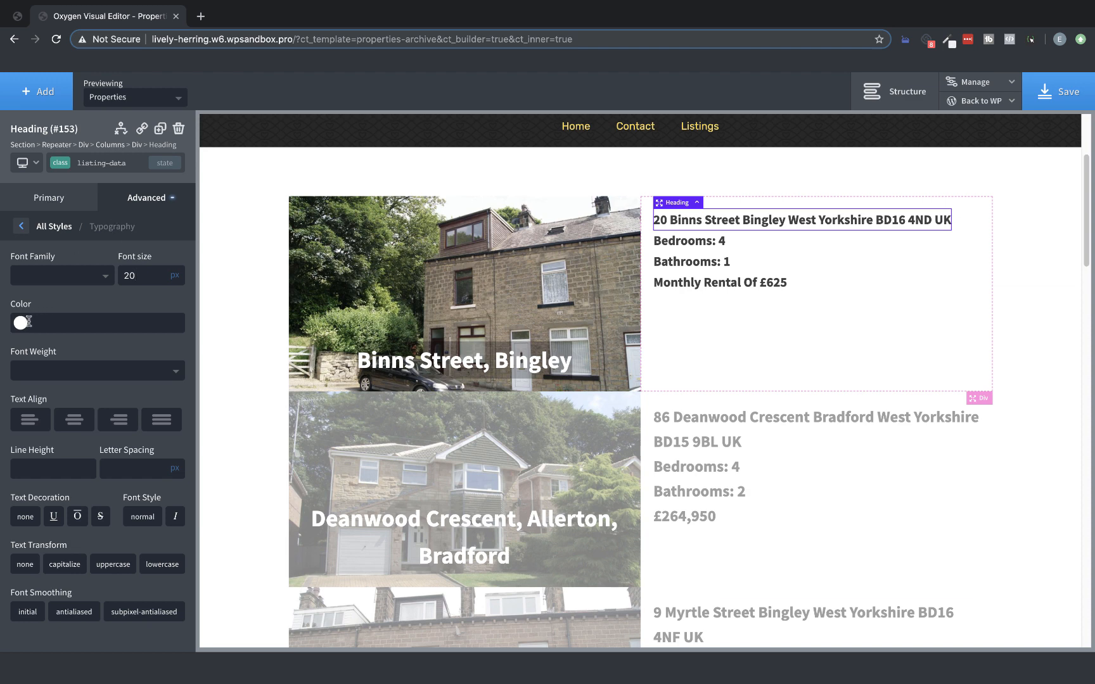
click(20, 322)
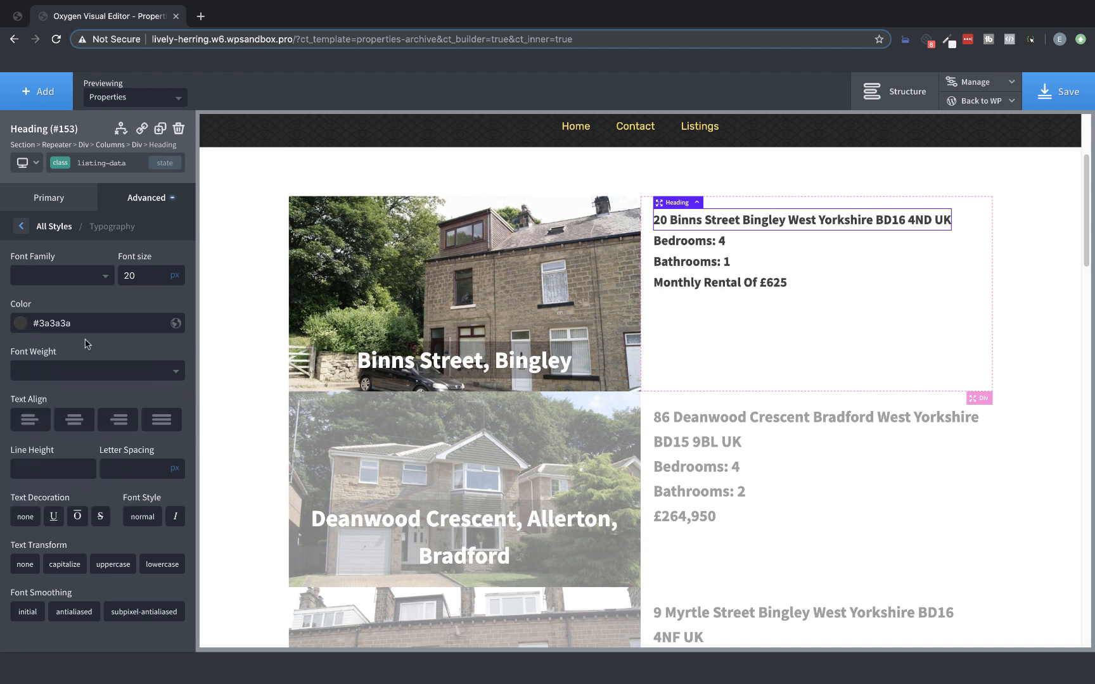
click(97, 370)
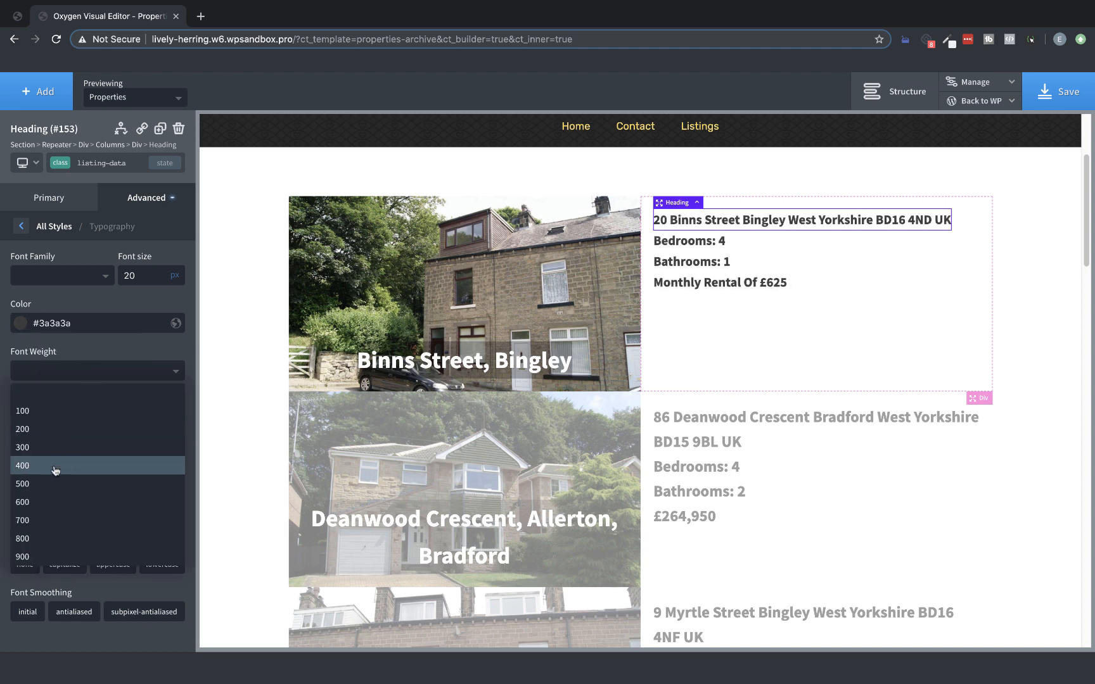
click(23, 447)
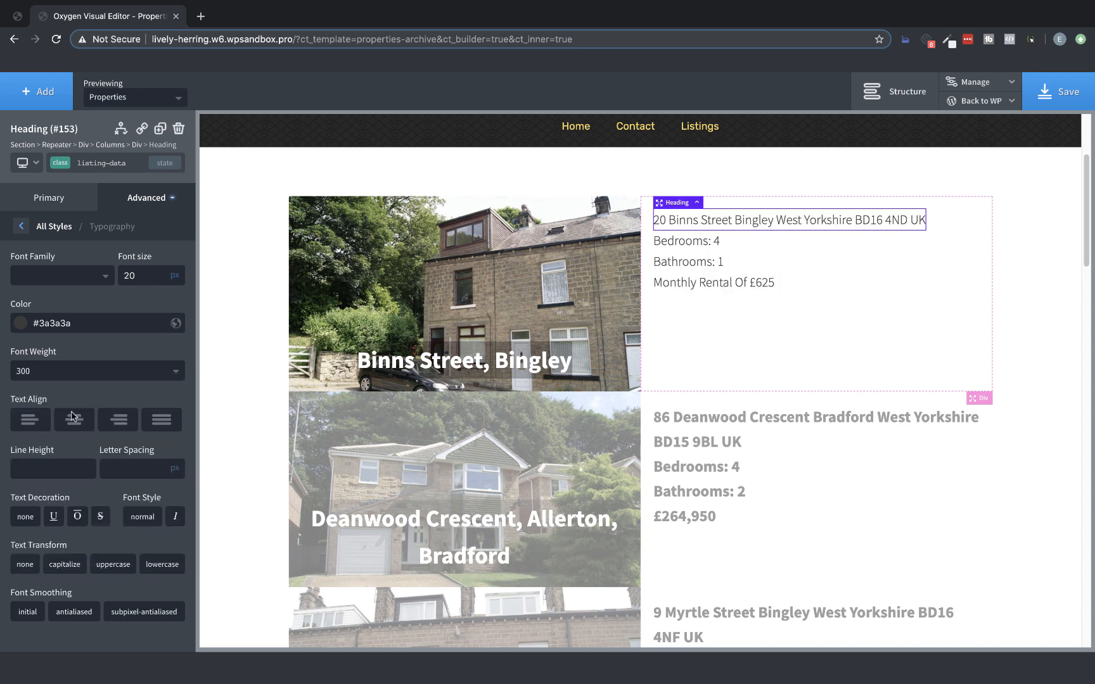
click(97, 370)
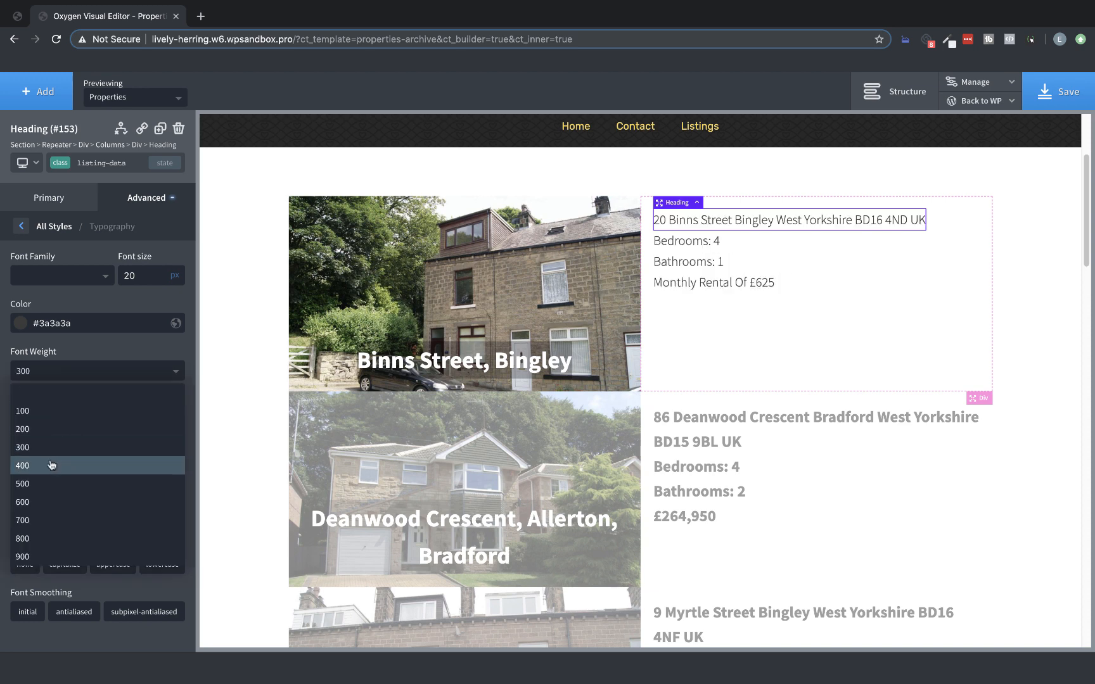
click(24, 465)
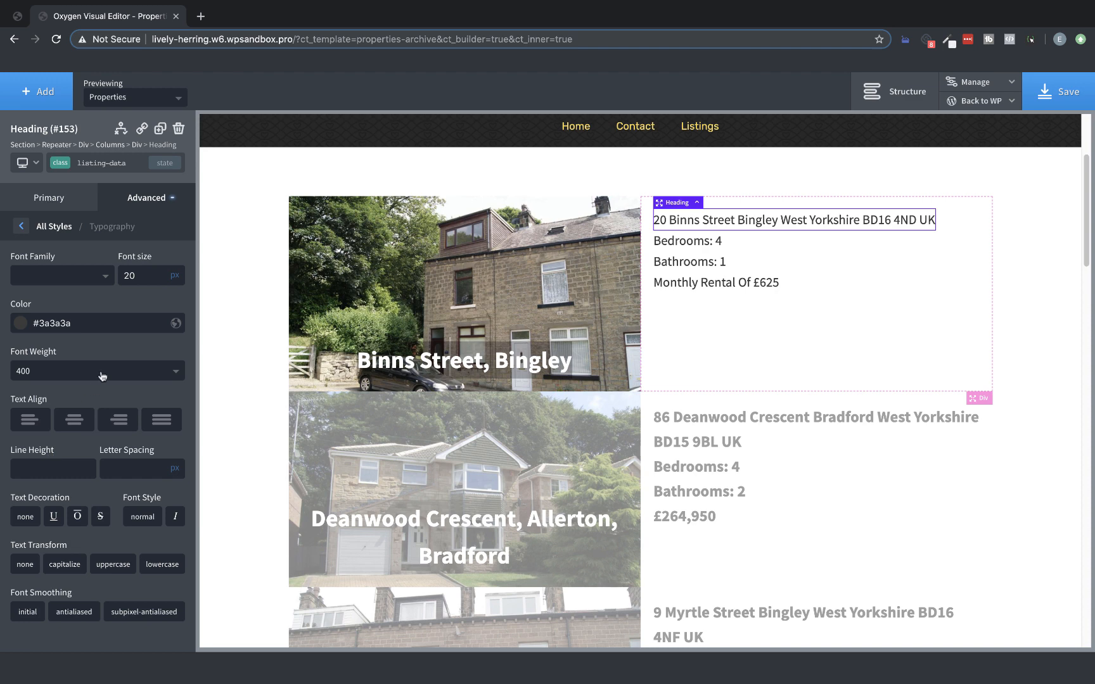
Add a 10px bottom margin between the detail lines
click(21, 226)
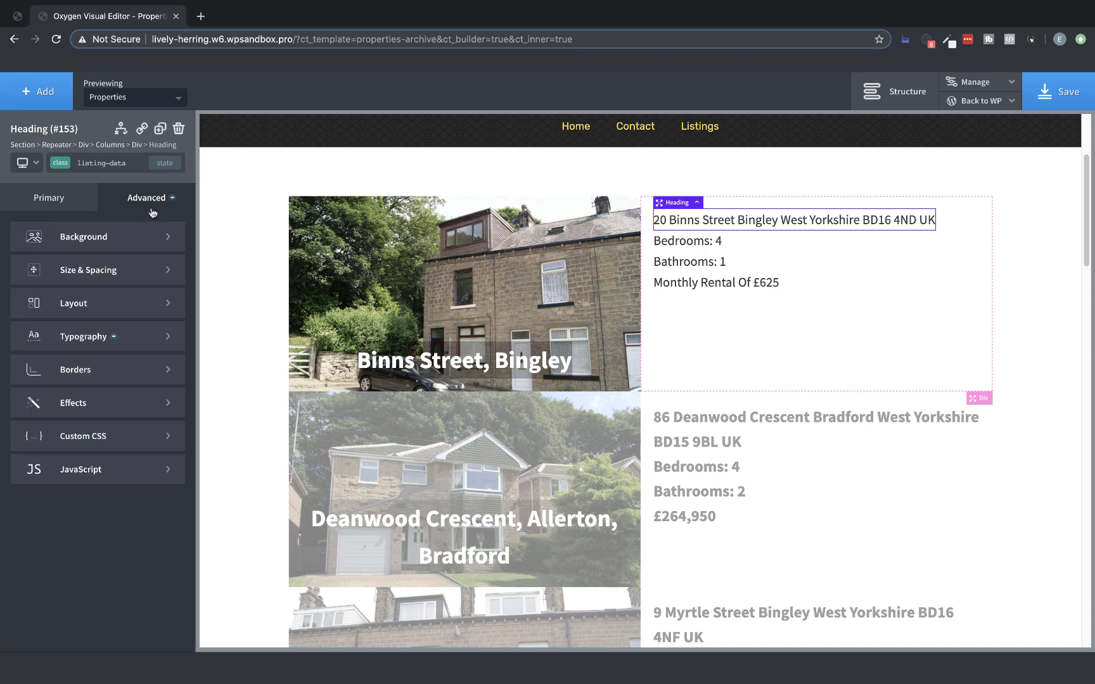
click(87, 270)
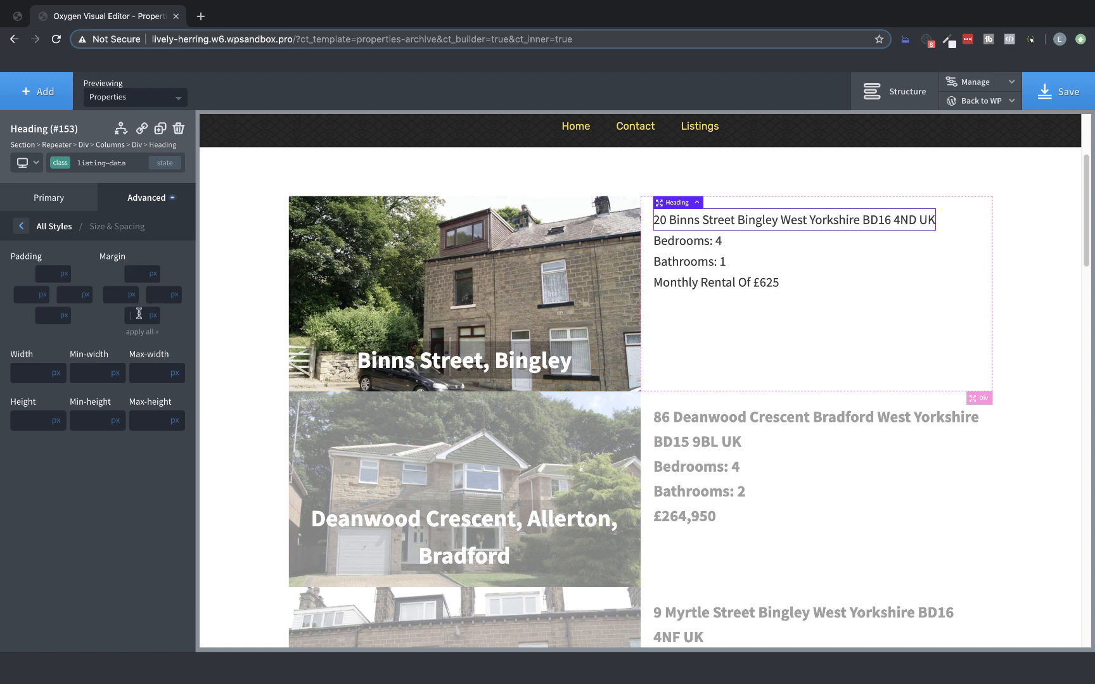
text(10)
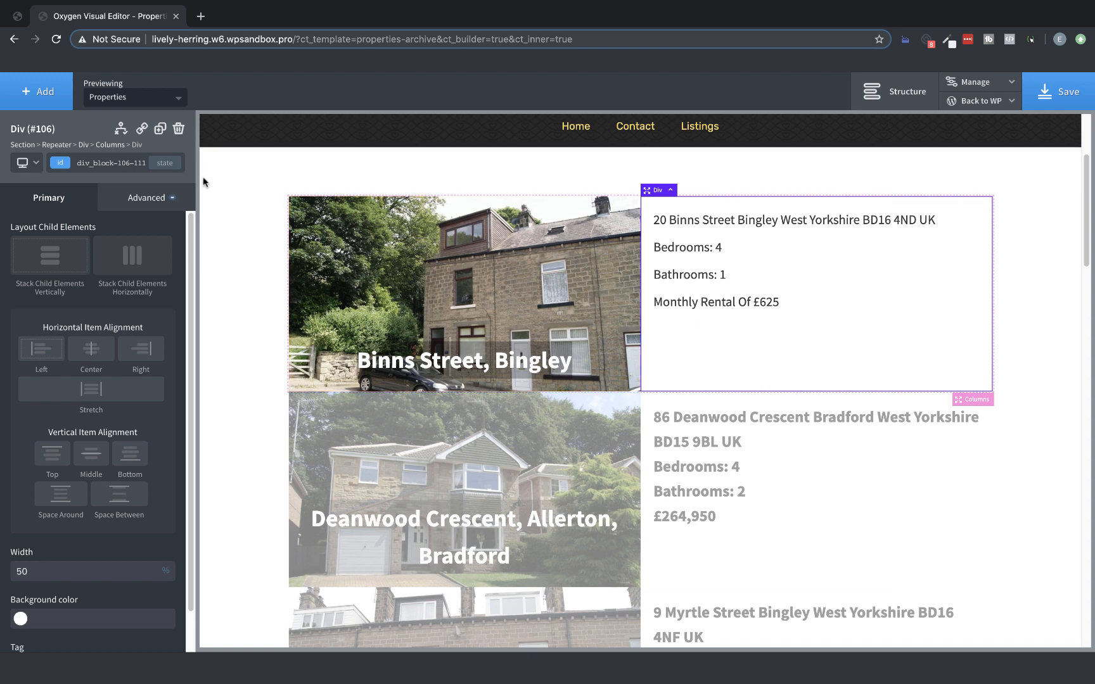
Add a Button with the dark global background colour and LightGold text
click(37, 91)
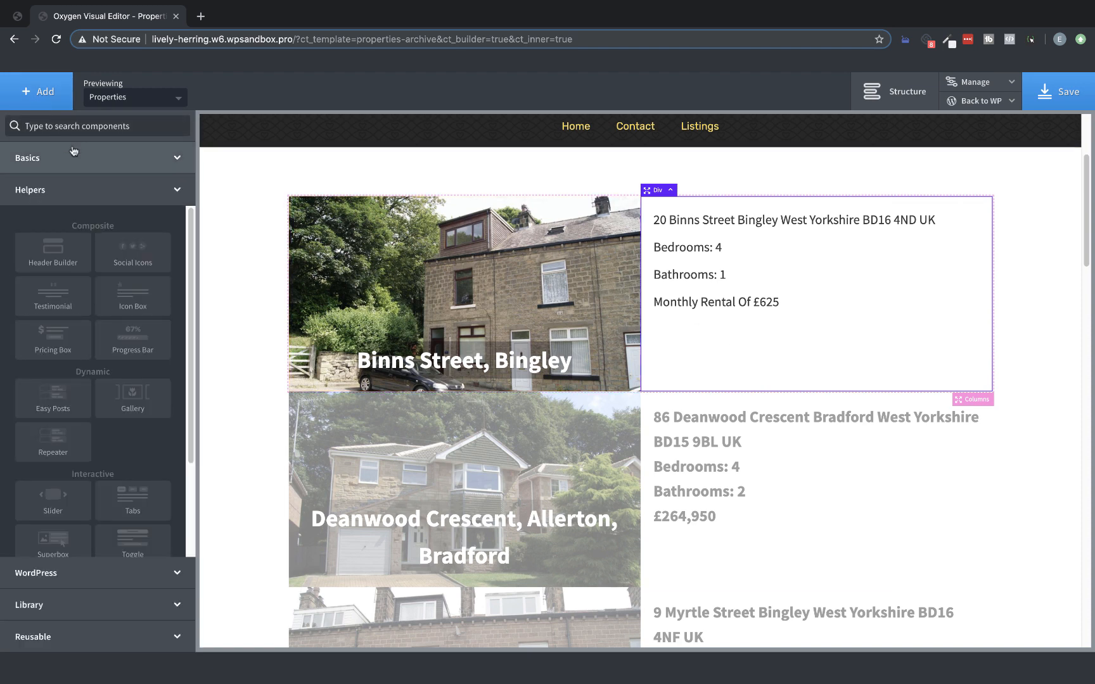
text(button)
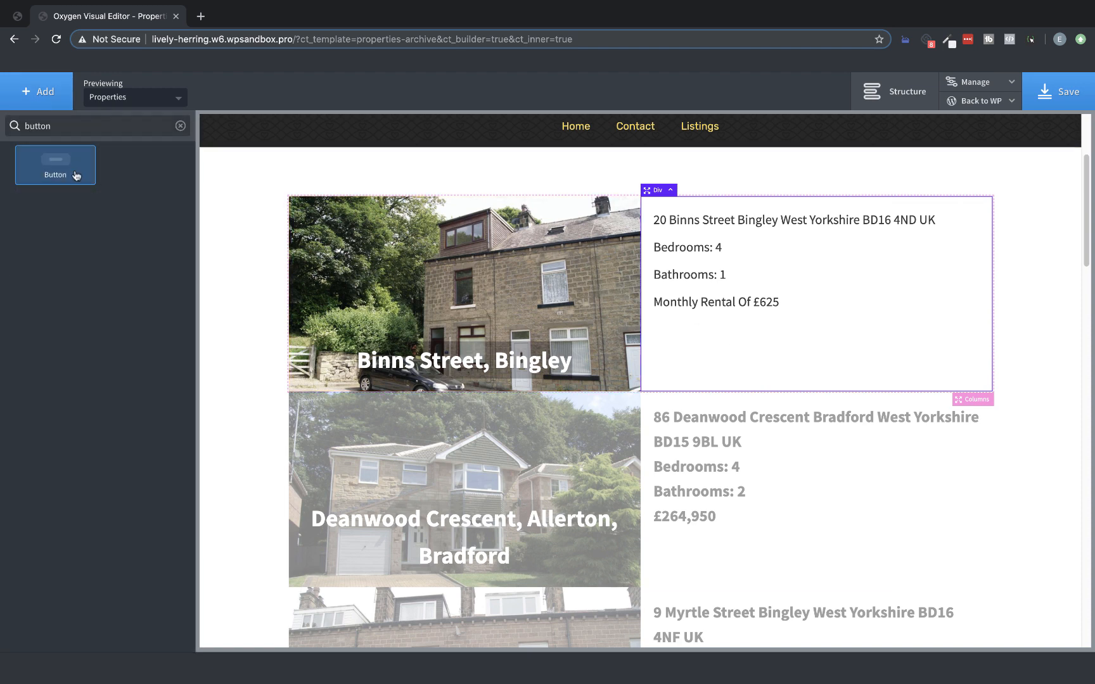
click(56, 164)
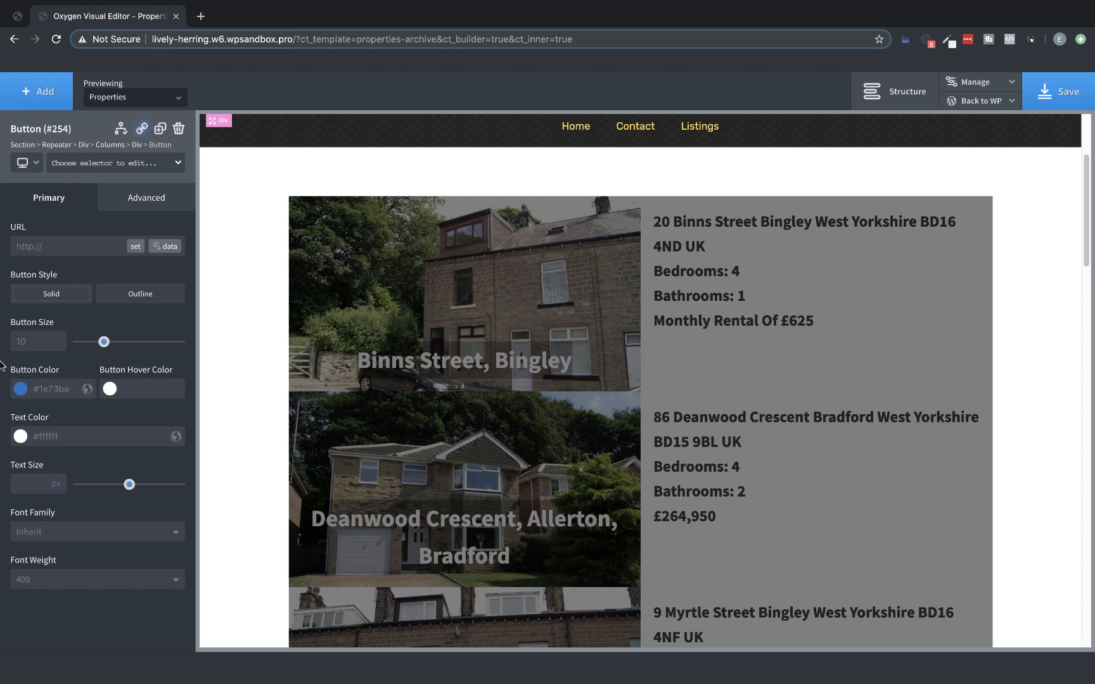
click(19, 389)
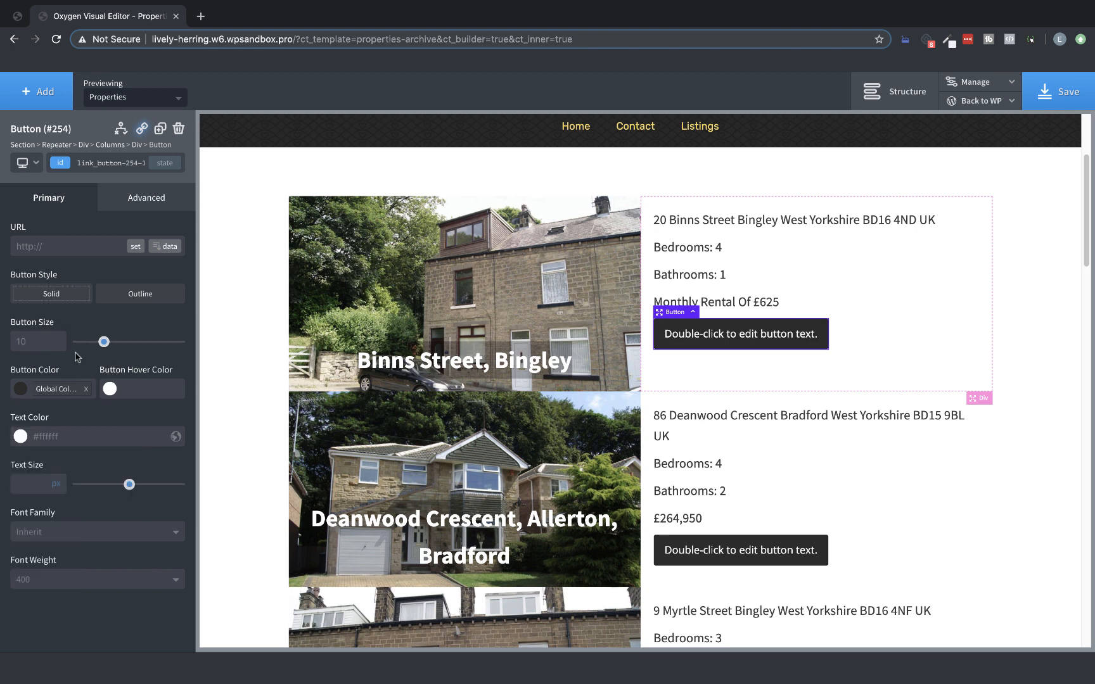
click(20, 436)
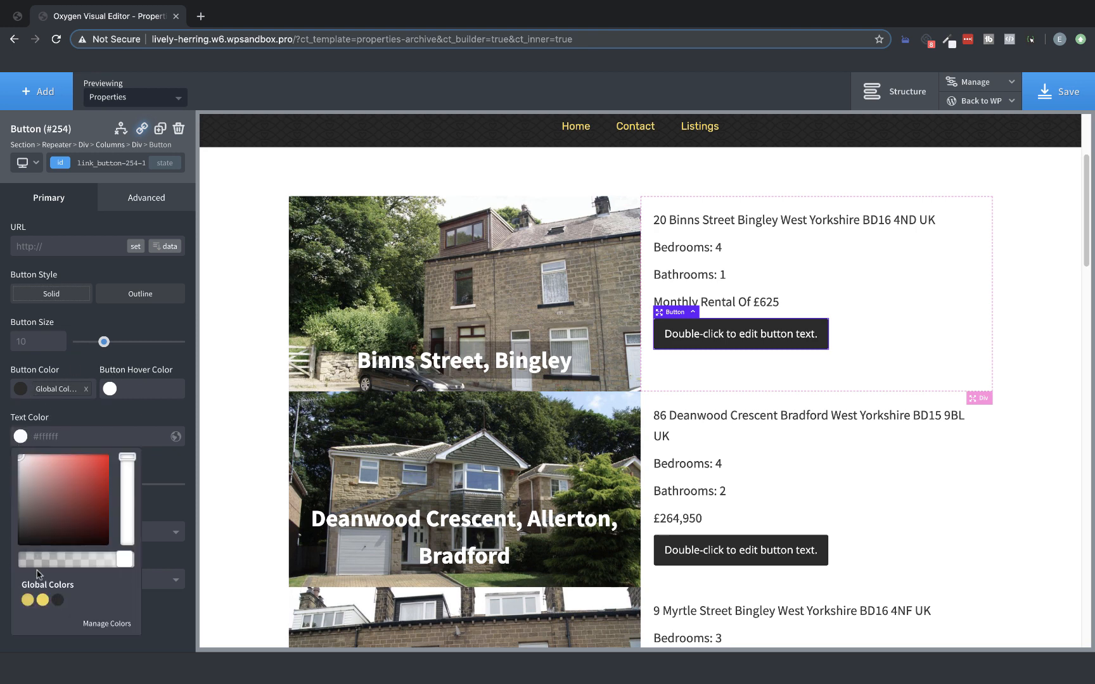
click(27, 600)
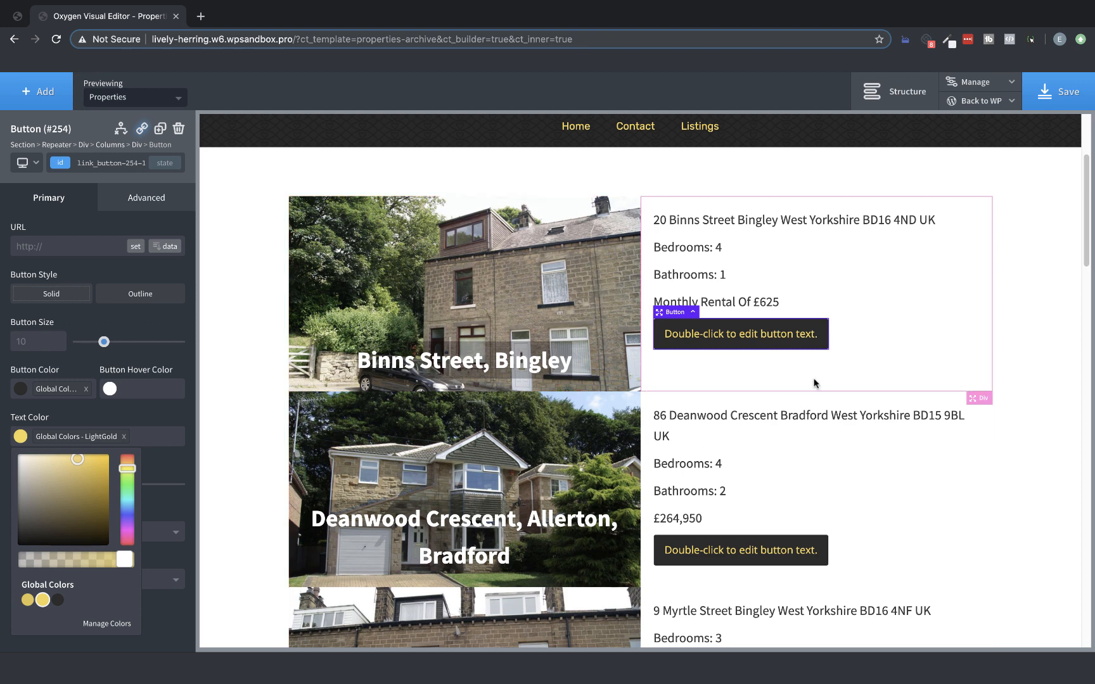
Label the button 'View Property'
double_click(740, 334)
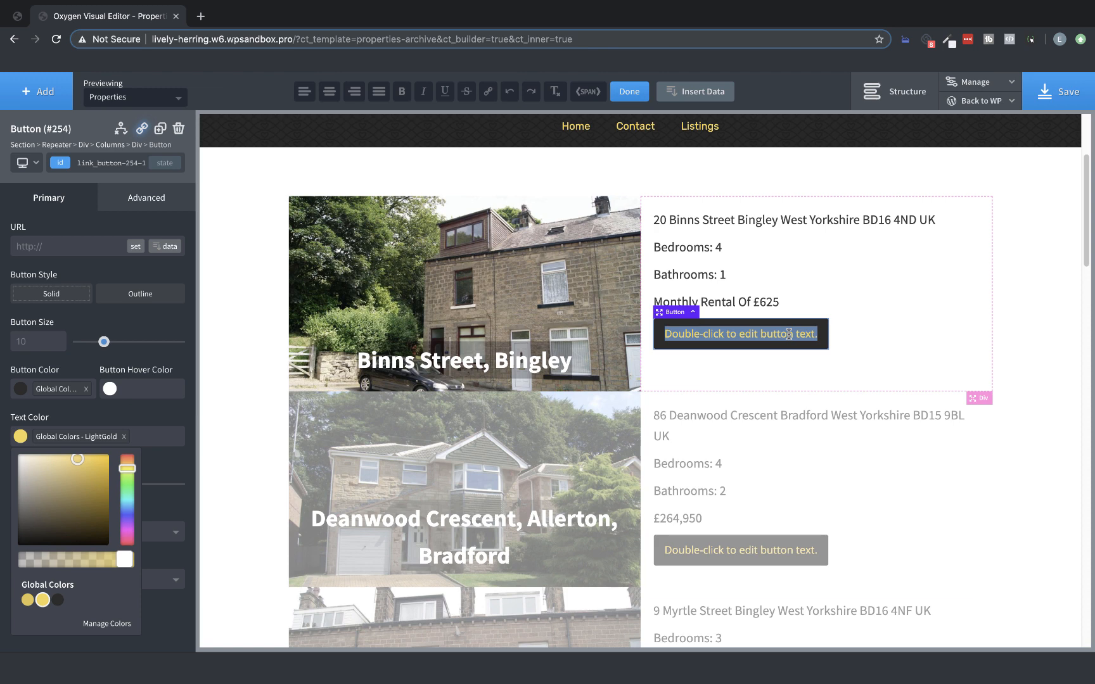
text(View Property)
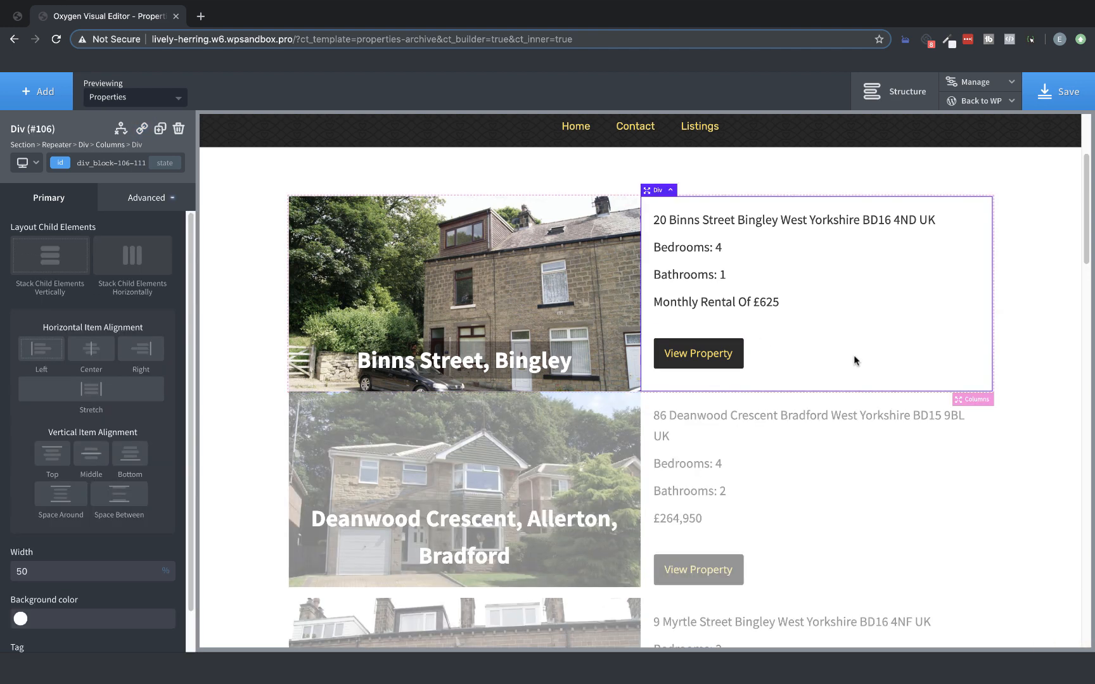
click(979, 399)
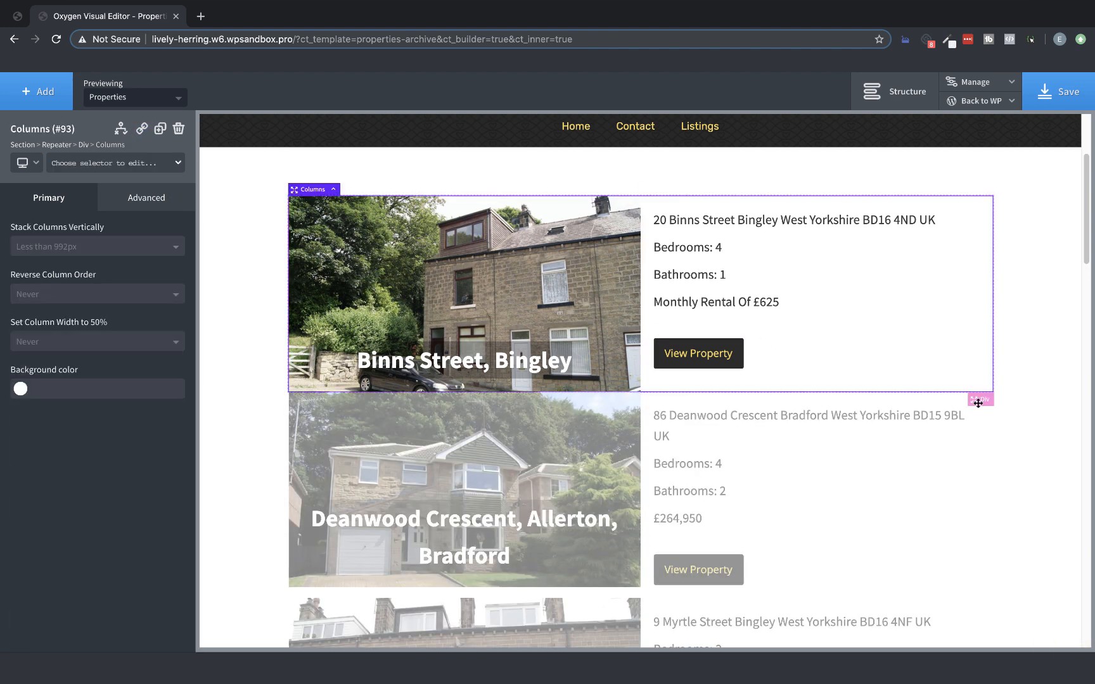
click(980, 400)
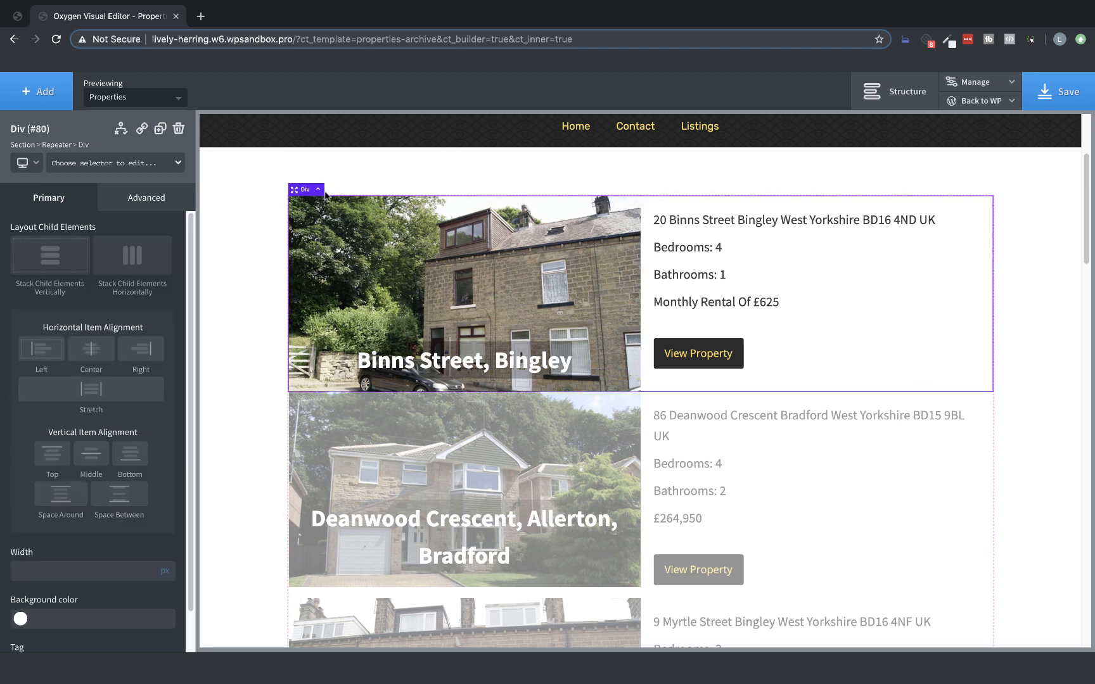
Give the repeater listing Div a 36px bottom margin and a #f9f9f9 background
click(145, 198)
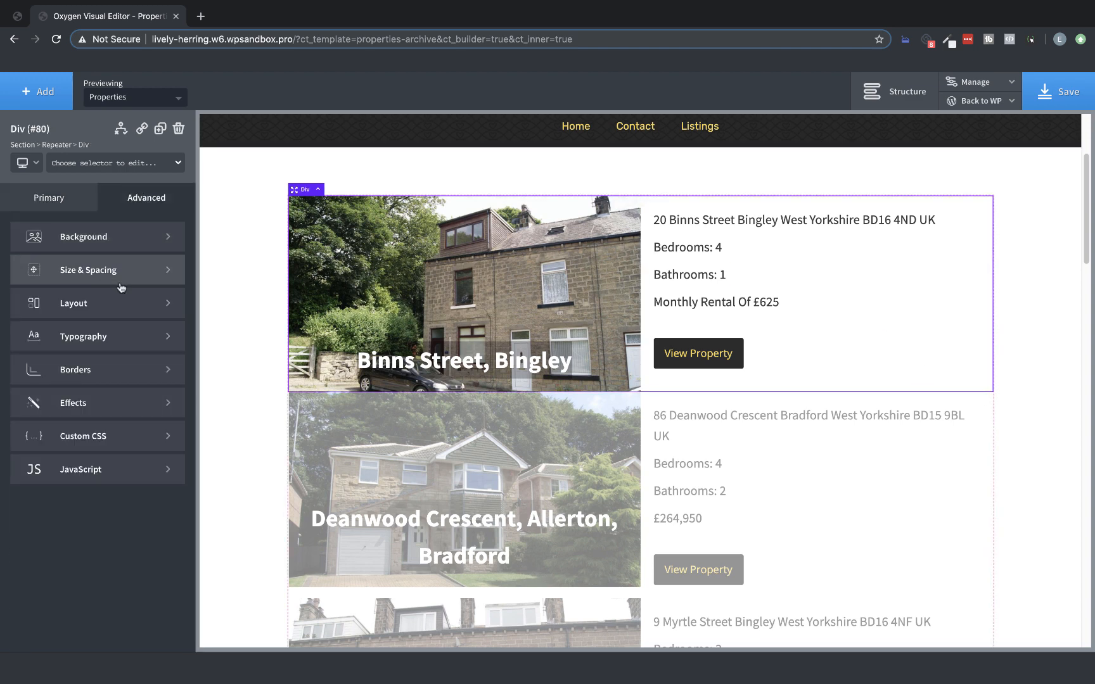
click(88, 270)
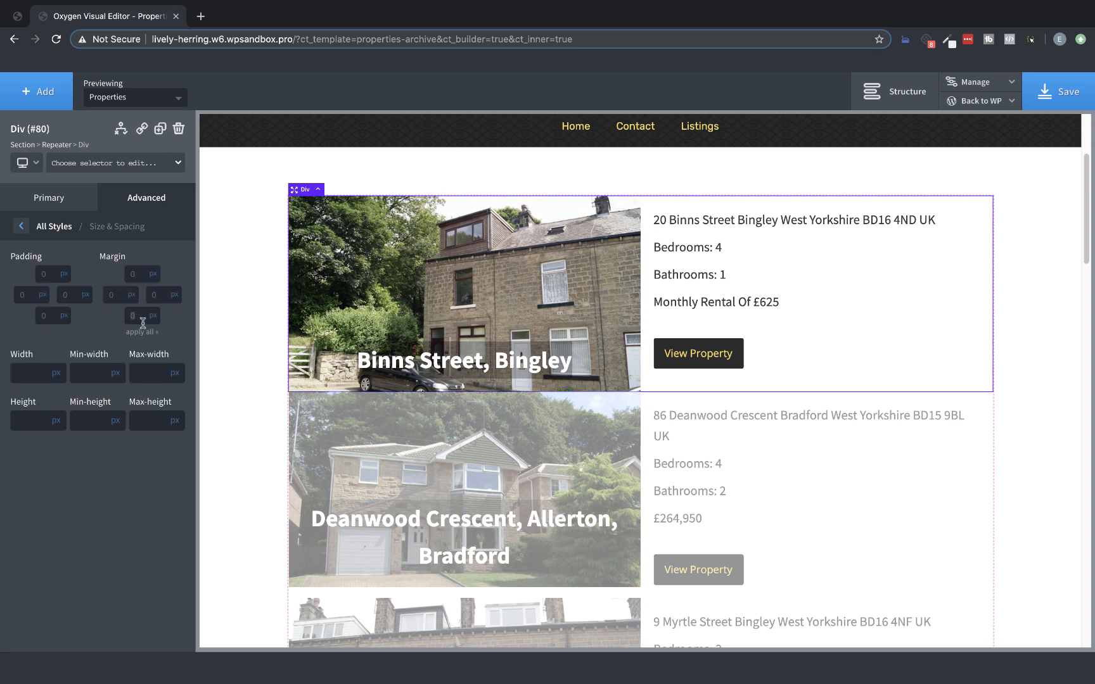
text(36)
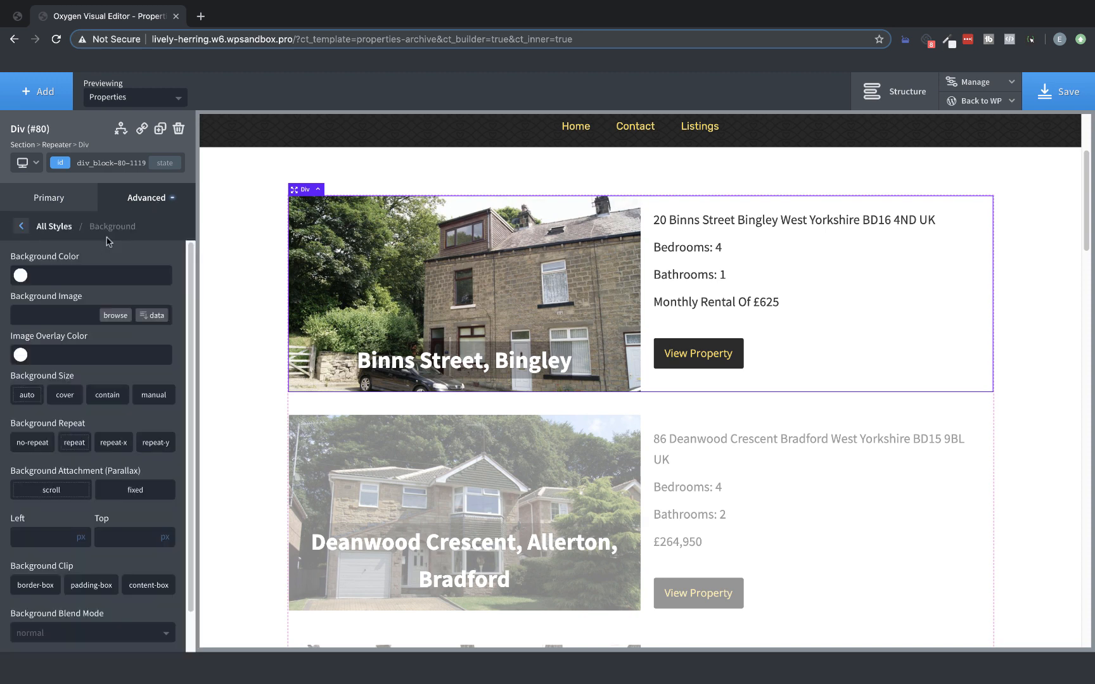
click(19, 276)
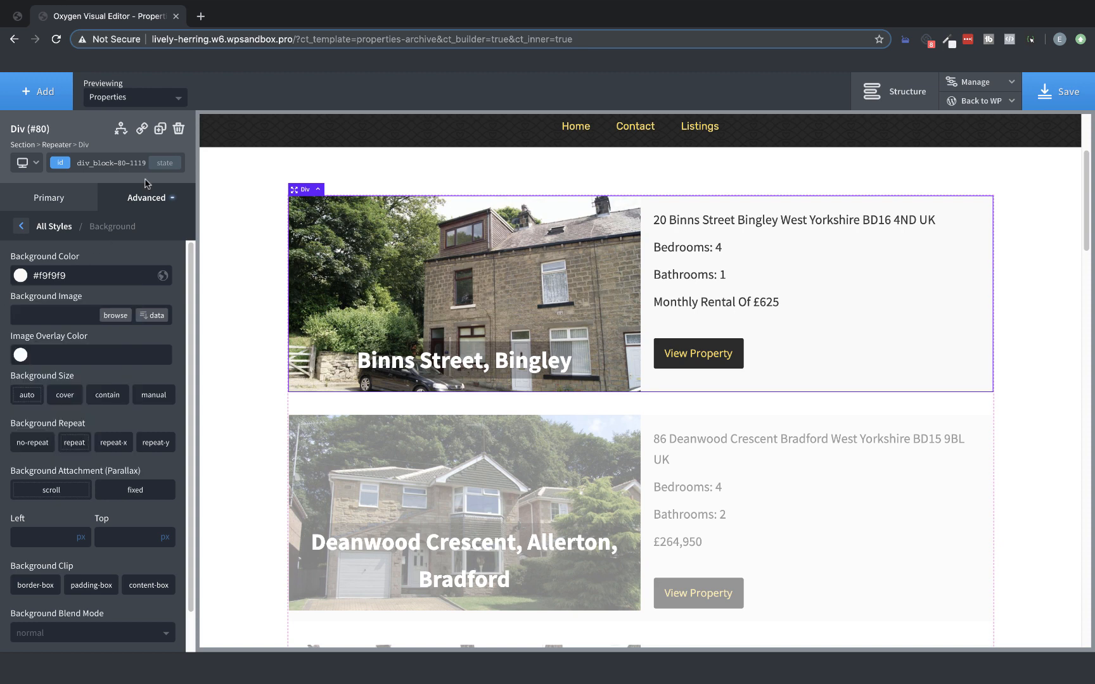
click(24, 226)
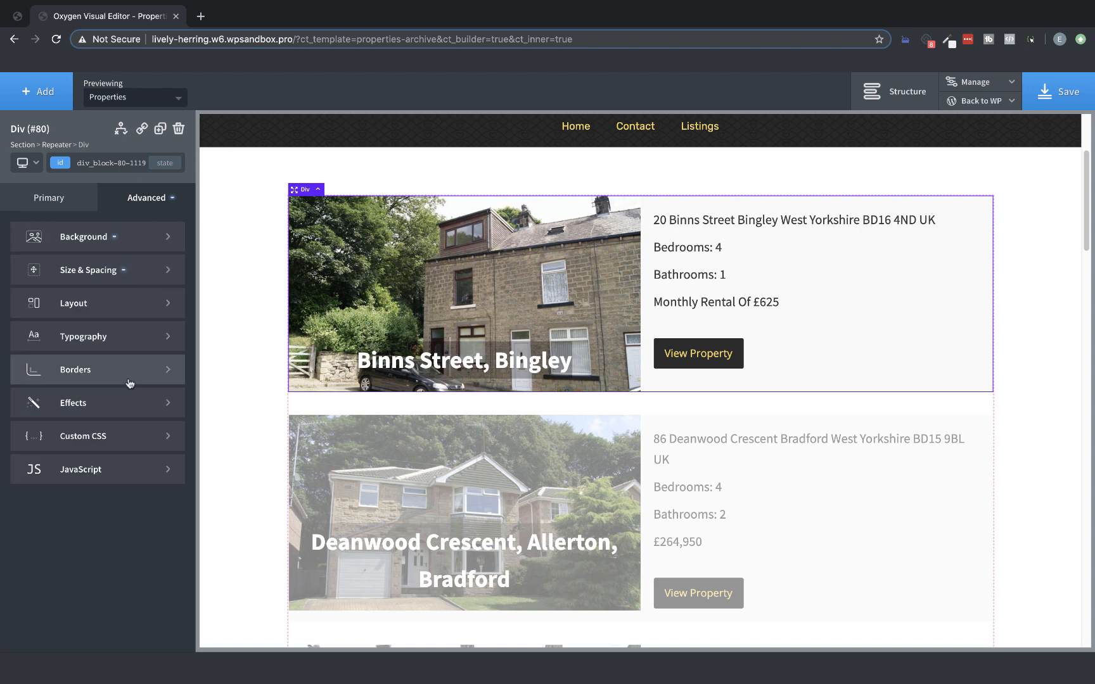
click(73, 403)
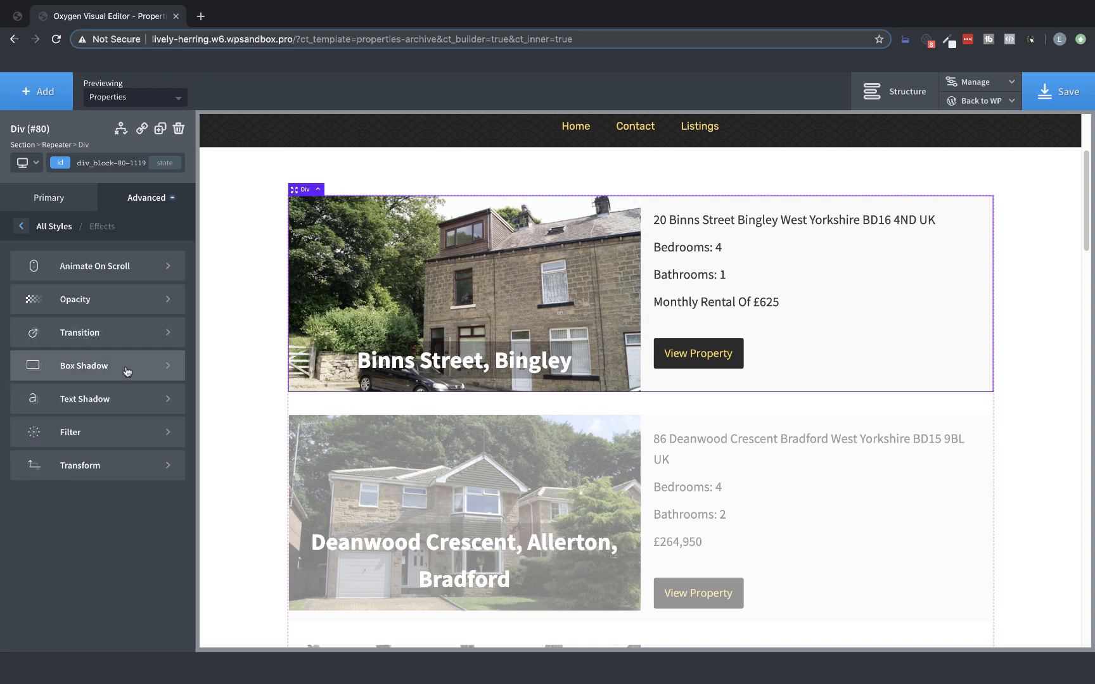
Set the listing box shadow to 25px blur, -10px spread, and a more opaque colour
click(97, 366)
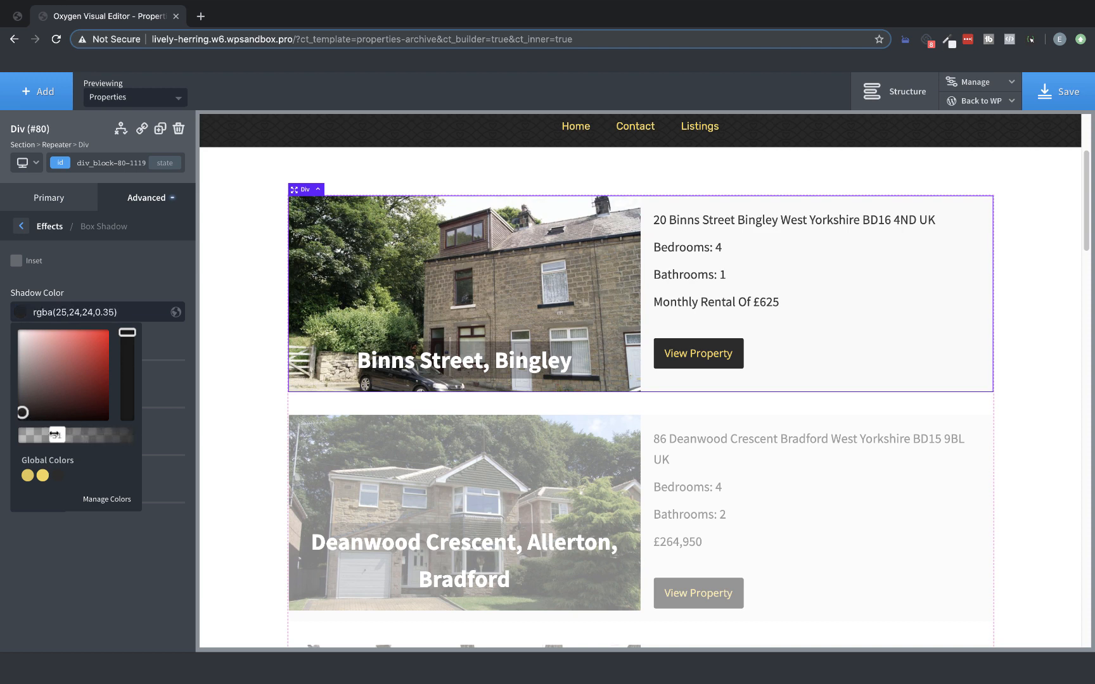
click(15, 260)
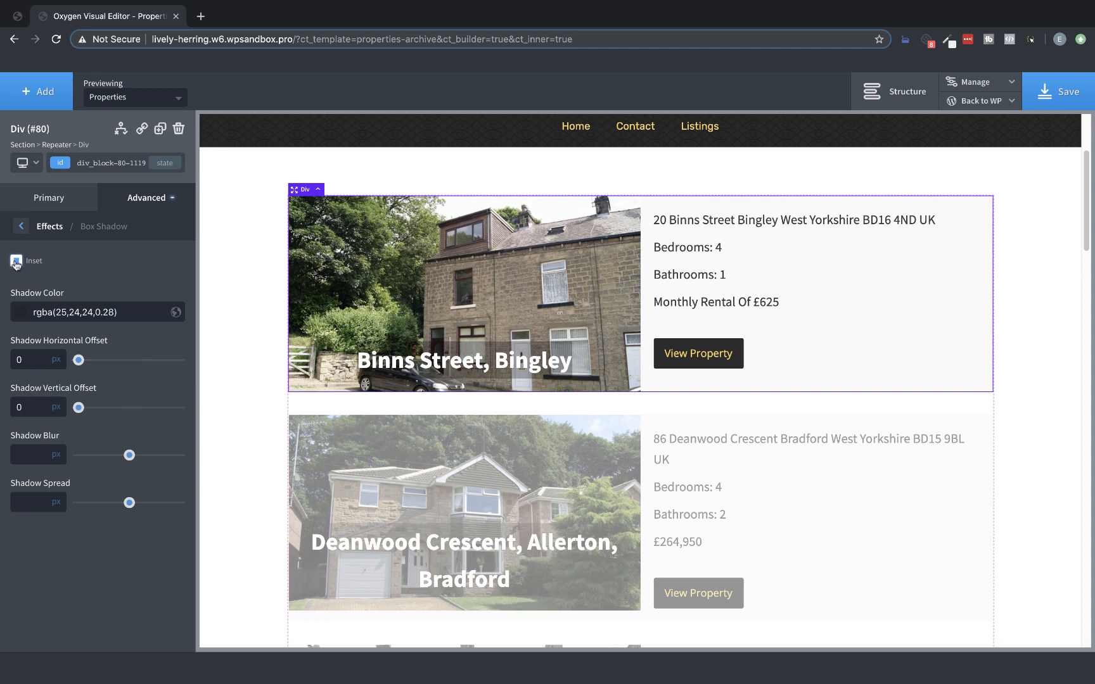
click(14, 260)
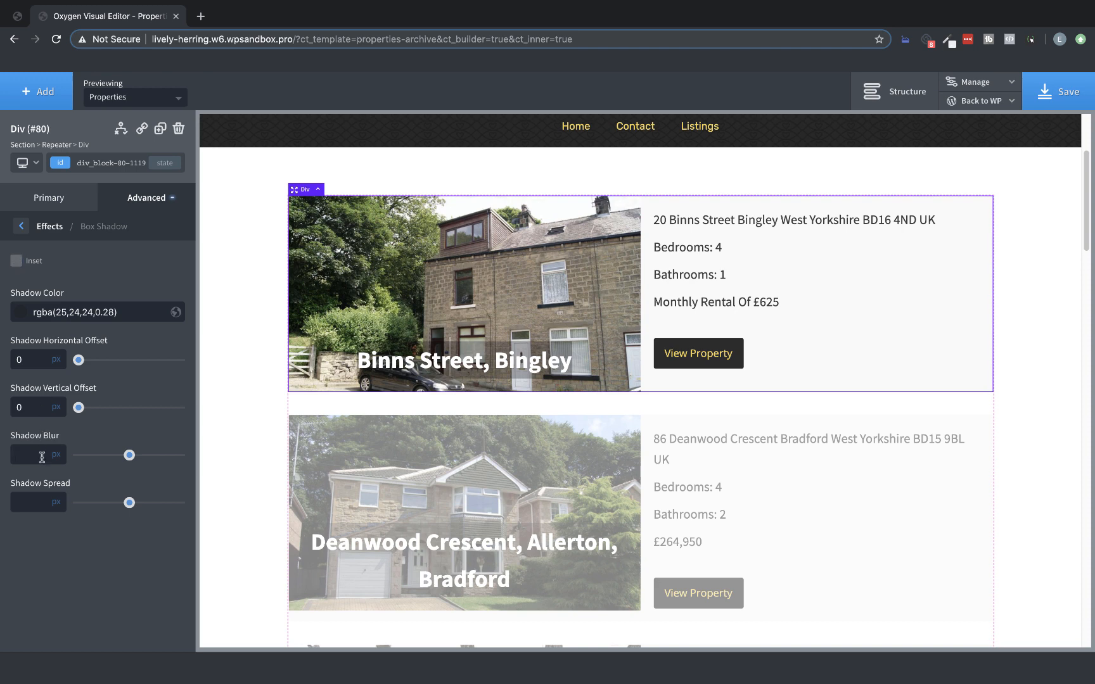
text(25)
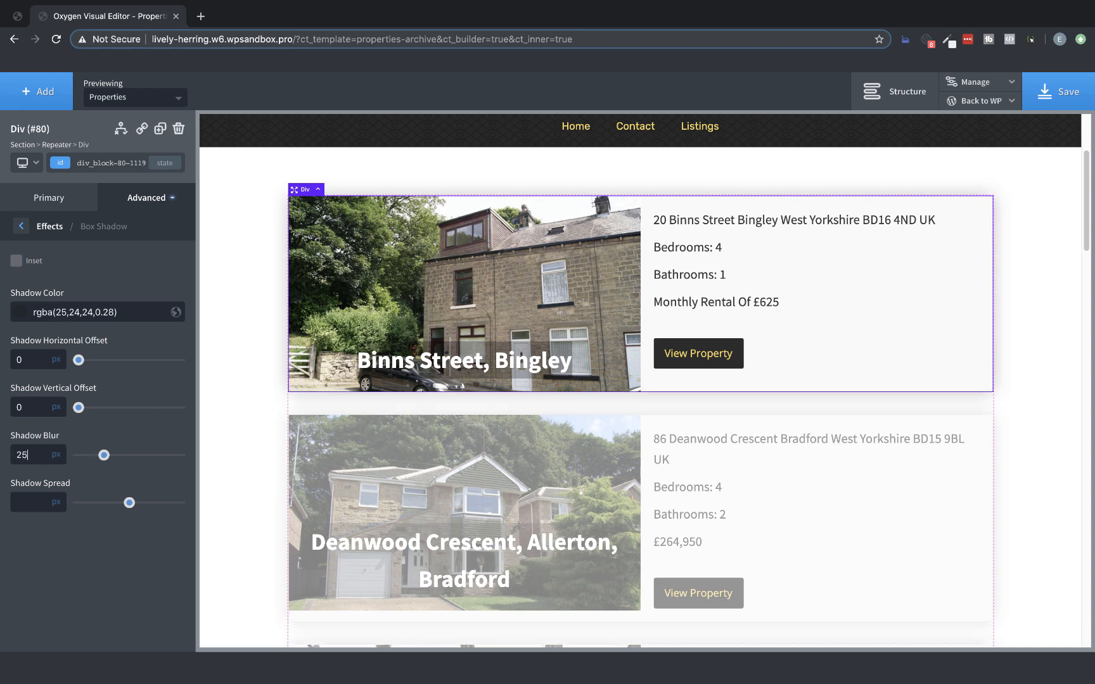
text(-10)
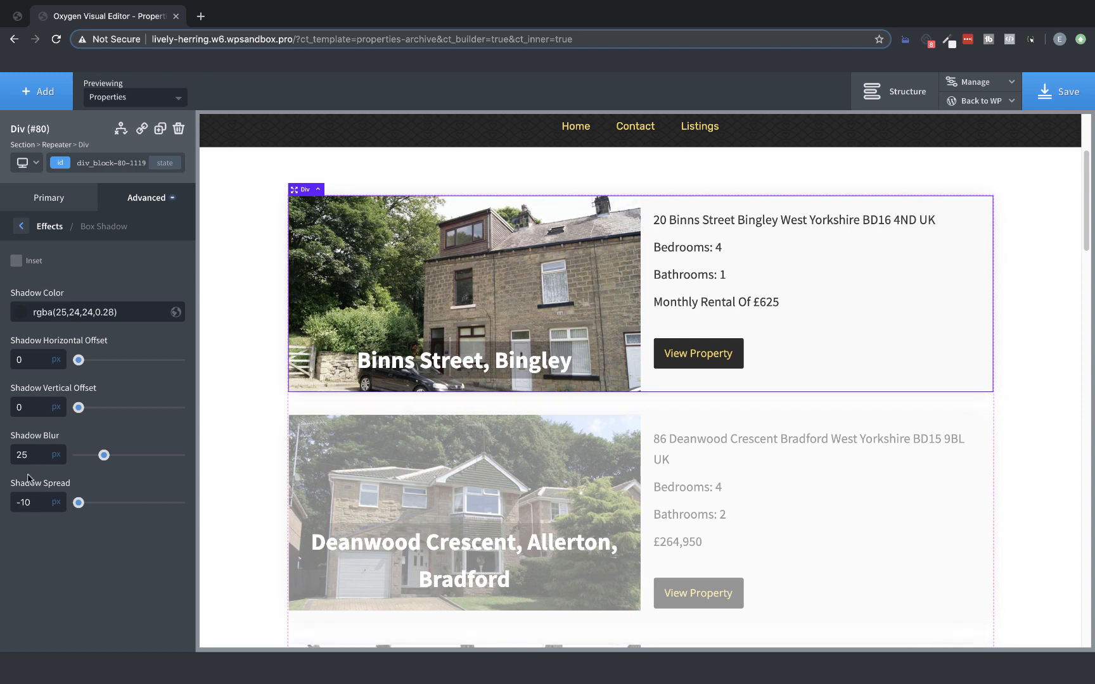
click(23, 312)
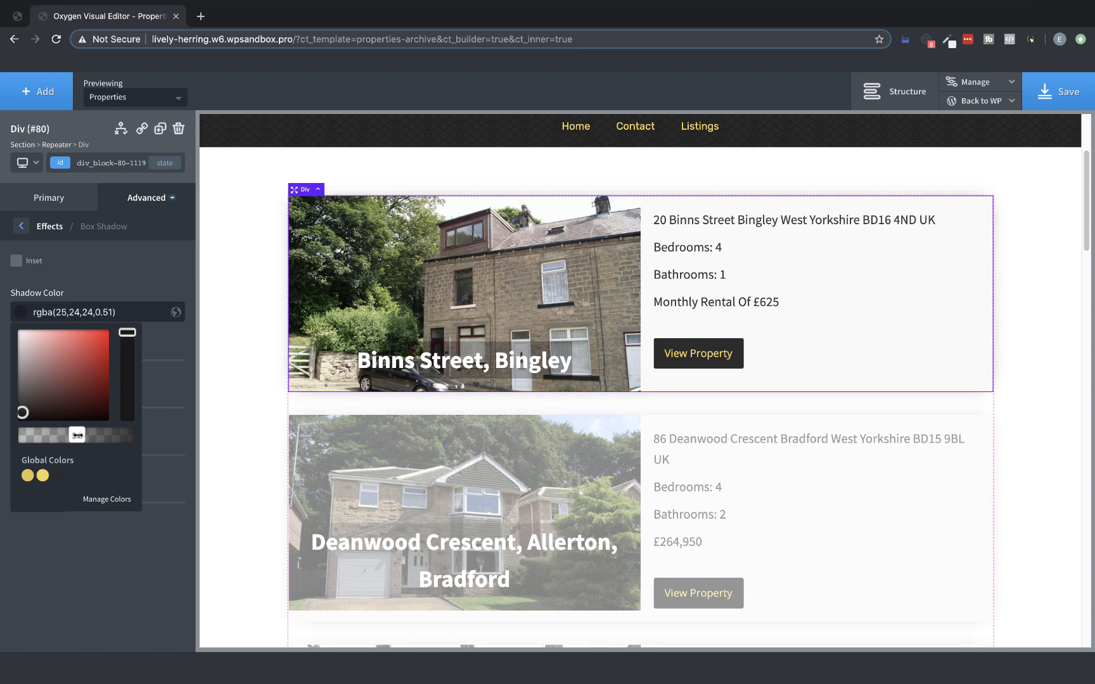
drag(77, 436, 70, 435)
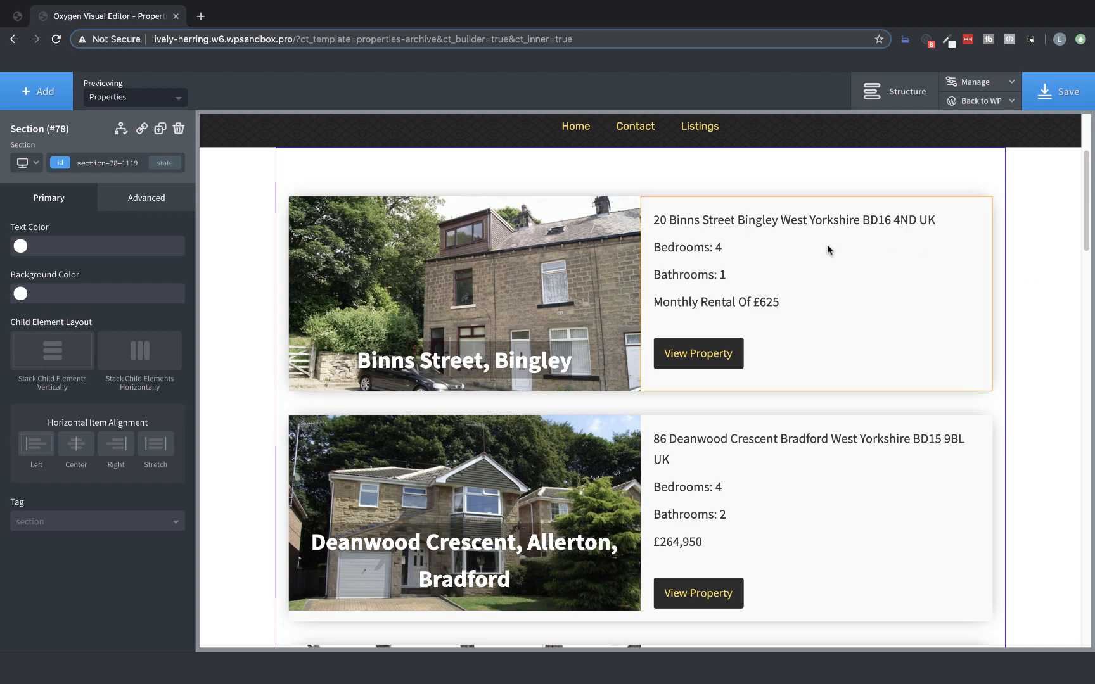
mouse_move(832, 303)
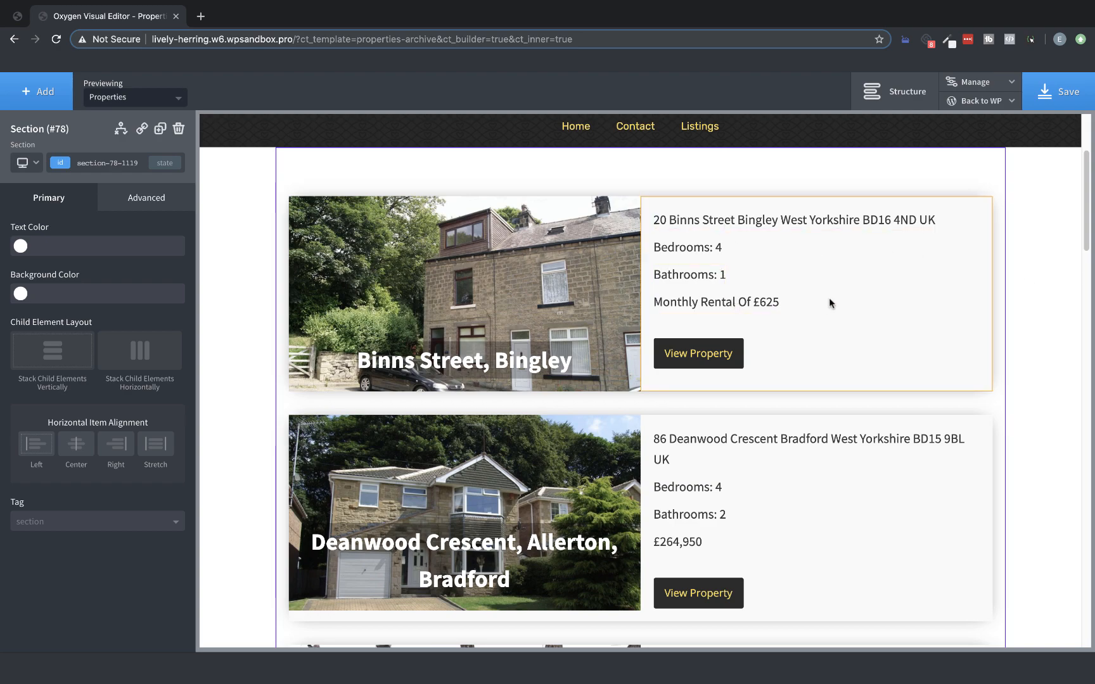
Link the View Property button URL to the dynamic Permalink and save the template
scroll(down, 3)
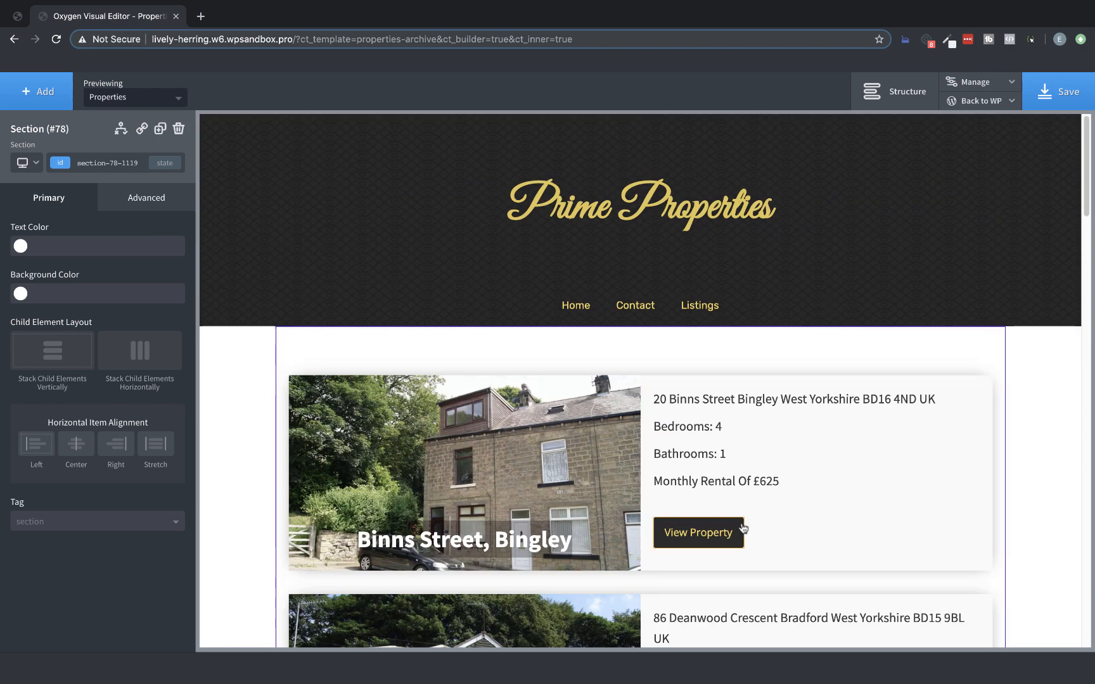
click(699, 532)
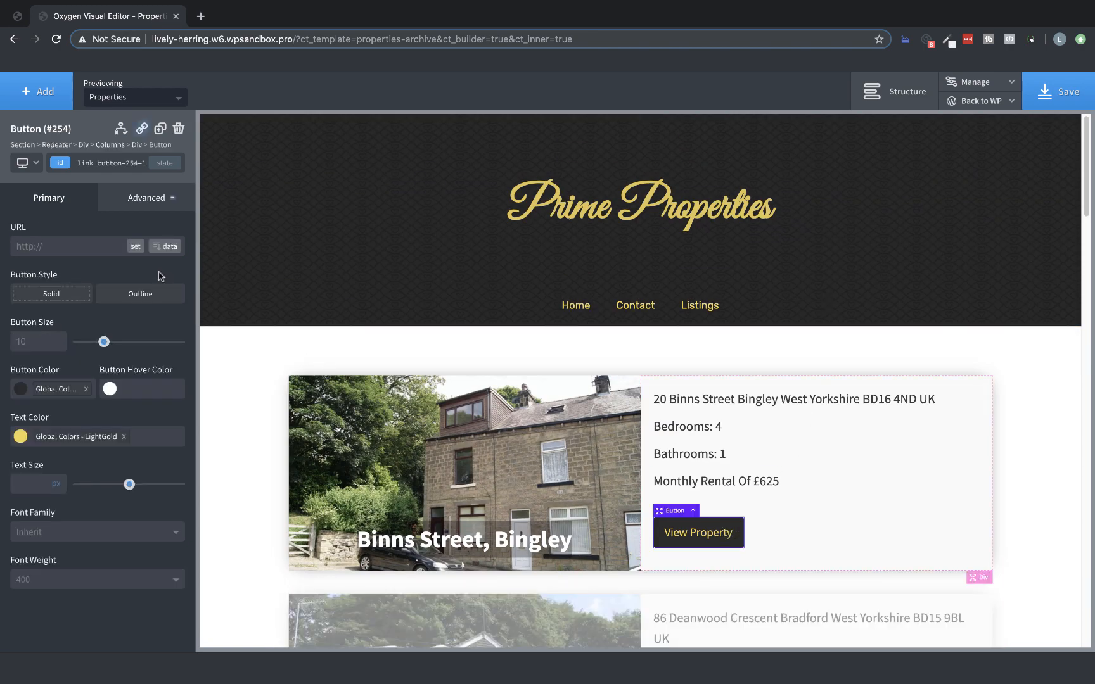
click(166, 246)
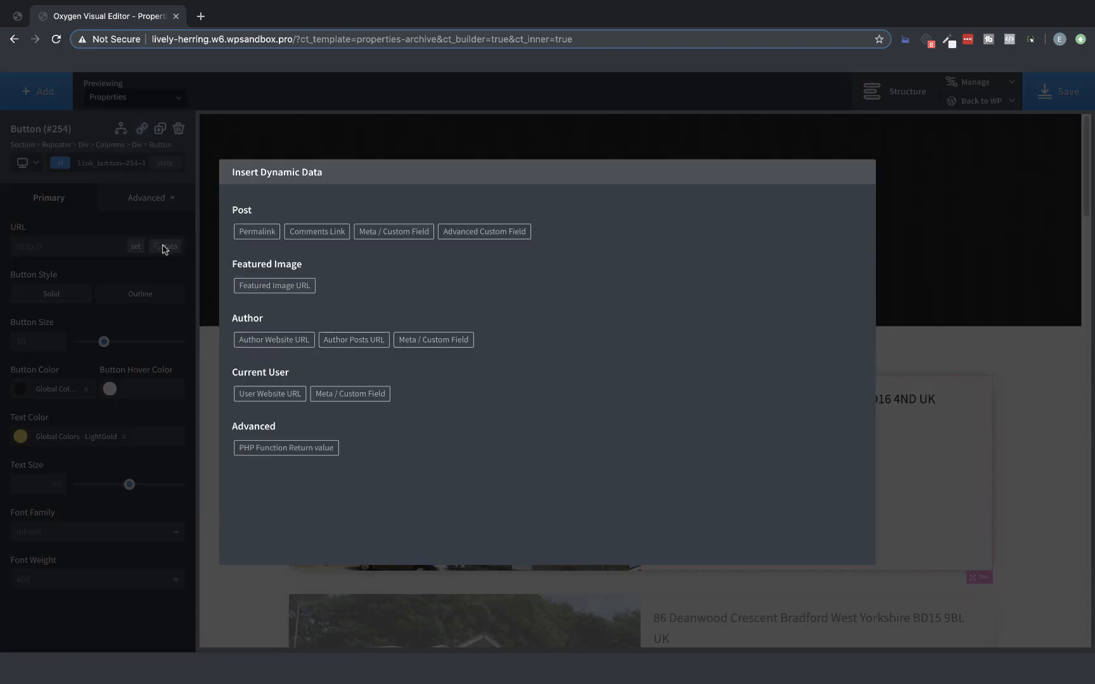
click(256, 232)
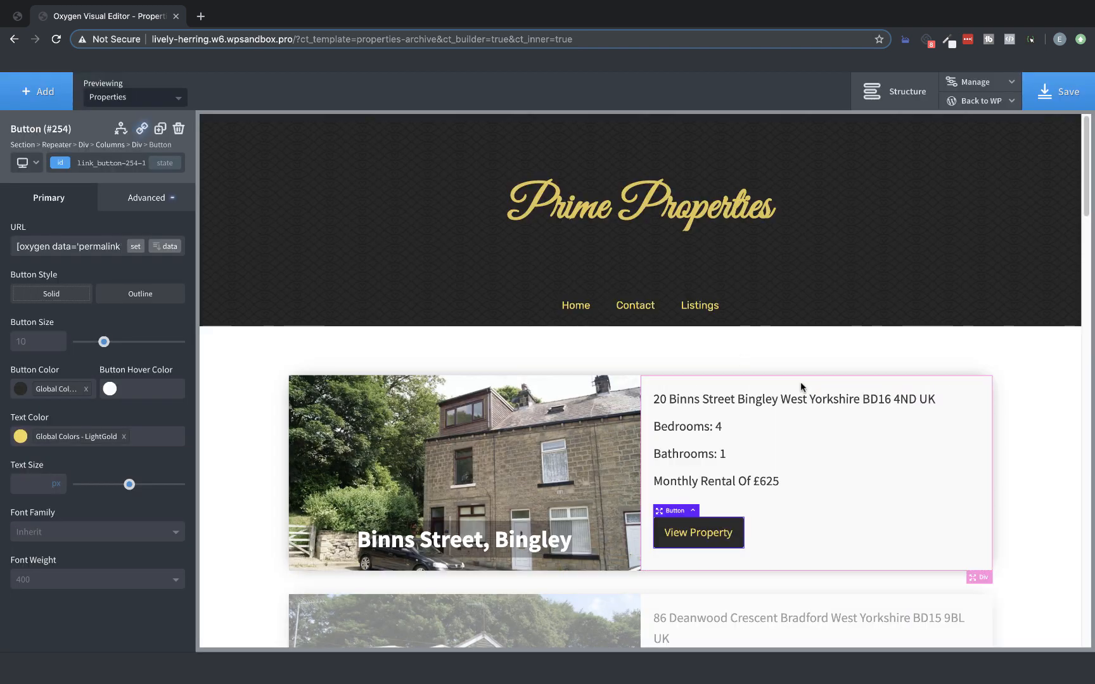
click(1058, 91)
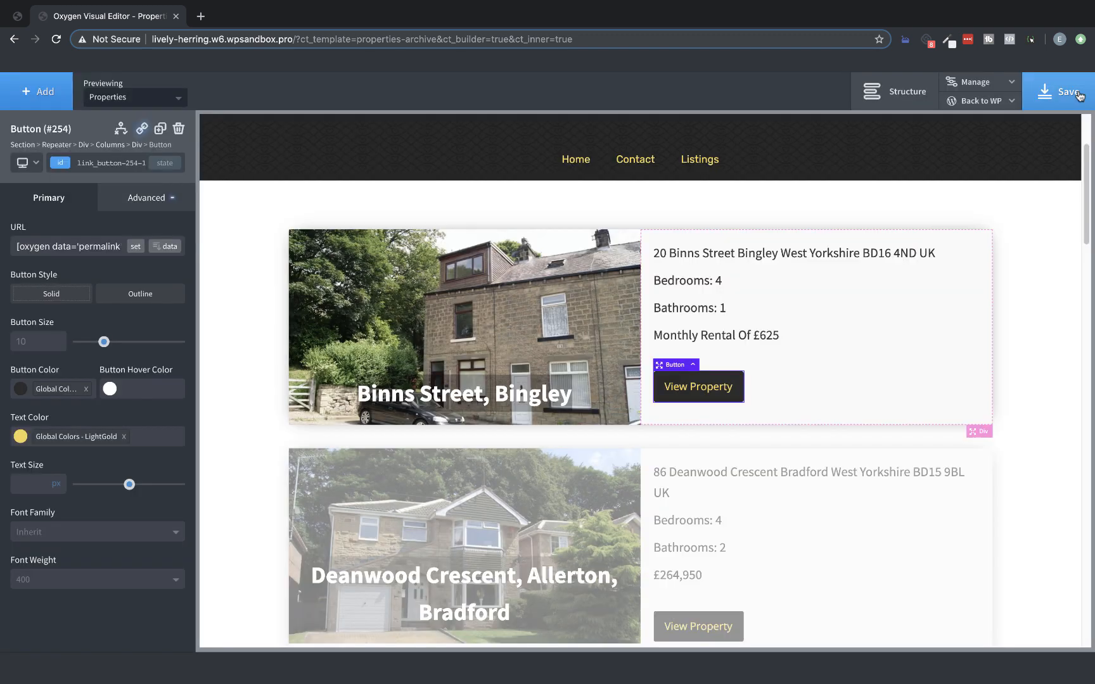
Open the site front end in a new tab and scroll through the property cards
right_click(981, 100)
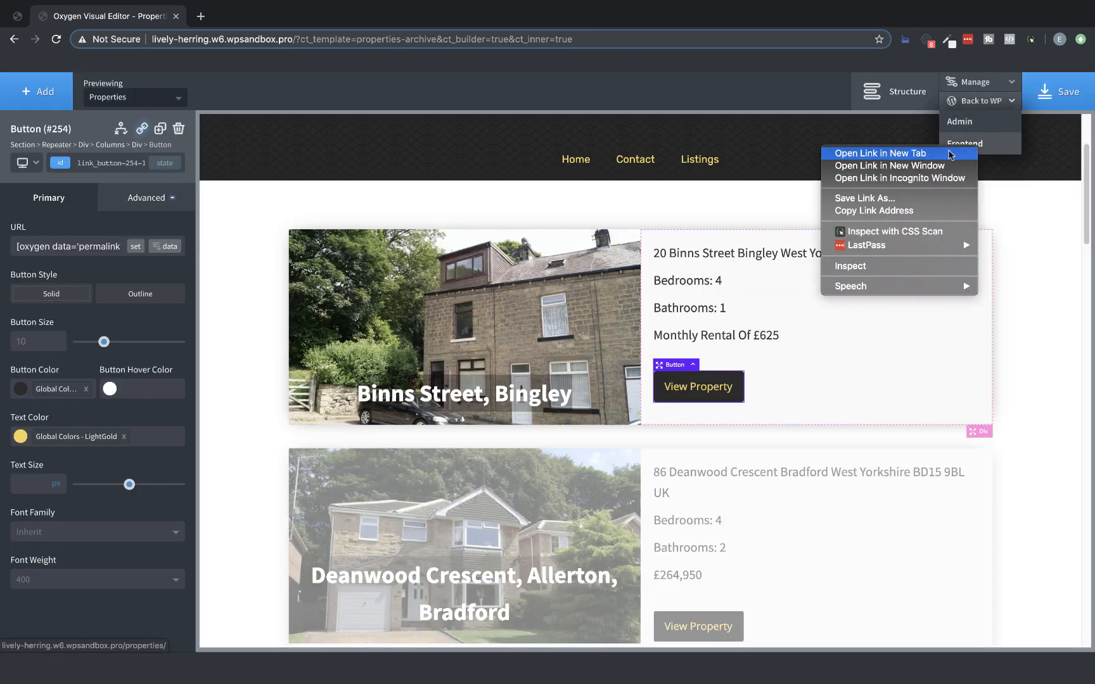
click(879, 152)
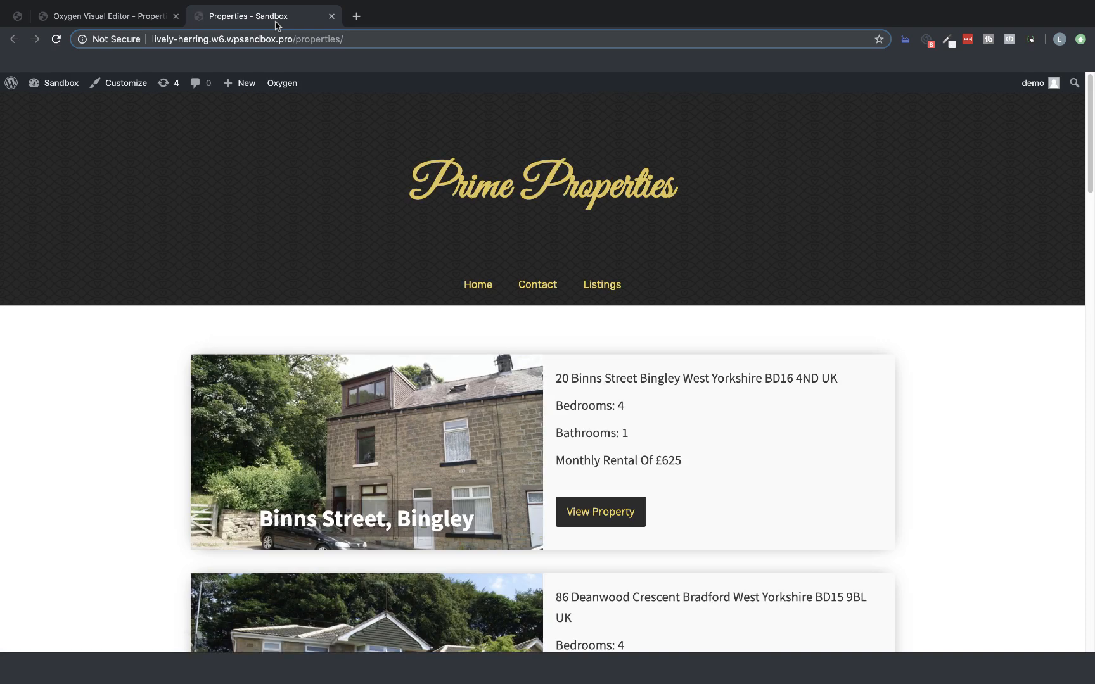
scroll(down, 3)
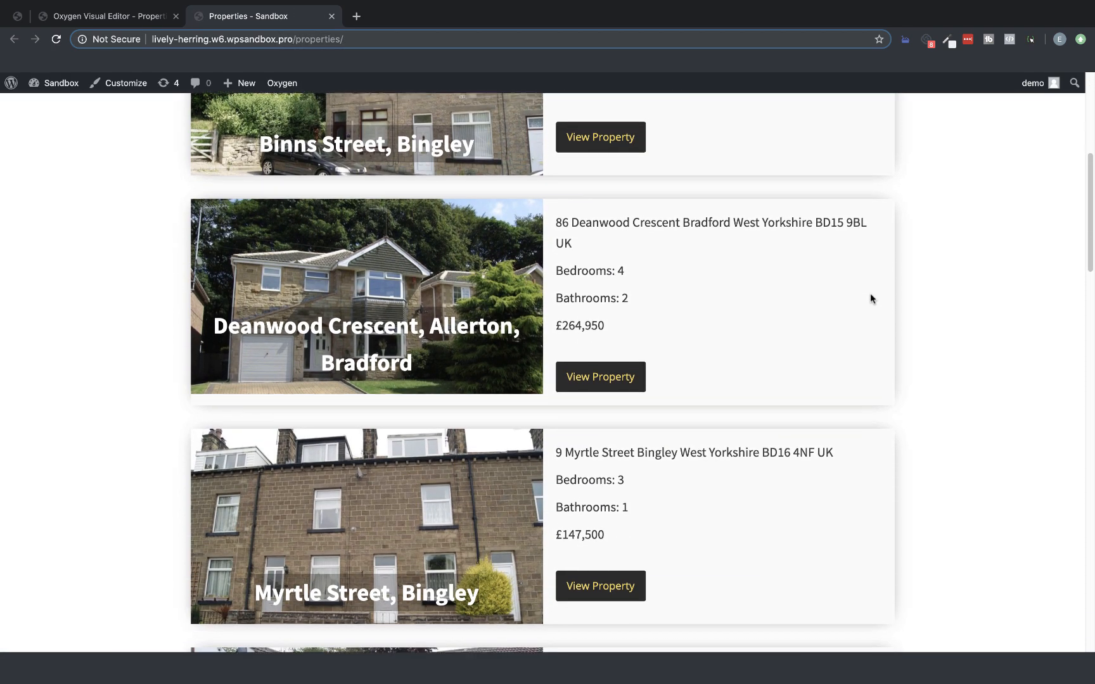
scroll(down, 3)
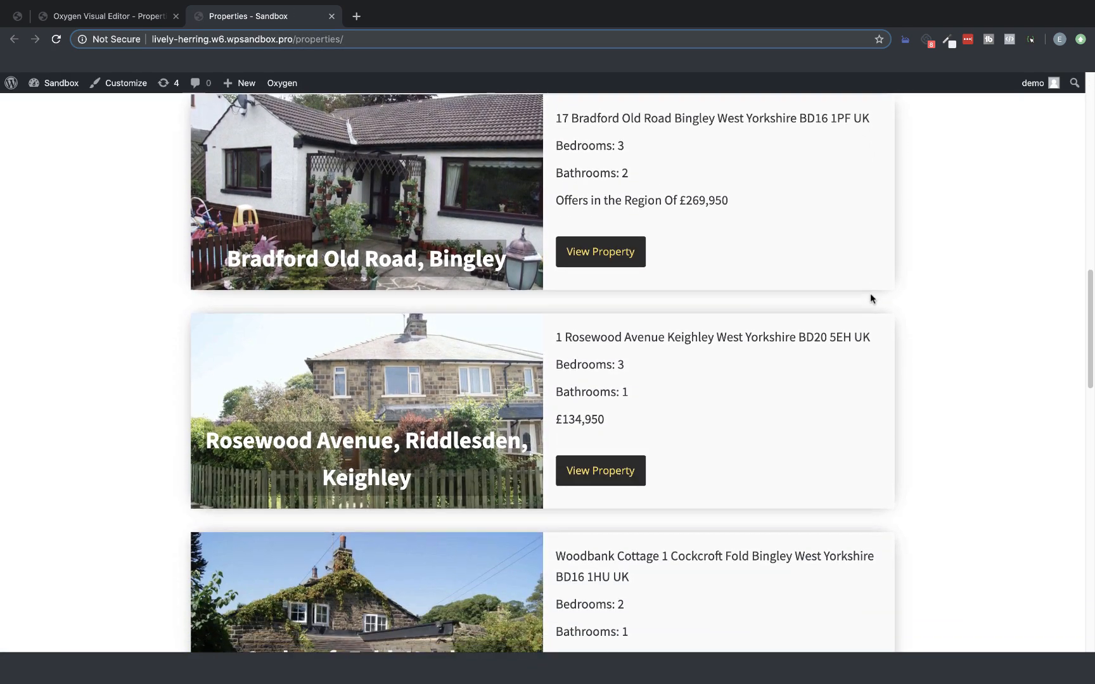
scroll(down, 3)
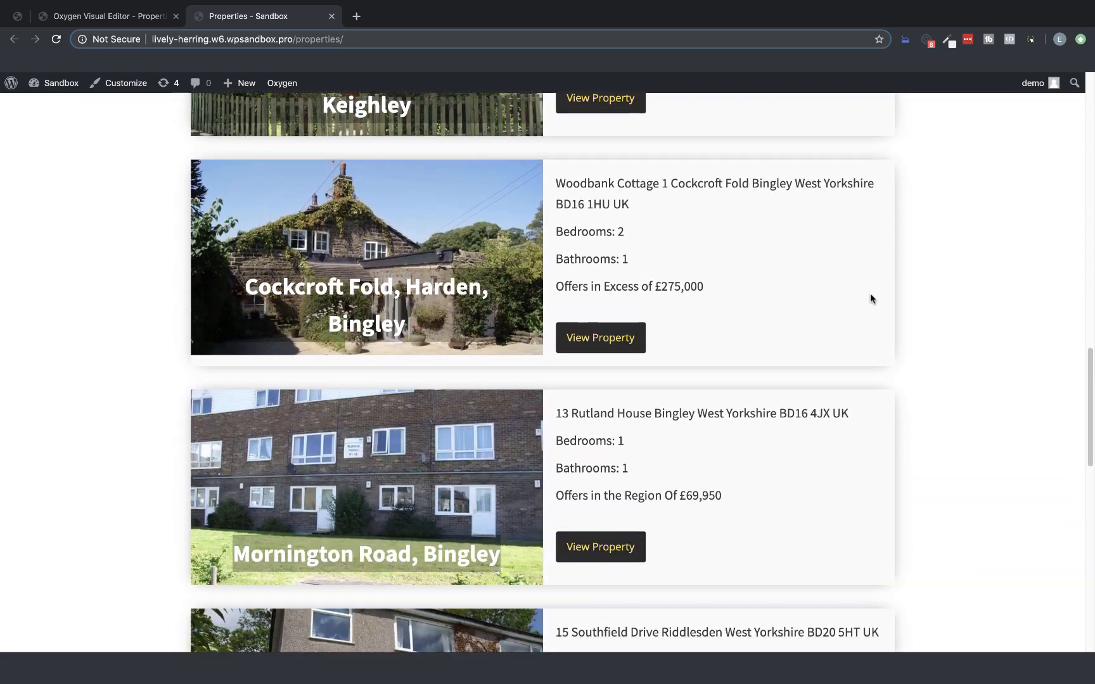
scroll(down, 3)
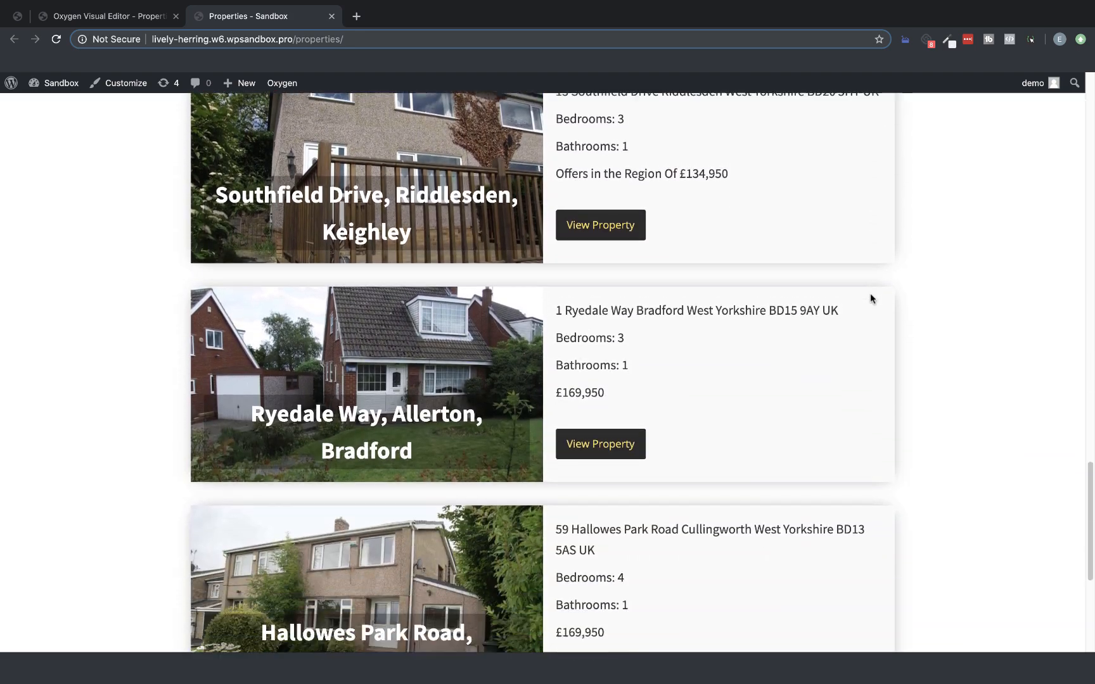
scroll(up, 3)
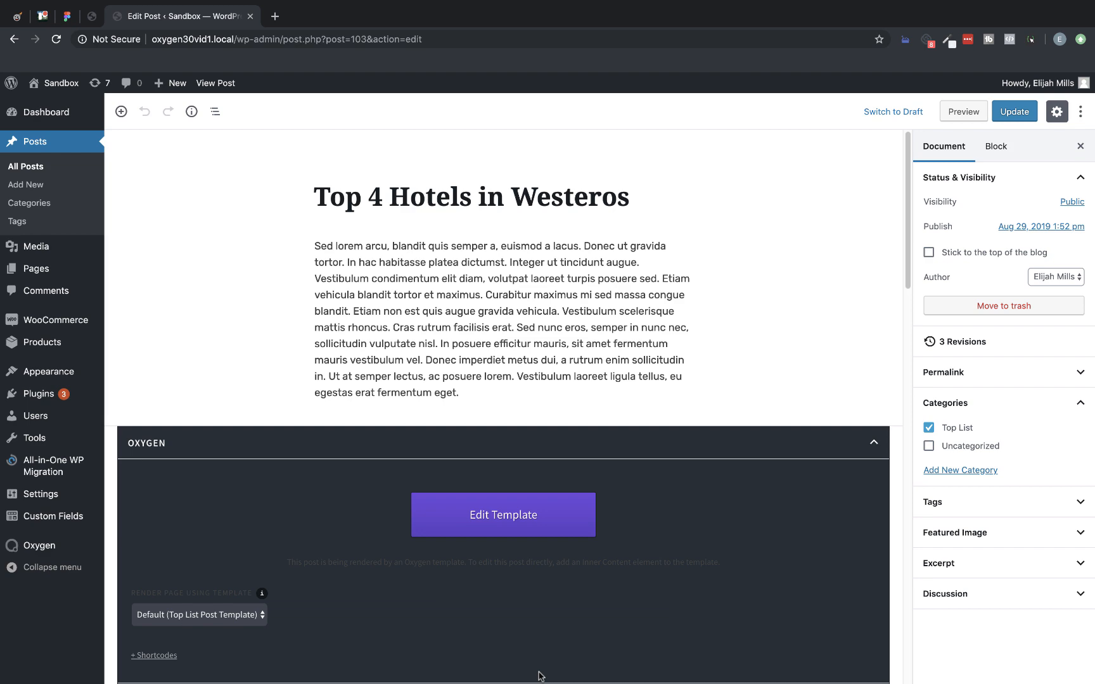
mouse_move(647, 537)
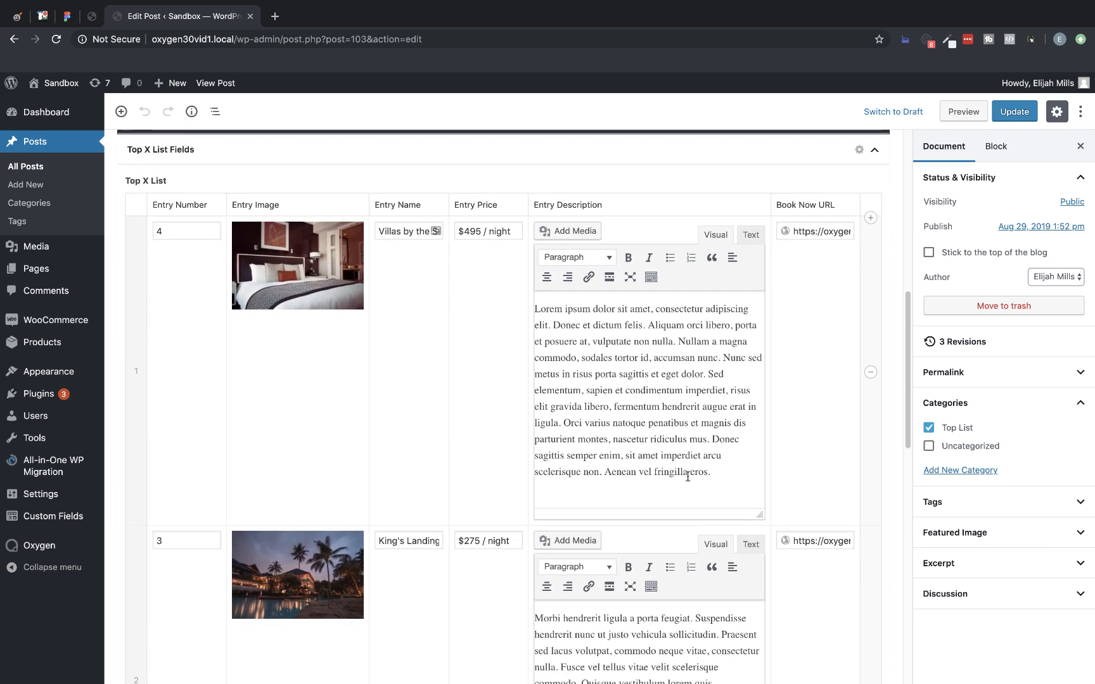
Review the Top X List hotel rows, then open the post's template in Oxygen
scroll(down, 3)
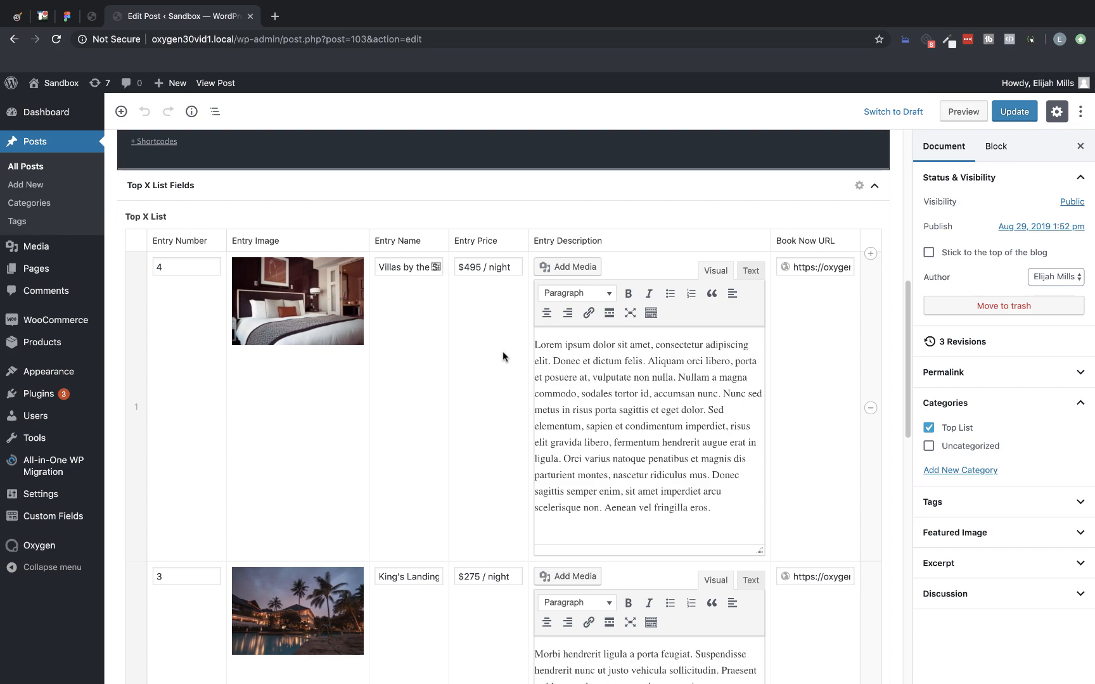
scroll(down, 3)
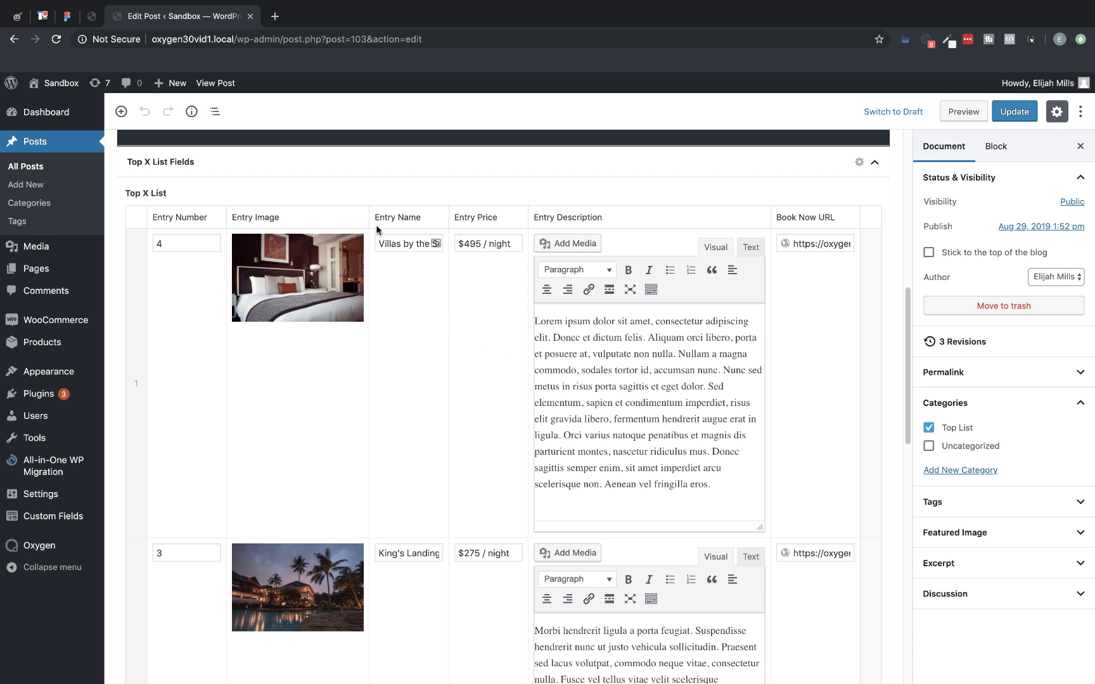
mouse_move(646, 196)
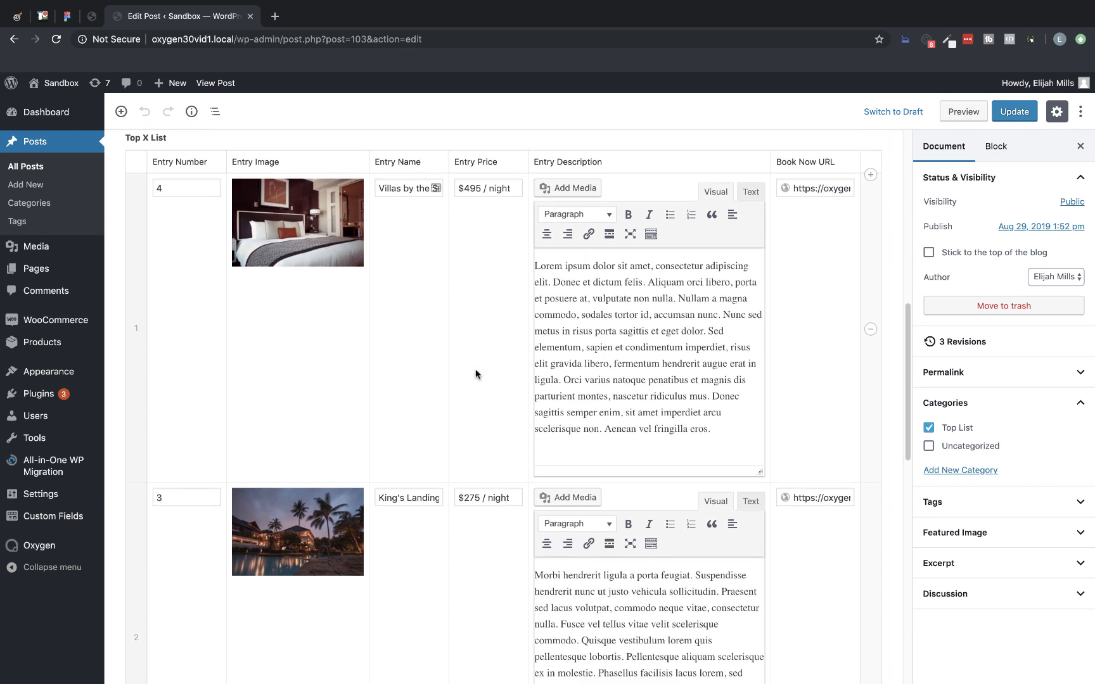
scroll(down, 3)
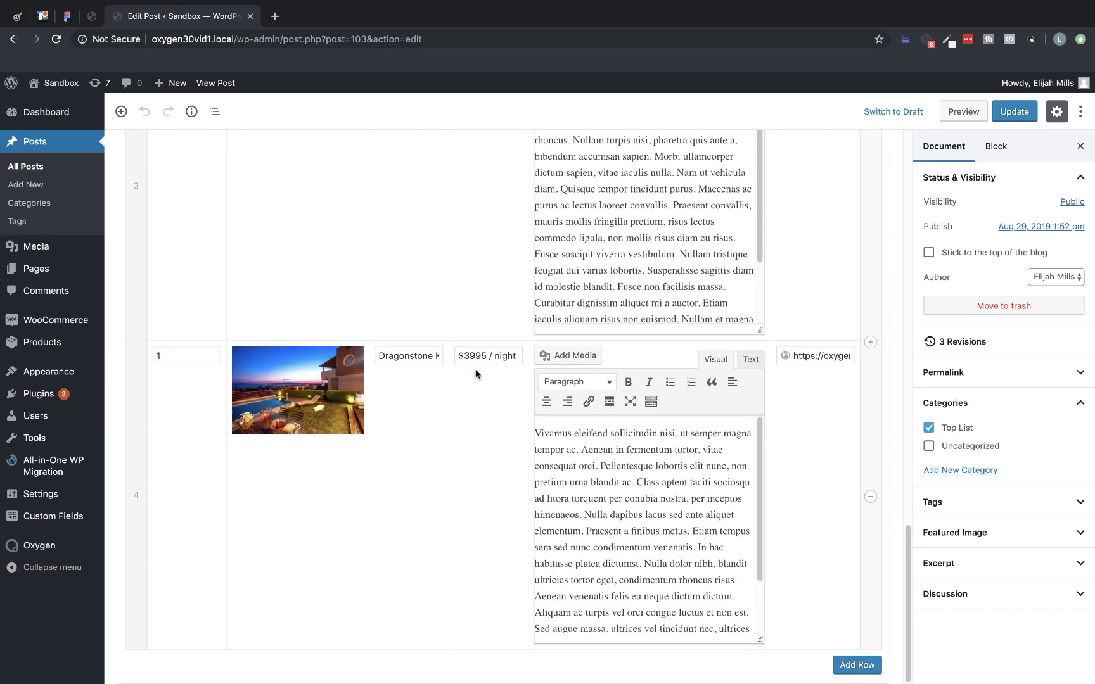
mouse_move(870, 565)
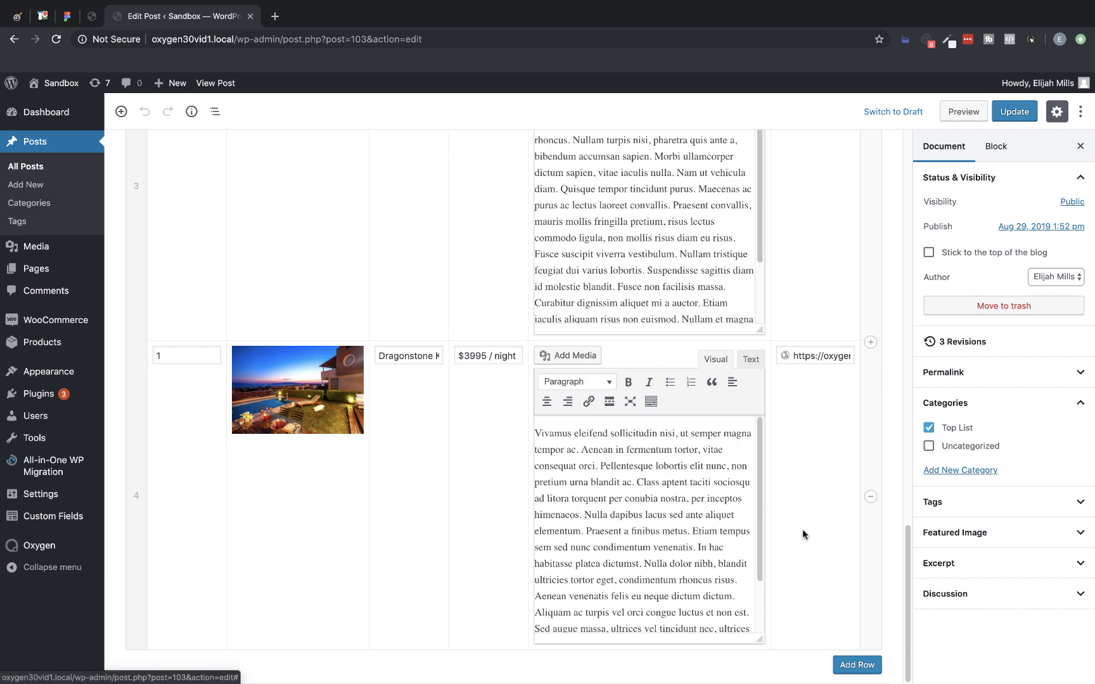
mouse_move(788, 484)
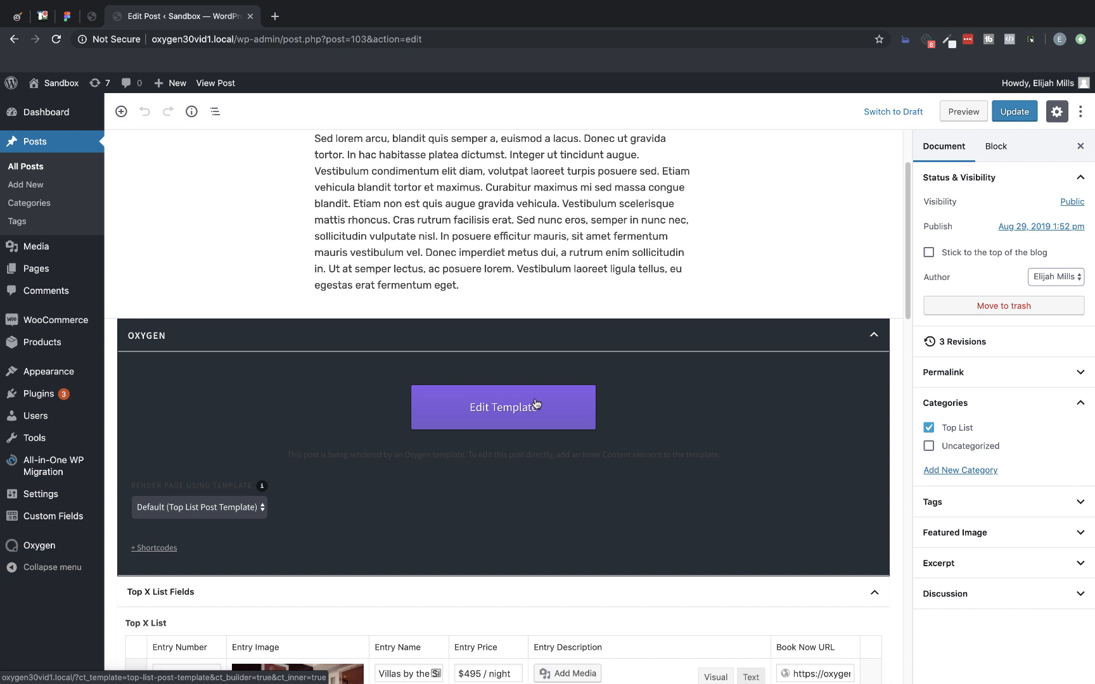
mouse_move(538, 415)
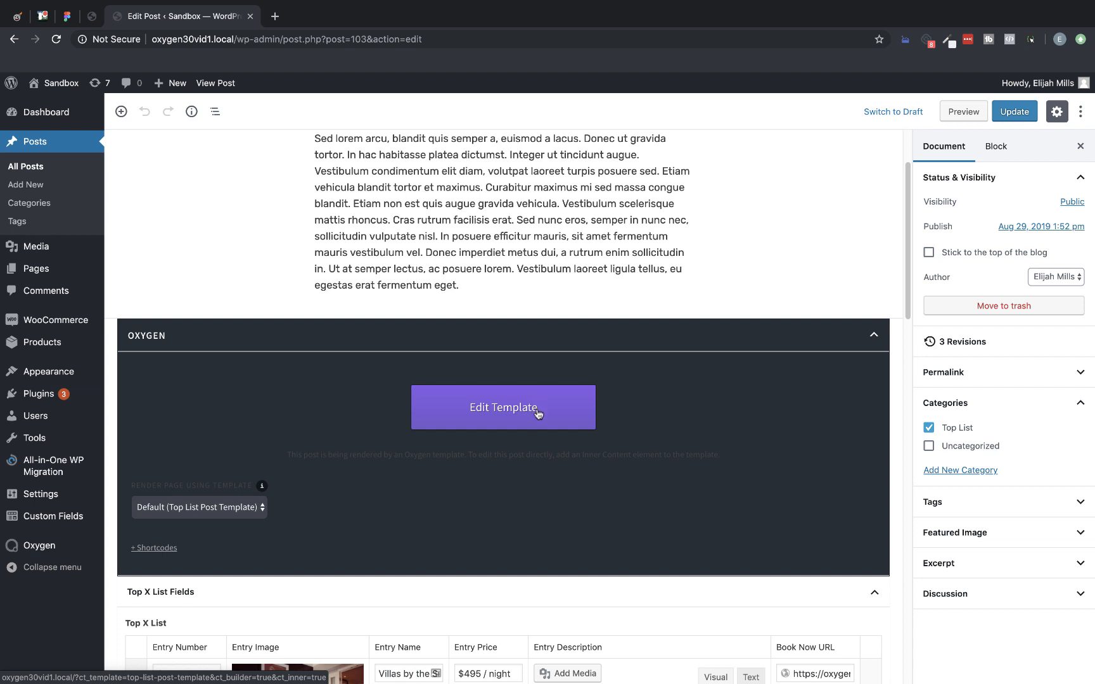
click(503, 407)
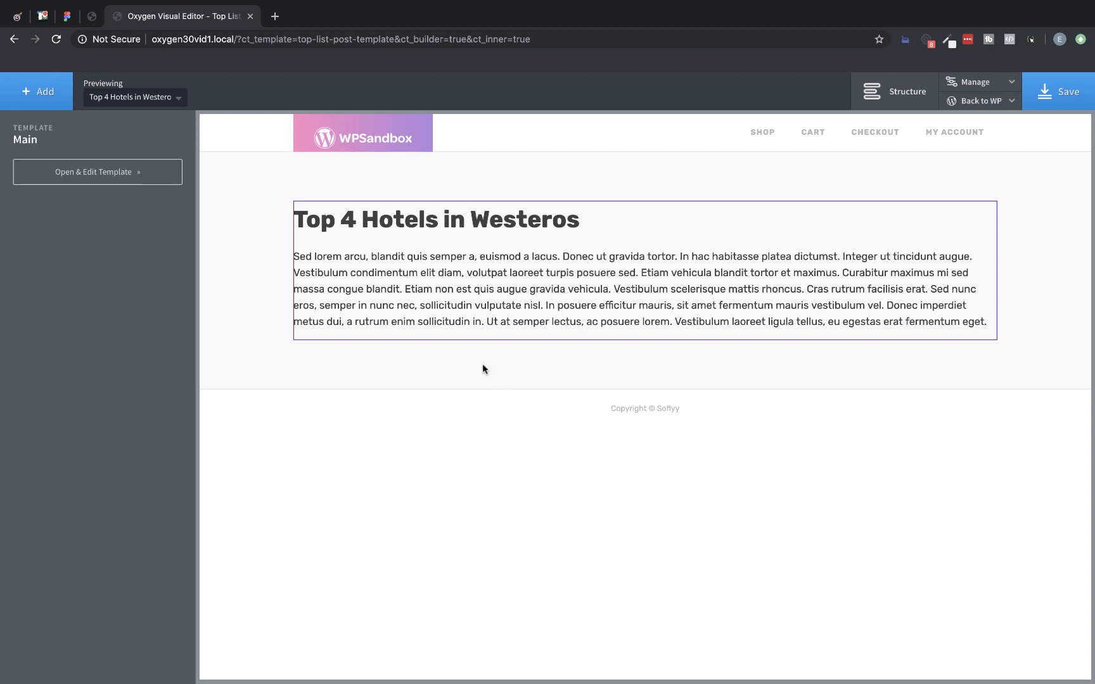
Add a Repeater below the intro paragraph that loops over the Top X List ACF field
click(452, 220)
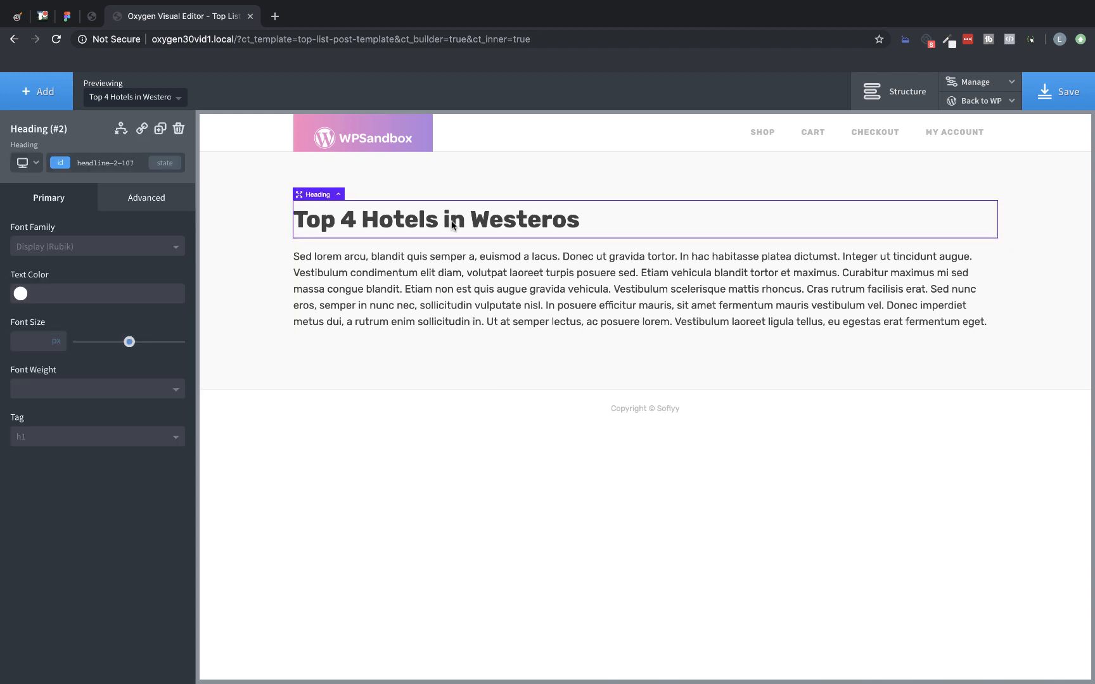
click(420, 289)
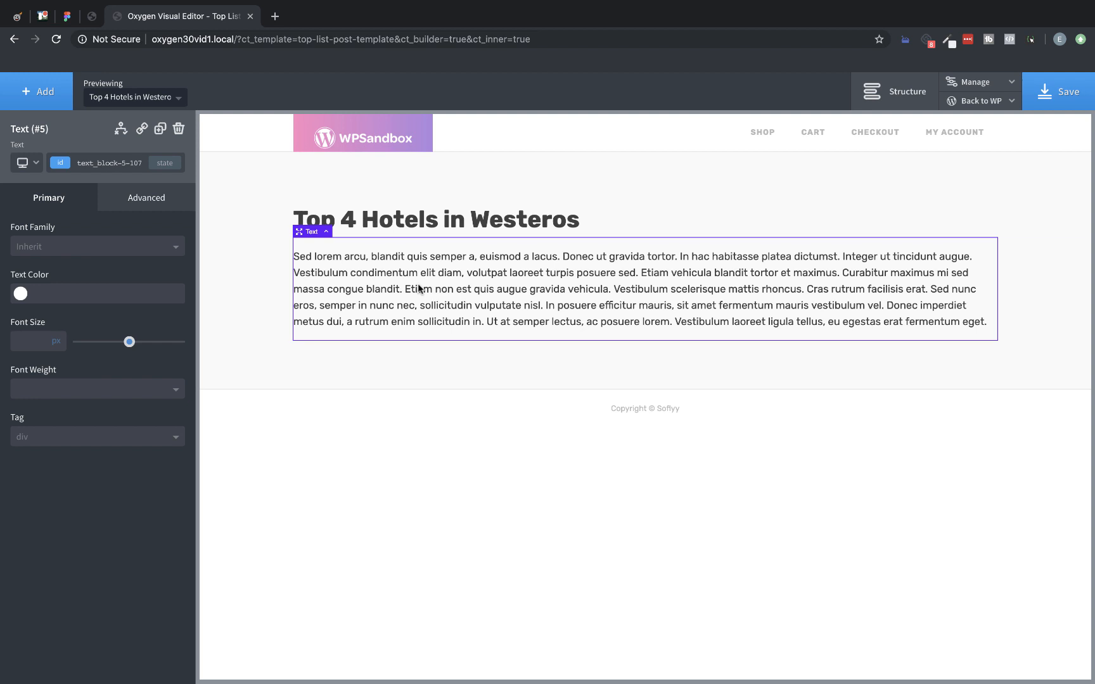
click(36, 91)
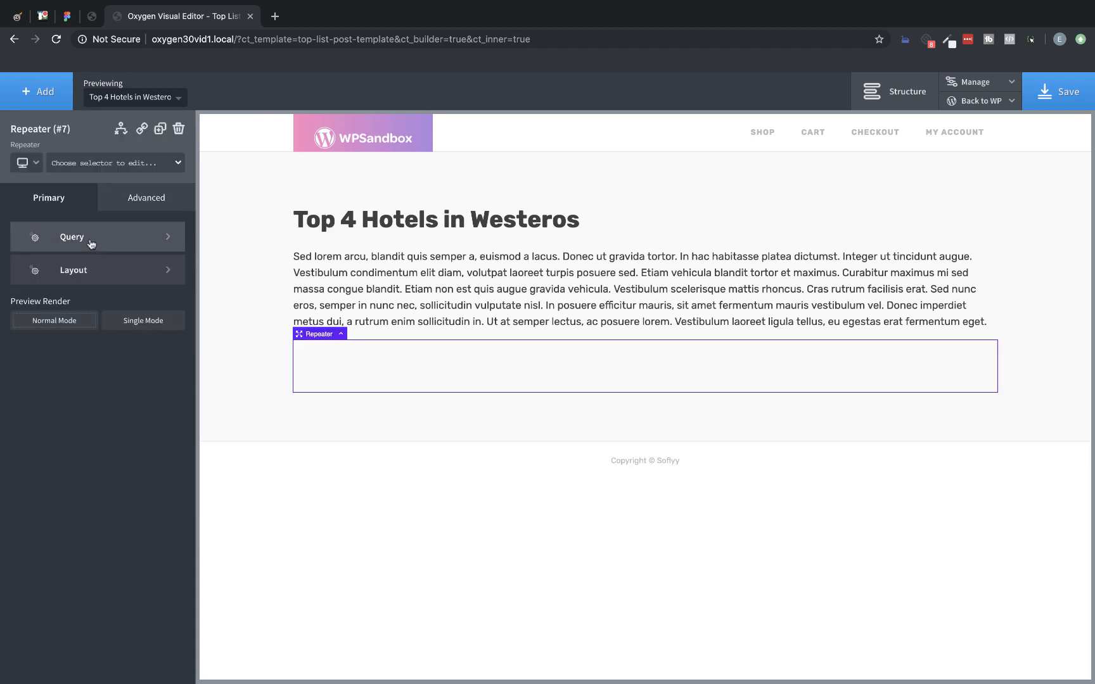
click(72, 237)
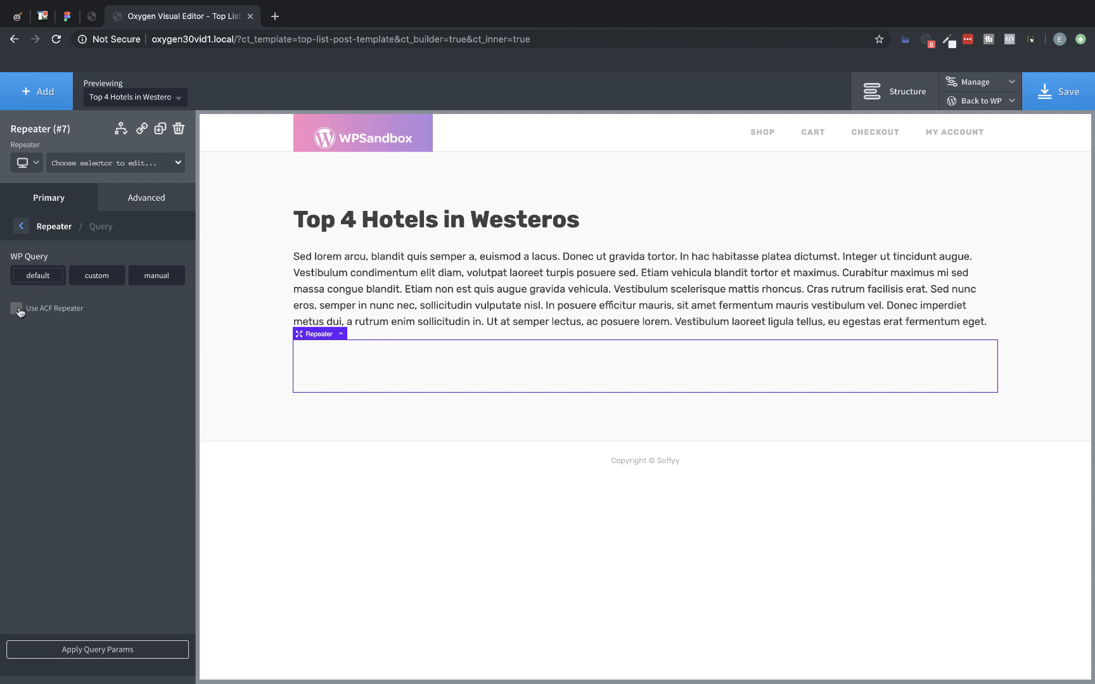
click(16, 308)
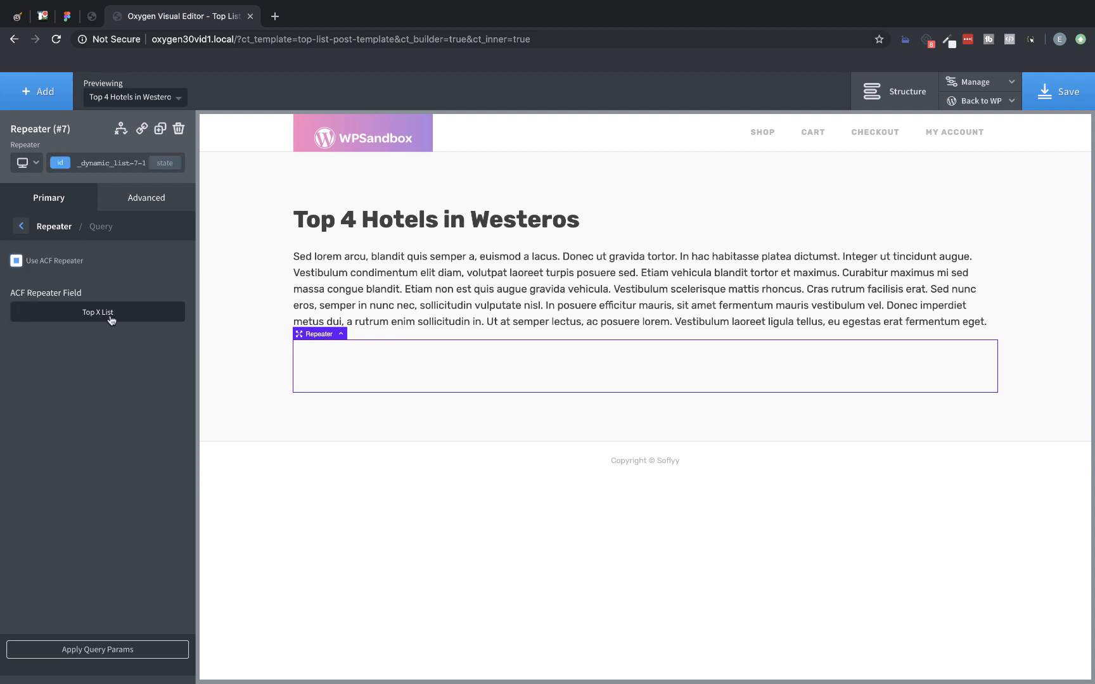
mouse_move(115, 315)
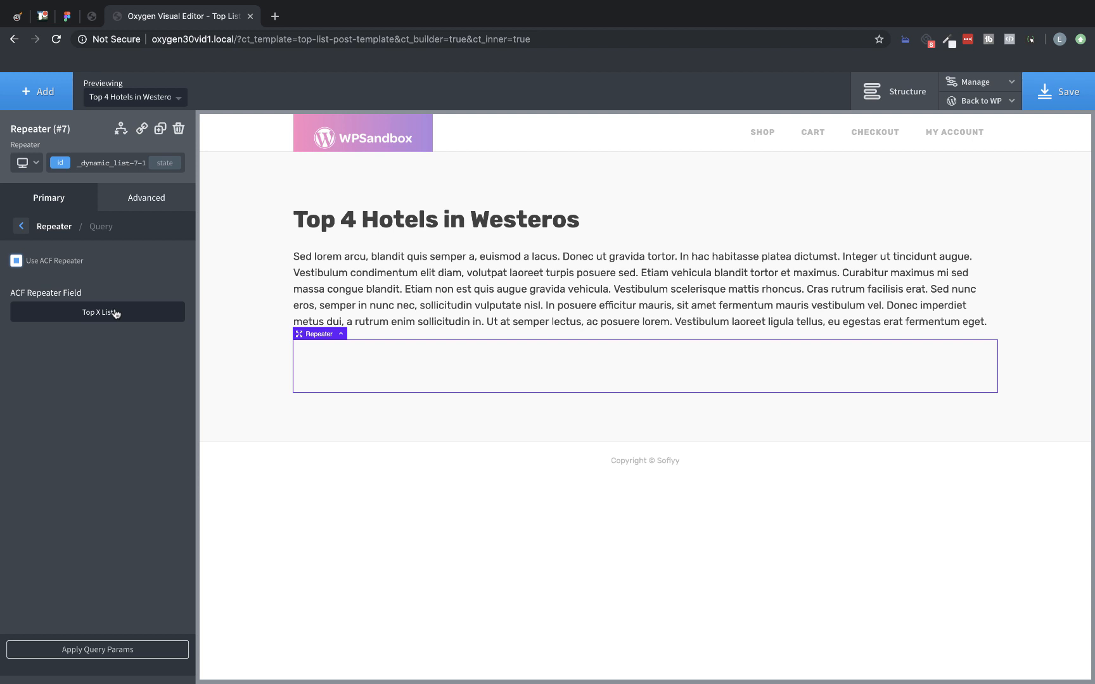
mouse_move(135, 316)
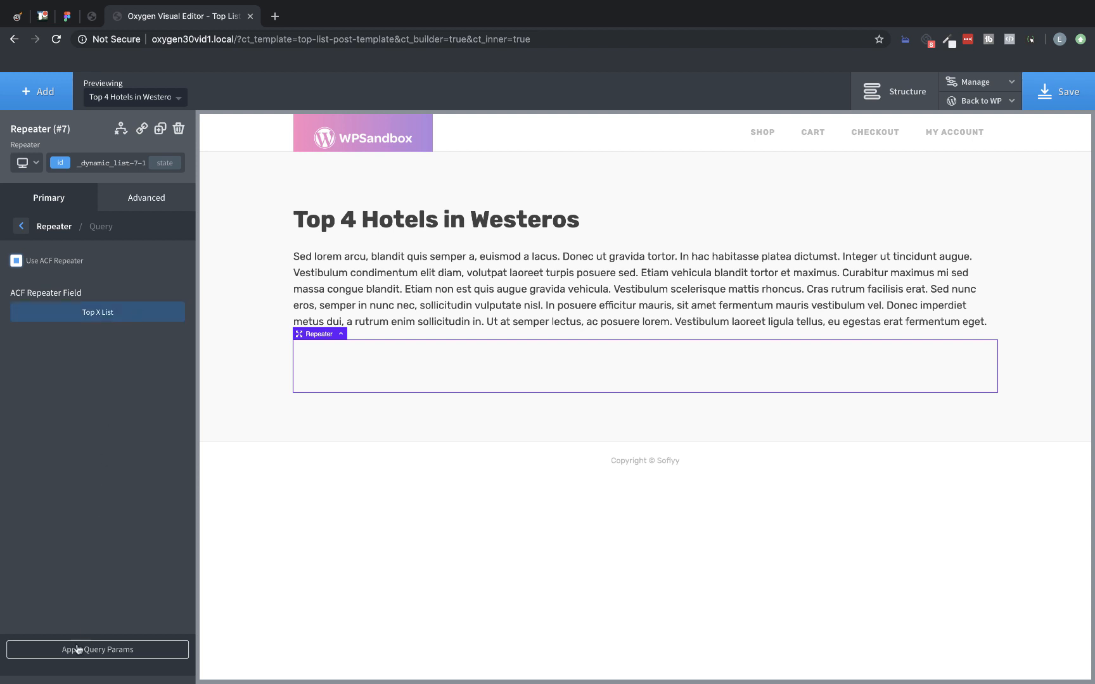
click(80, 650)
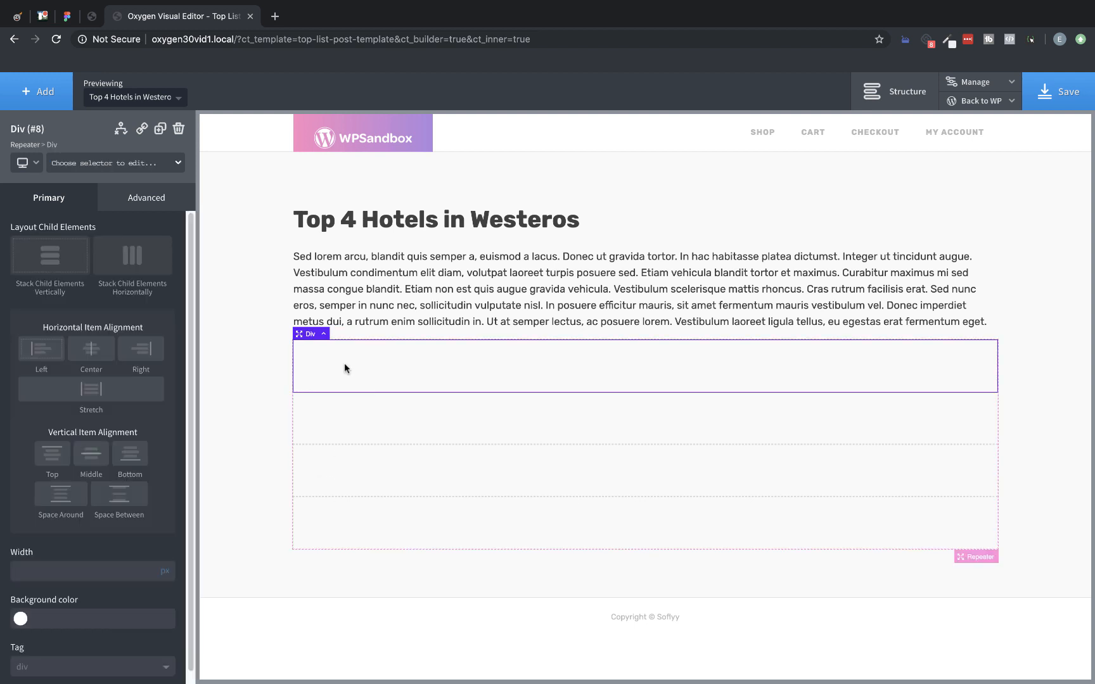
Add a three-column layout inside the repeated row and set the first column to 20% width
click(36, 91)
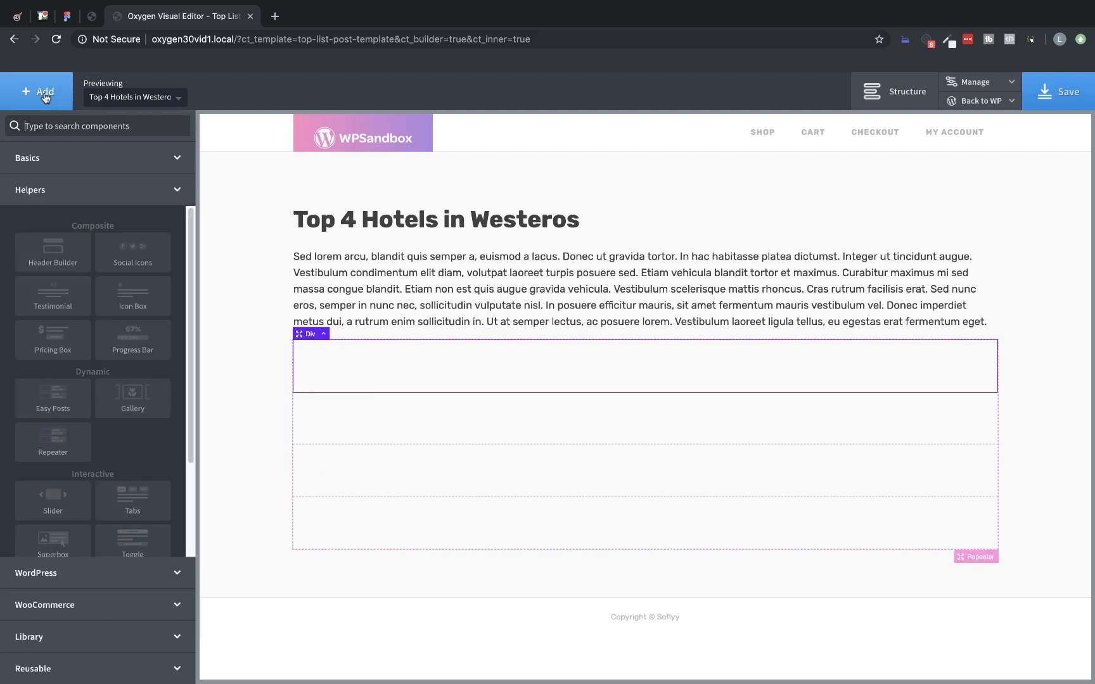
text(colu)
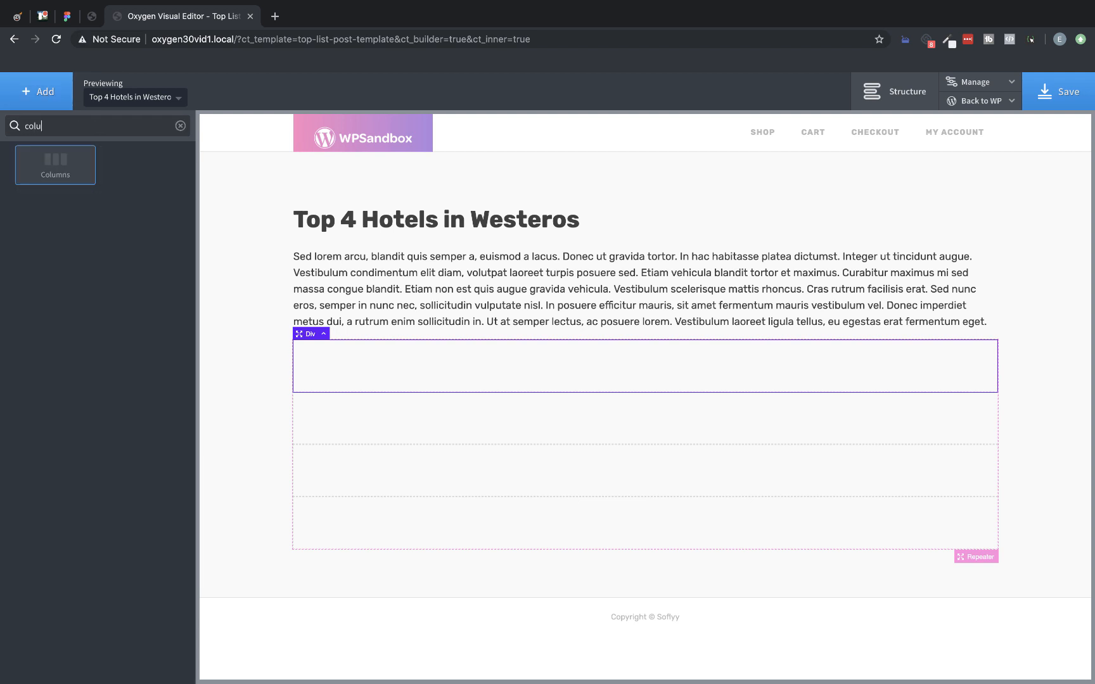
click(55, 165)
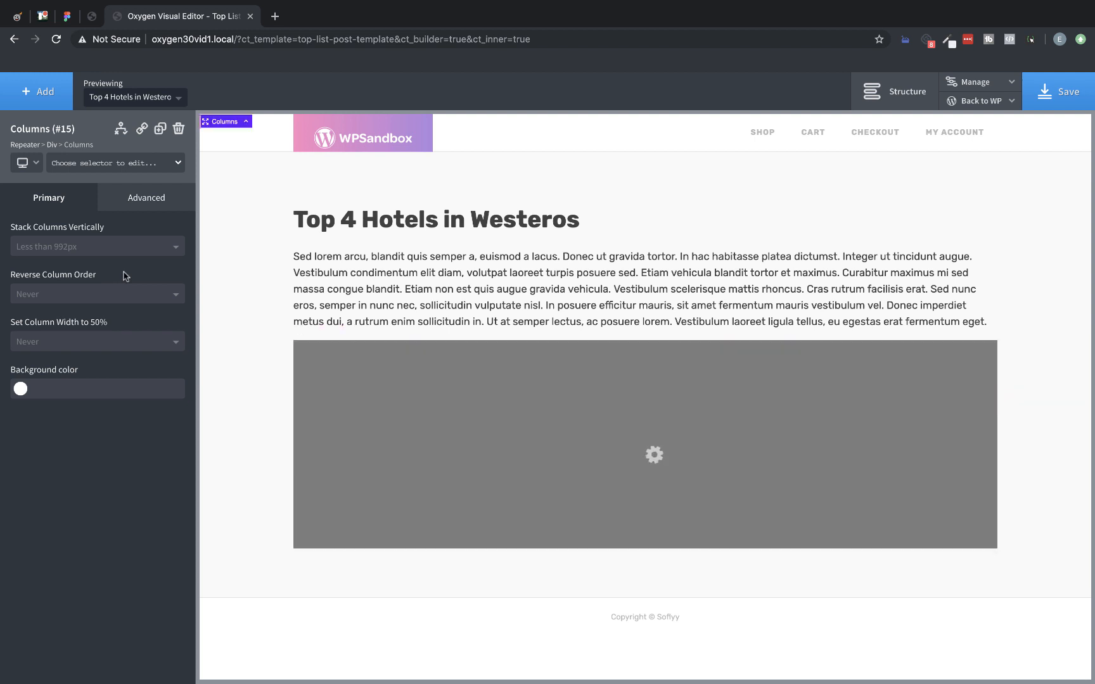
click(410, 365)
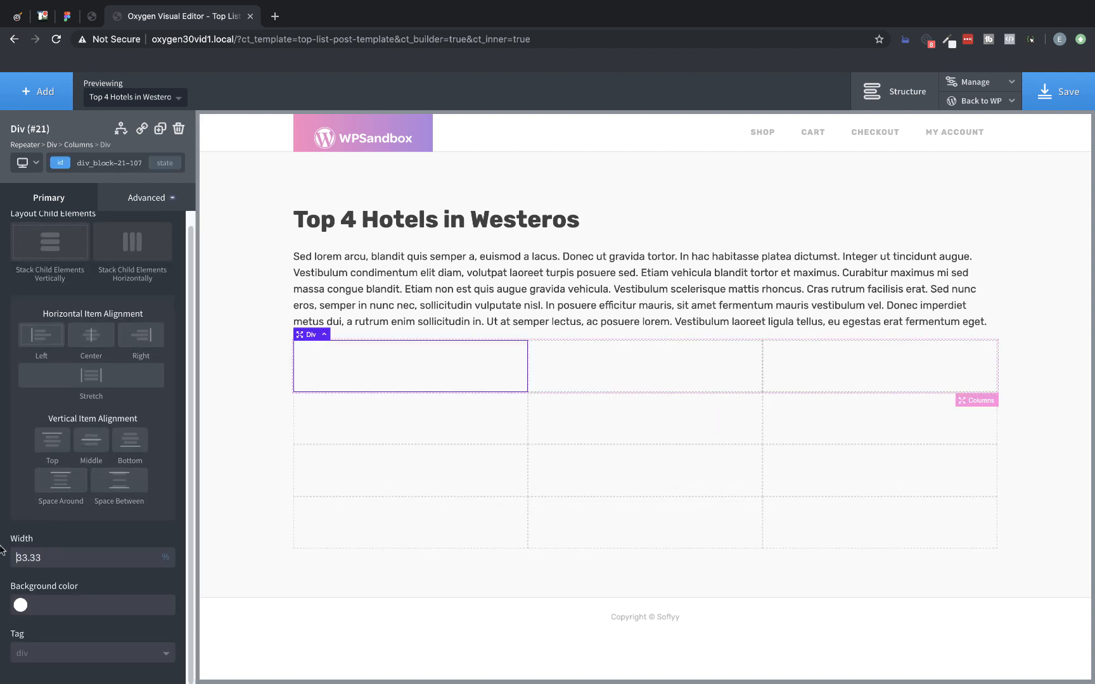
text(20)
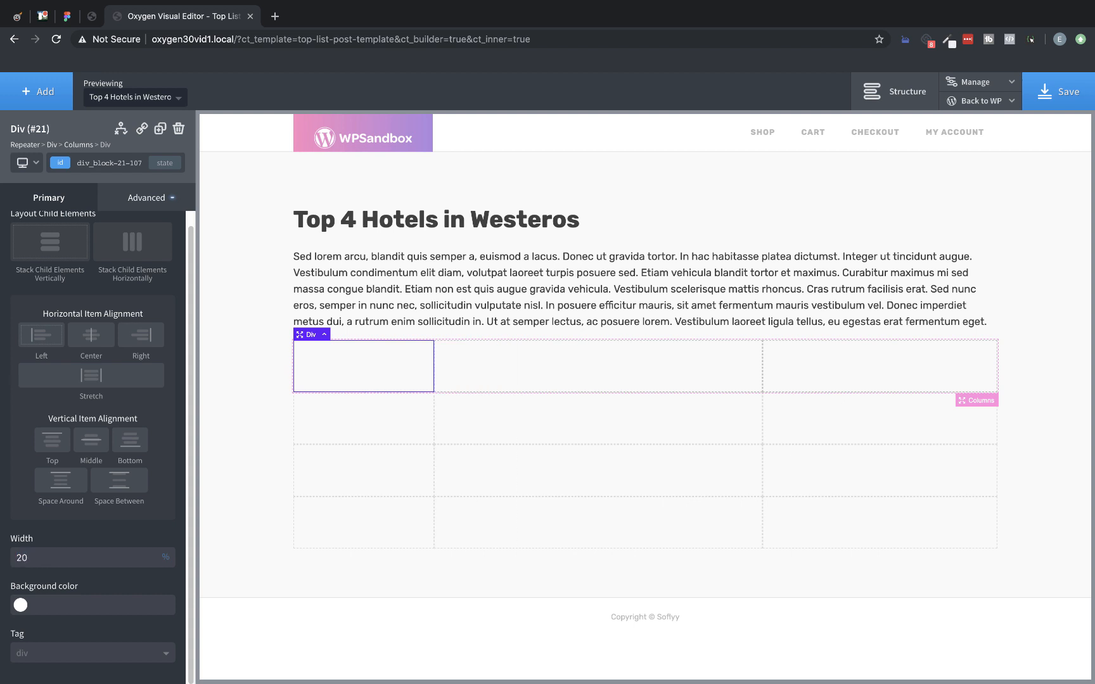
click(36, 92)
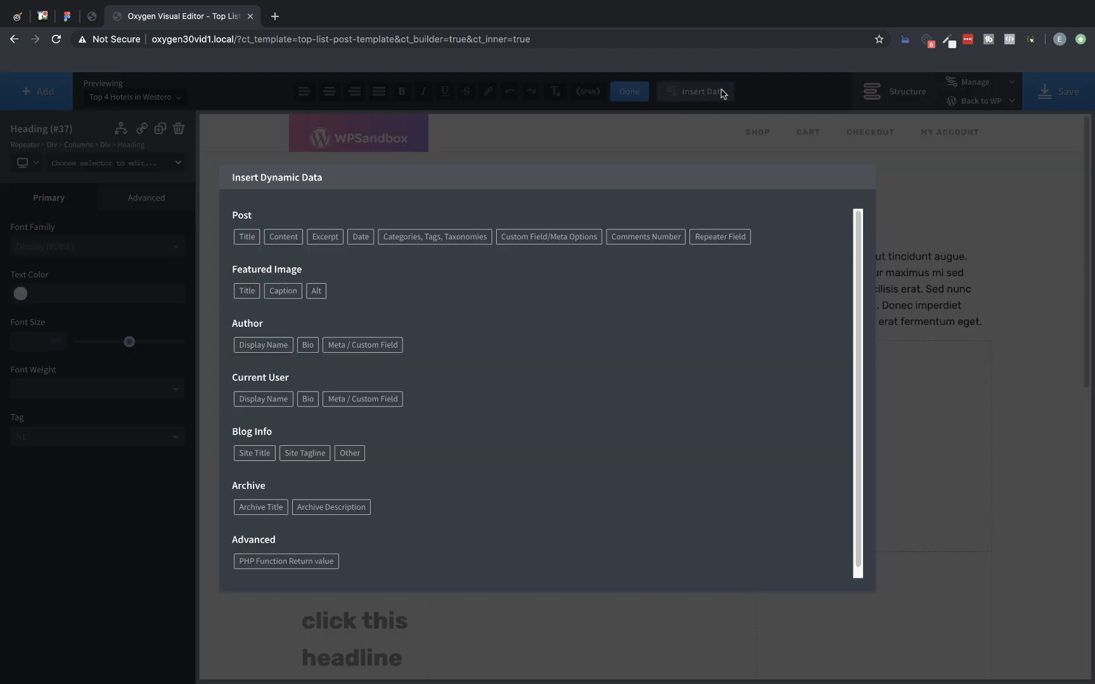
mouse_move(653, 241)
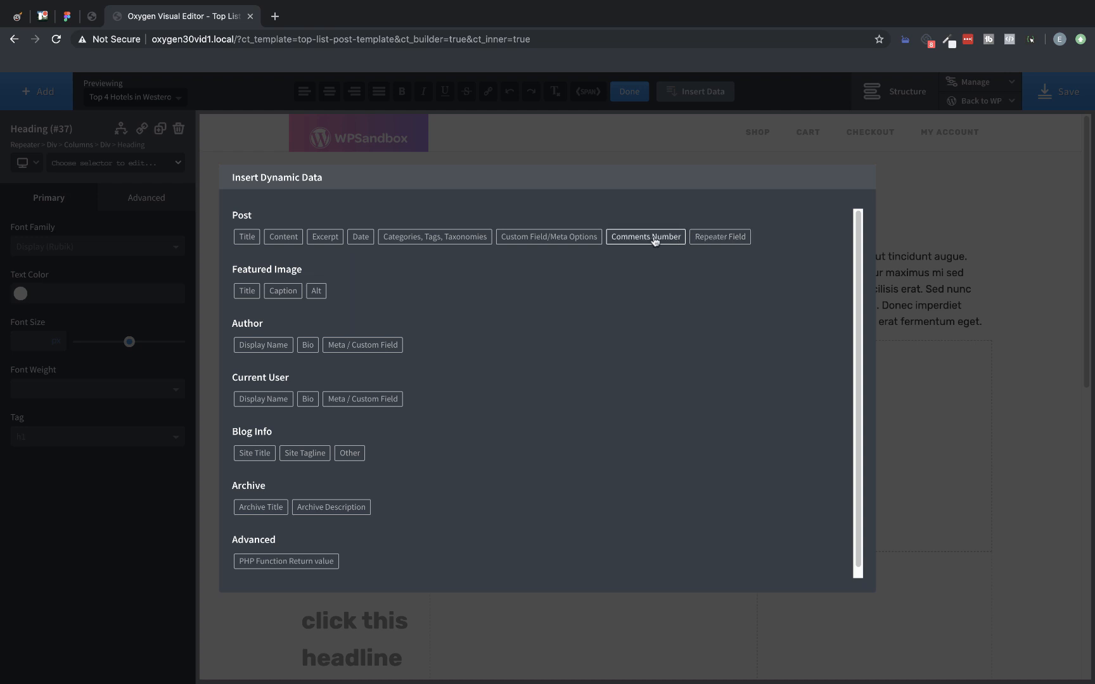
Make the first-column heading read '#' followed by the repeater's Entry Number
click(720, 237)
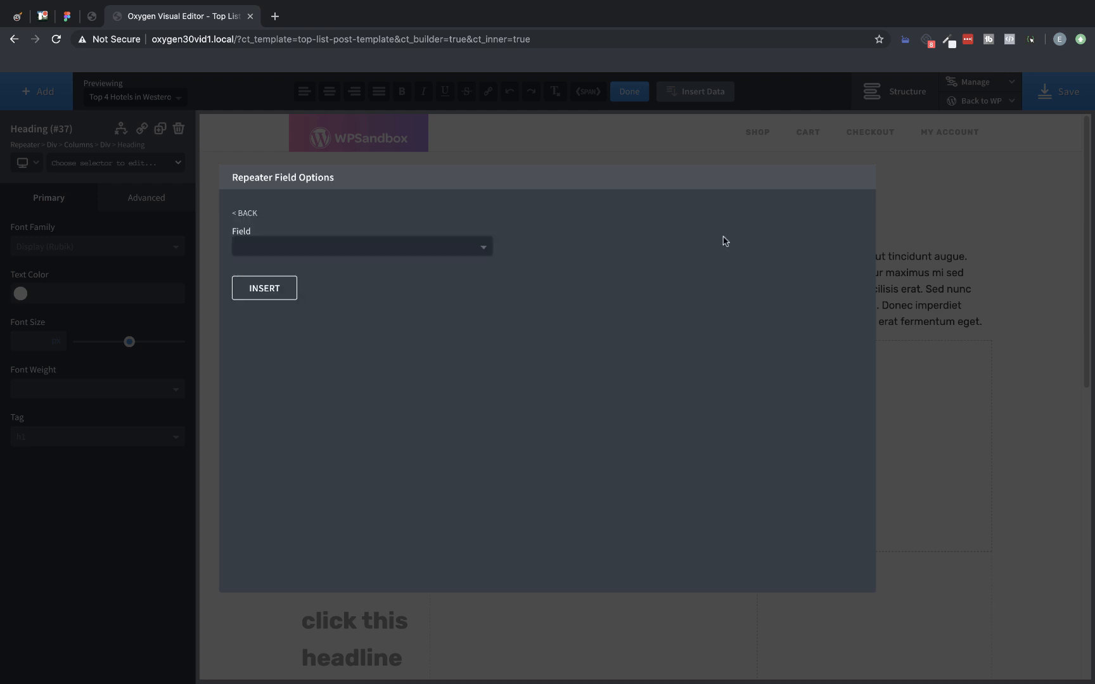
click(361, 246)
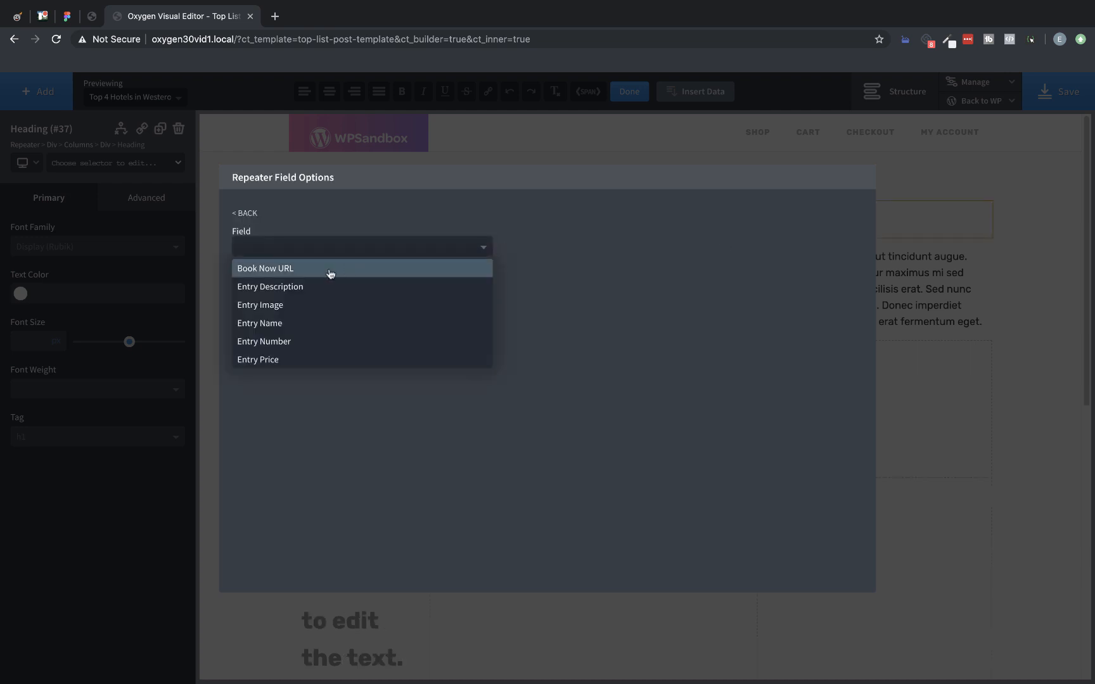
mouse_move(301, 361)
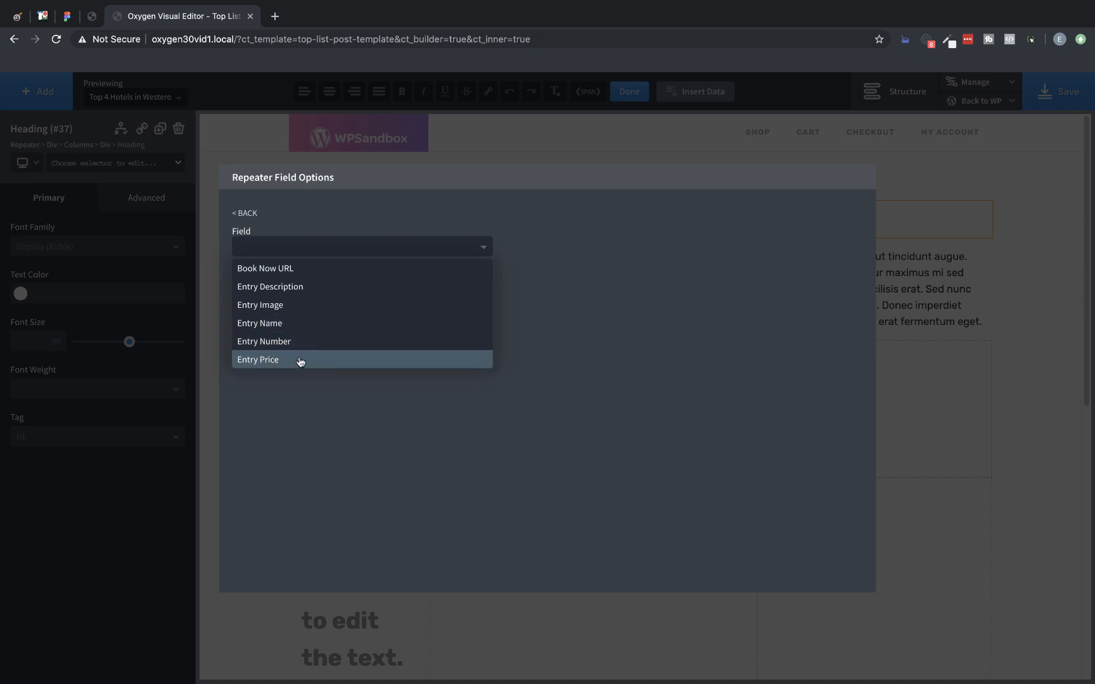
click(264, 341)
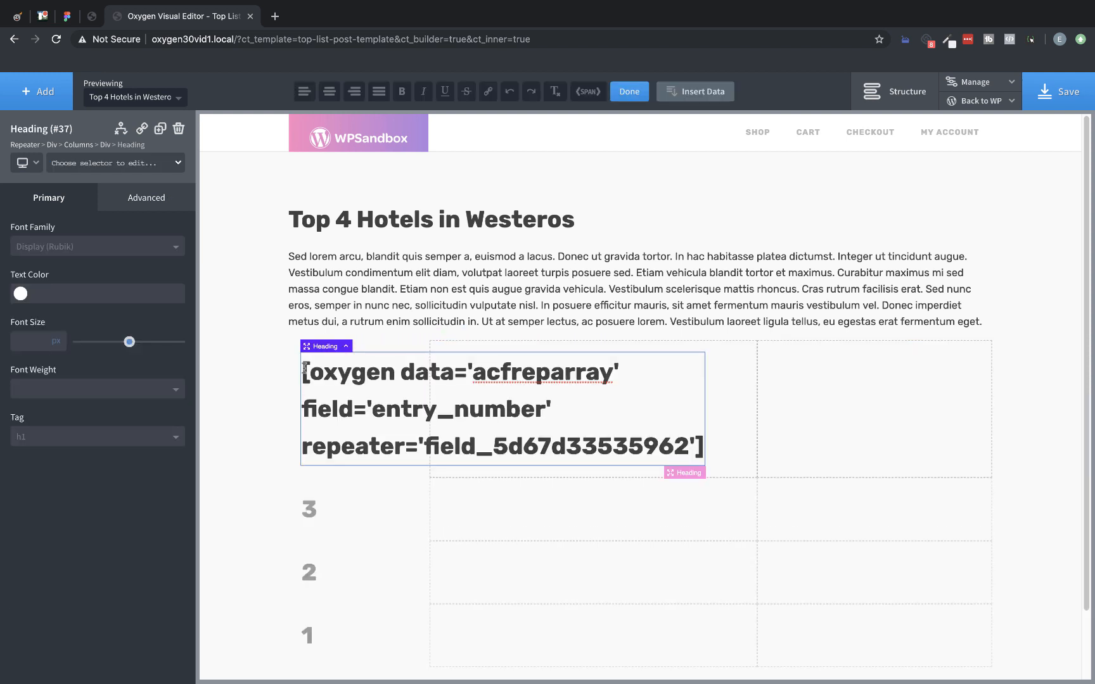
text(#4)
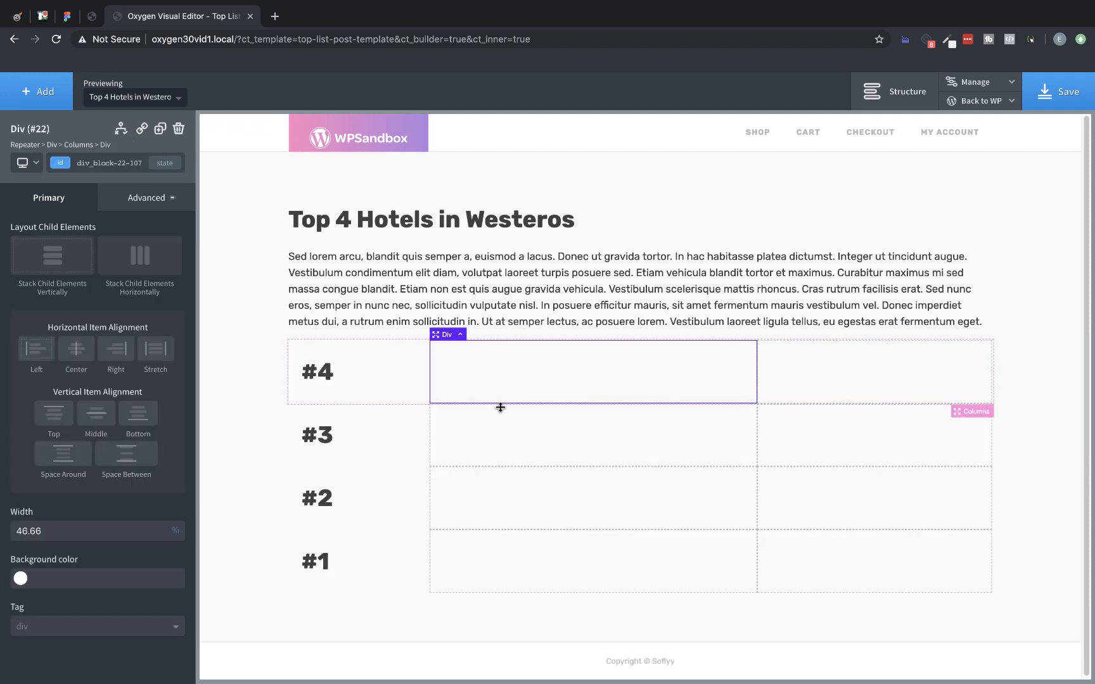
Set the entry-number heading's font size to 100px
click(317, 372)
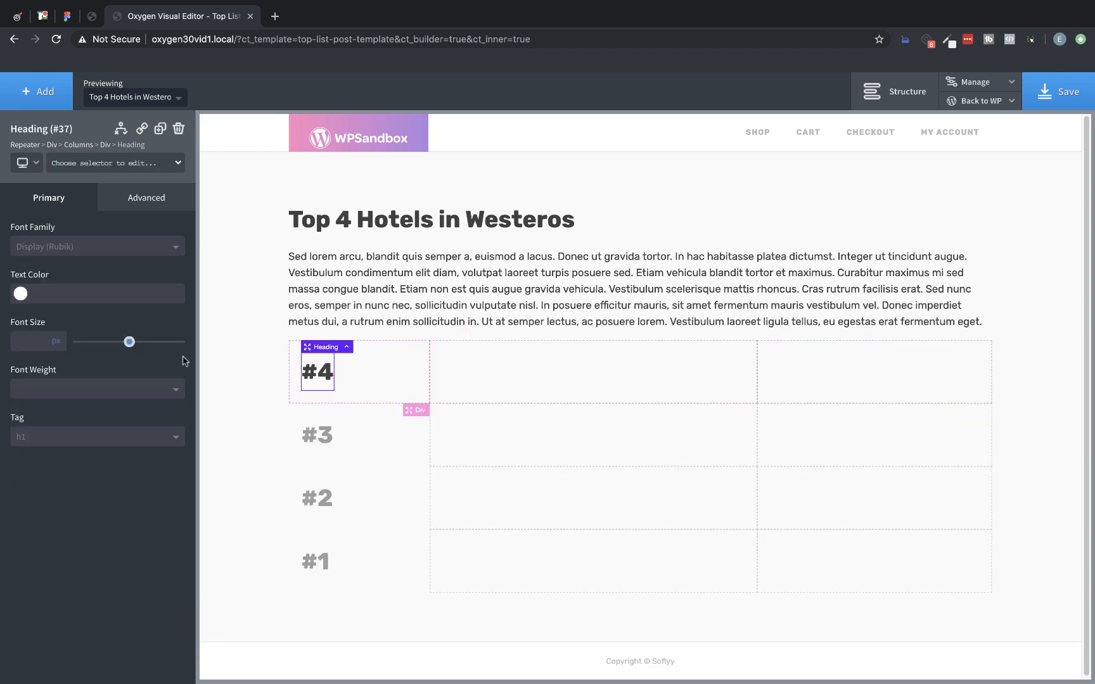
drag(128, 342, 146, 341)
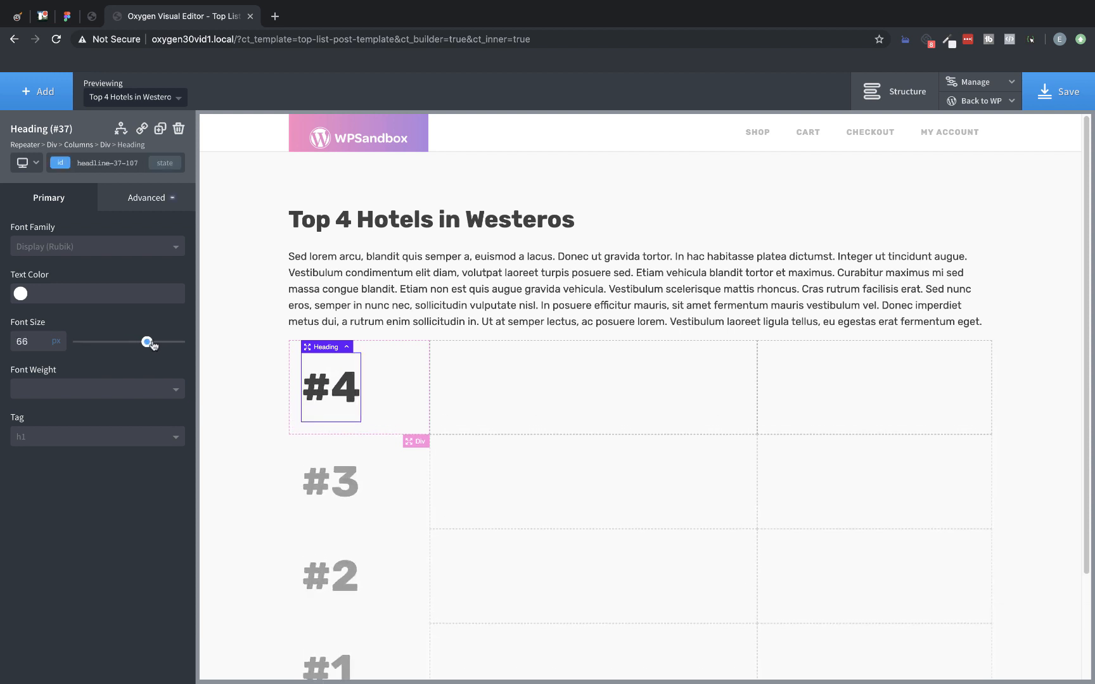
drag(146, 342, 180, 342)
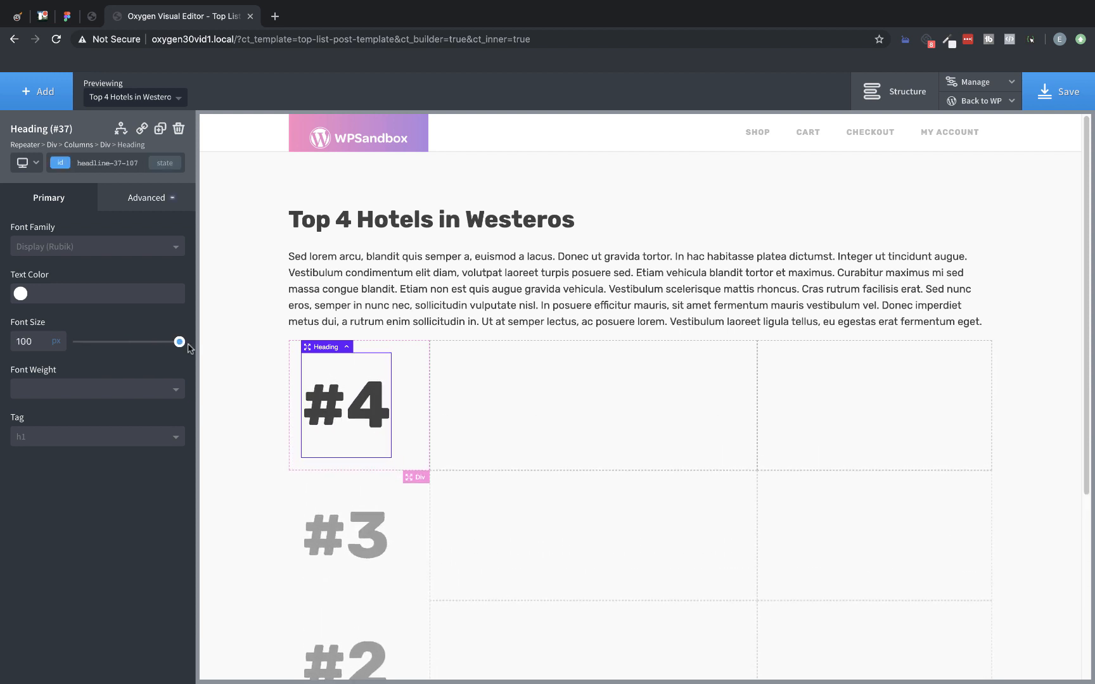
click(617, 410)
text(image)
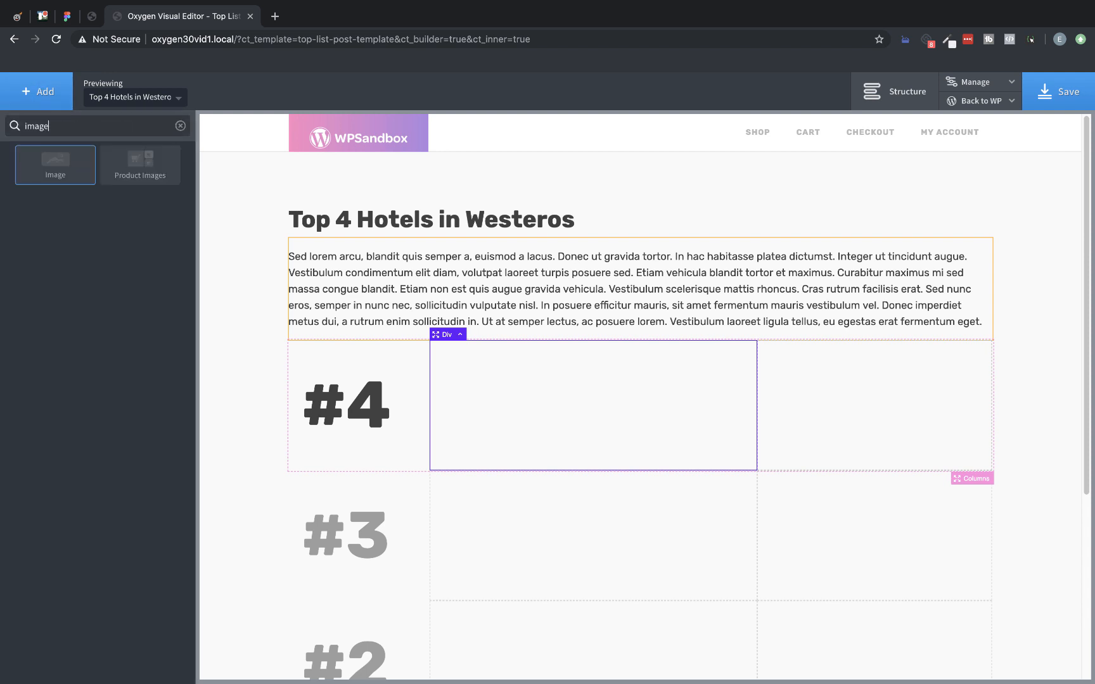
Add an Image to the middle column with its URL from the Entry Image repeater field
click(55, 165)
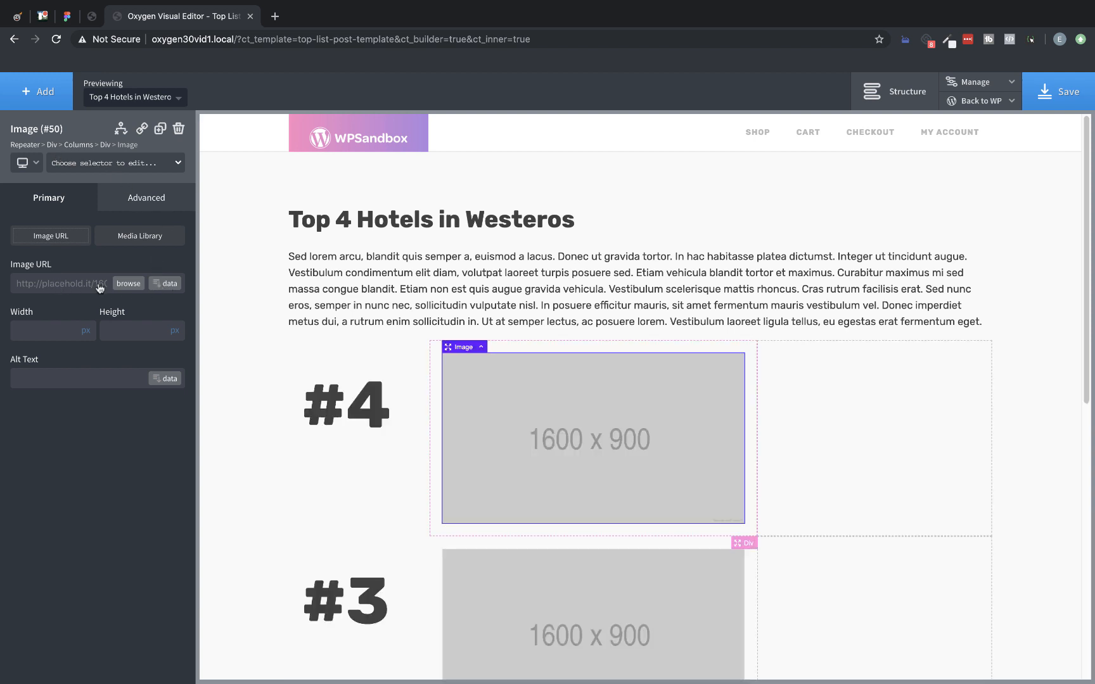
click(164, 283)
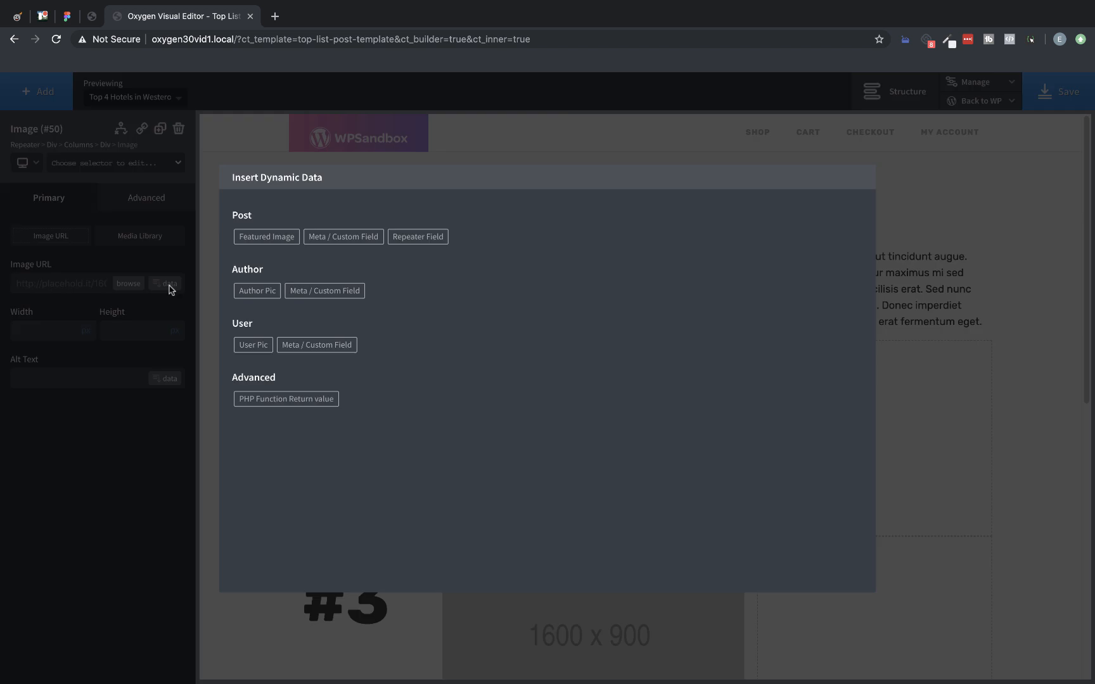
click(417, 236)
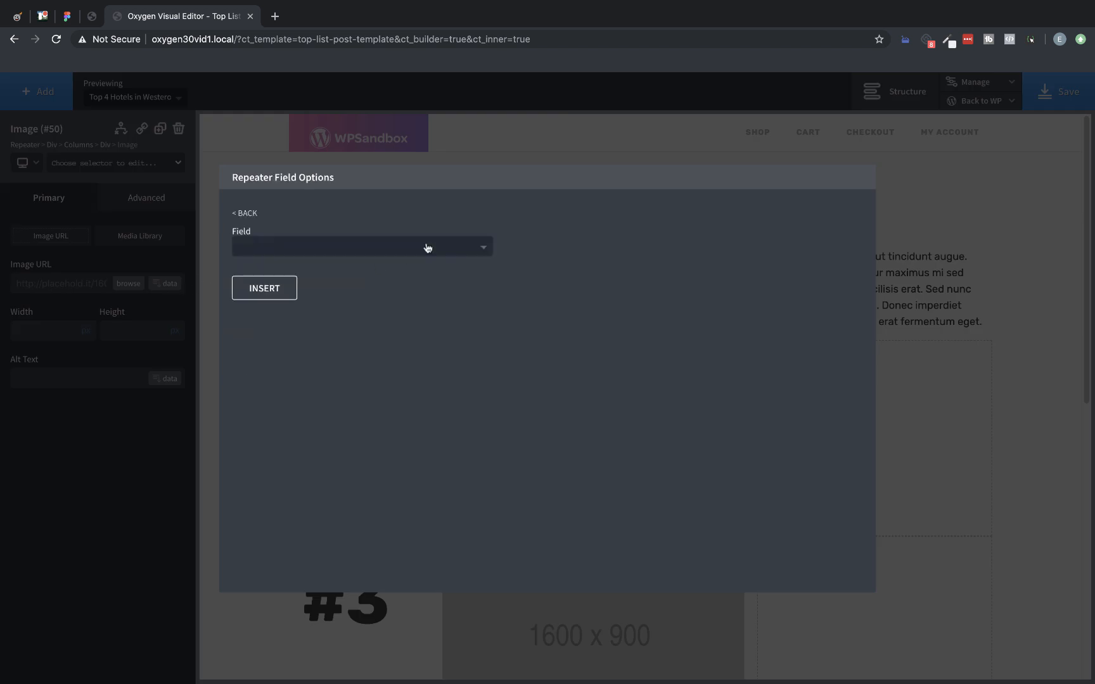
click(361, 247)
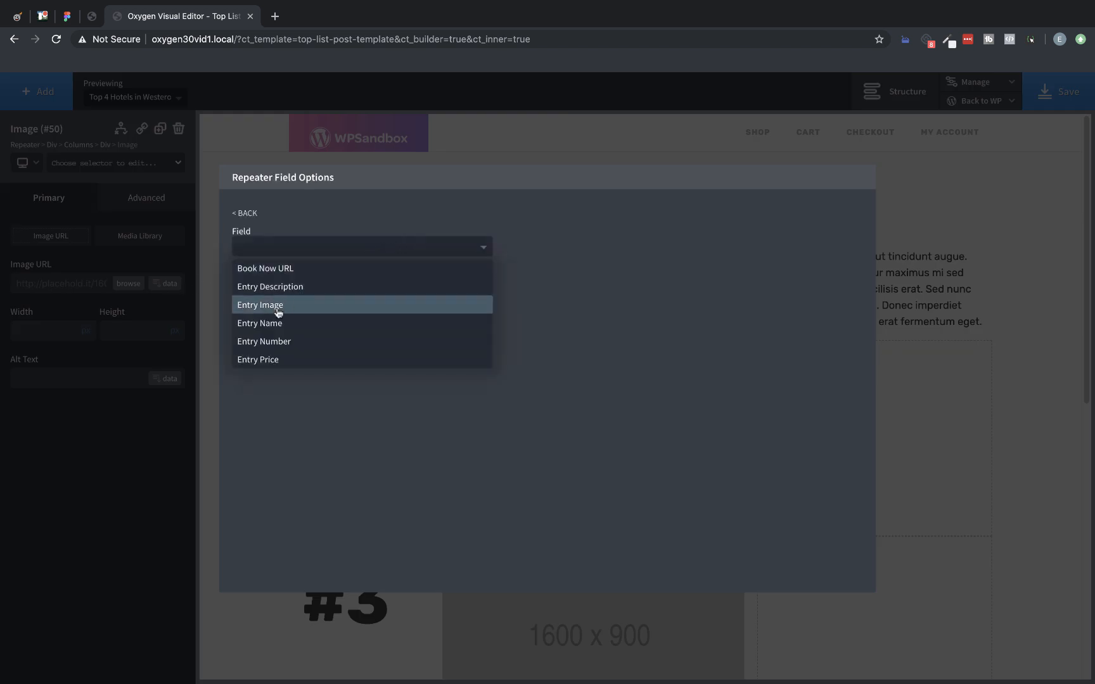
click(260, 304)
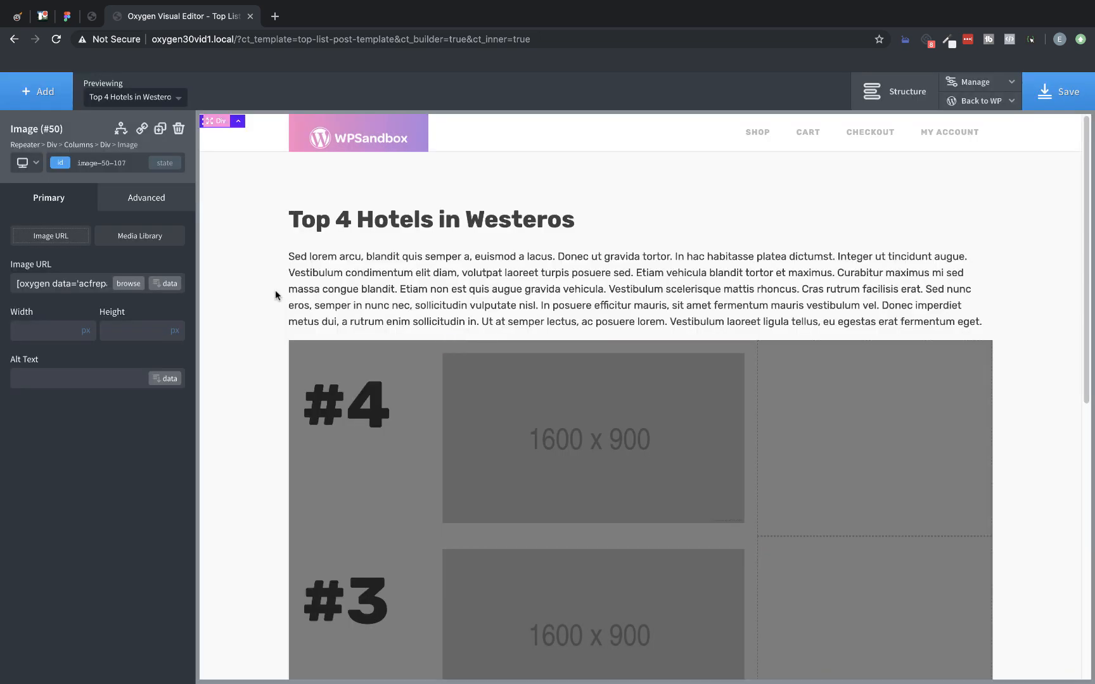
scroll(down, 3)
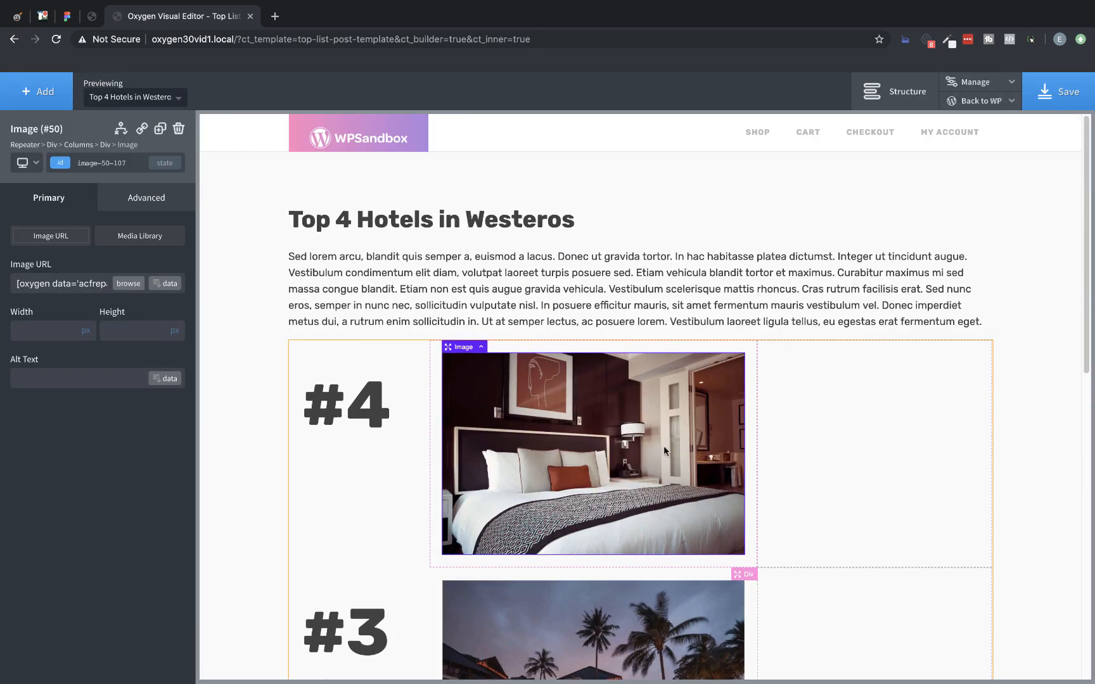
scroll(down, 3)
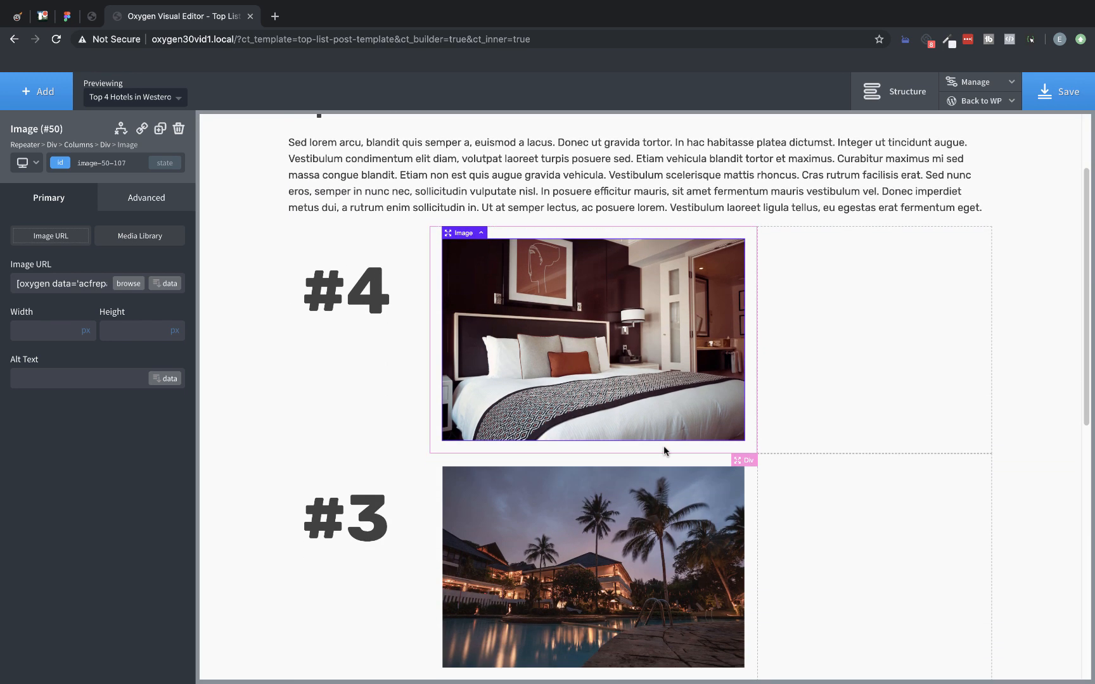
click(835, 328)
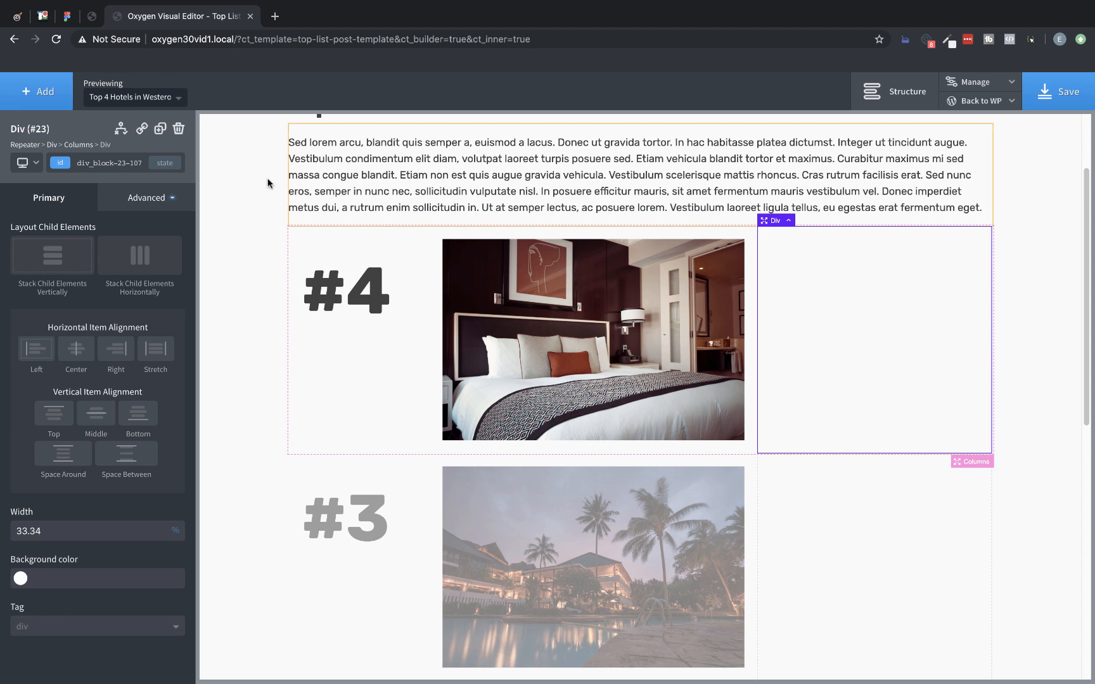
Add an H3 heading in the third column showing the repeater's Entry Name
click(36, 91)
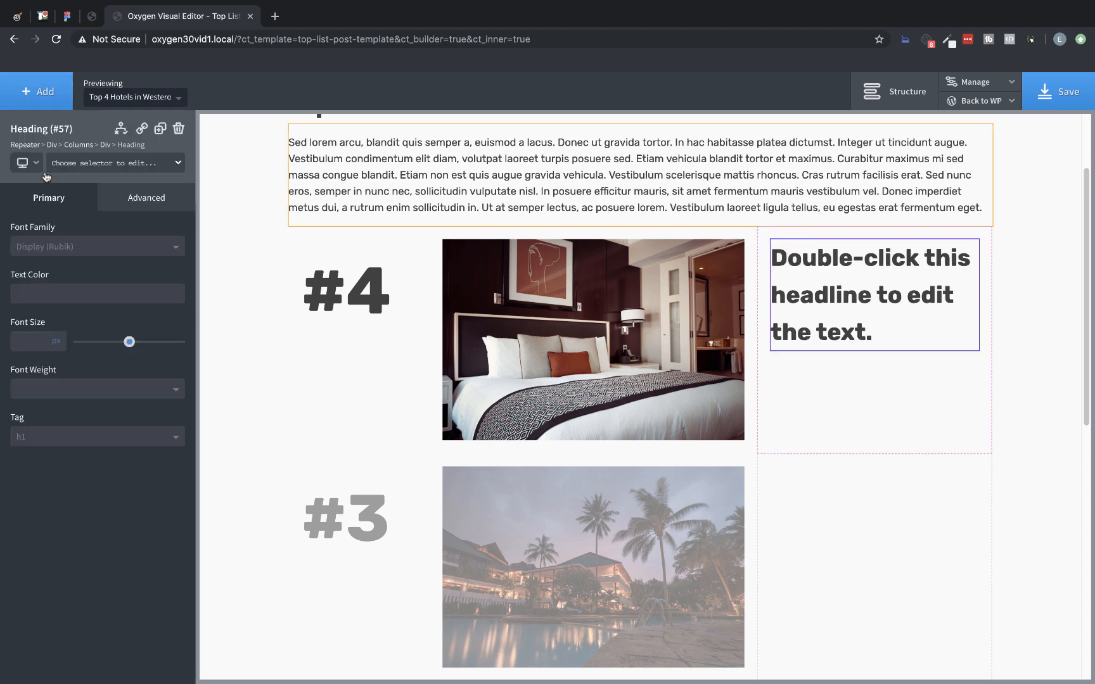
click(97, 437)
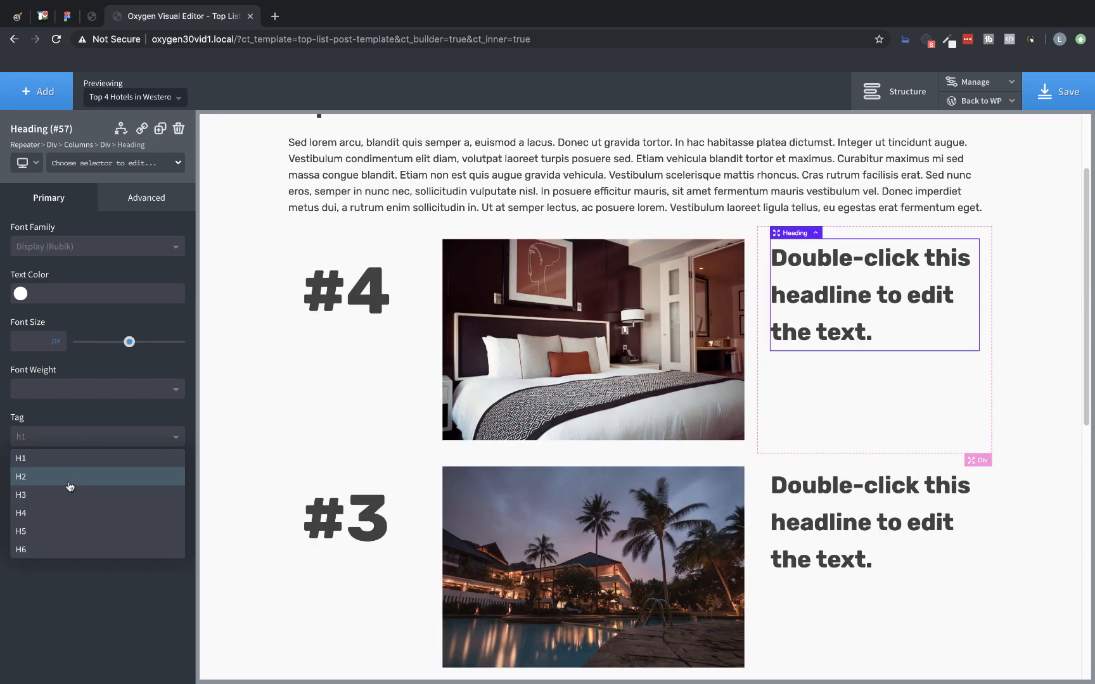
click(21, 495)
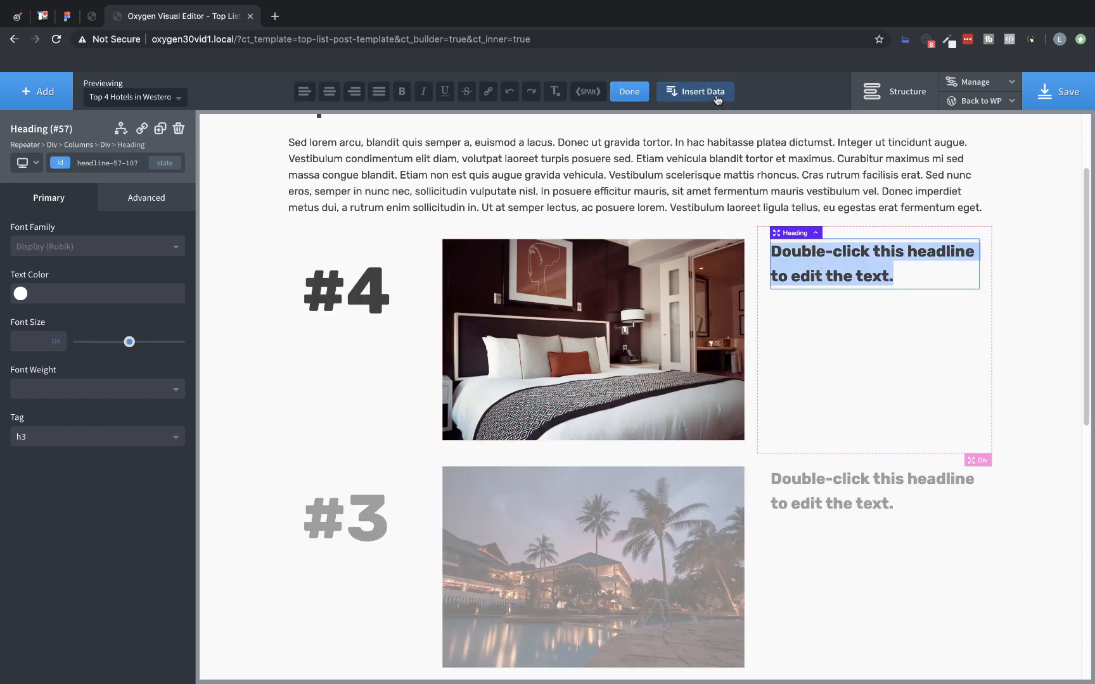
click(702, 92)
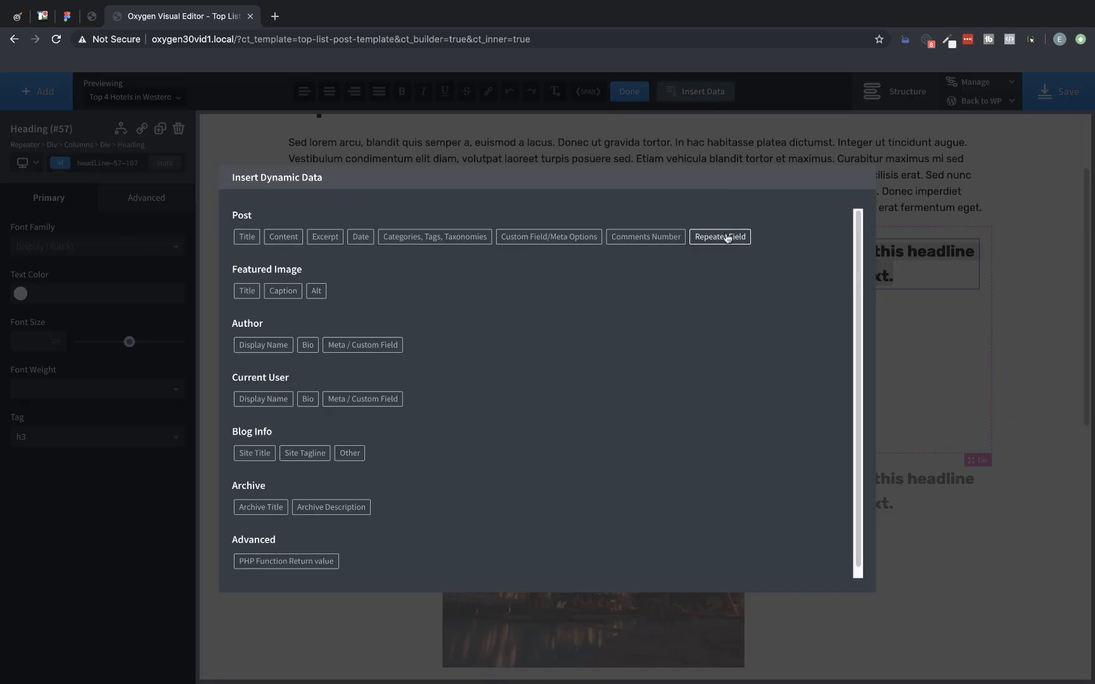
click(719, 237)
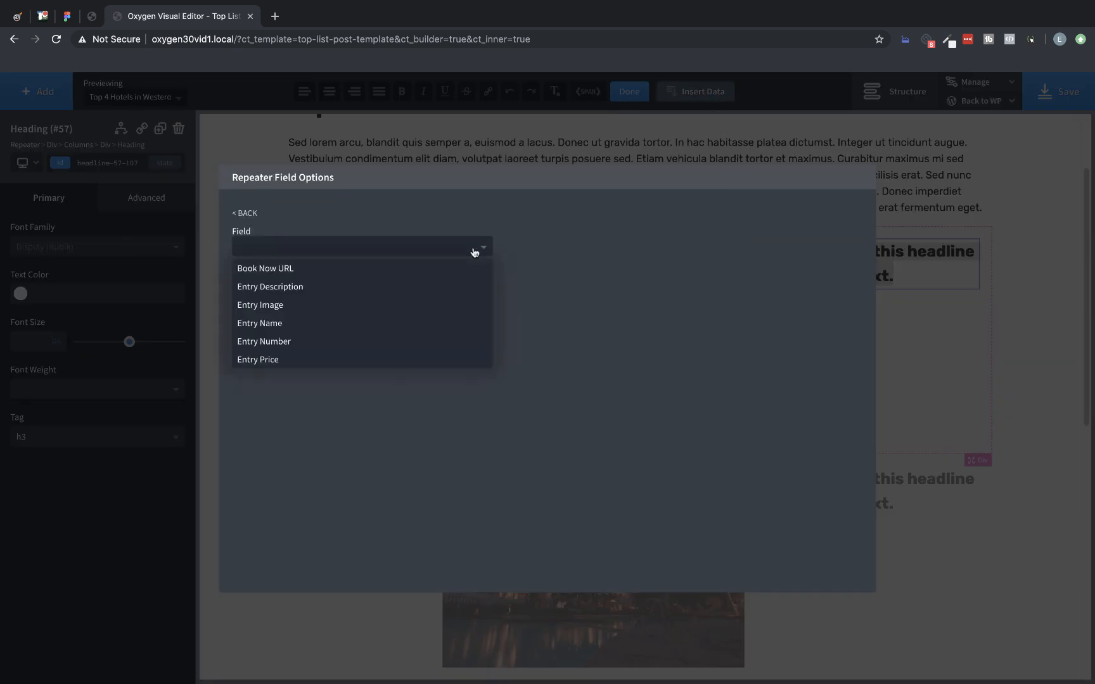
mouse_move(454, 257)
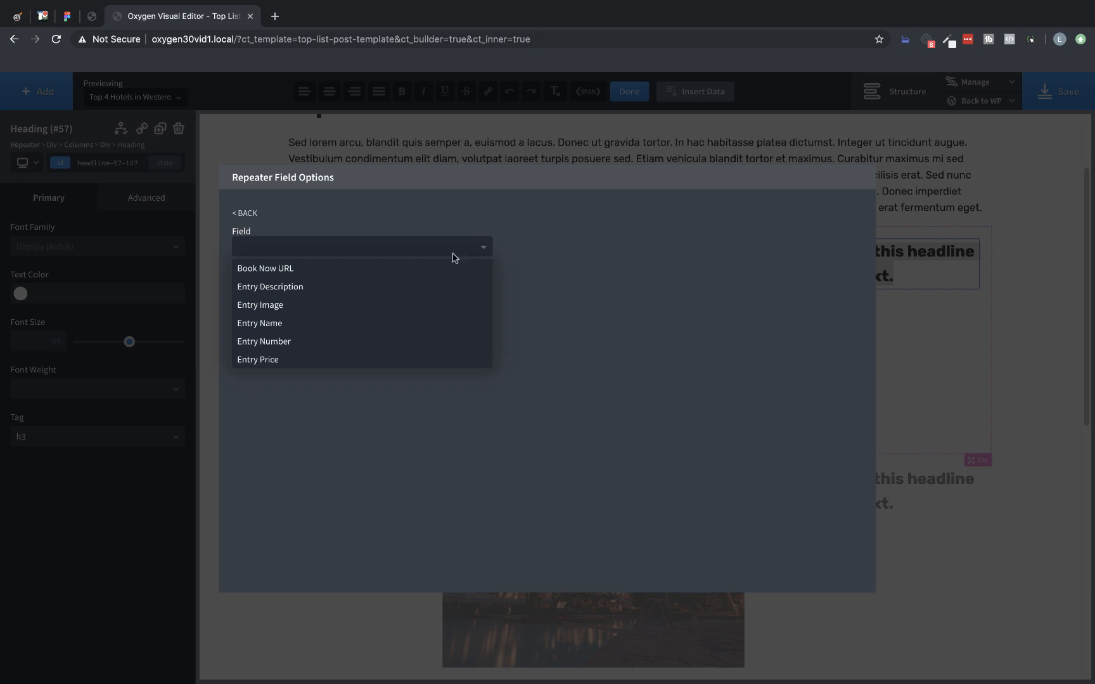
mouse_move(359, 323)
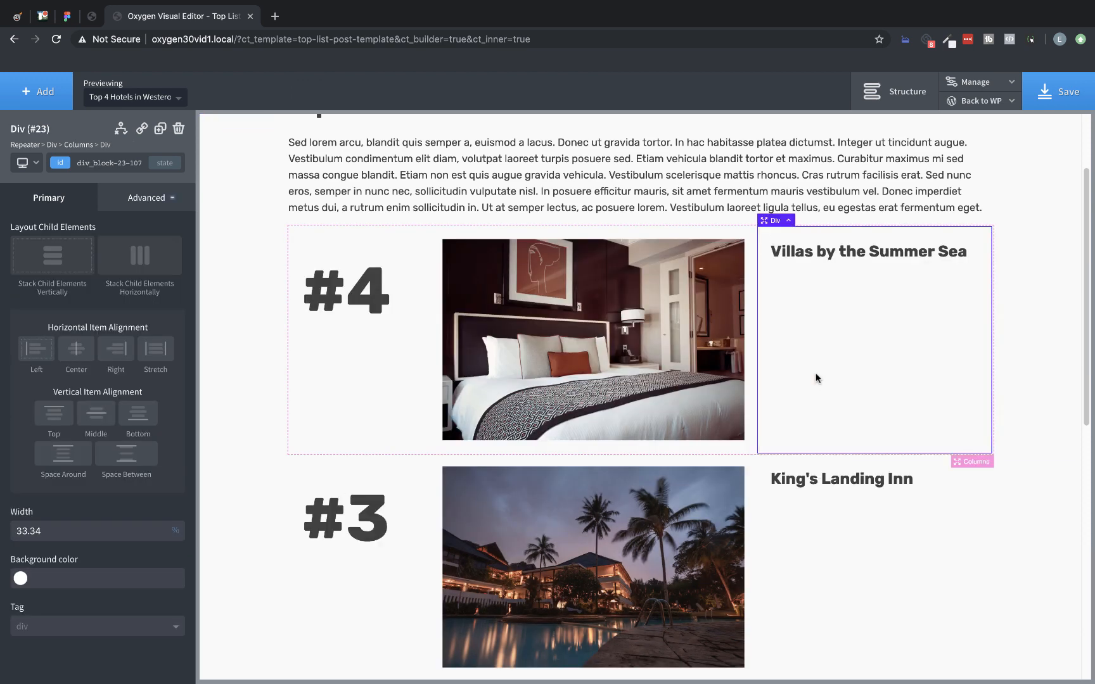
click(868, 251)
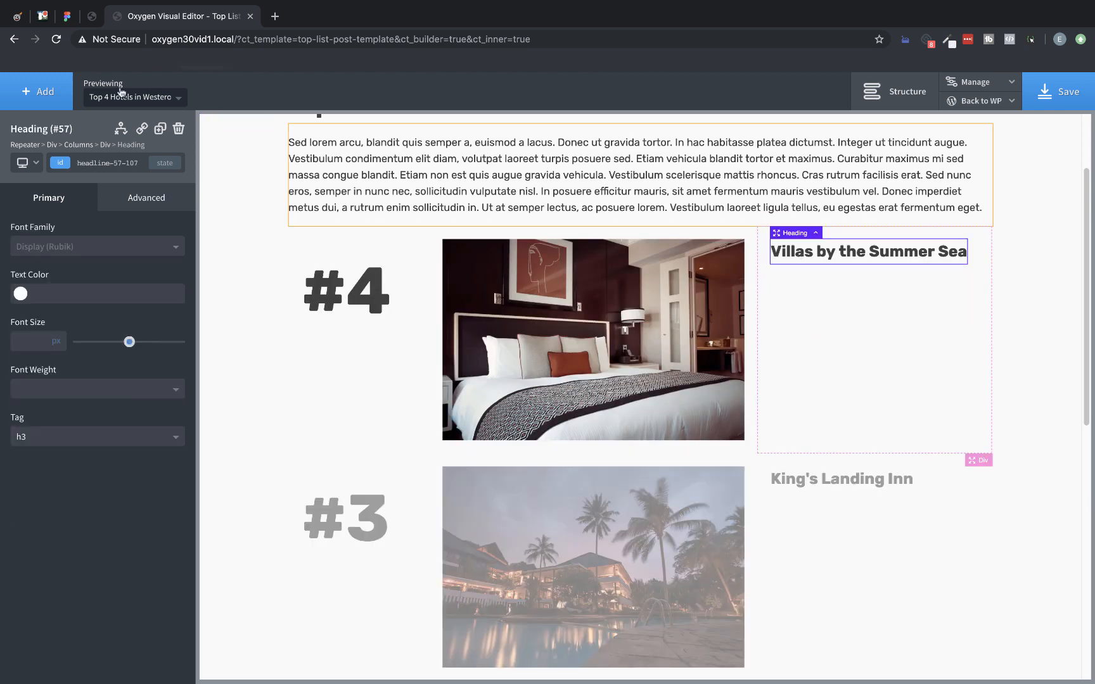
Add a Text block under the name showing the Entry Description repeater field
text(text)
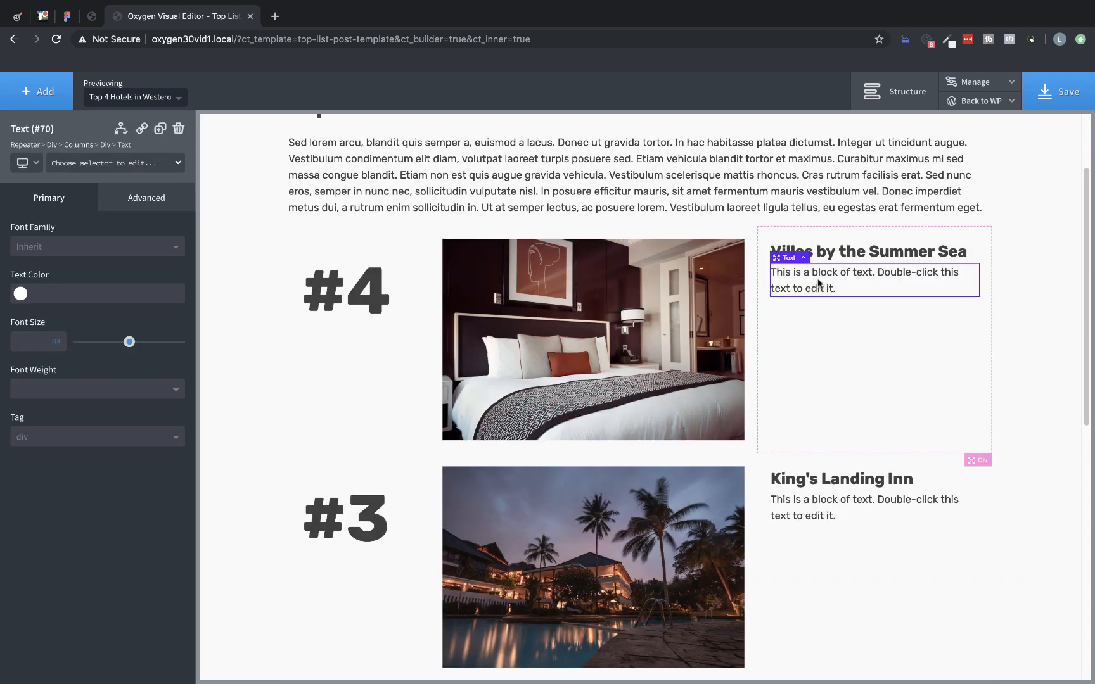
click(703, 91)
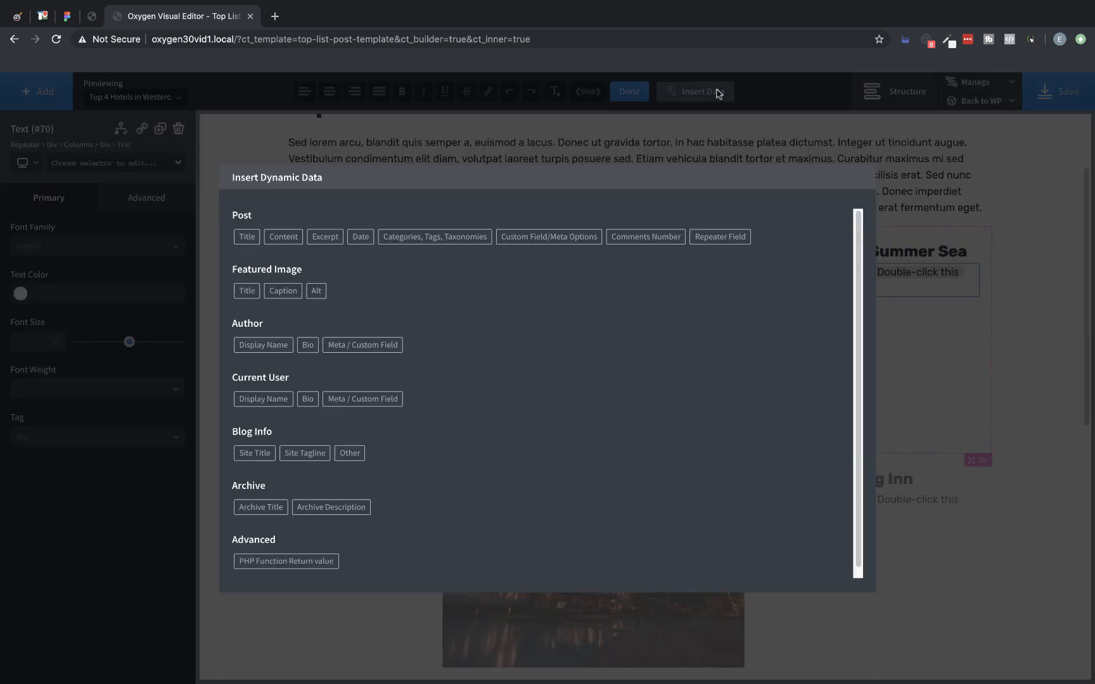
click(719, 236)
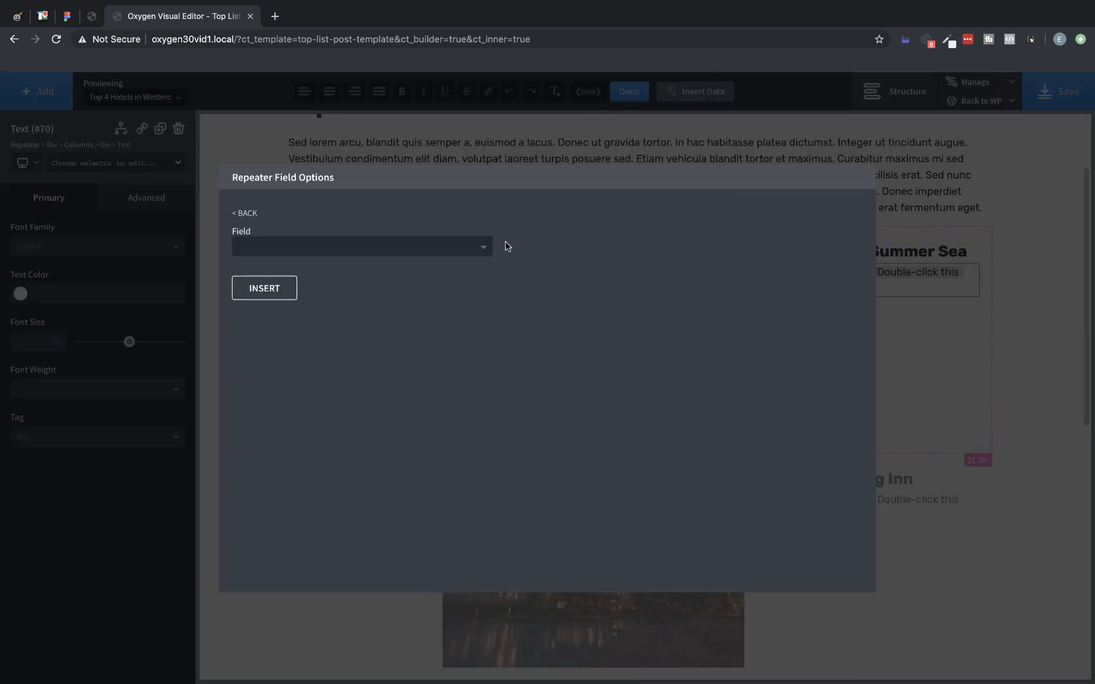
click(360, 246)
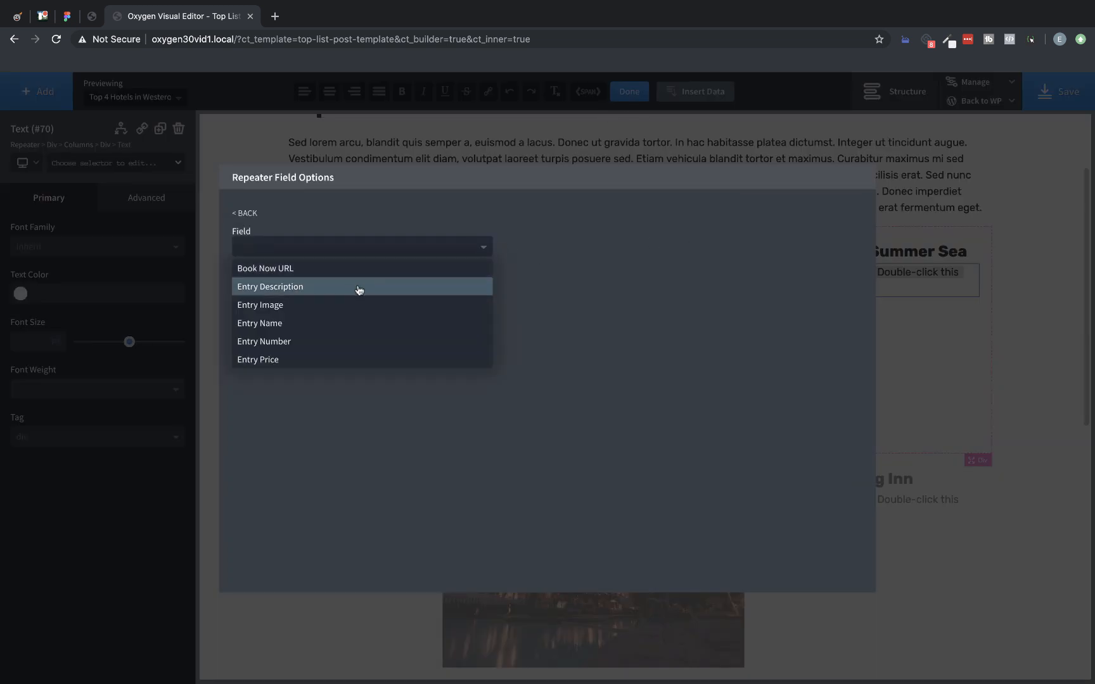
click(270, 287)
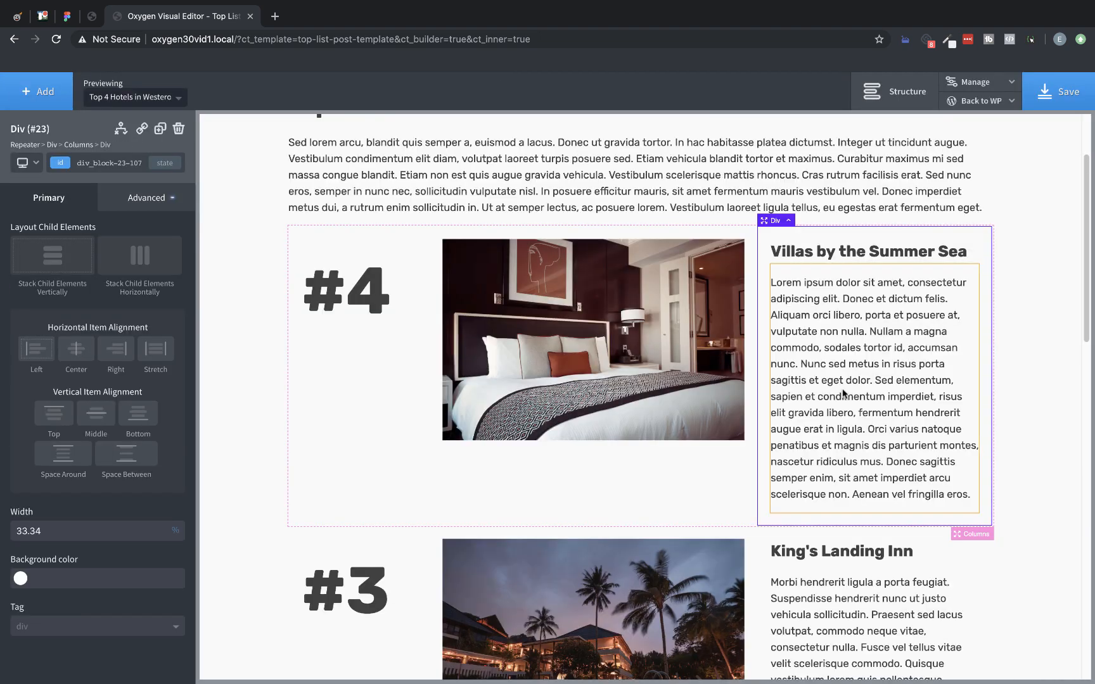
scroll(down, 3)
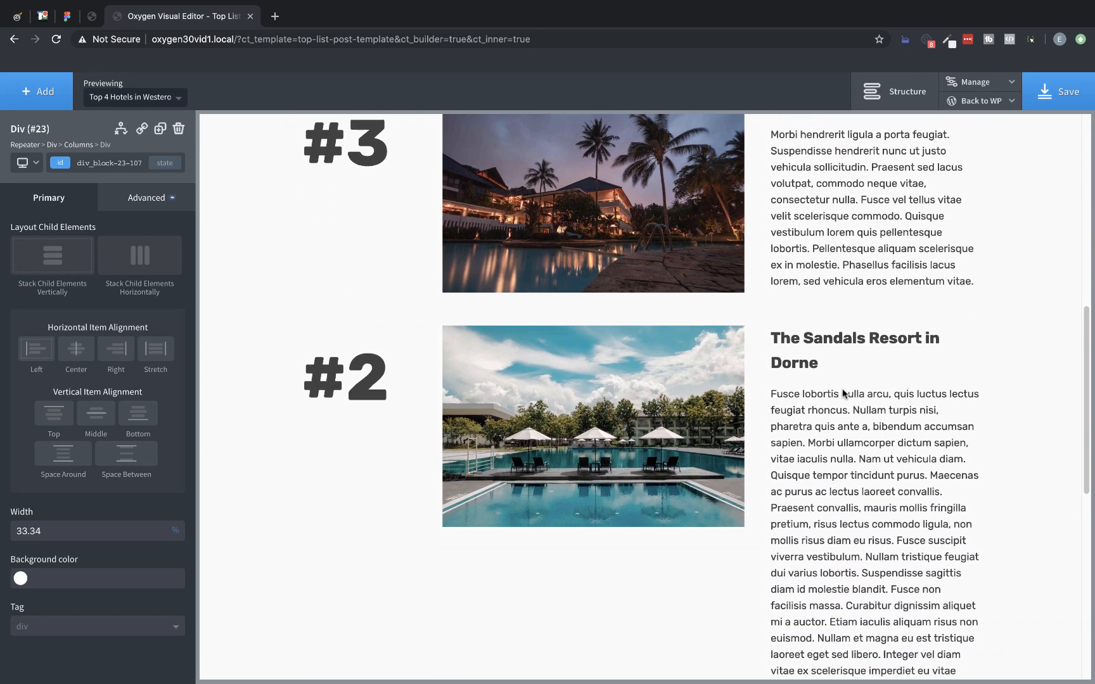
scroll(down, 3)
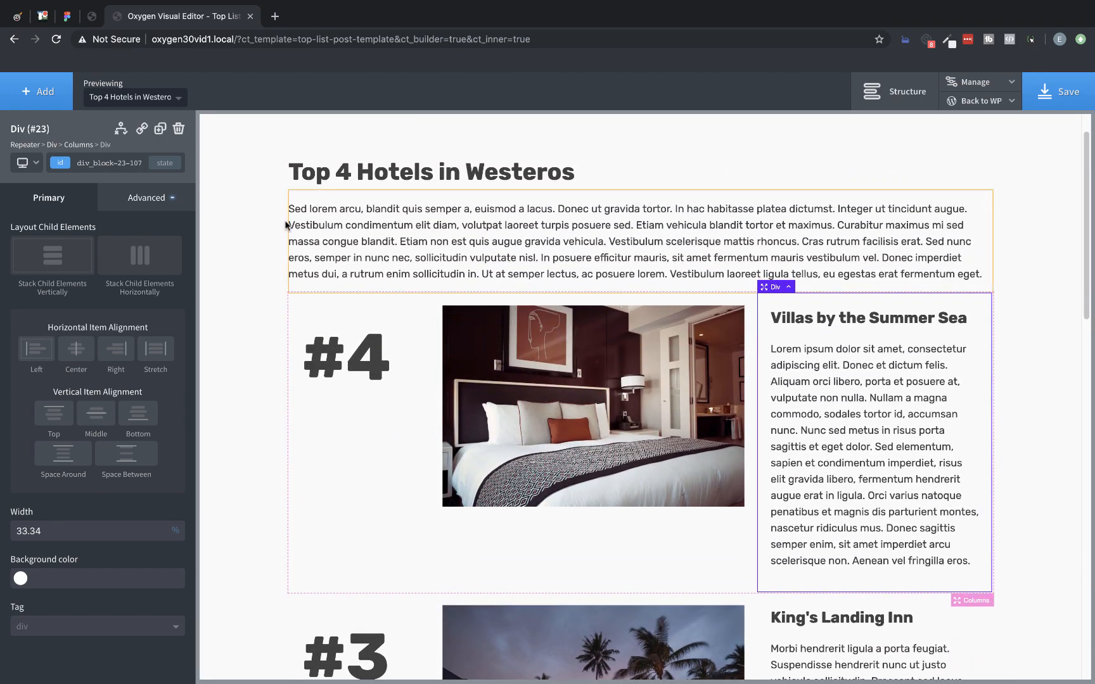
Add a Text block below the description showing the Entry Price repeater field
click(37, 92)
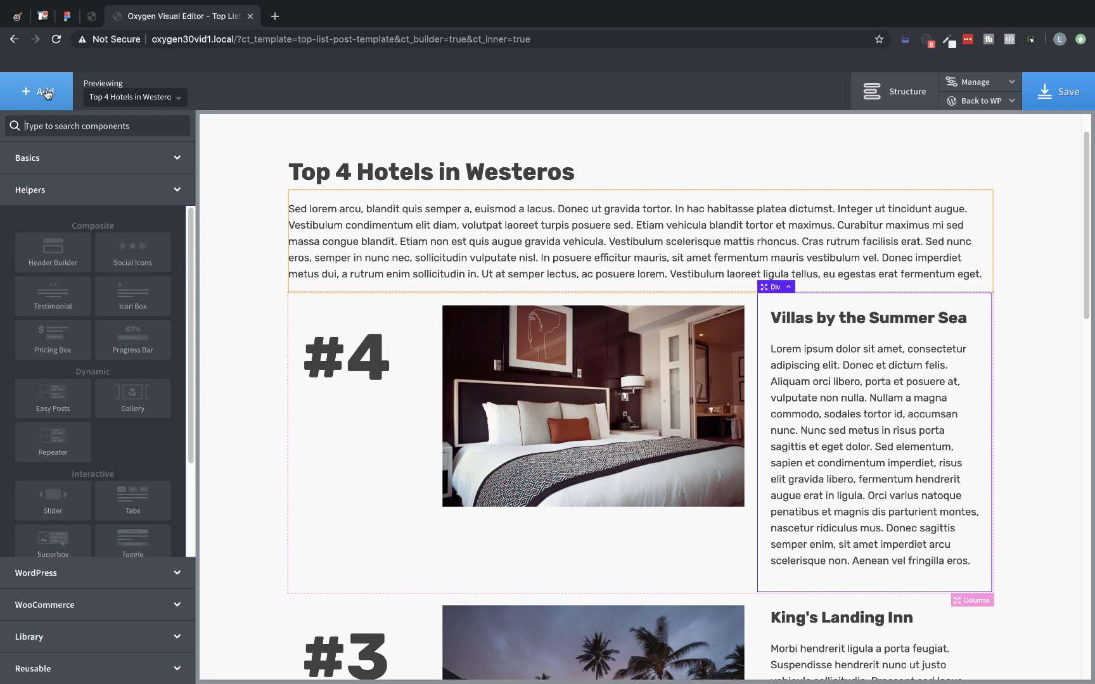
text(tex)
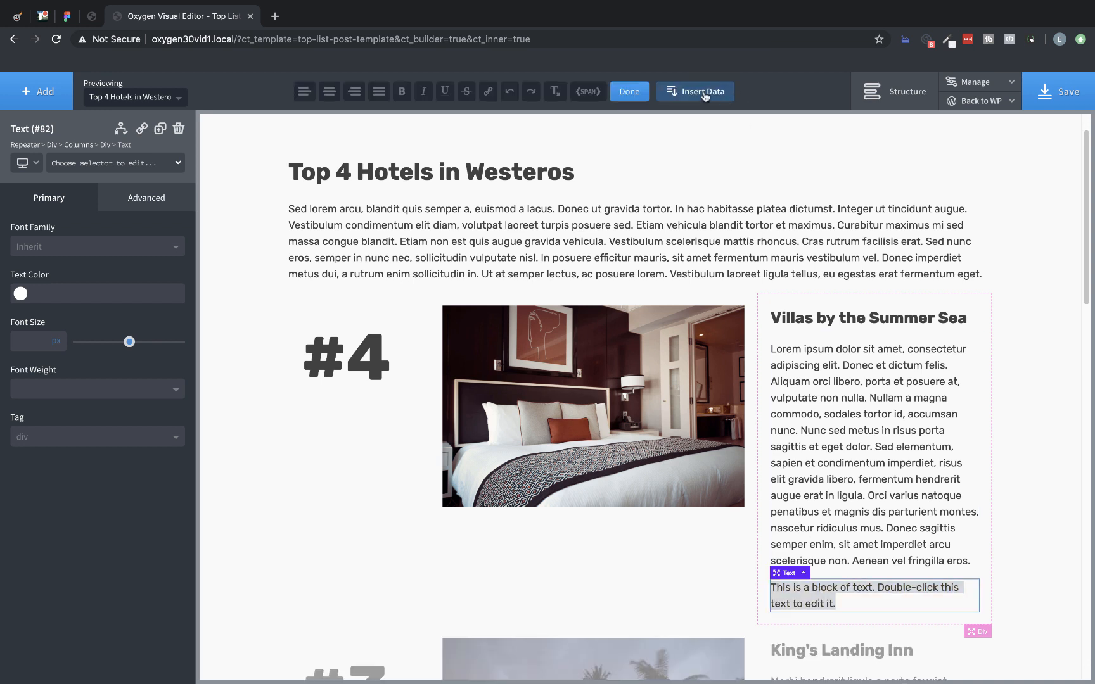
click(703, 91)
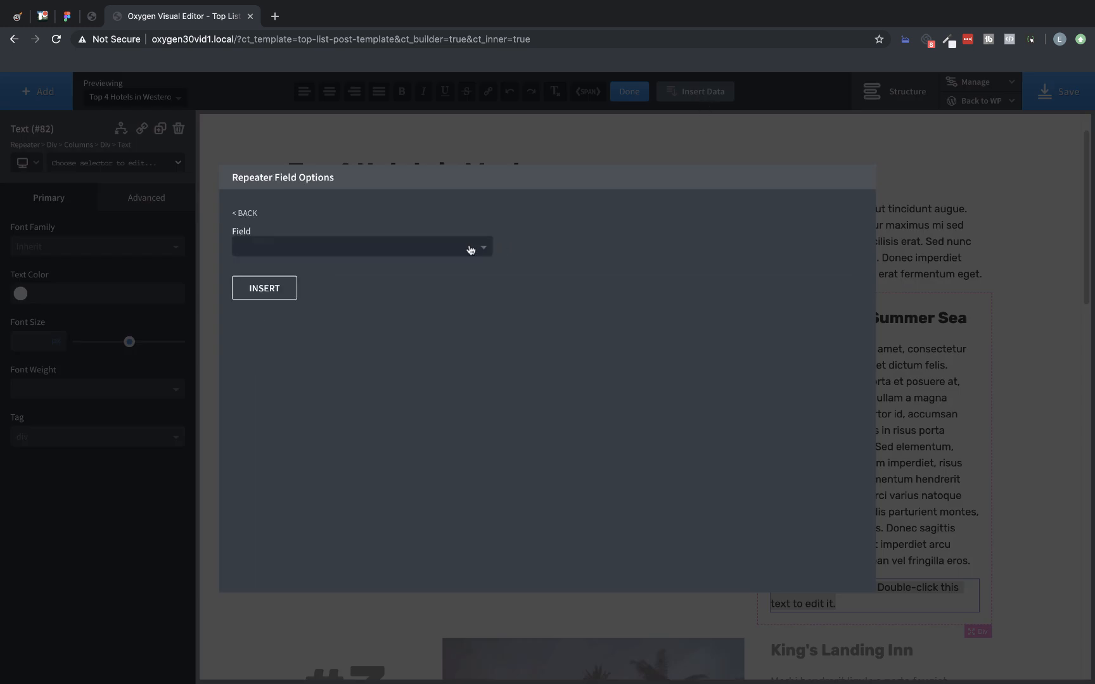
click(362, 247)
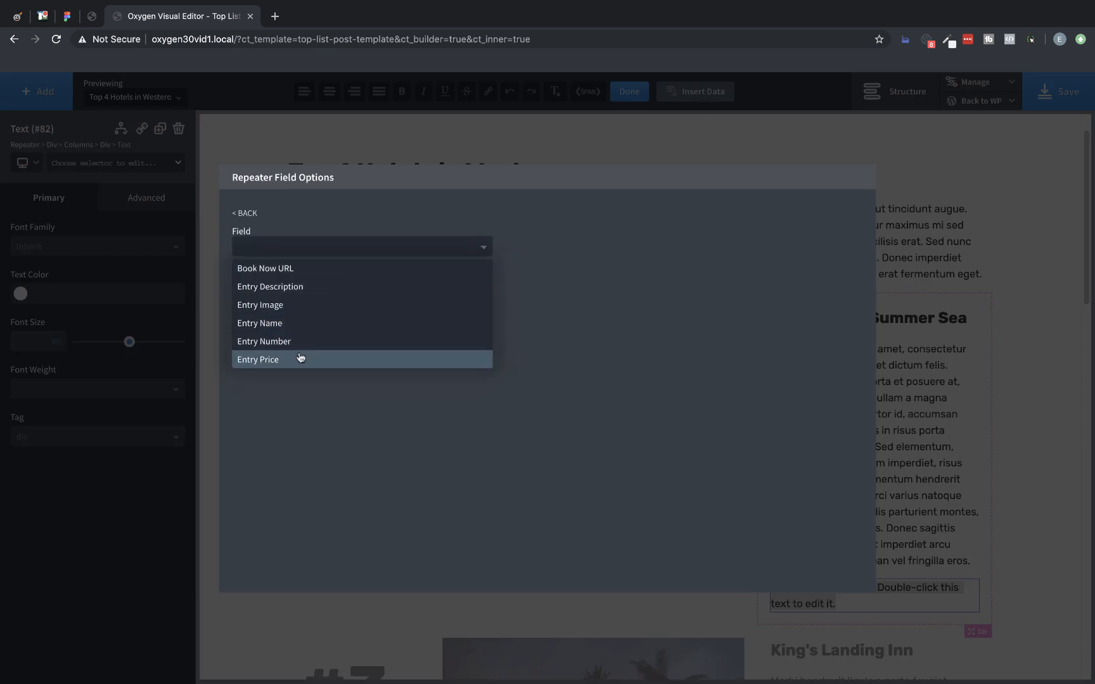
click(257, 360)
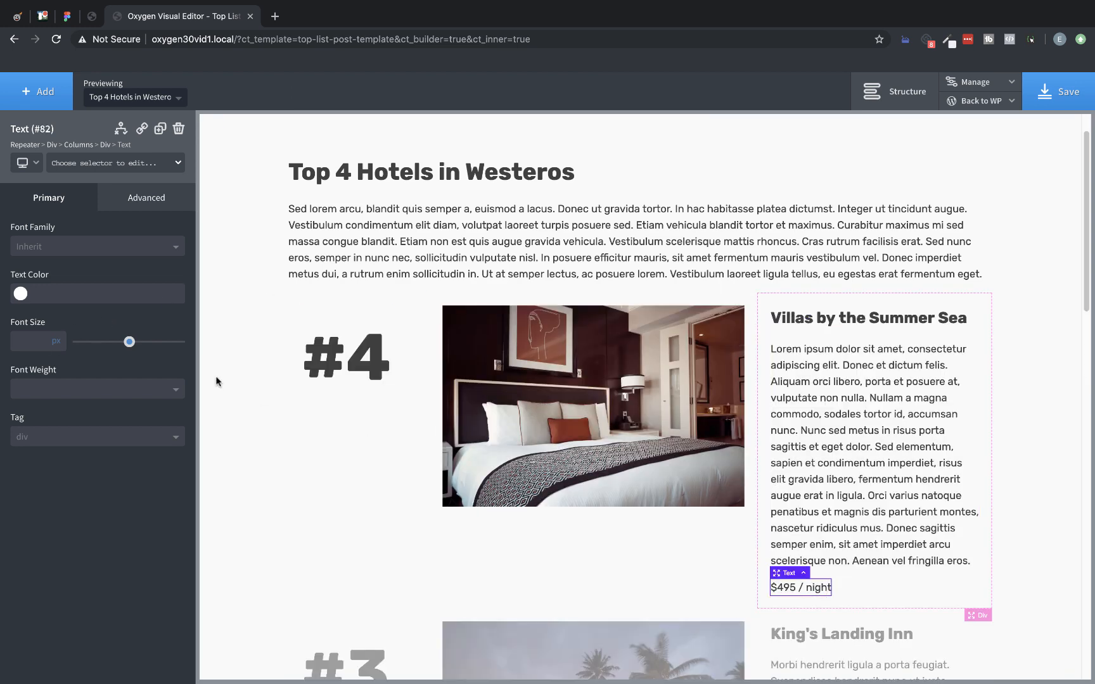
Style the price text at 18px font size and 600 font weight
drag(129, 342, 125, 342)
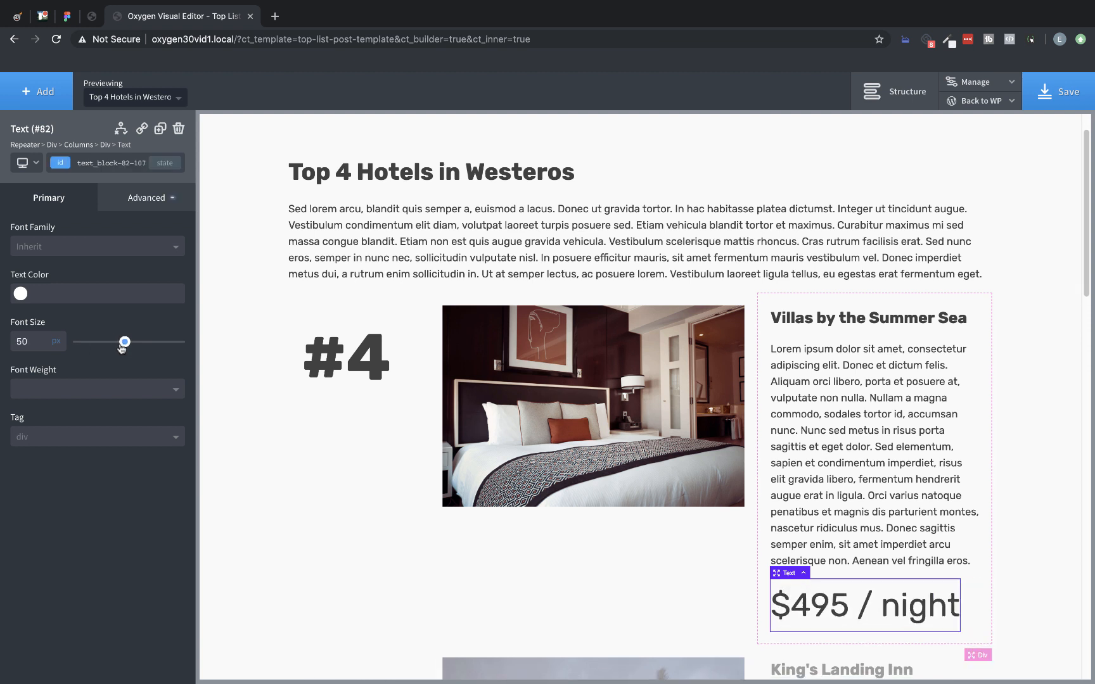
drag(124, 341, 102, 341)
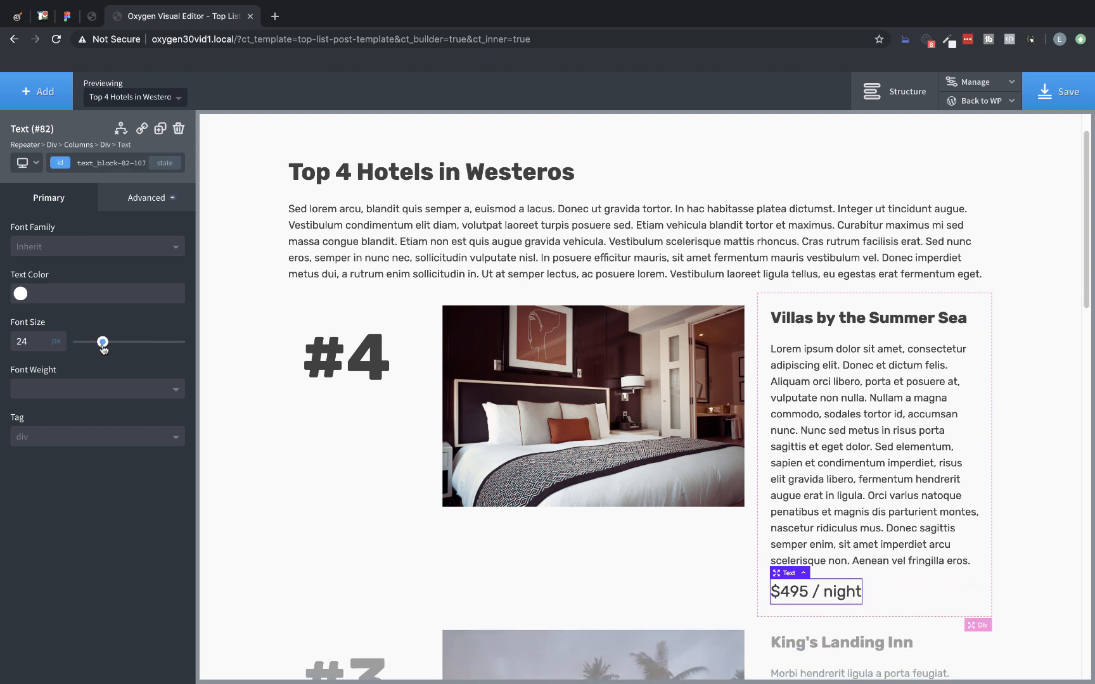
drag(102, 341, 100, 341)
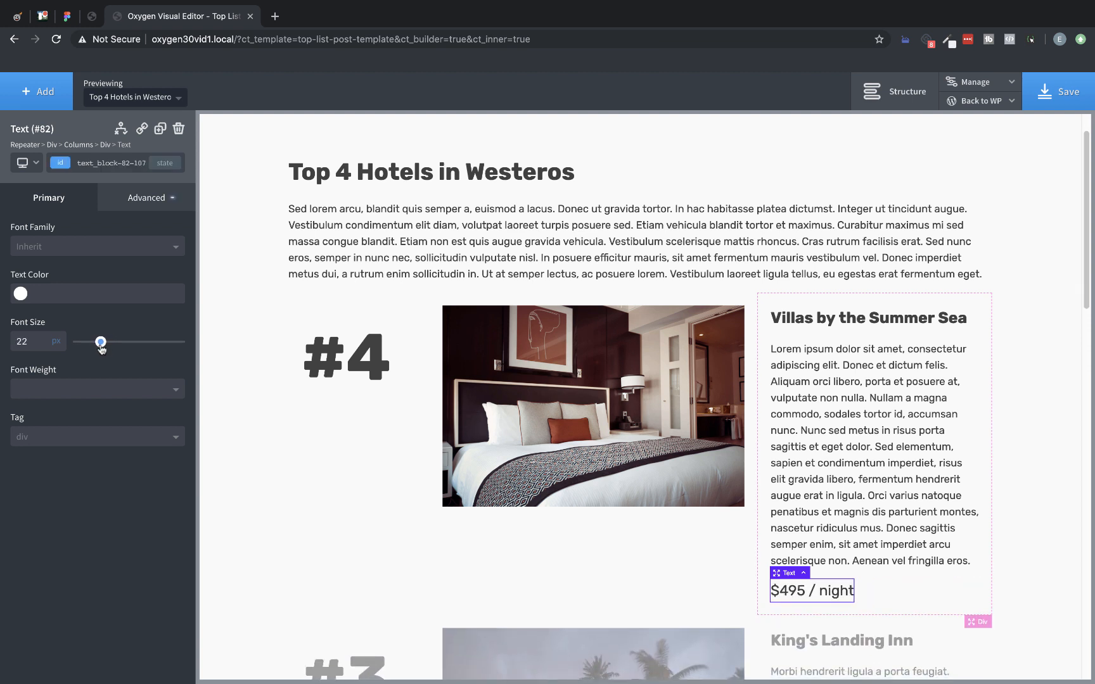
click(97, 389)
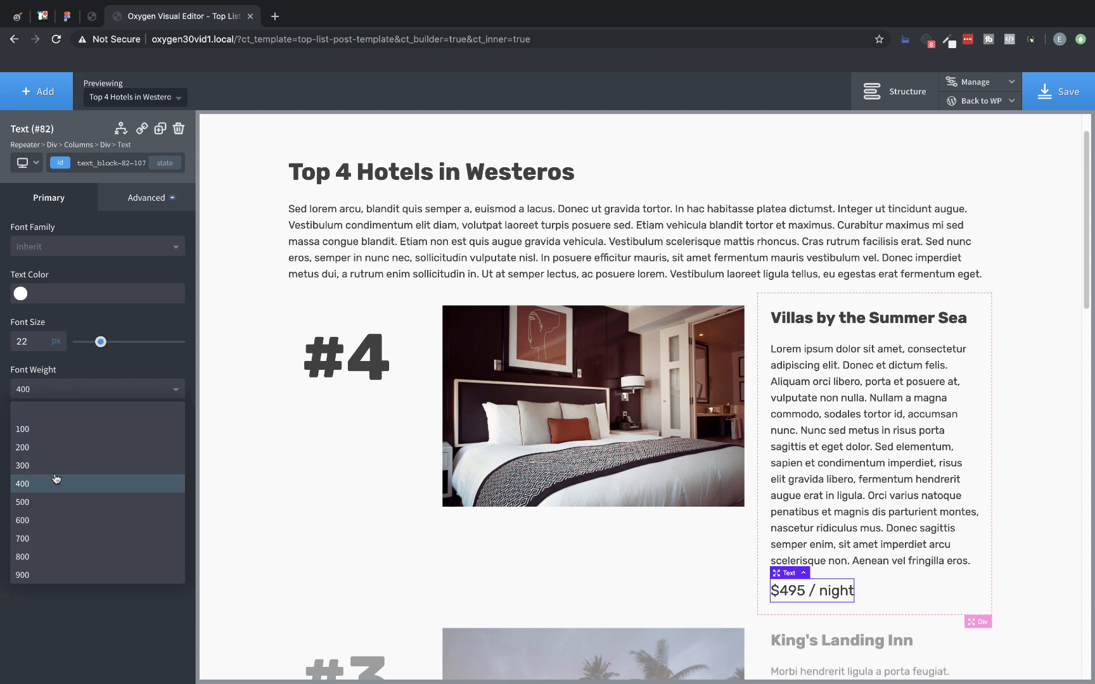
click(22, 520)
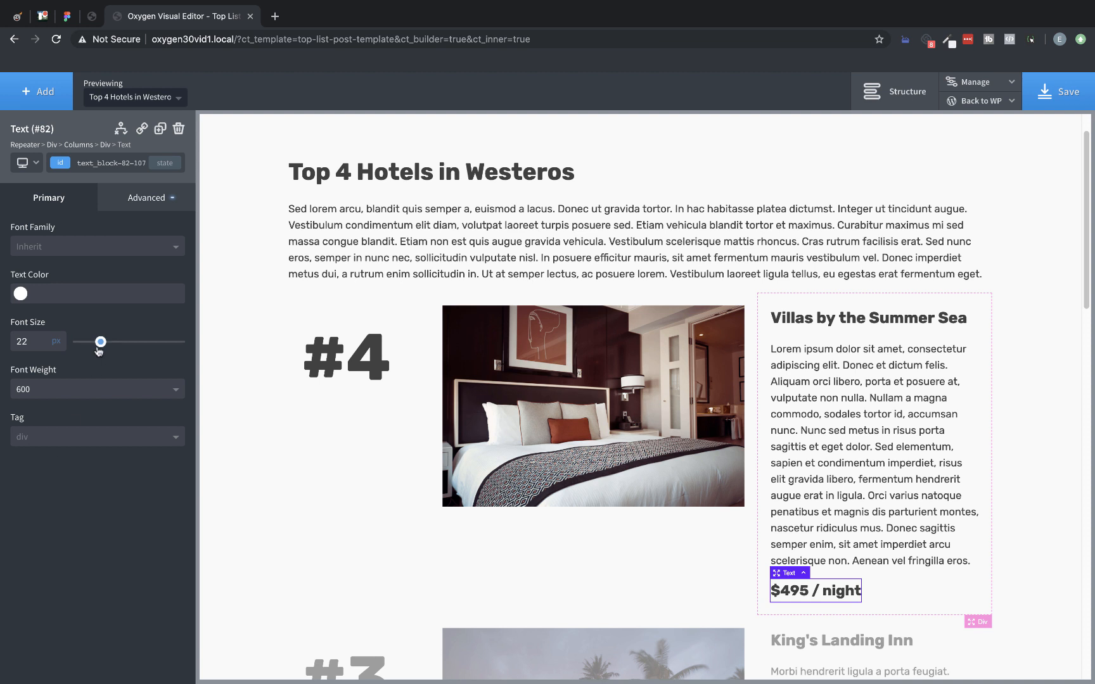
drag(100, 341, 91, 342)
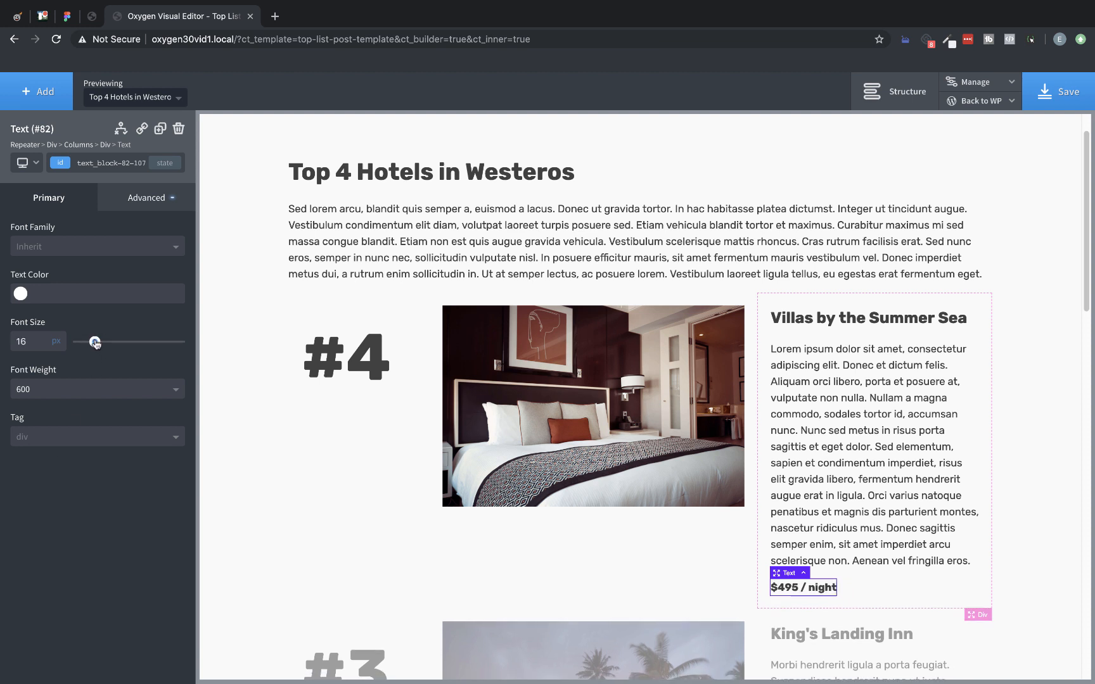
drag(95, 342, 98, 342)
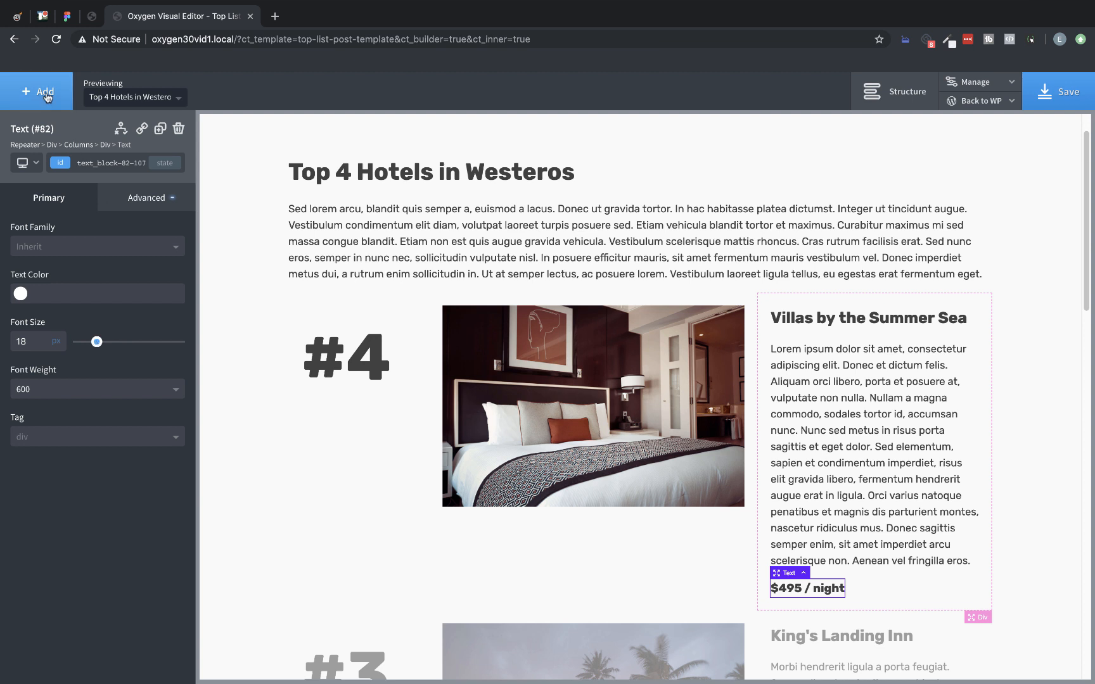
Add a Button with a pink global background colour and purple hover colour
text(butt)
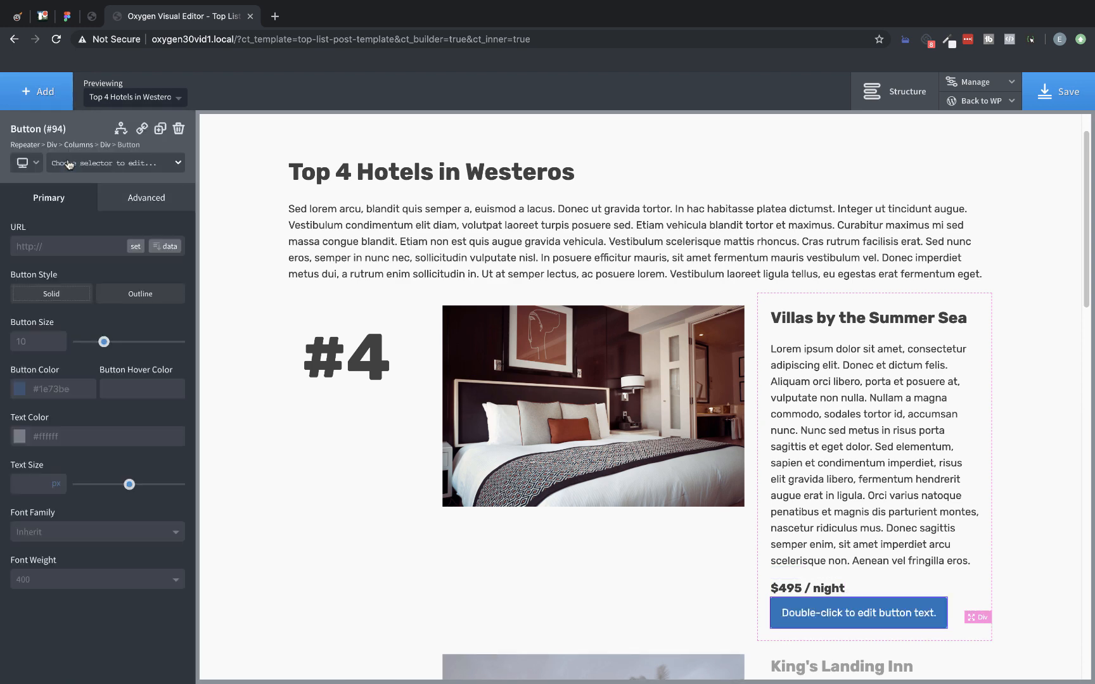
scroll(down, 3)
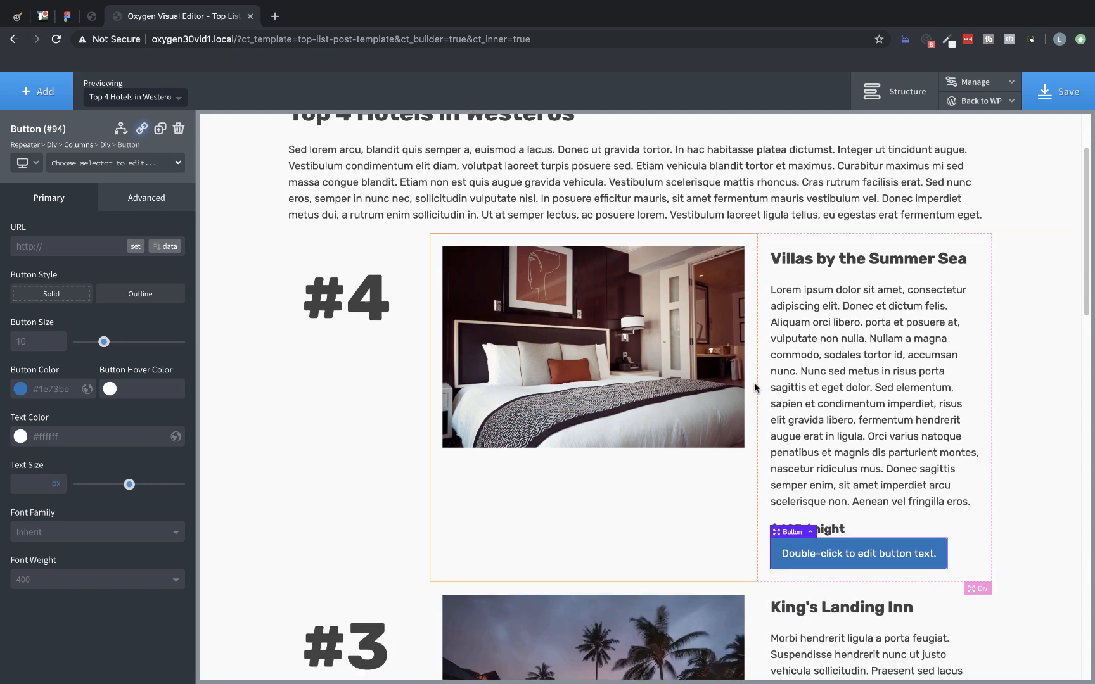
click(20, 389)
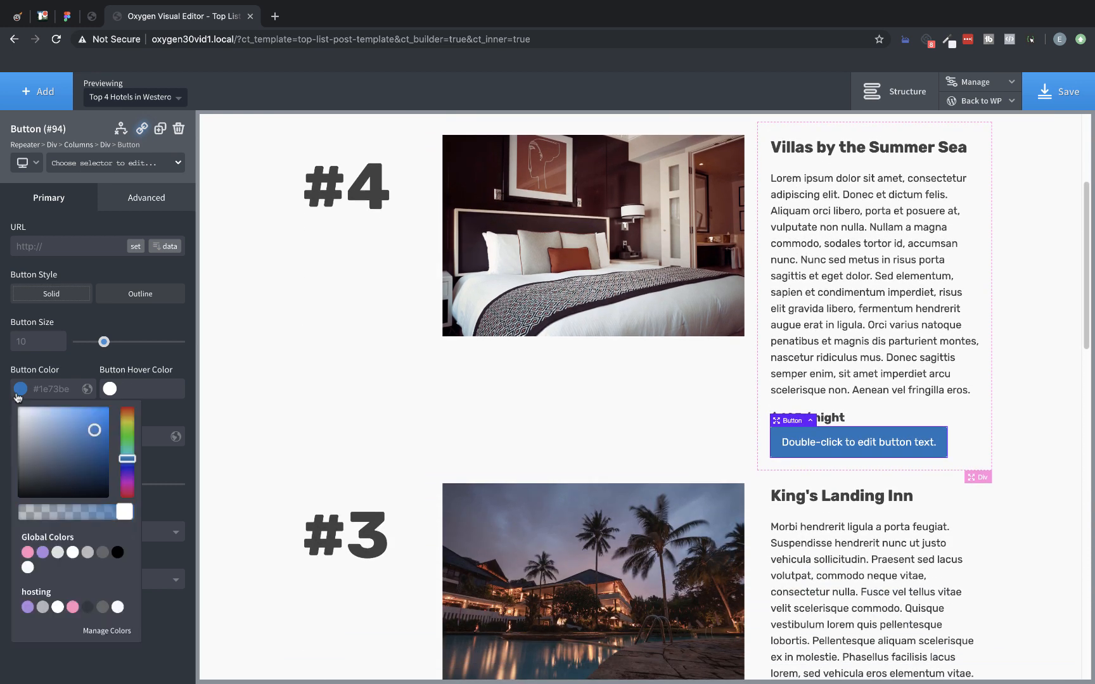
mouse_move(69, 492)
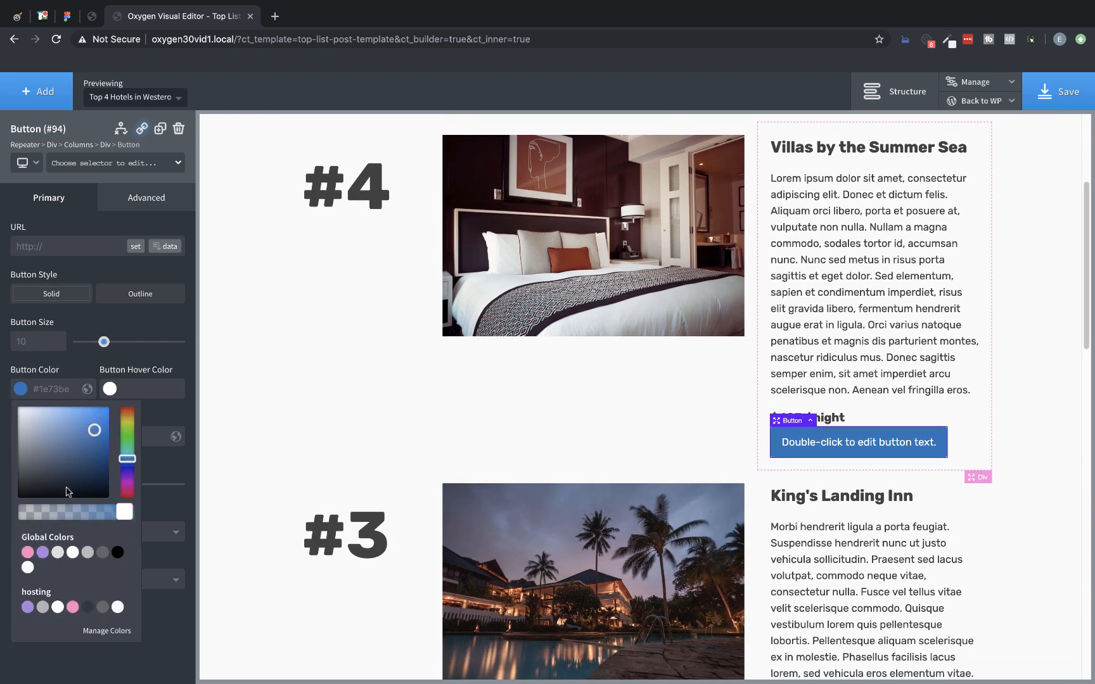
click(27, 552)
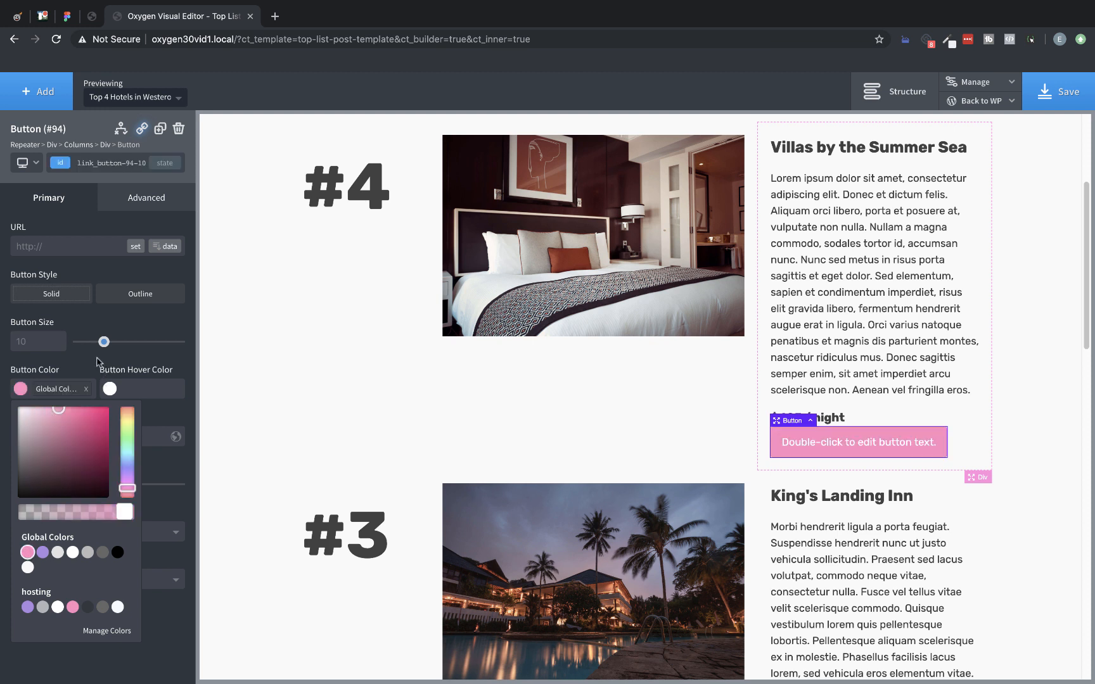
click(110, 388)
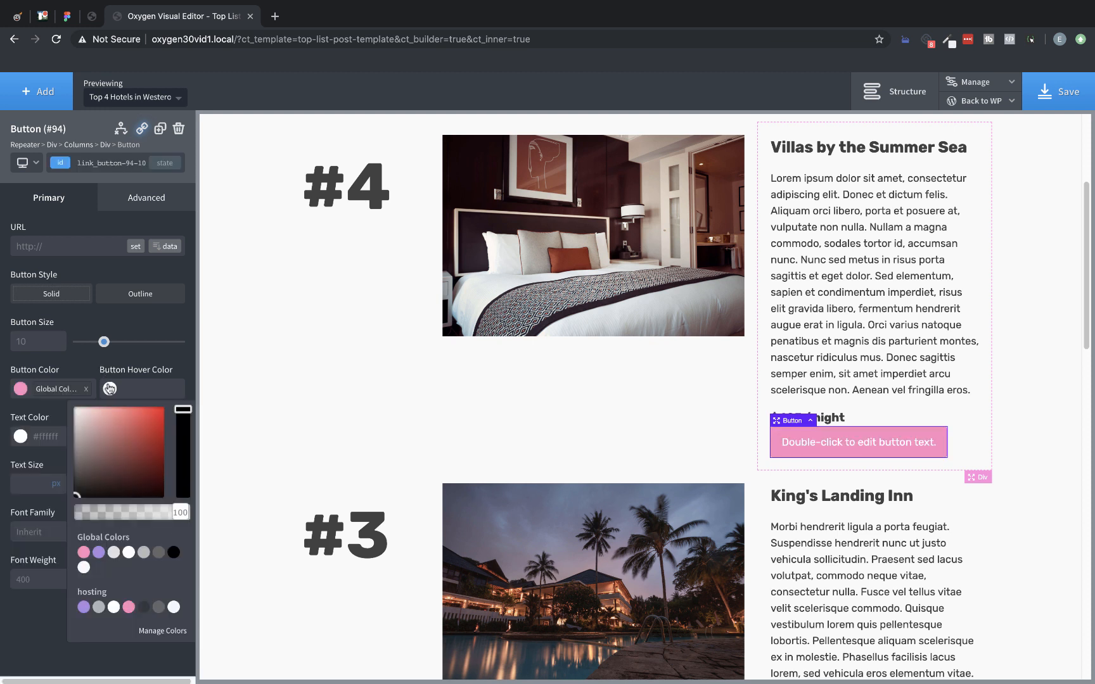
click(98, 553)
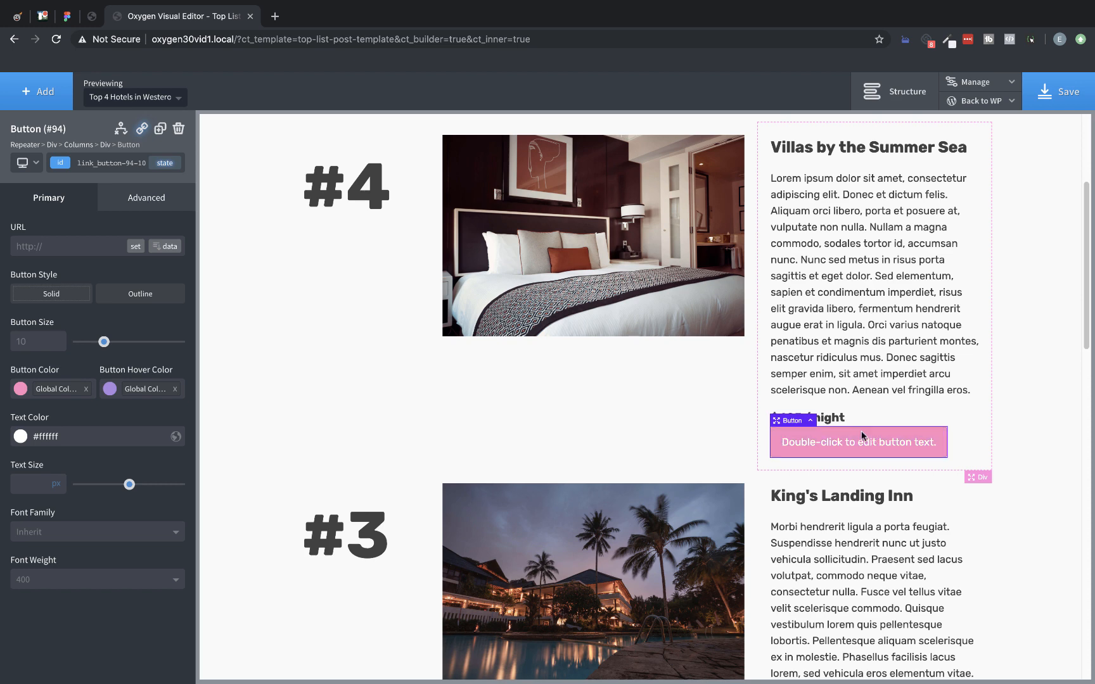
mouse_move(188, 252)
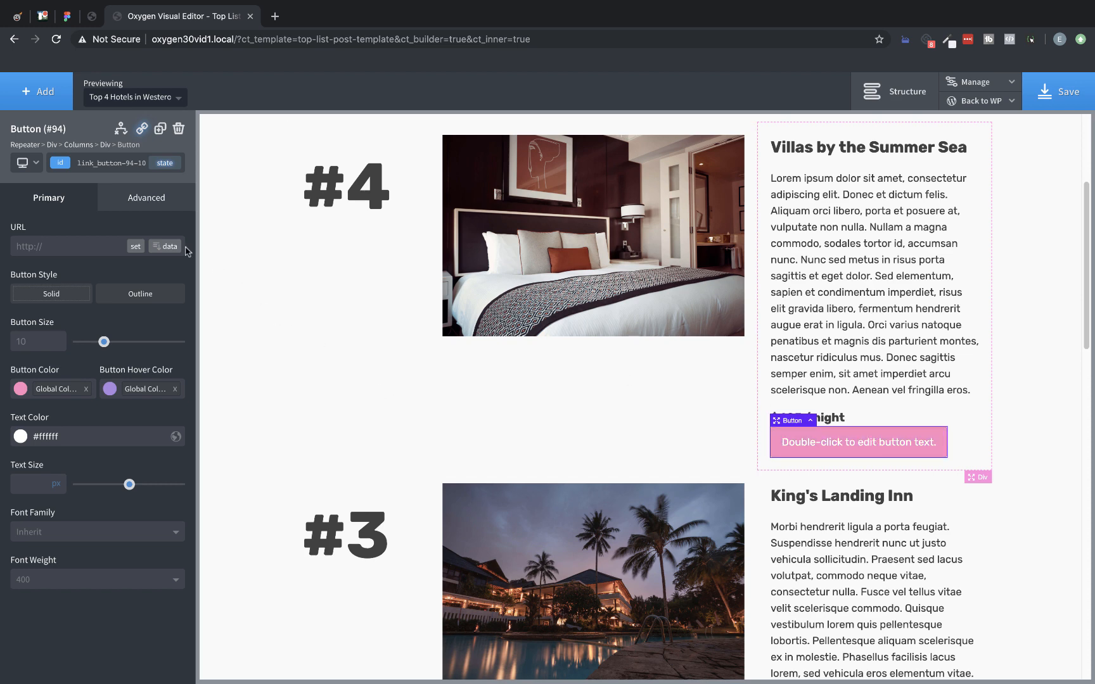
Link the button URL to the Book Now URL repeater field and label it 'Book Now'
click(164, 246)
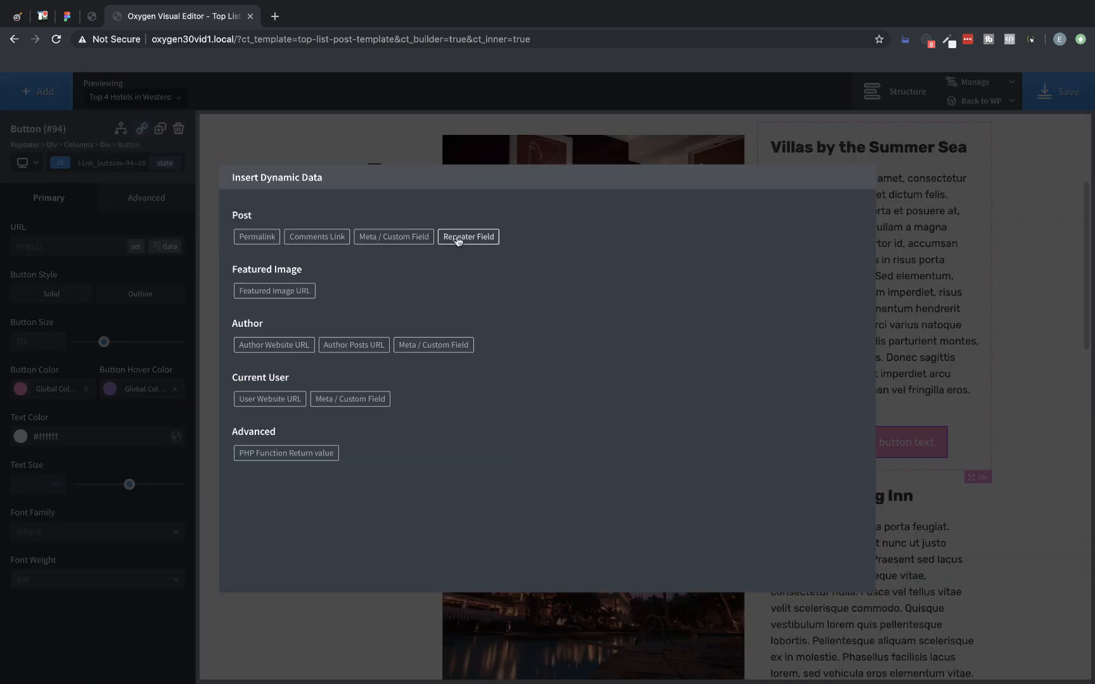
click(467, 236)
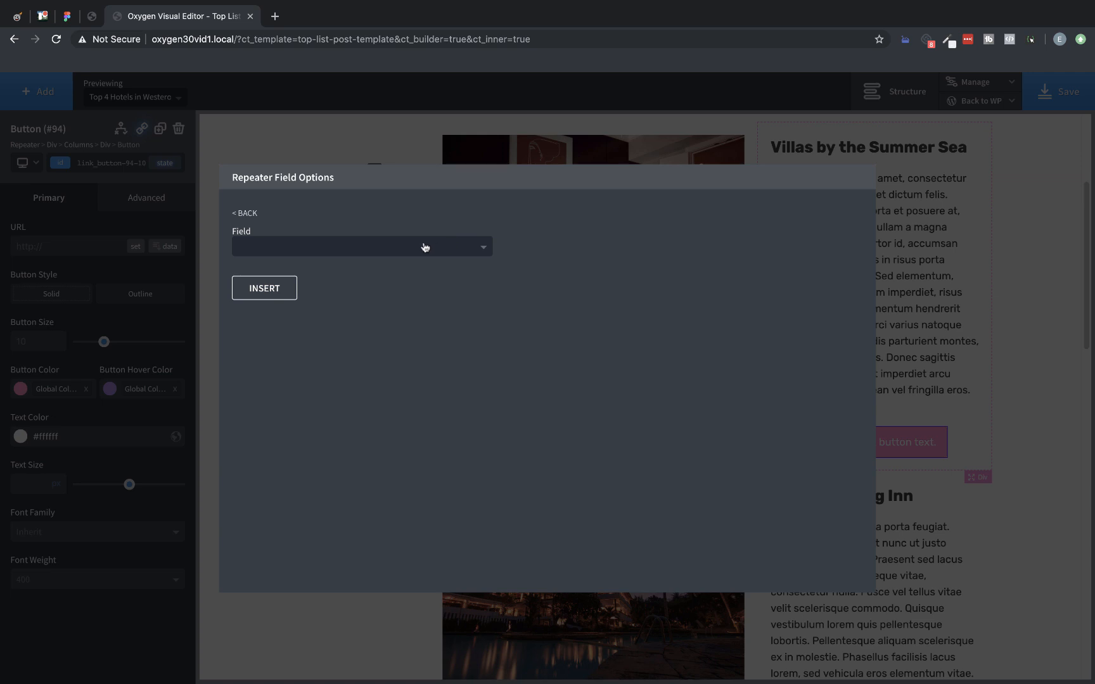
click(361, 246)
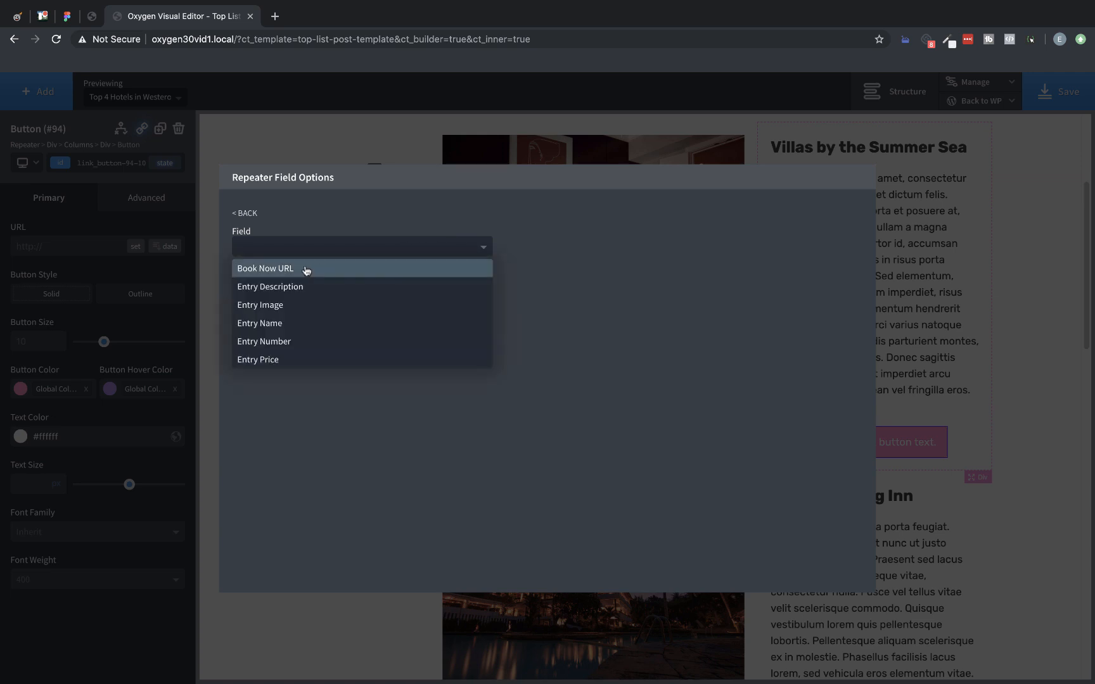
click(265, 269)
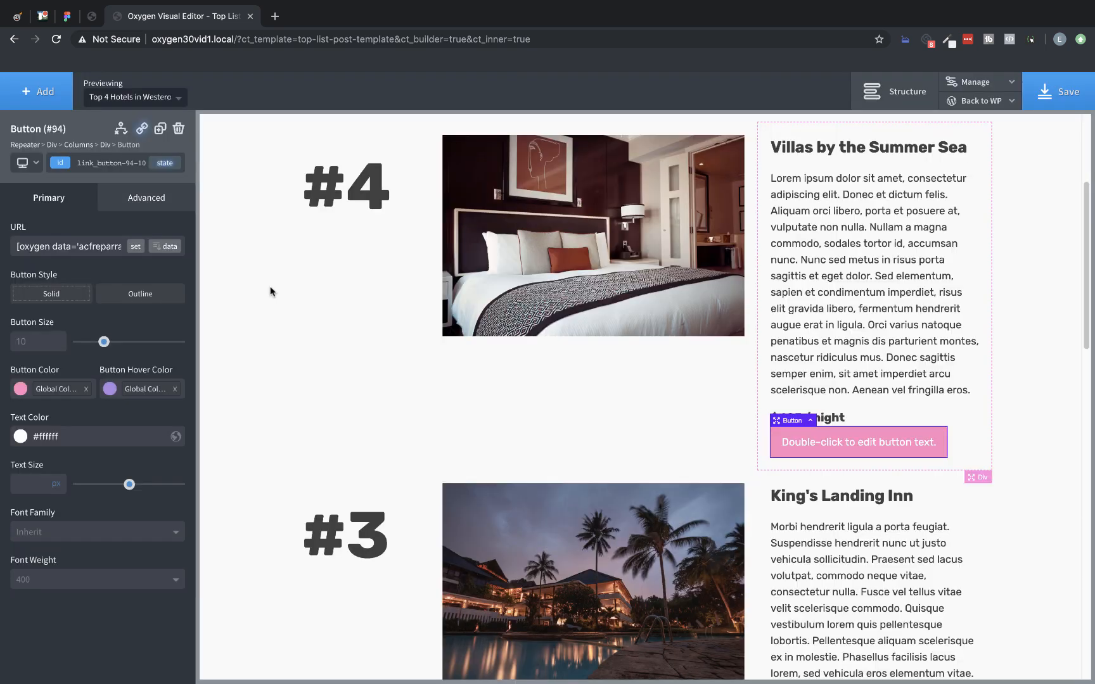
double_click(858, 442)
text(Book Now)
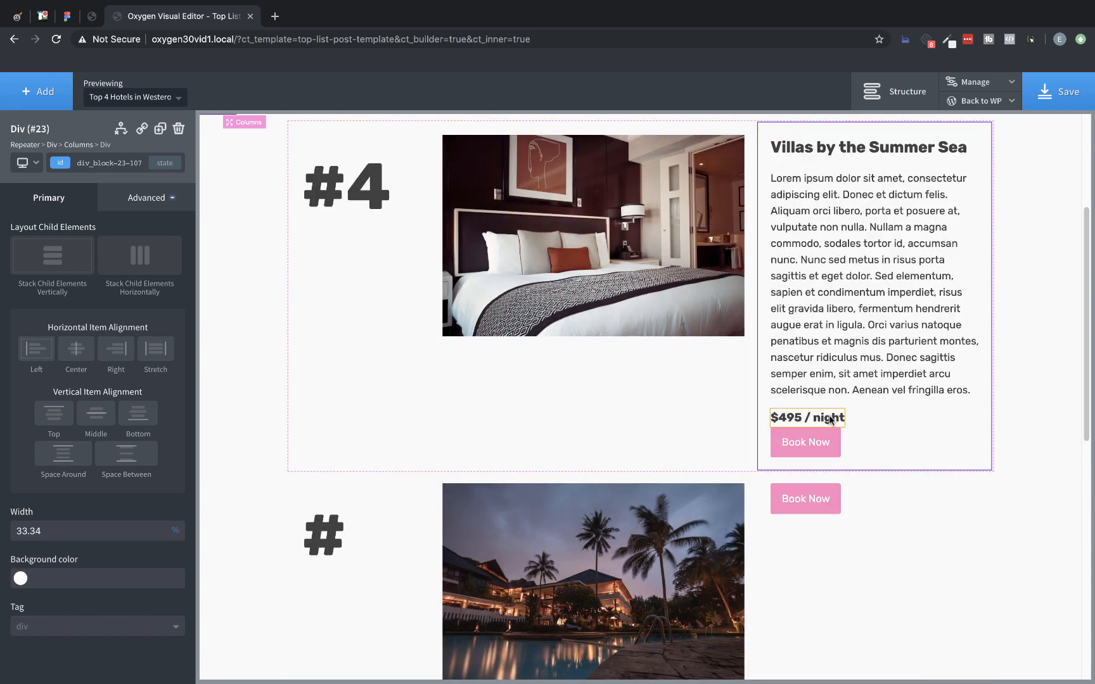
Select the repeater's hotel card Div and set its border radius to 4px
click(807, 417)
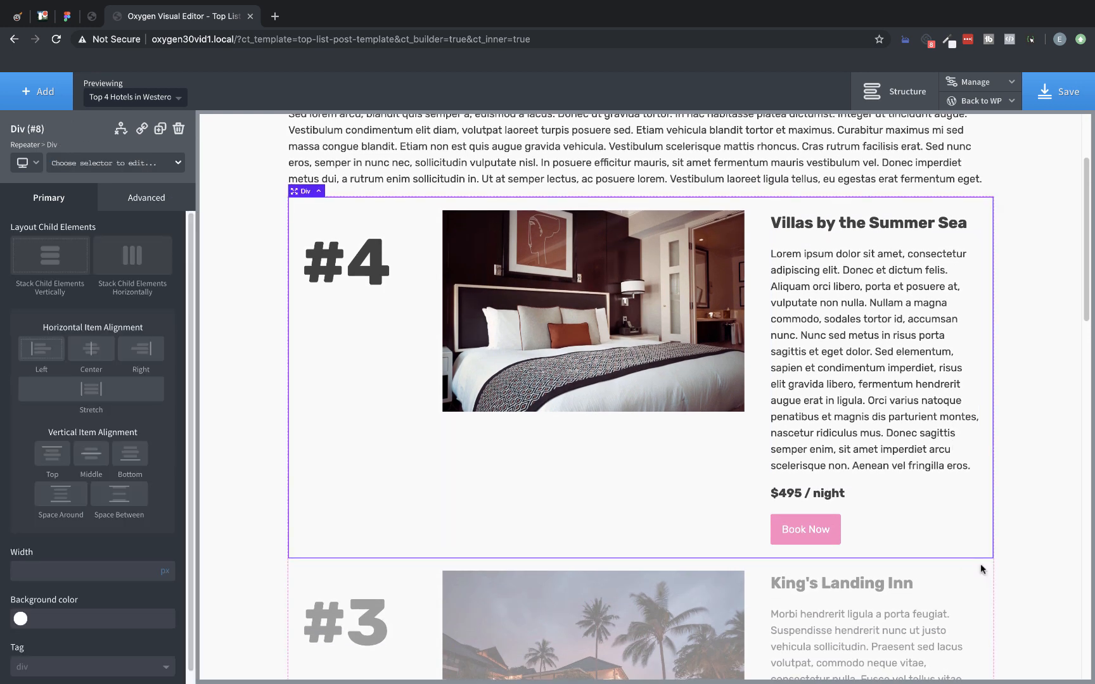
click(145, 197)
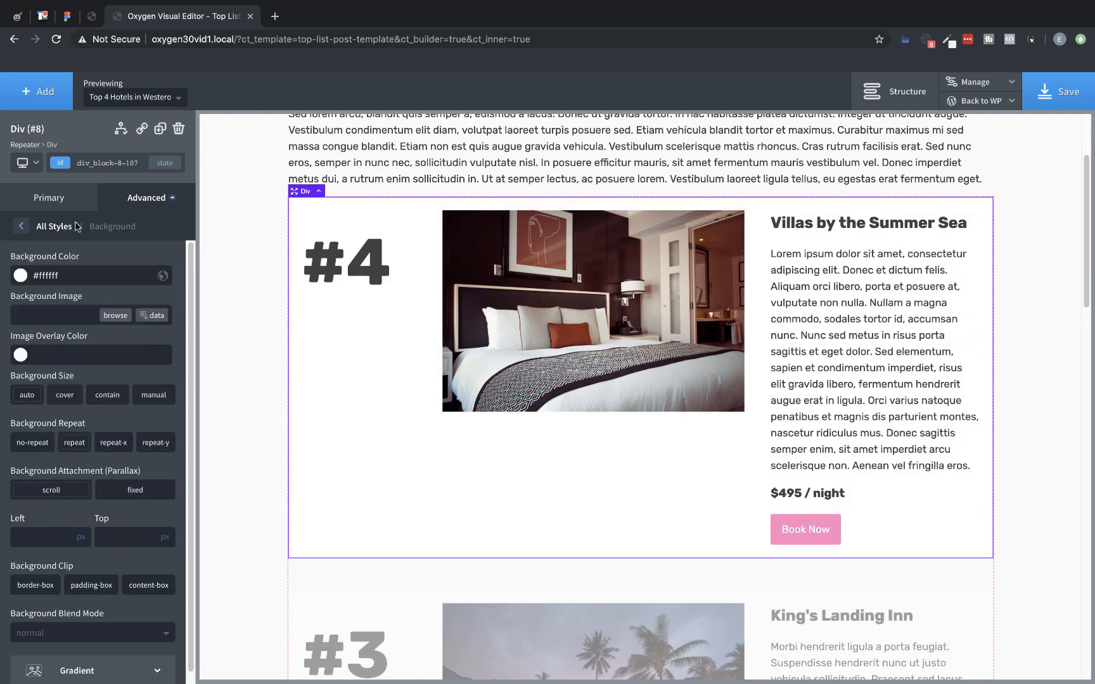
click(23, 225)
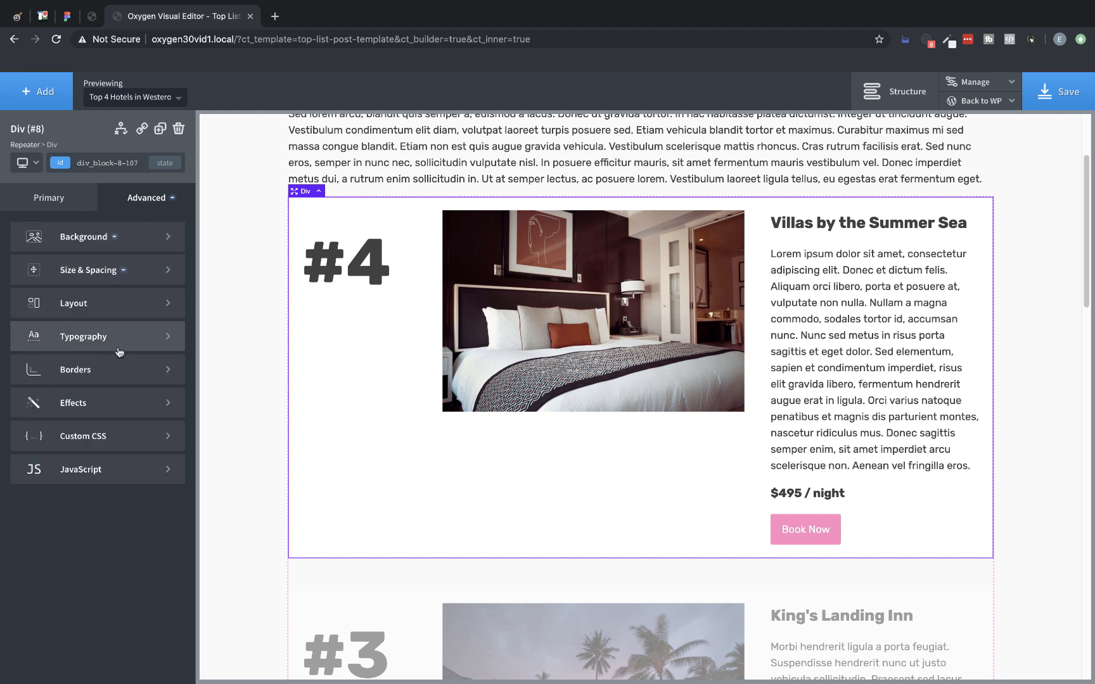
click(75, 369)
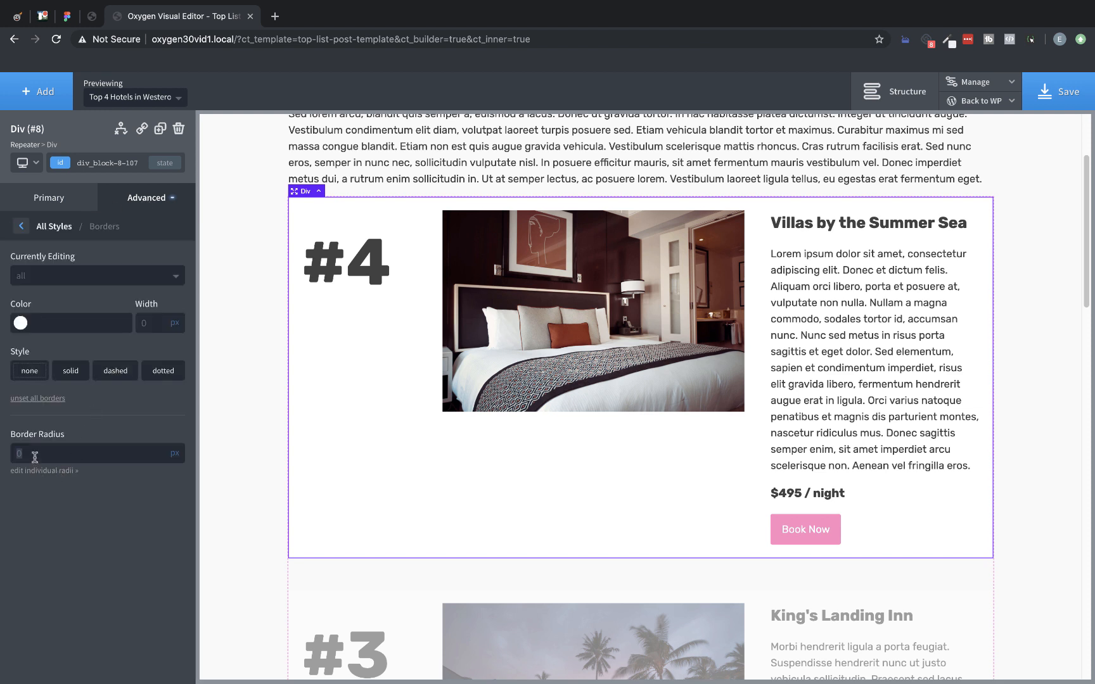
text(4)
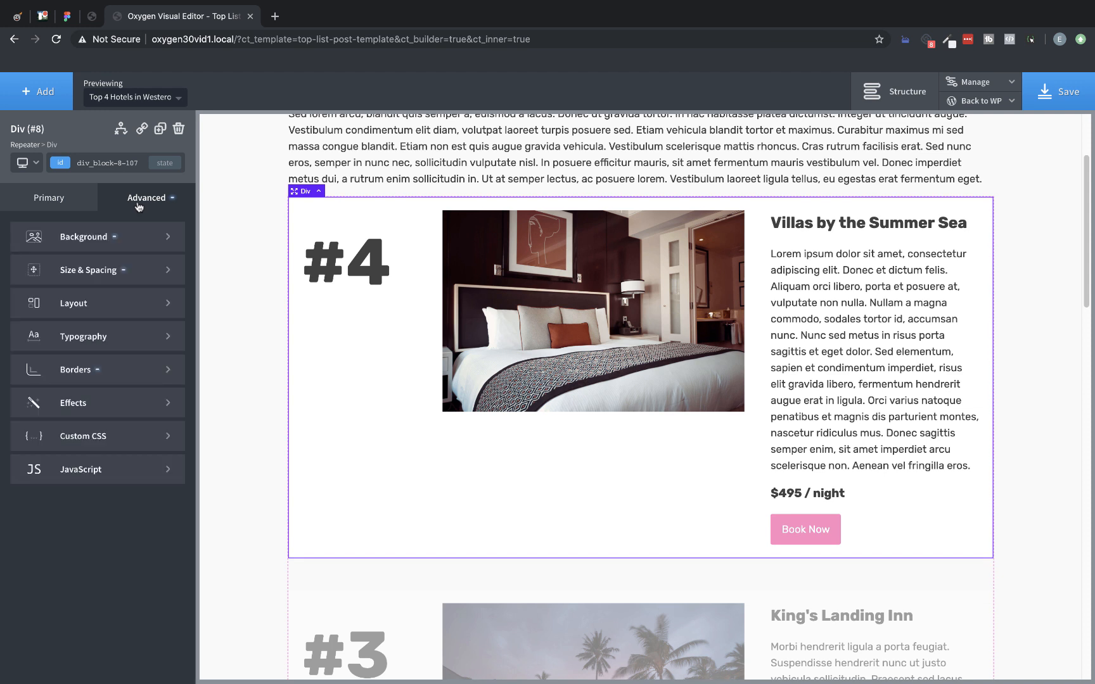
Add a translucent dark box shadow (vertical 6, blur 6, spread -2) and save
click(73, 403)
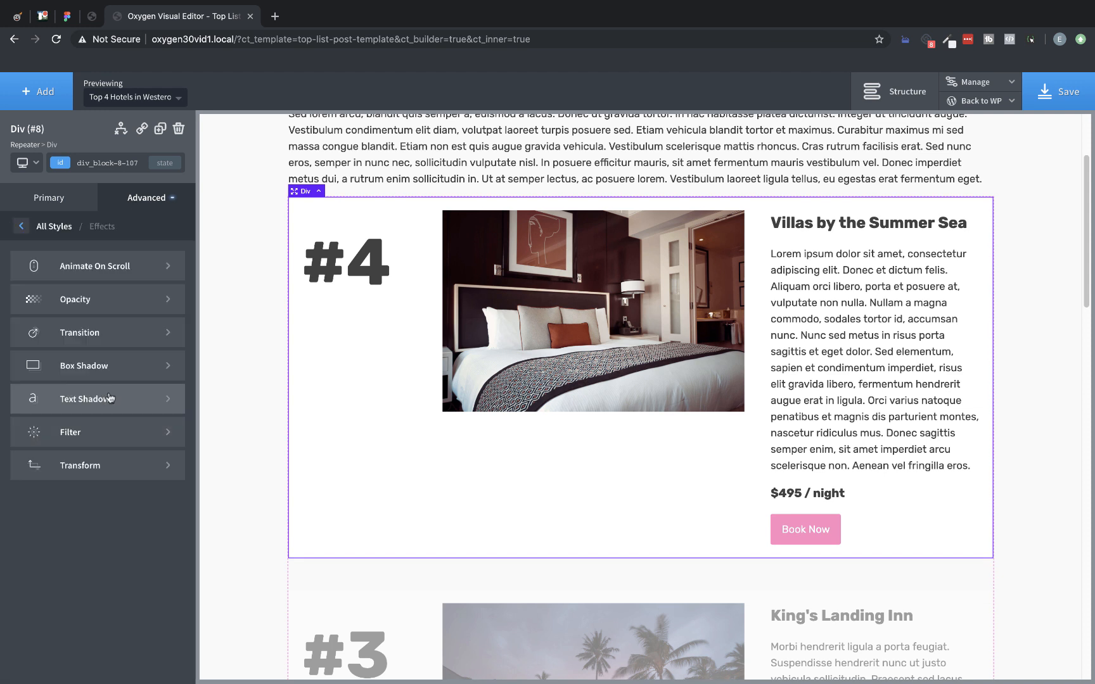
click(83, 365)
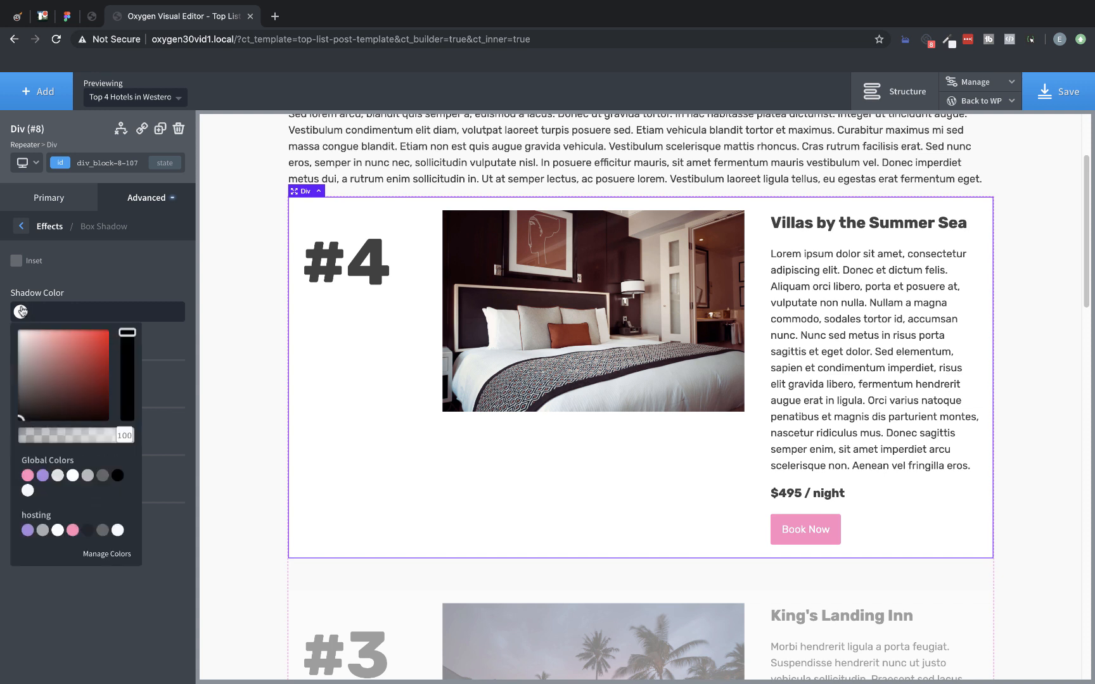
click(23, 417)
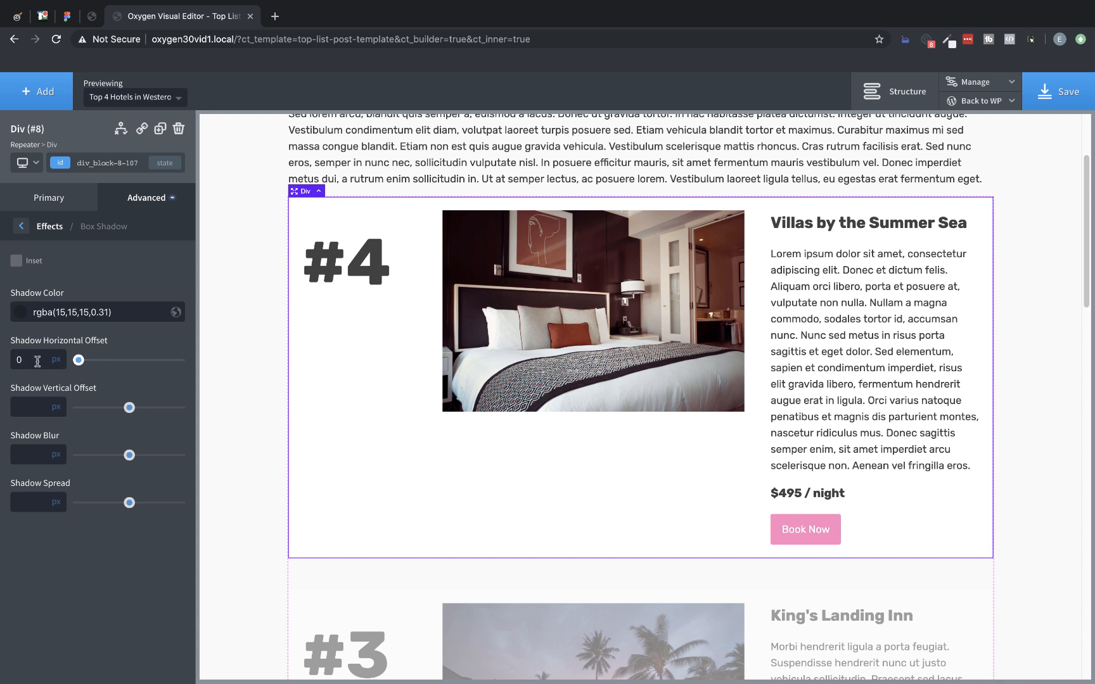
drag(128, 407, 107, 407)
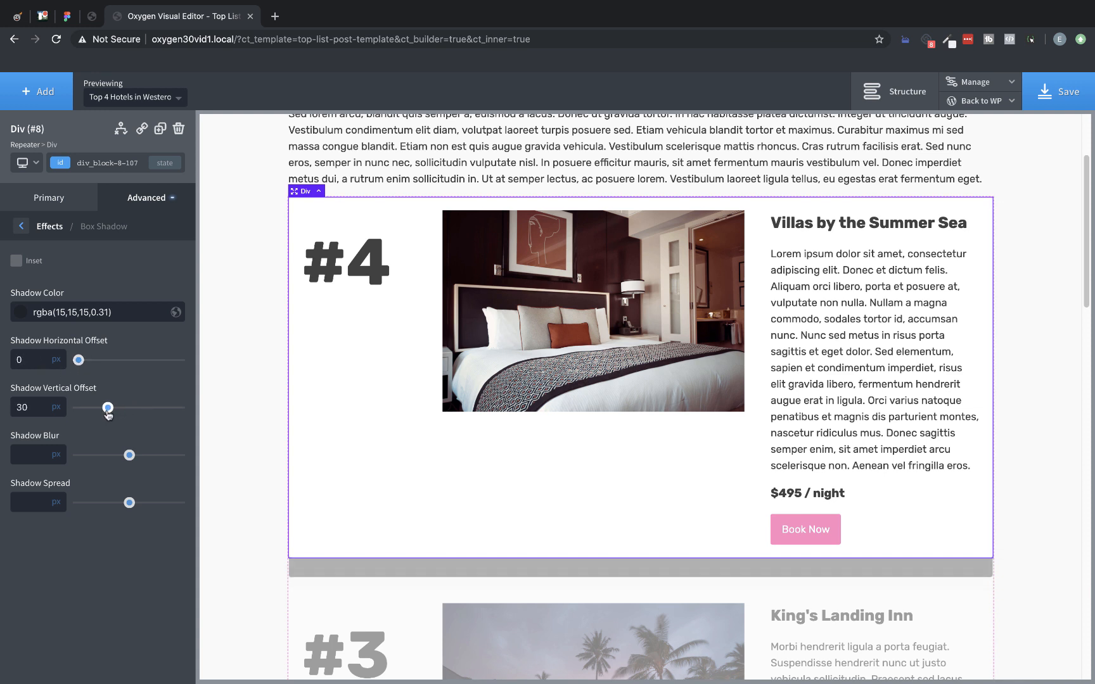
drag(107, 407, 85, 407)
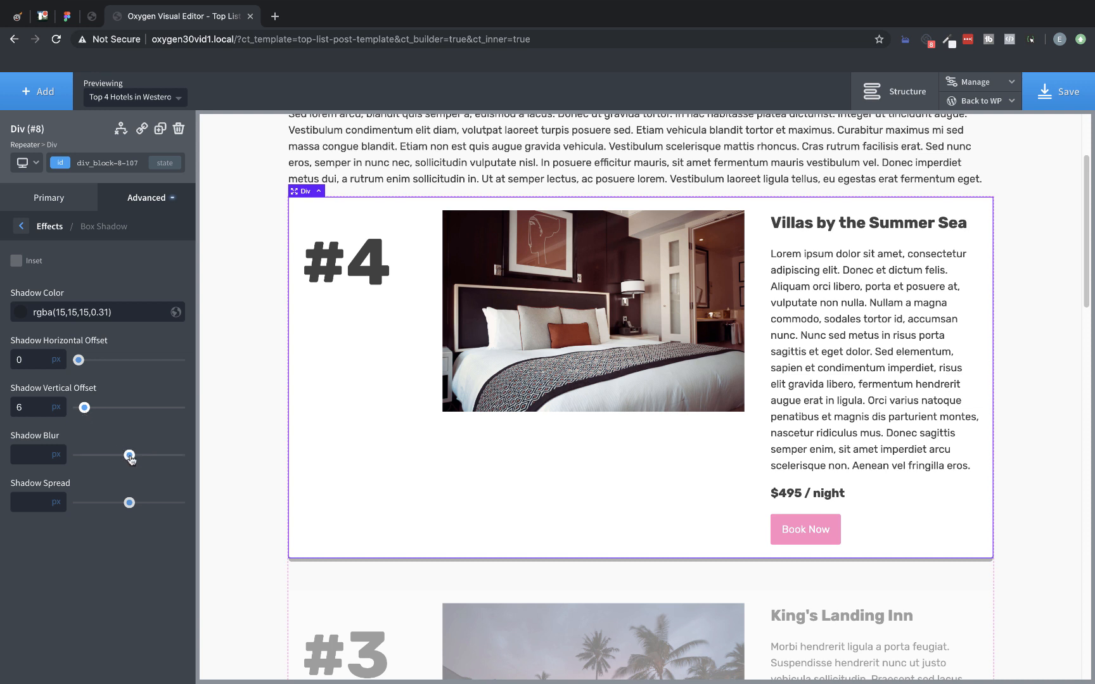
drag(130, 454, 85, 454)
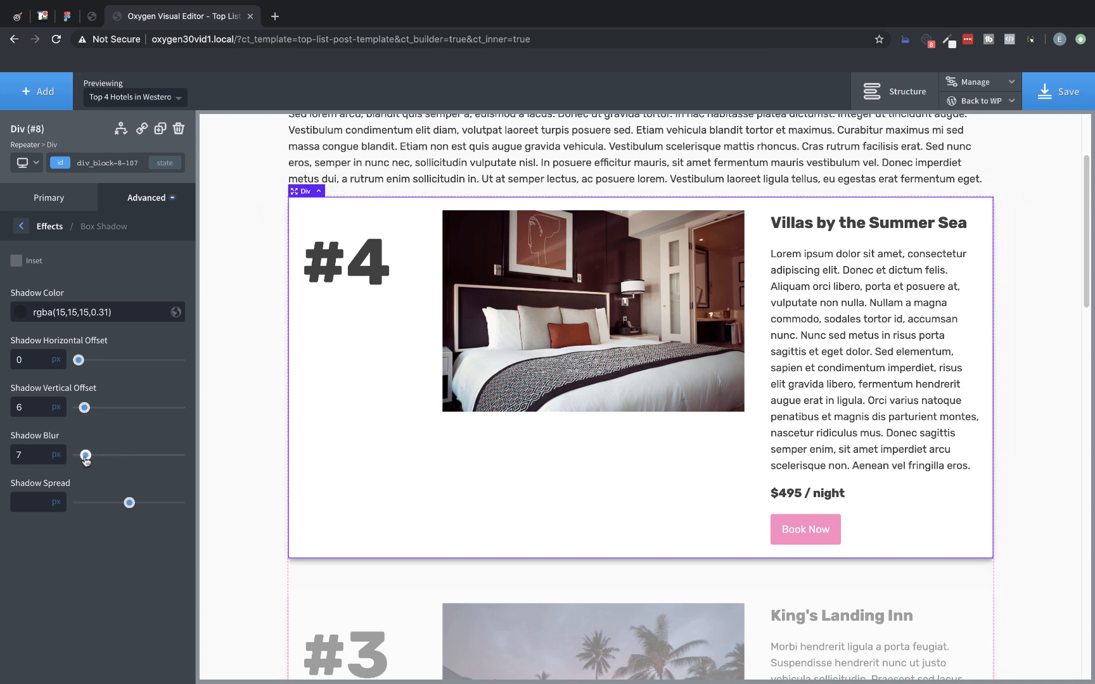
drag(88, 455, 83, 454)
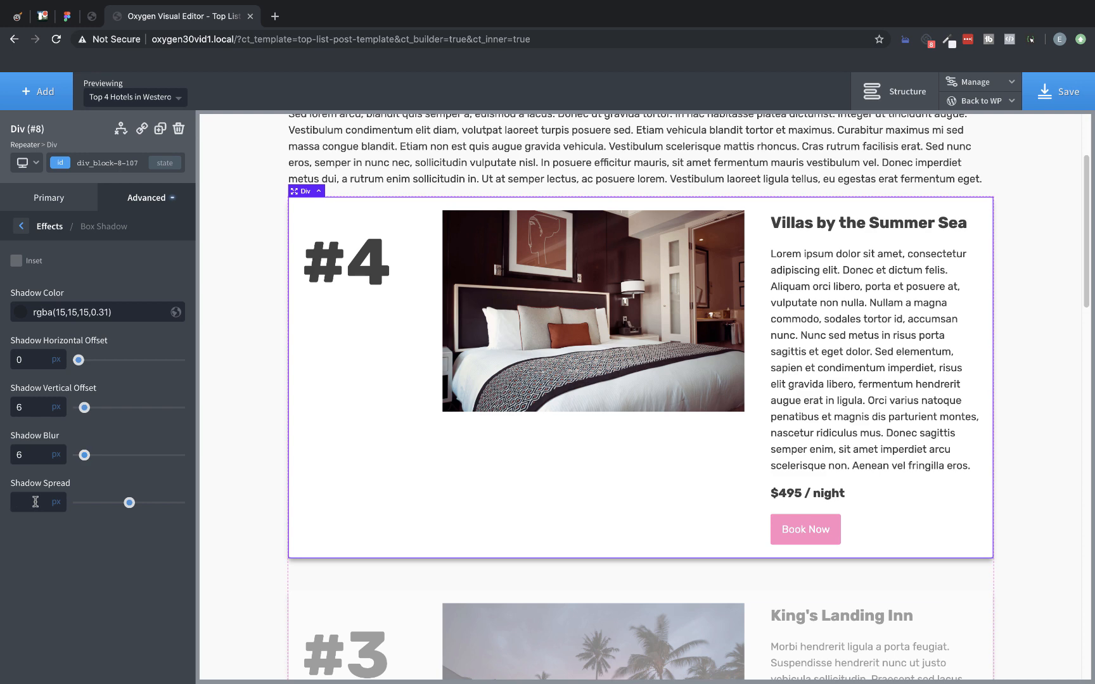
drag(129, 502, 76, 502)
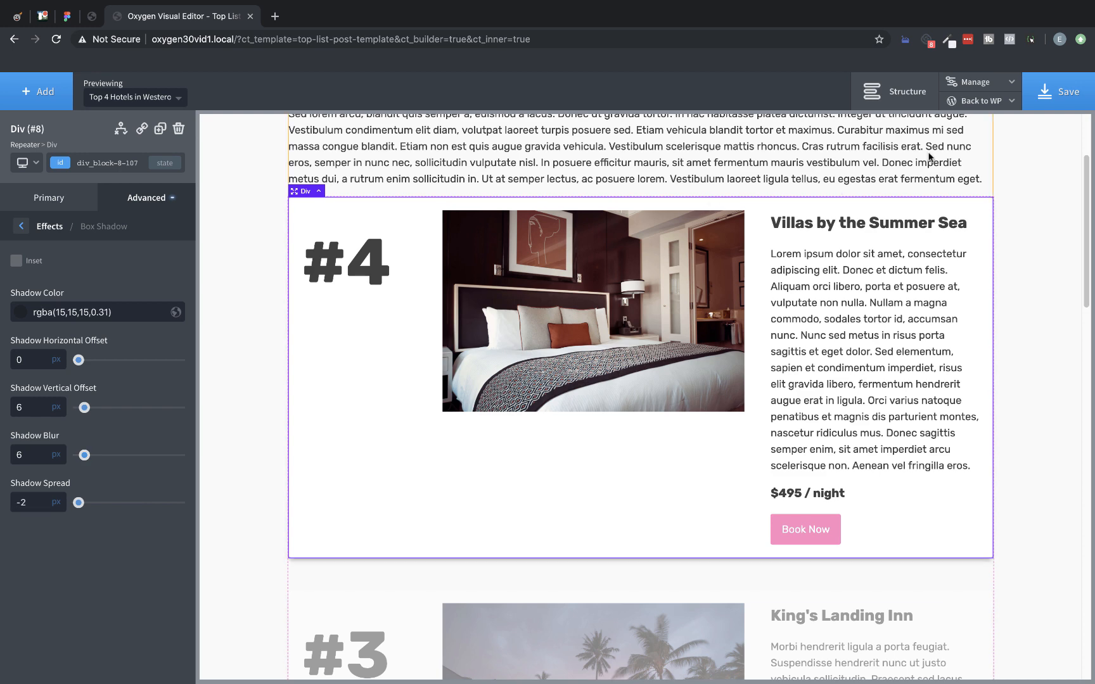
click(982, 101)
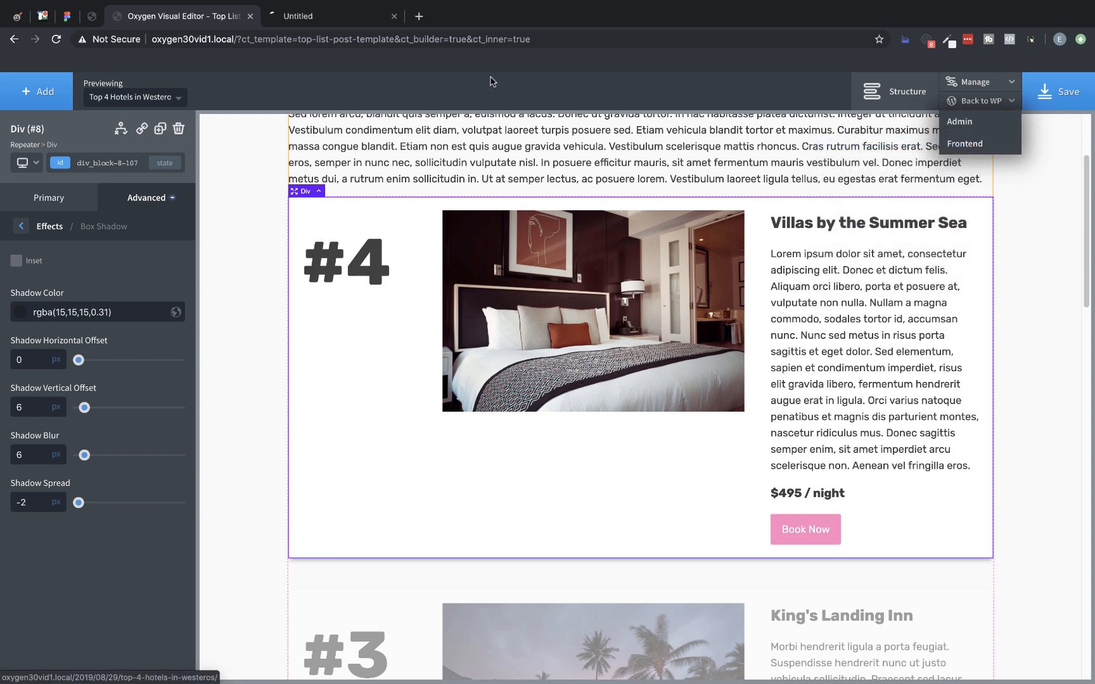
Open the live page in a new tab and scroll through hotel cards #4 to #1
click(964, 143)
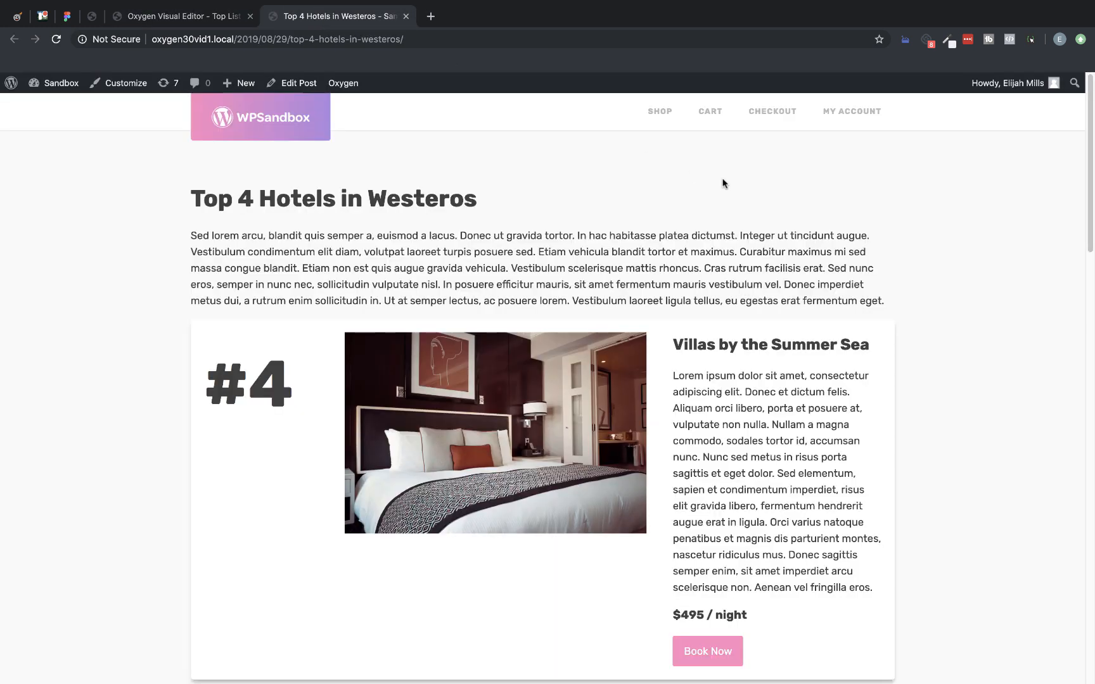
mouse_move(958, 229)
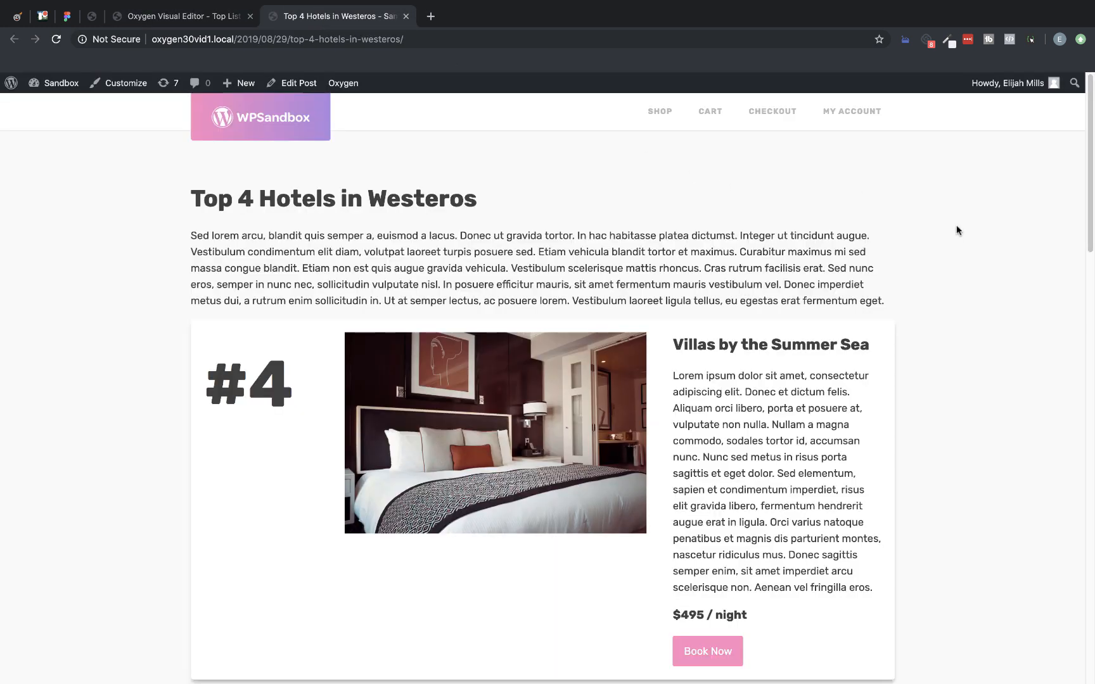
scroll(down, 3)
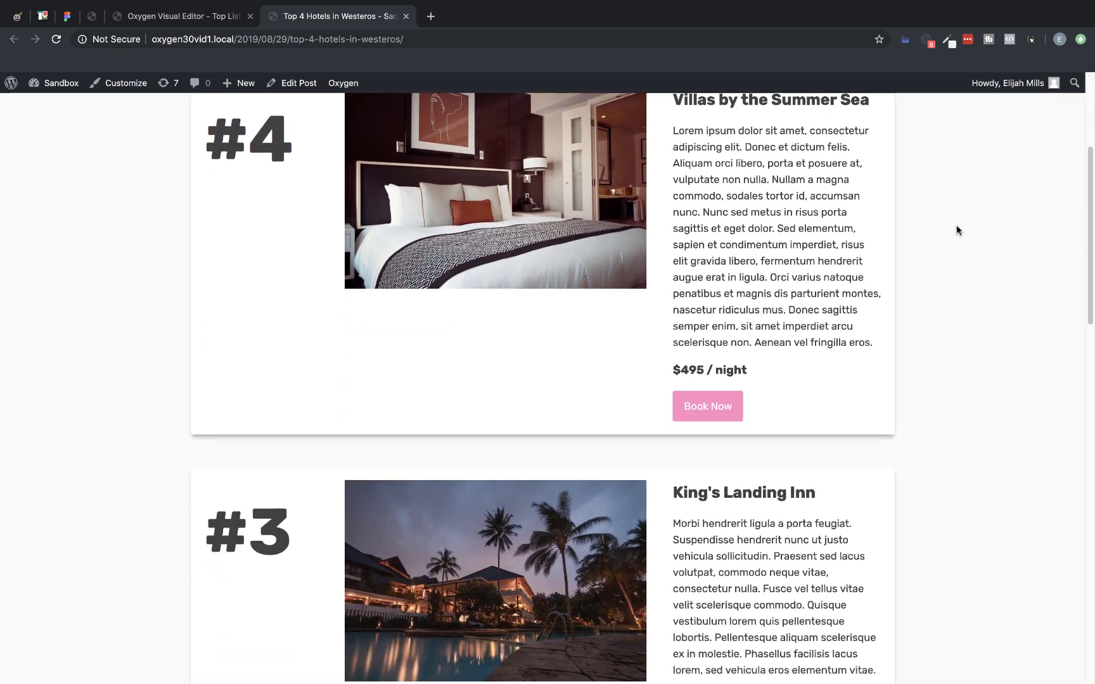
scroll(down, 3)
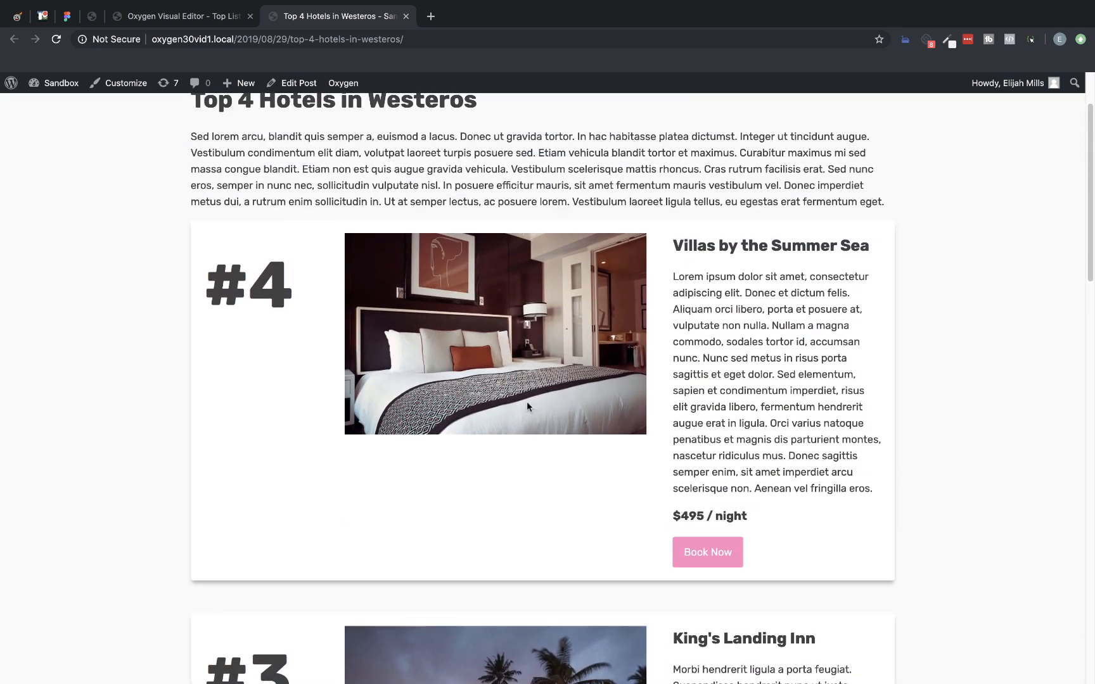
scroll(down, 3)
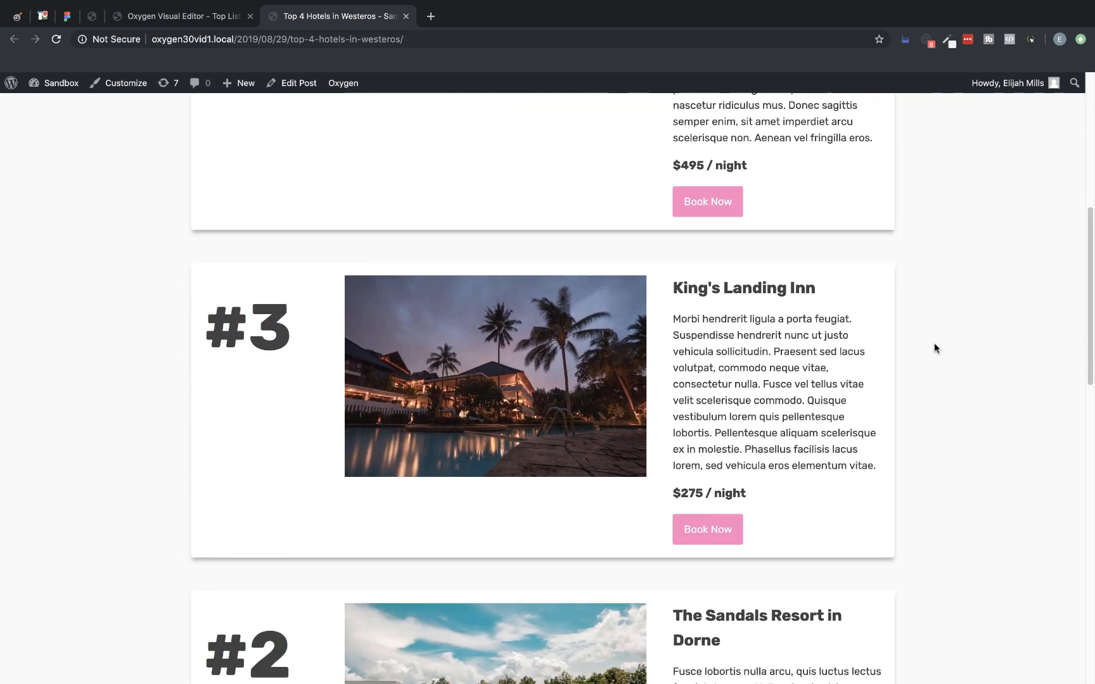
scroll(down, 3)
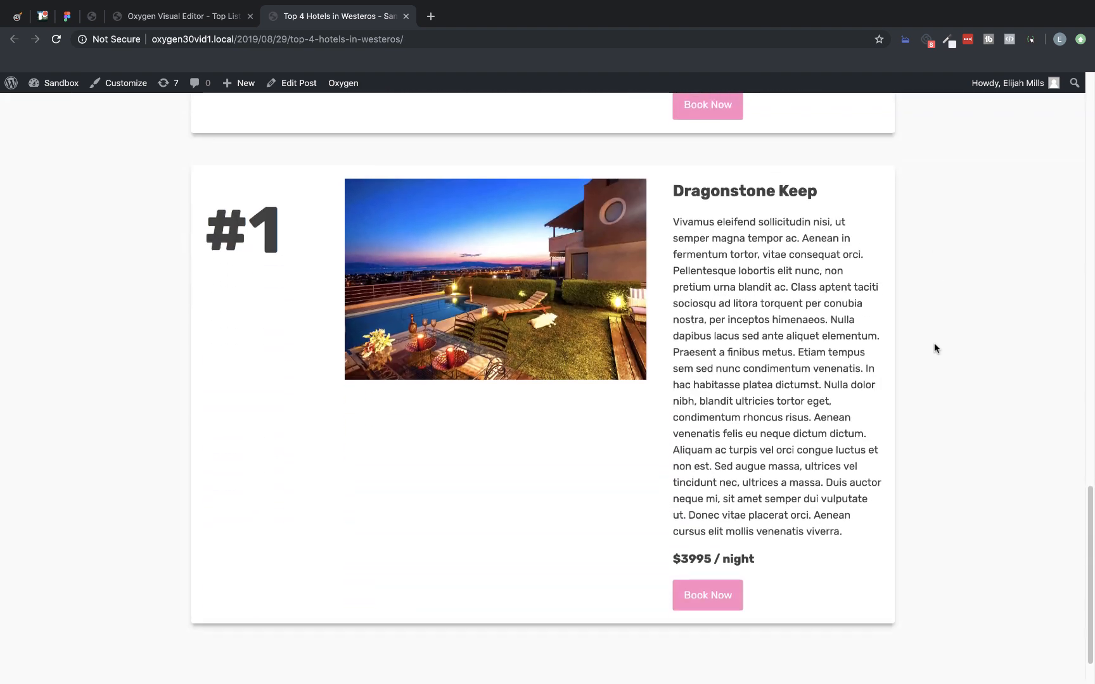
scroll(down, 3)
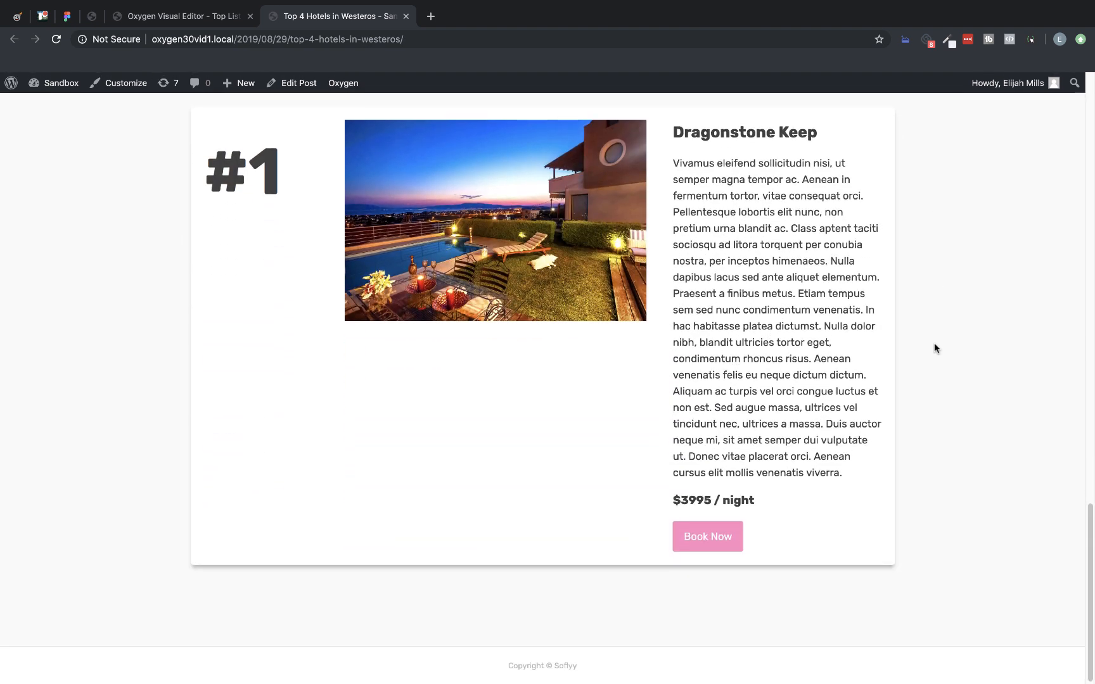